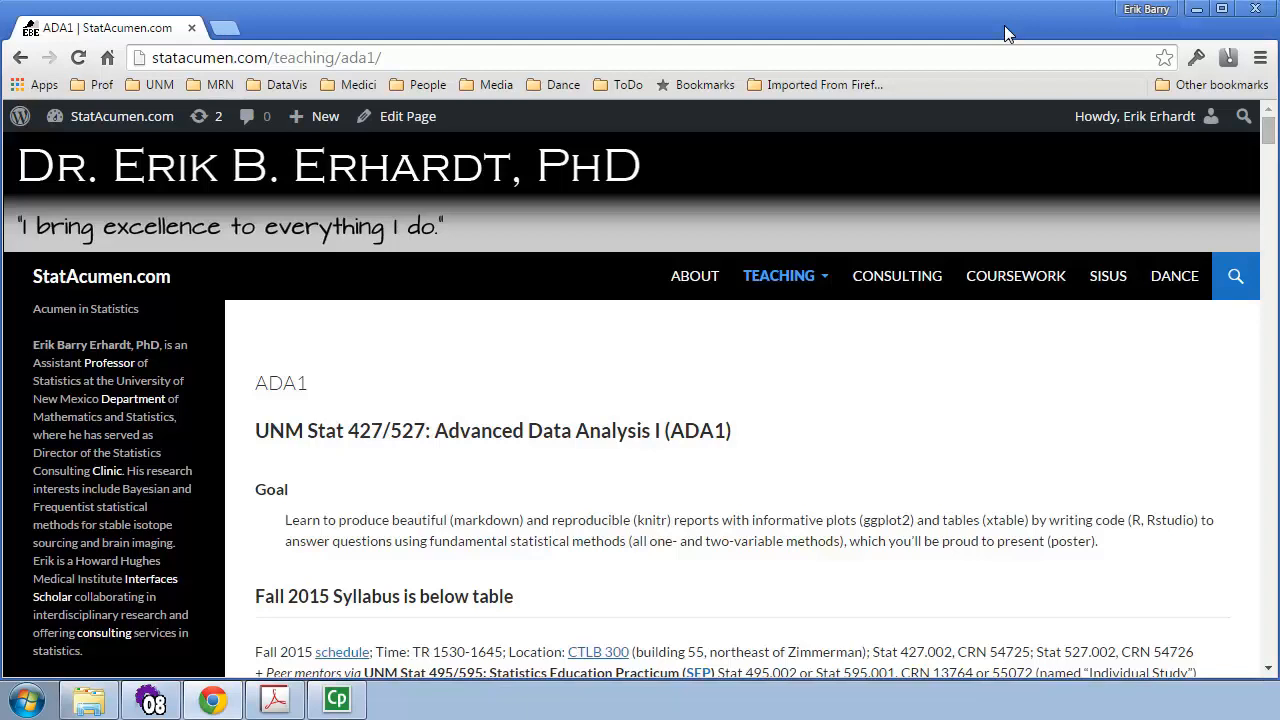
- Scroll down the ADA1 course page to the weekly Timetable table
{"action": "scroll", "scroll_direction": "down", "scroll_amount": 3}
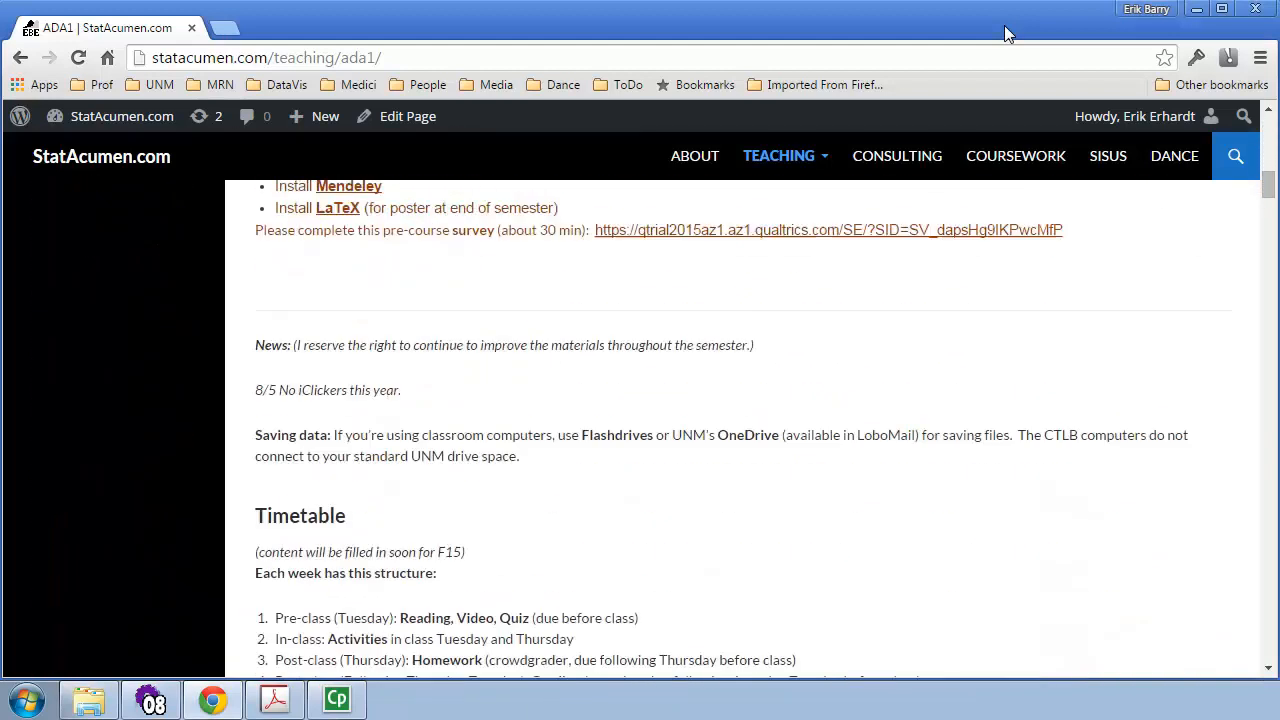
{"action": "scroll", "scroll_direction": "down", "scroll_amount": 3}
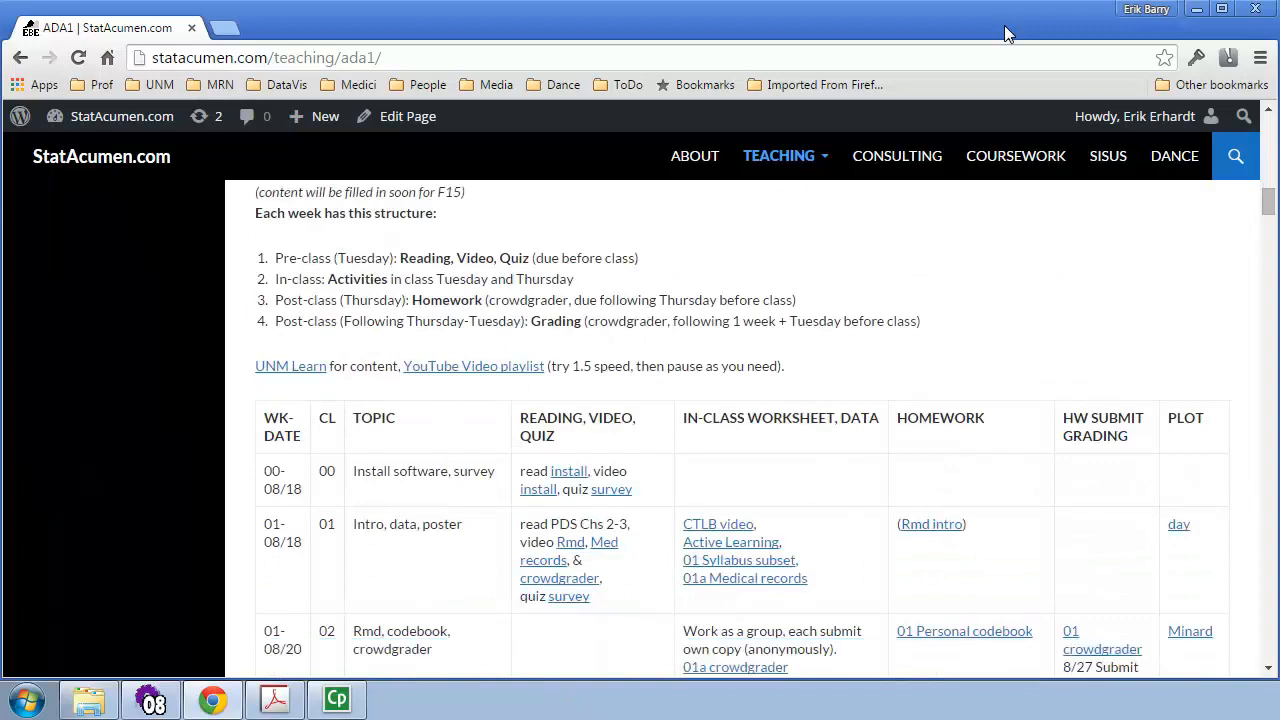
{"action": "scroll", "scroll_direction": "down", "scroll_amount": 3}
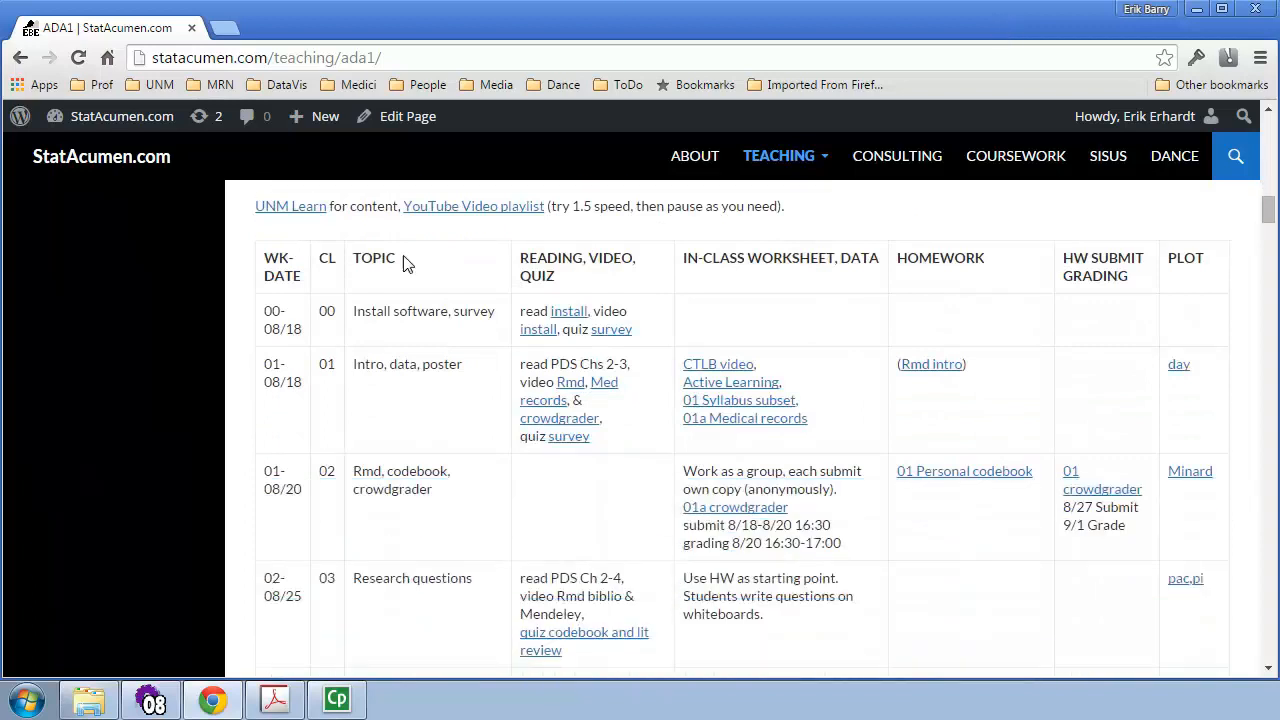
{"action": "mouse_move", "coordinate": [468, 370]}
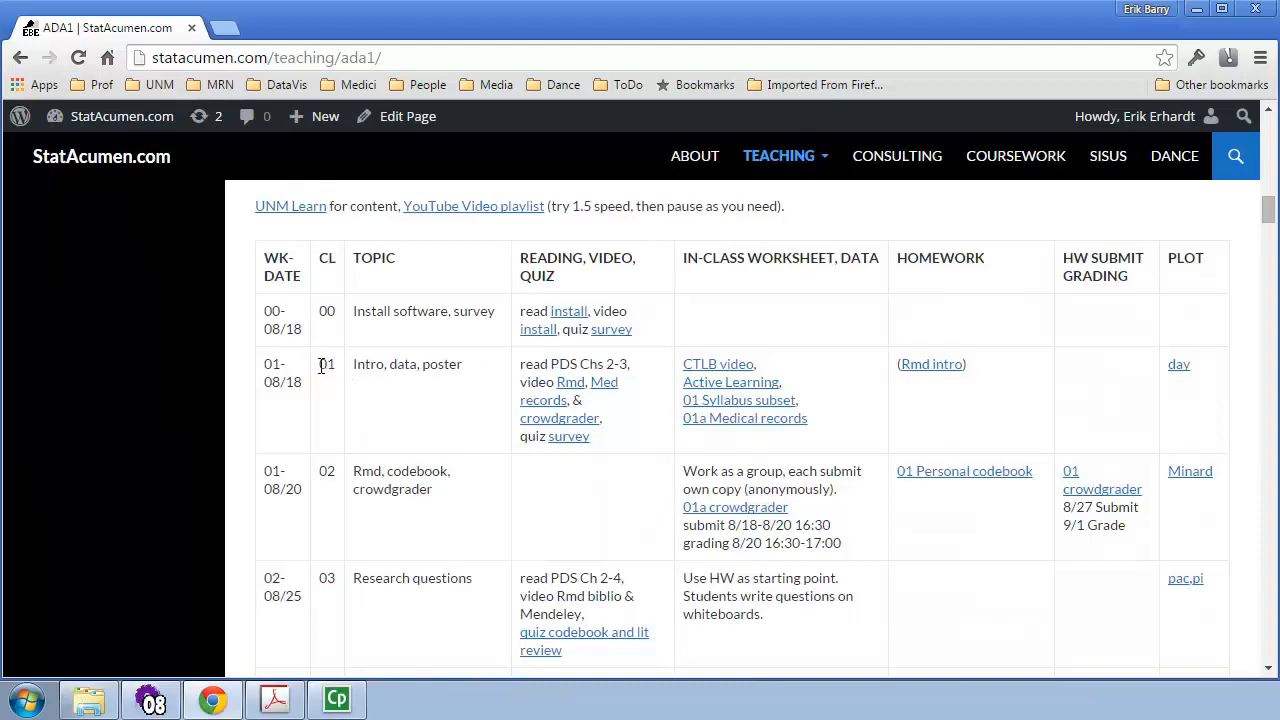
- Highlight class number 01 and its PDS Chs 2-3 reading, then clear the highlight
{"action": "double_click", "coordinate": [326, 364]}
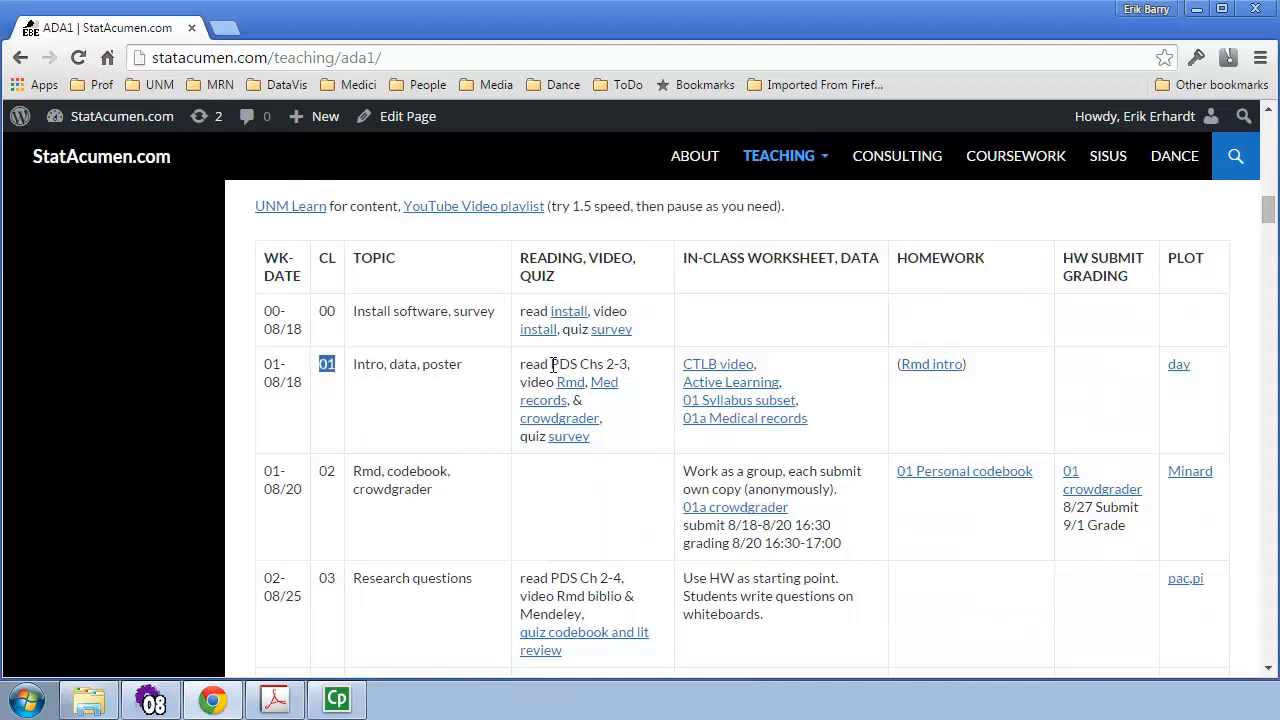
{"action": "left_click_drag", "start_coordinate": [550, 364], "coordinate": [628, 364]}
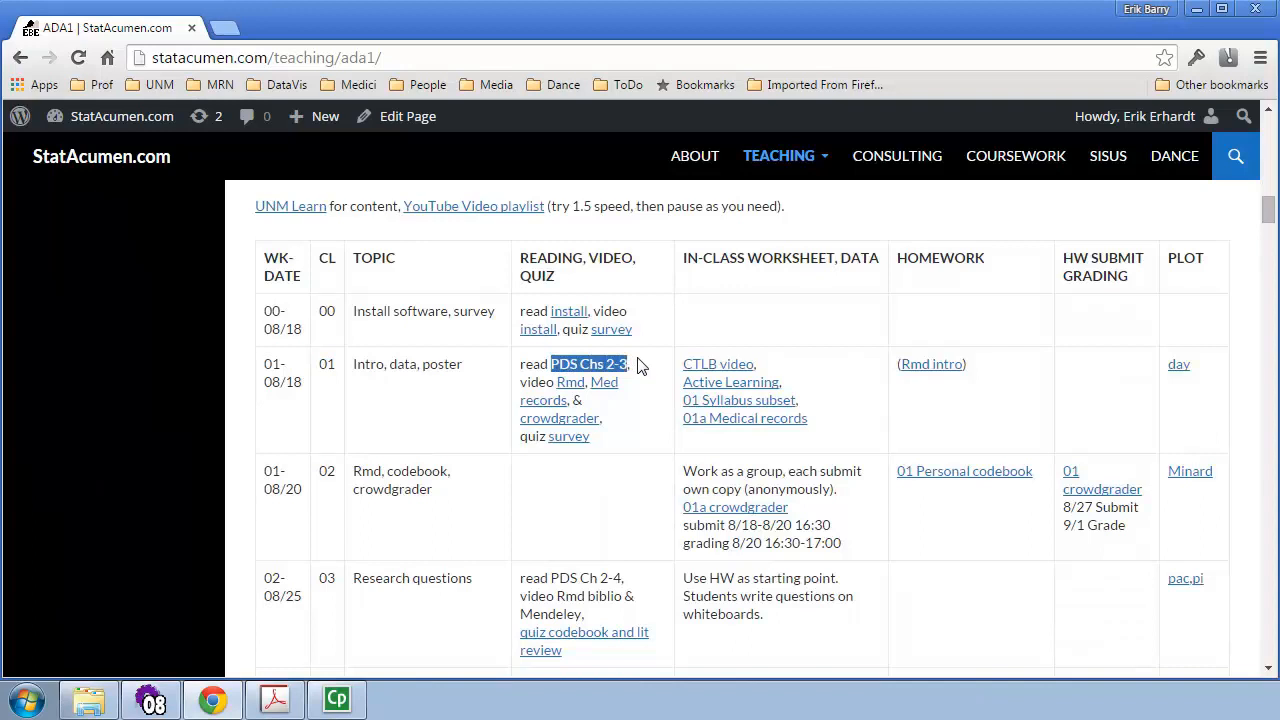
{"action": "left_click", "coordinate": [640, 364]}
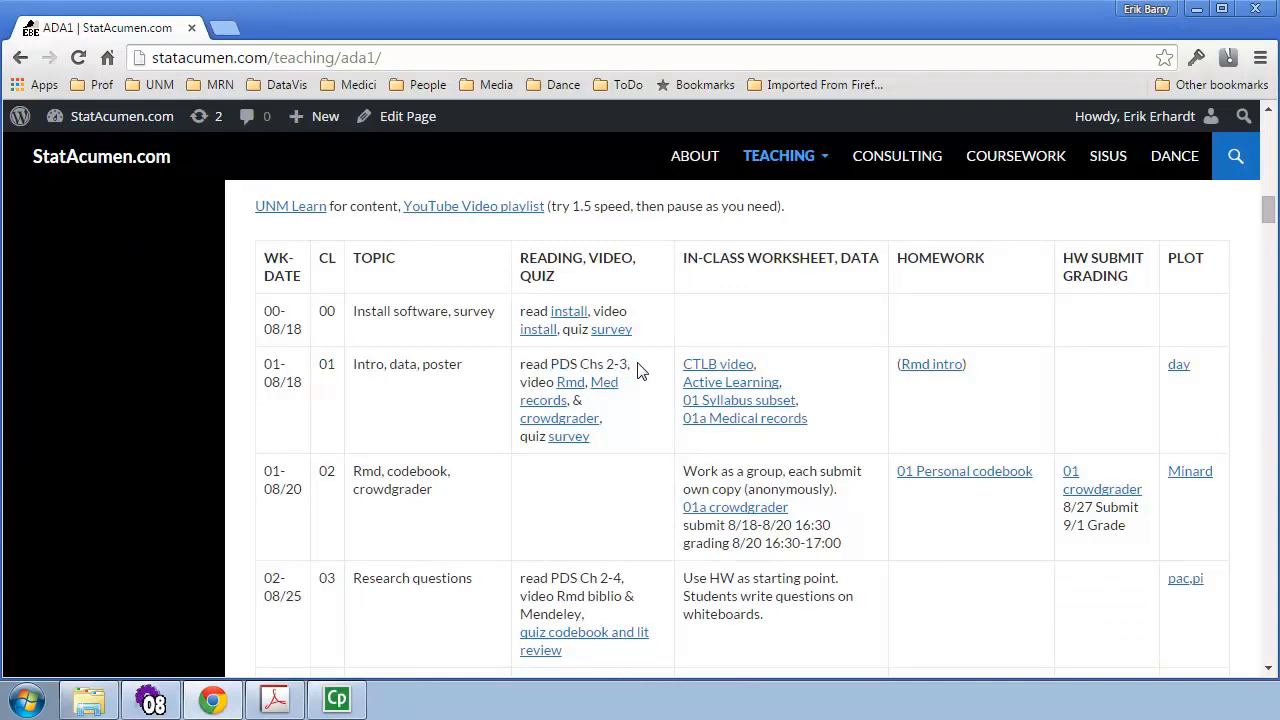
{"action": "mouse_move", "coordinate": [248, 200]}
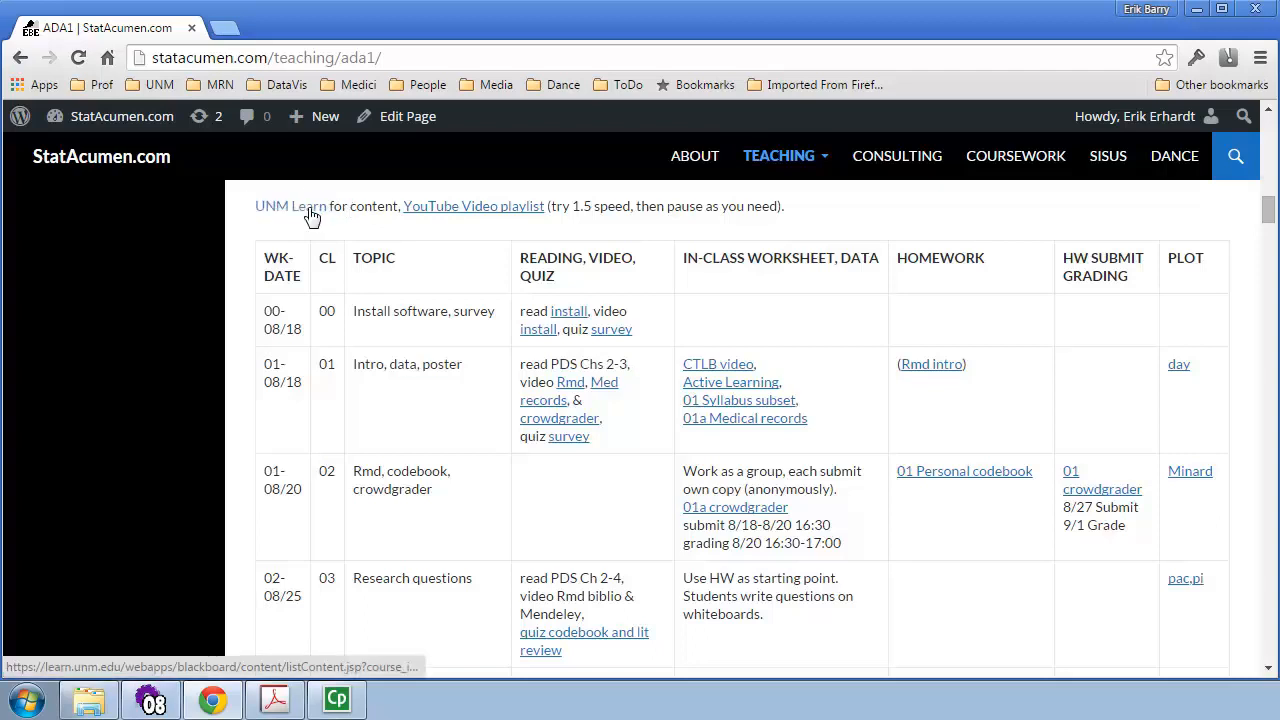
- Go to the UNM Learn course site and scroll down its Weekly Activities page
{"action": "left_click", "coordinate": [290, 206]}
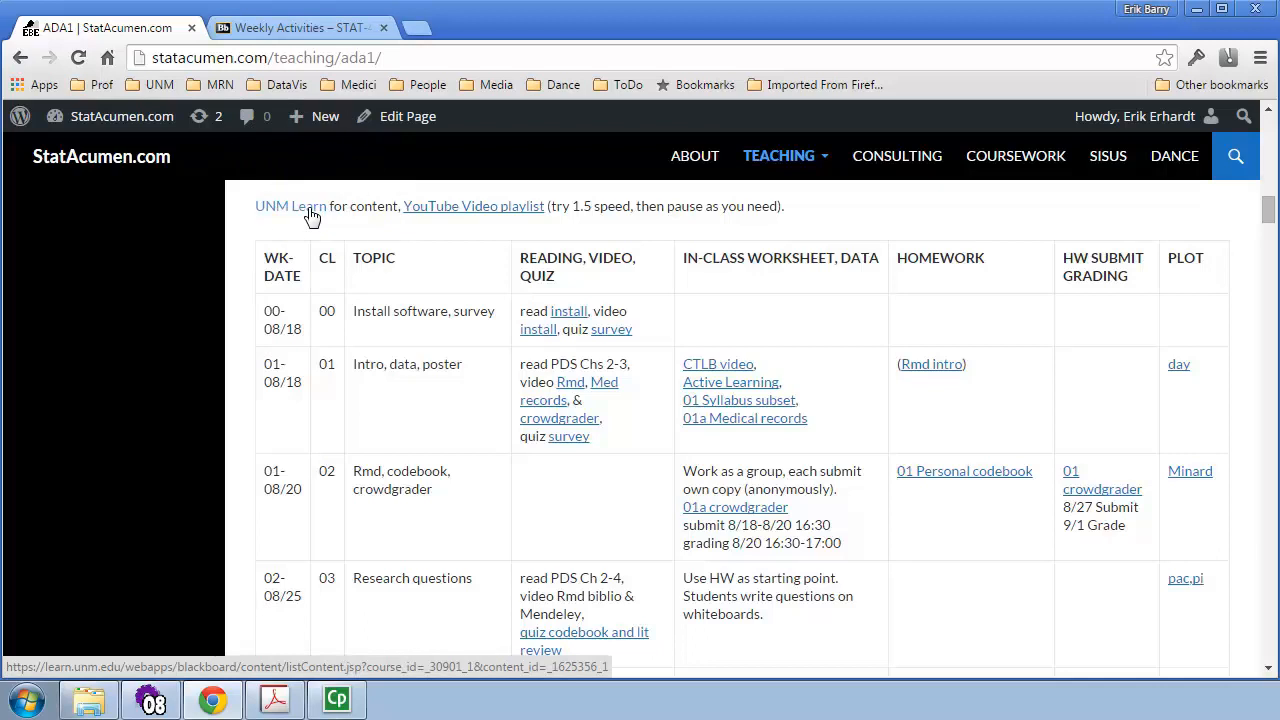
{"action": "left_click", "coordinate": [290, 28]}
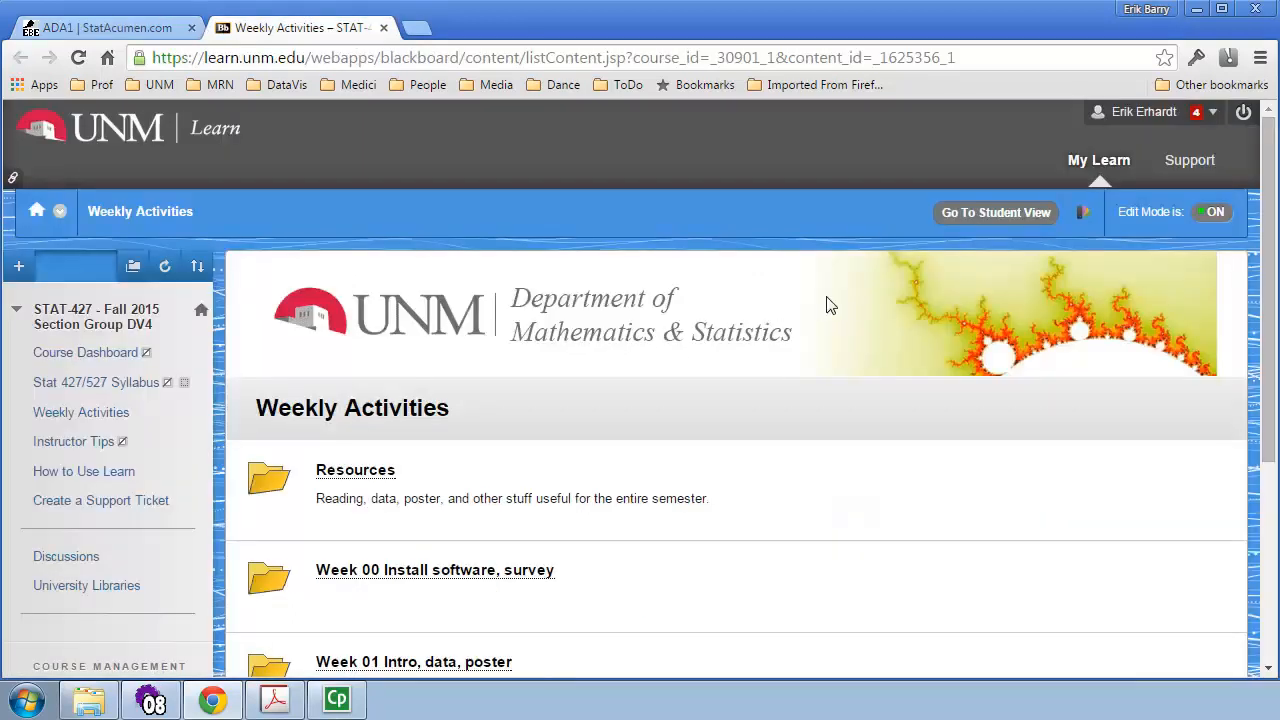
{"action": "mouse_move", "coordinate": [830, 304]}
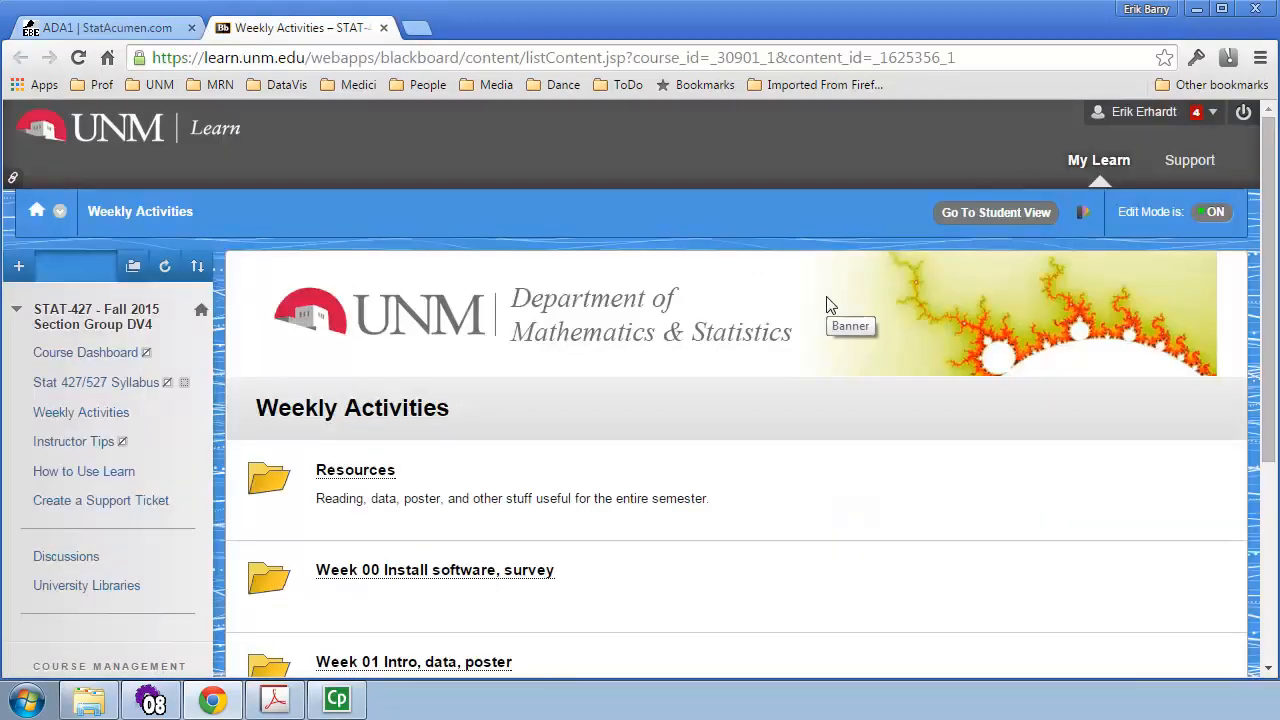
{"action": "scroll", "scroll_direction": "down", "scroll_amount": 3}
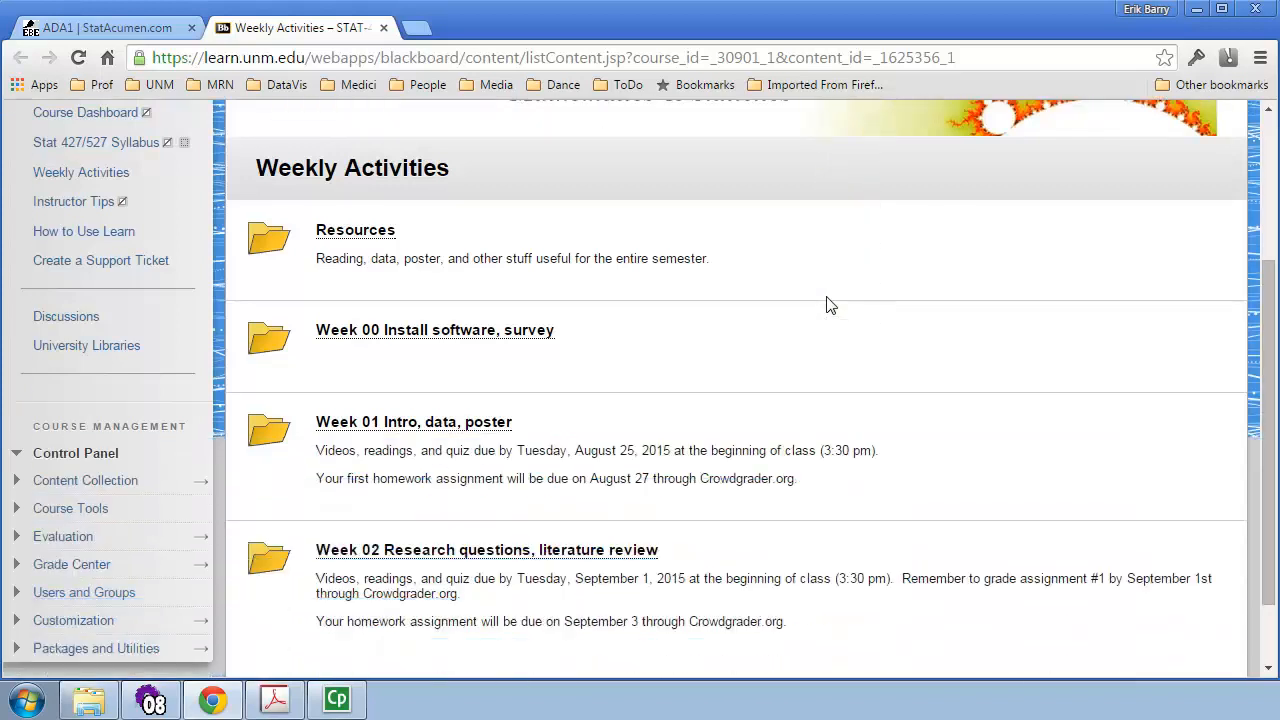
{"action": "scroll", "scroll_direction": "down", "scroll_amount": 3}
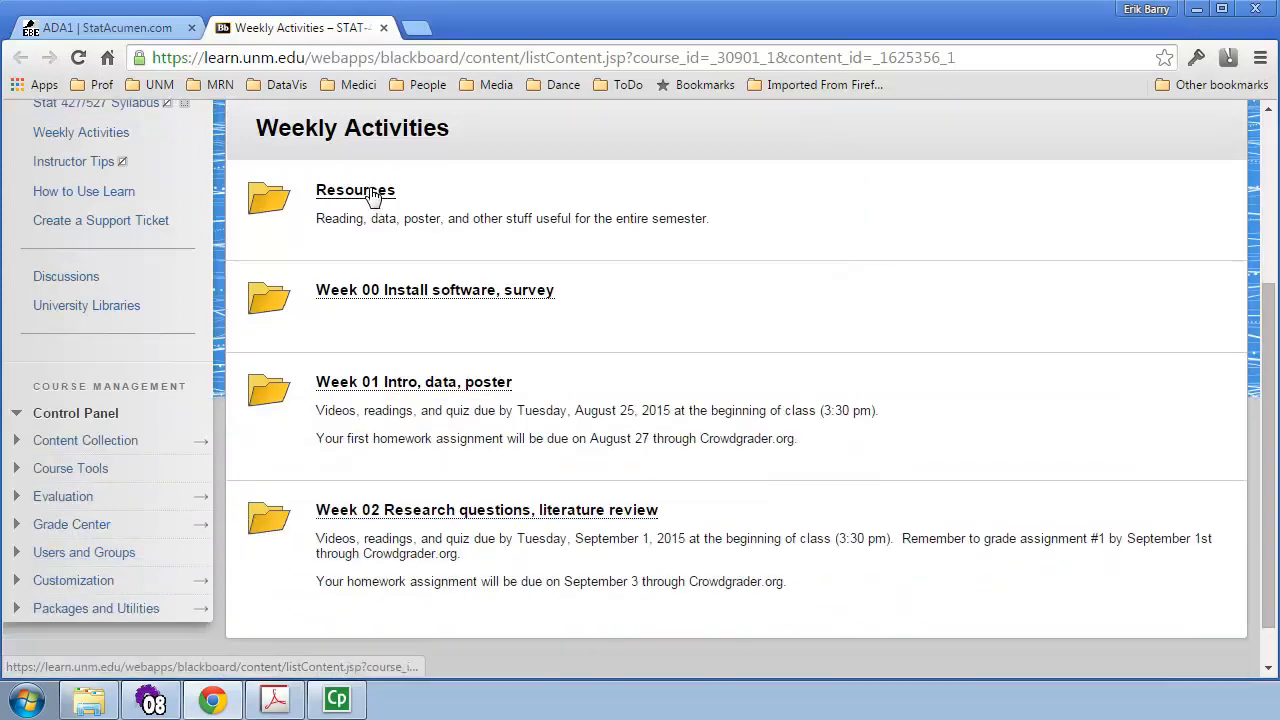
- Enter the Resources folder listing the ADA1 website, playlist, PDS book, data and poster
{"action": "left_click", "coordinate": [356, 190]}
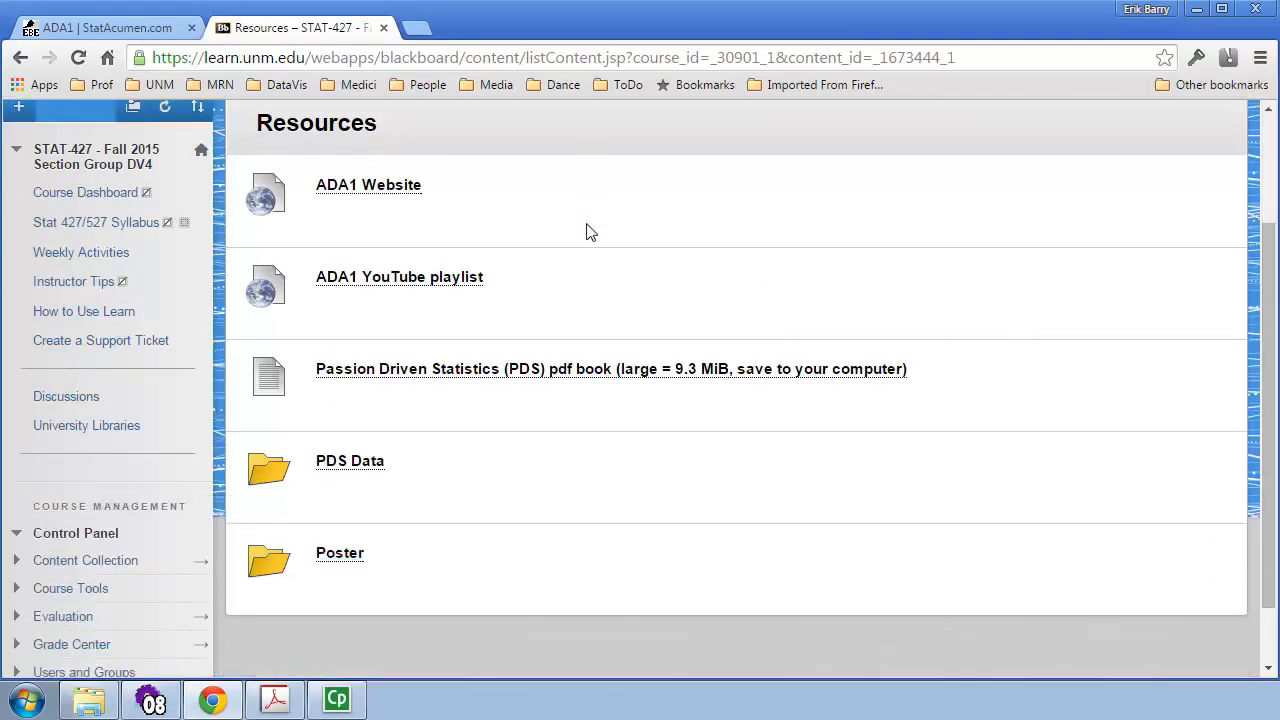
{"action": "mouse_move", "coordinate": [602, 276]}
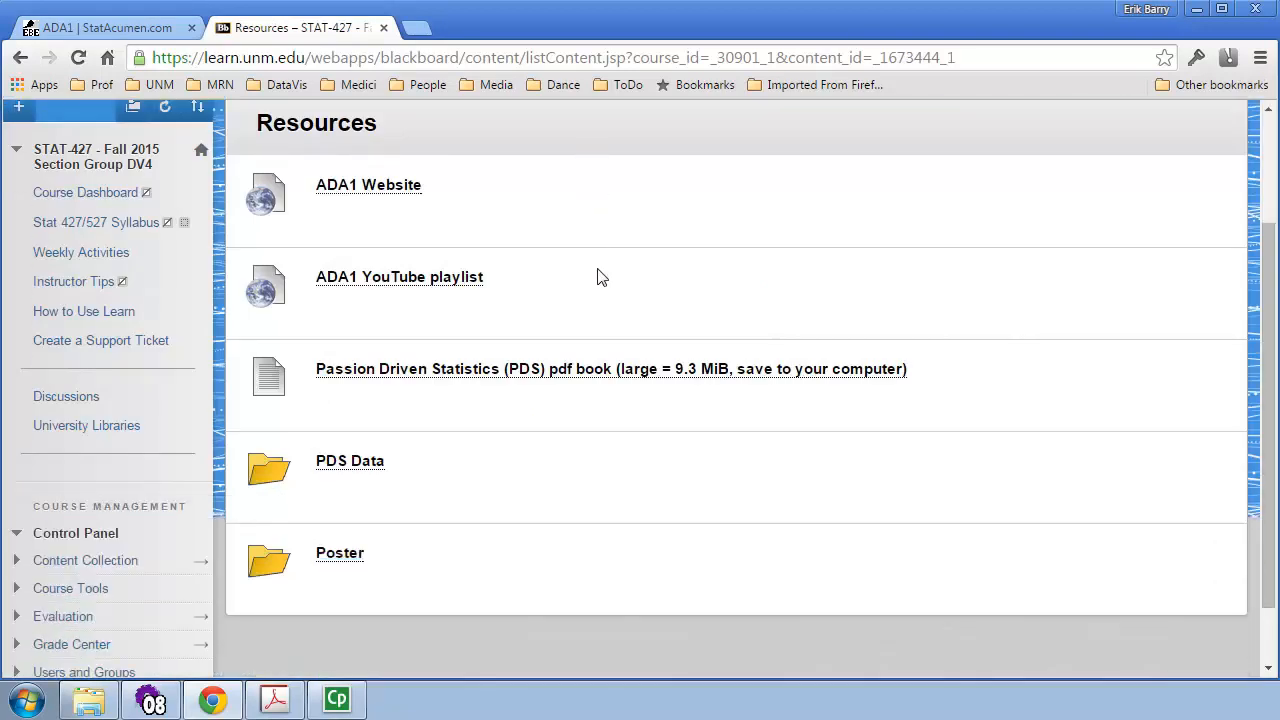
{"action": "left_click_drag", "start_coordinate": [410, 368], "coordinate": [904, 368]}
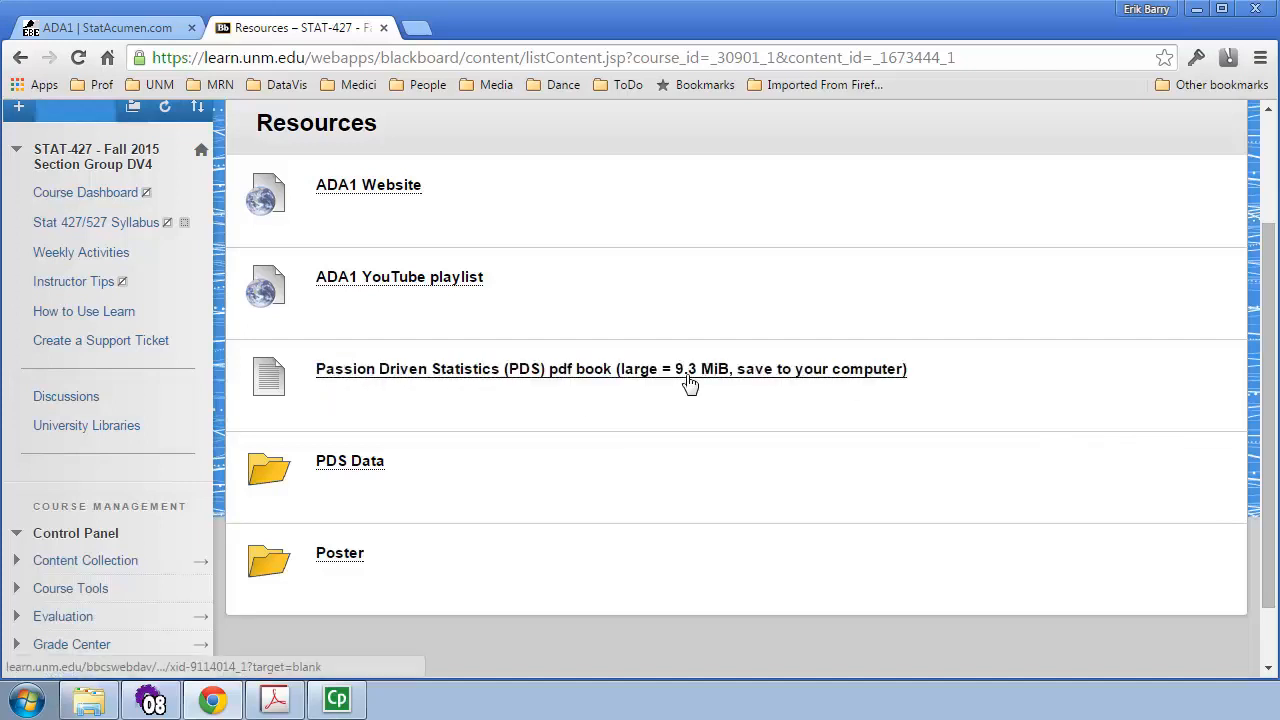
{"action": "mouse_move", "coordinate": [706, 376]}
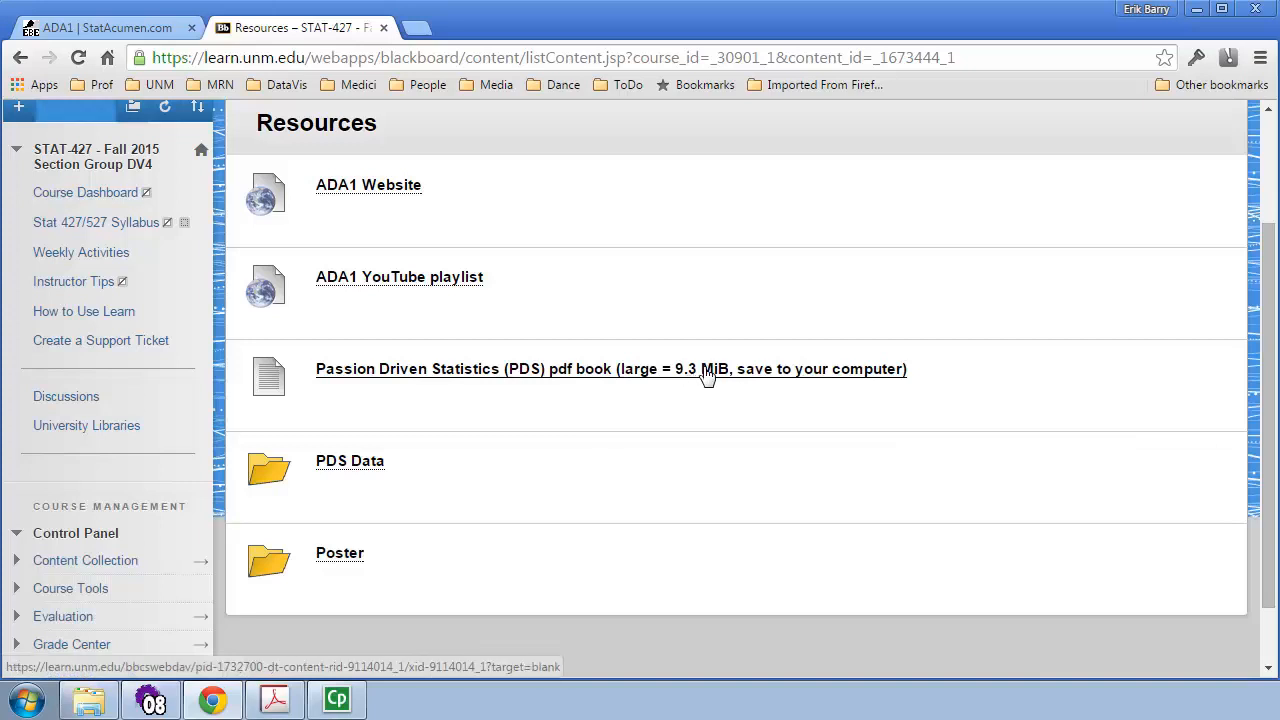
{"action": "mouse_move", "coordinate": [708, 384]}
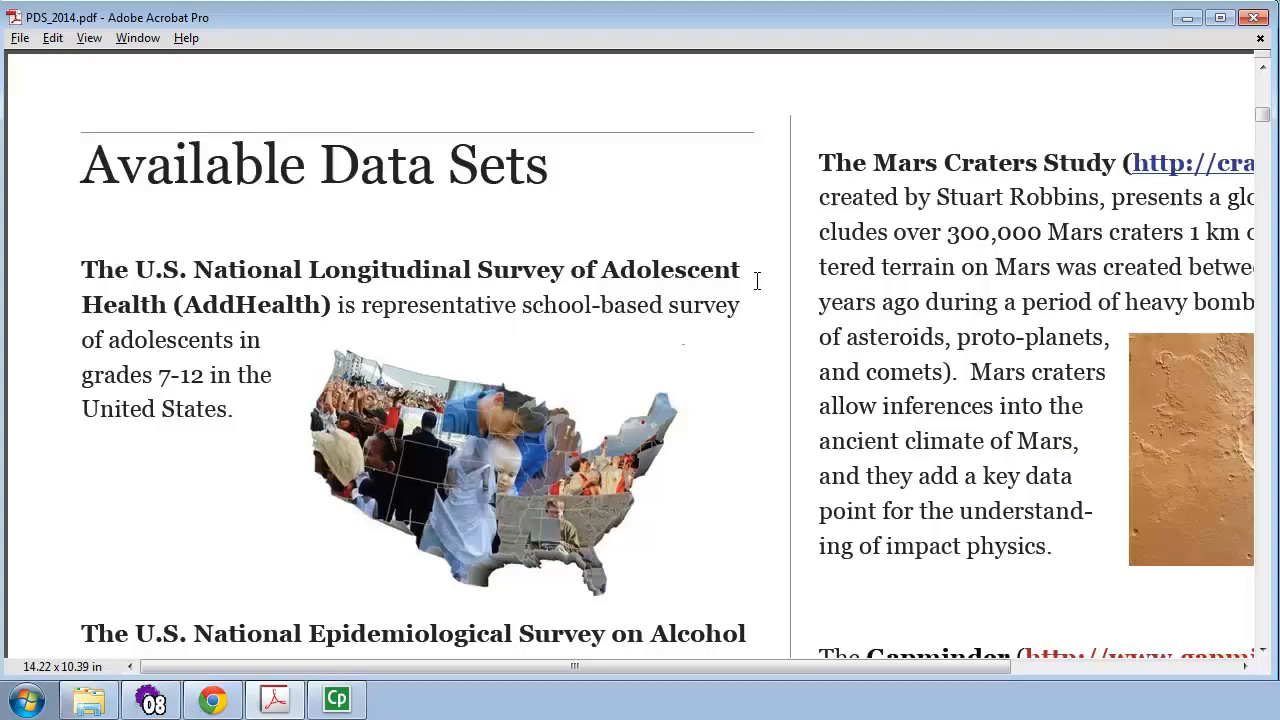
{"action": "mouse_move", "coordinate": [192, 304]}
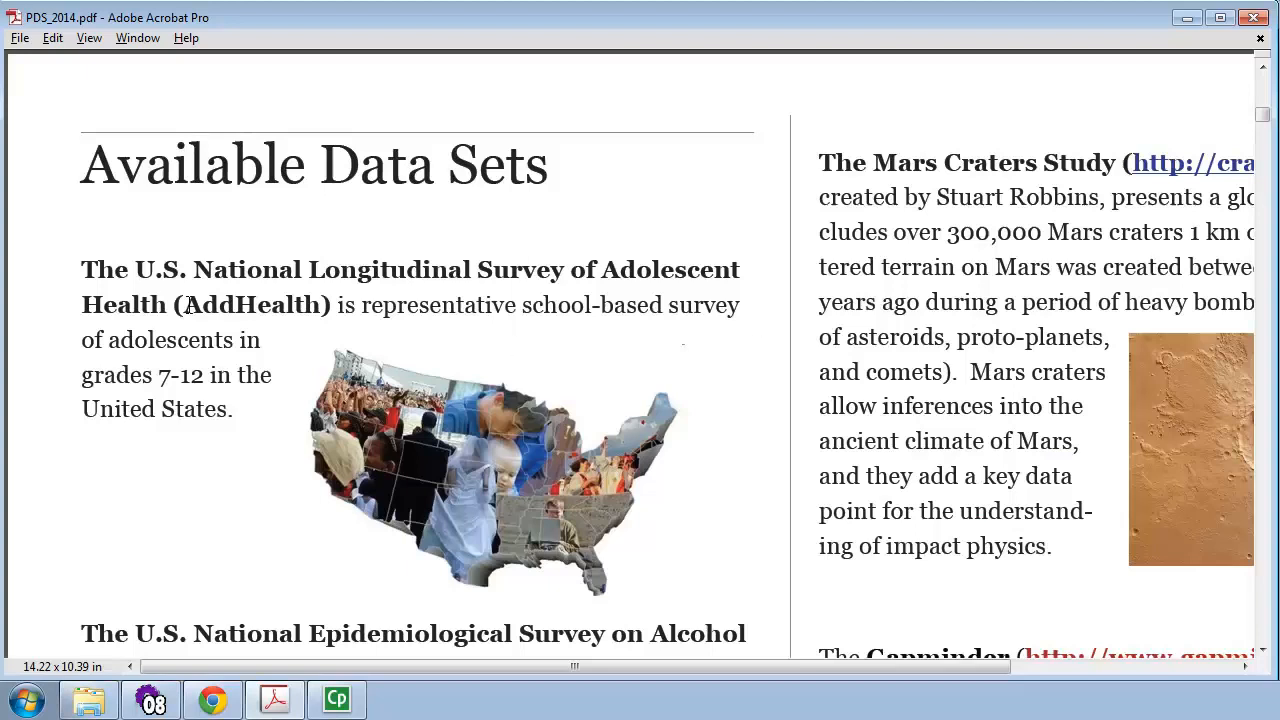
{"action": "double_click", "coordinate": [252, 304]}
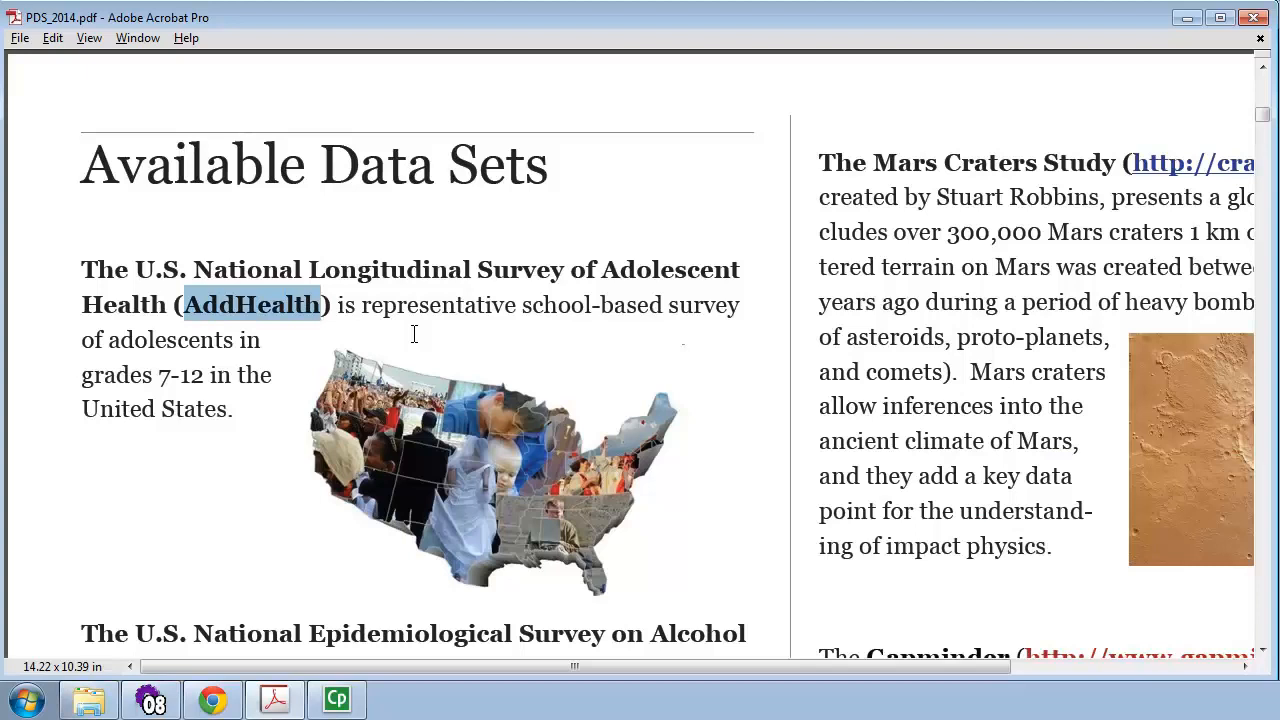
{"action": "mouse_move", "coordinate": [634, 360]}
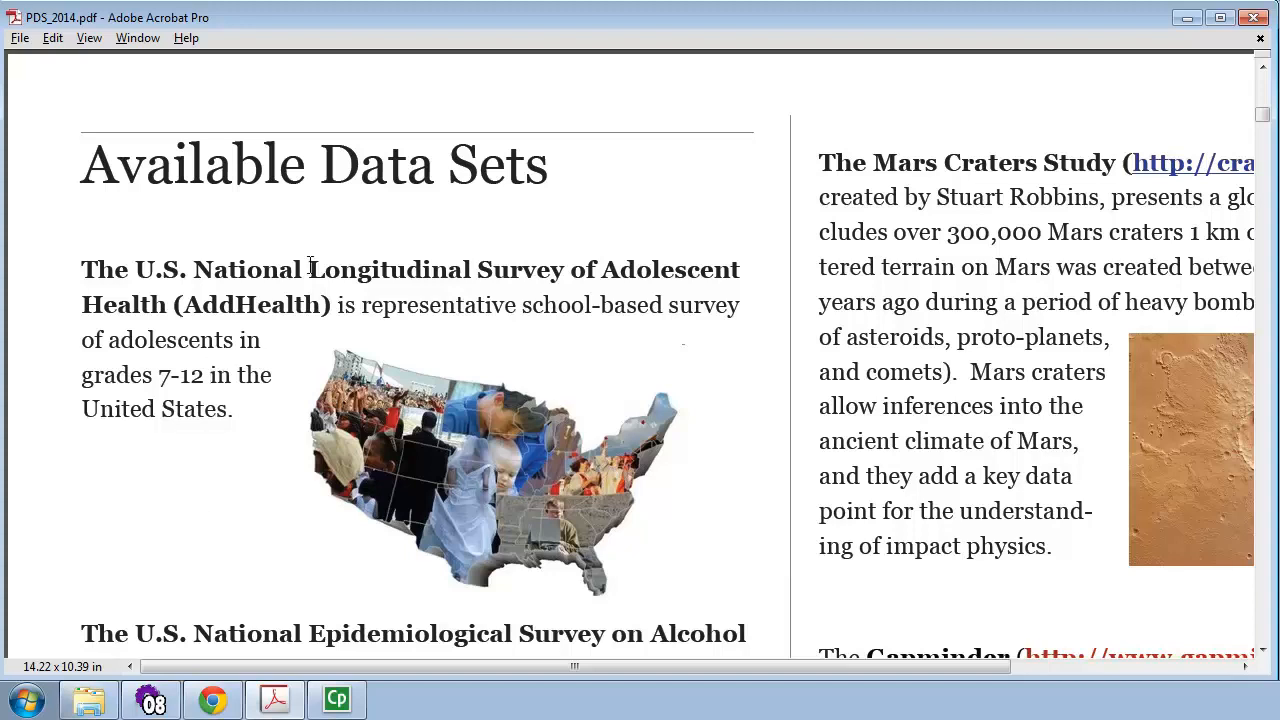
{"action": "left_click_drag", "start_coordinate": [308, 268], "coordinate": [564, 268]}
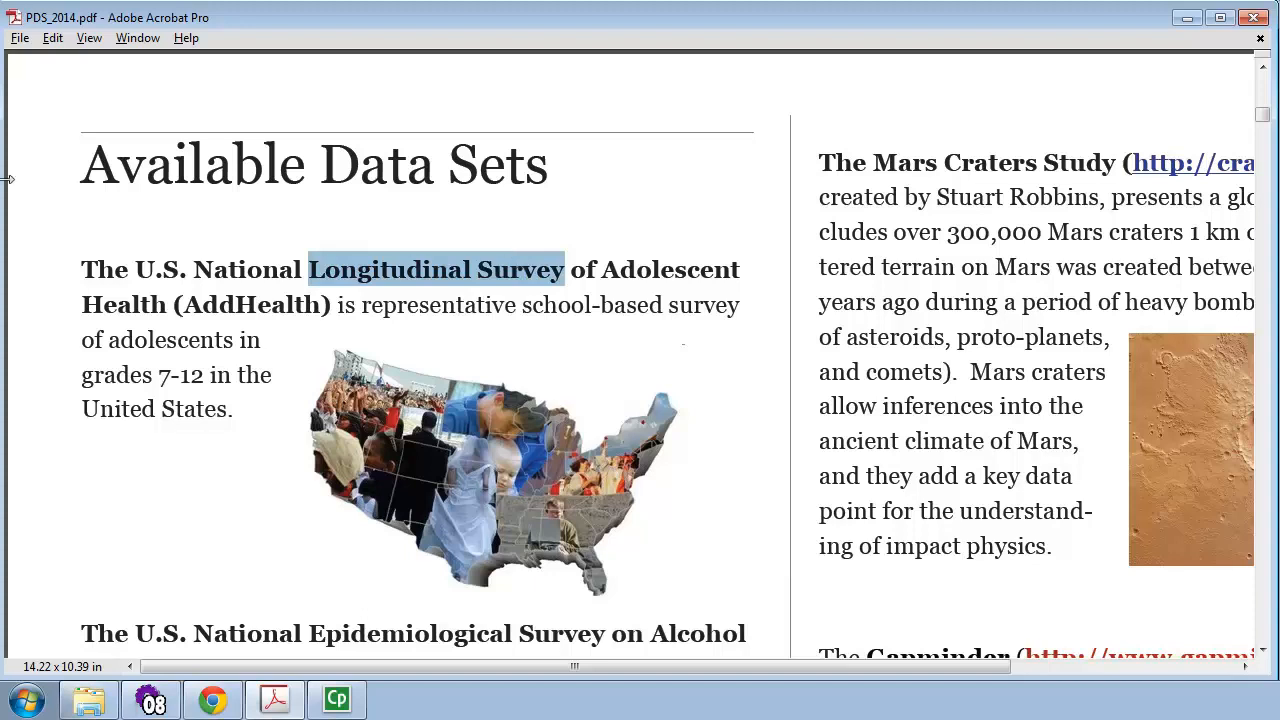
{"action": "left_click", "coordinate": [36, 216]}
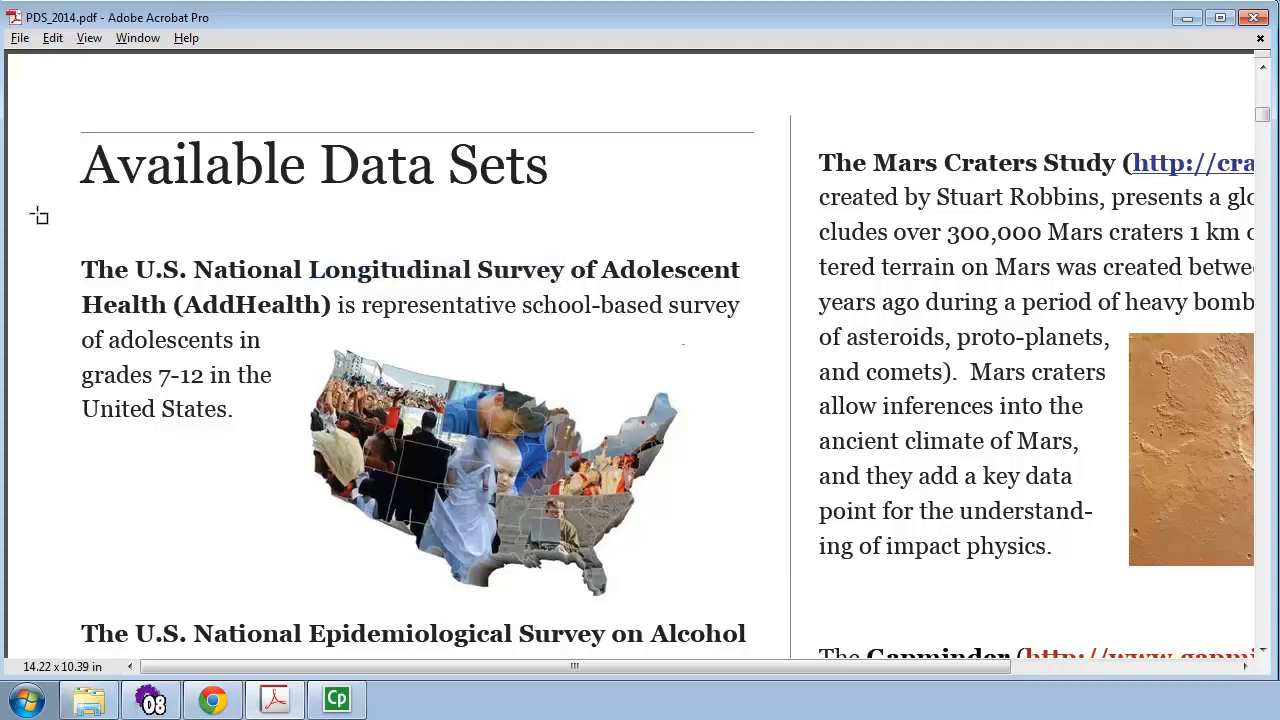
{"action": "mouse_move", "coordinate": [1212, 132]}
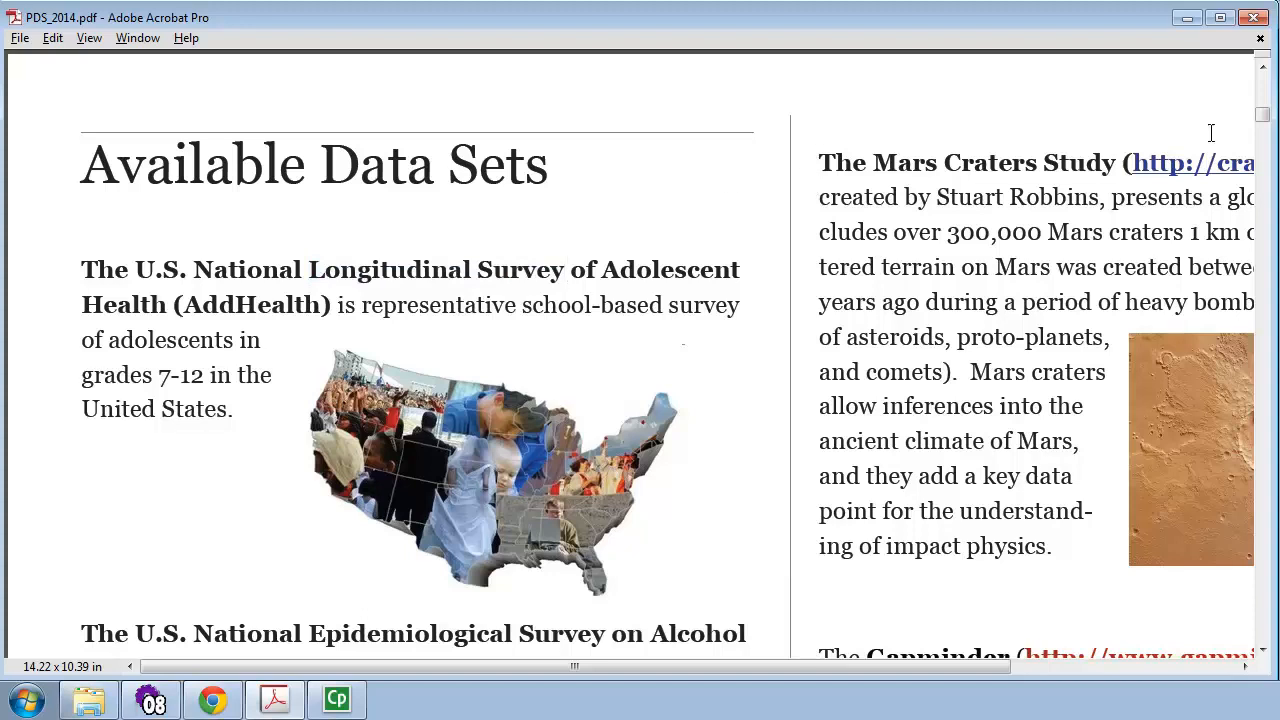
{"action": "mouse_move", "coordinate": [676, 356]}
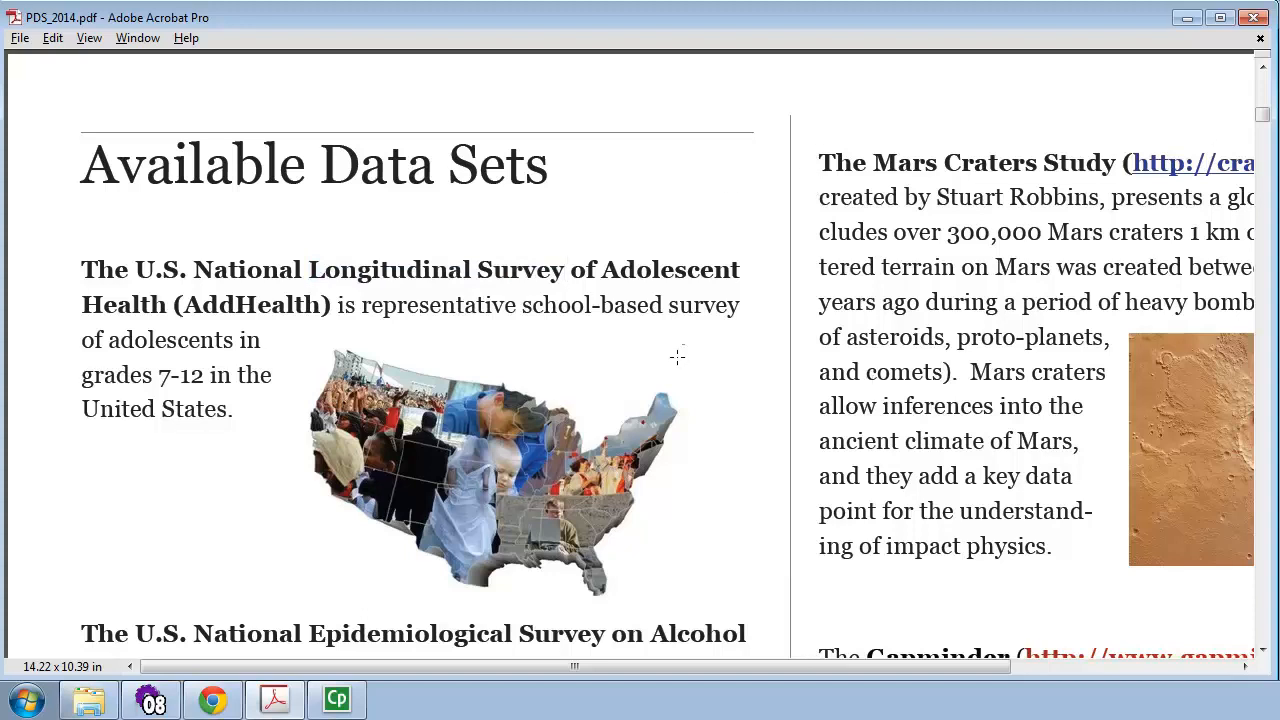
{"action": "mouse_move", "coordinate": [44, 368]}
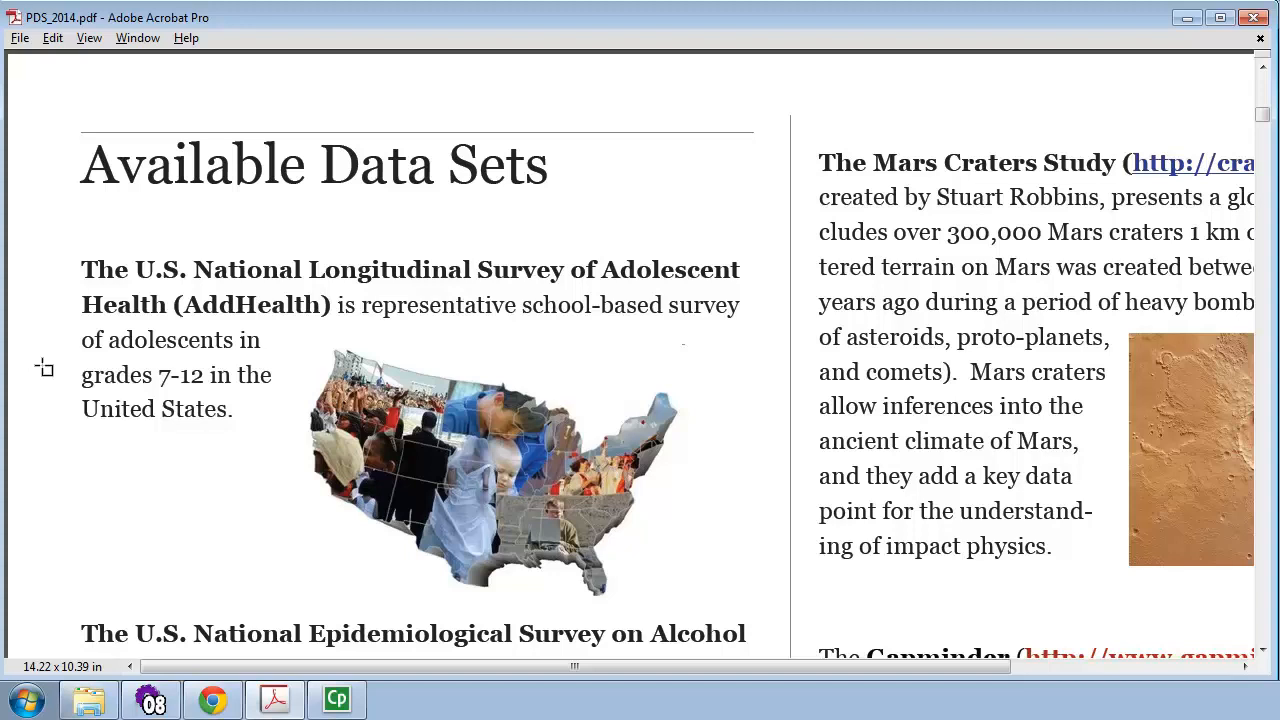
- Scroll down the Available Data Sets page past AddHealth to the NESARC survey description
{"action": "scroll", "scroll_direction": "down", "scroll_amount": 3}
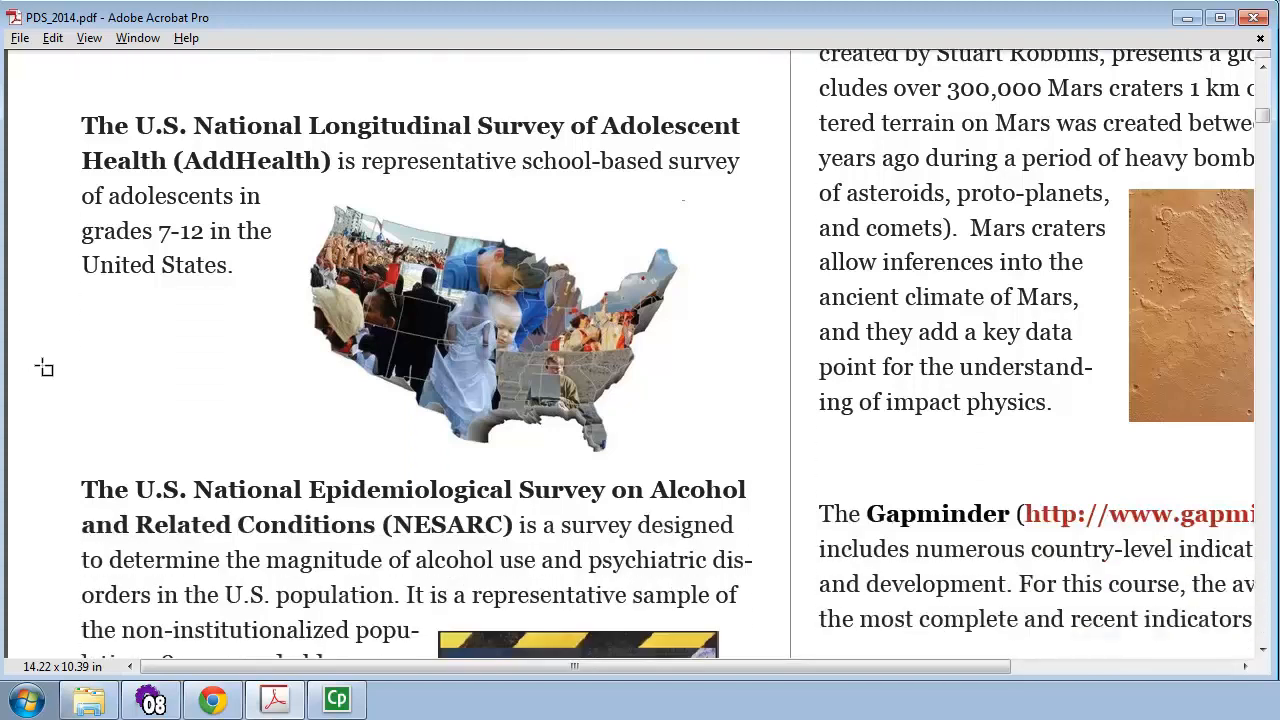
{"action": "scroll", "scroll_direction": "down", "scroll_amount": 3}
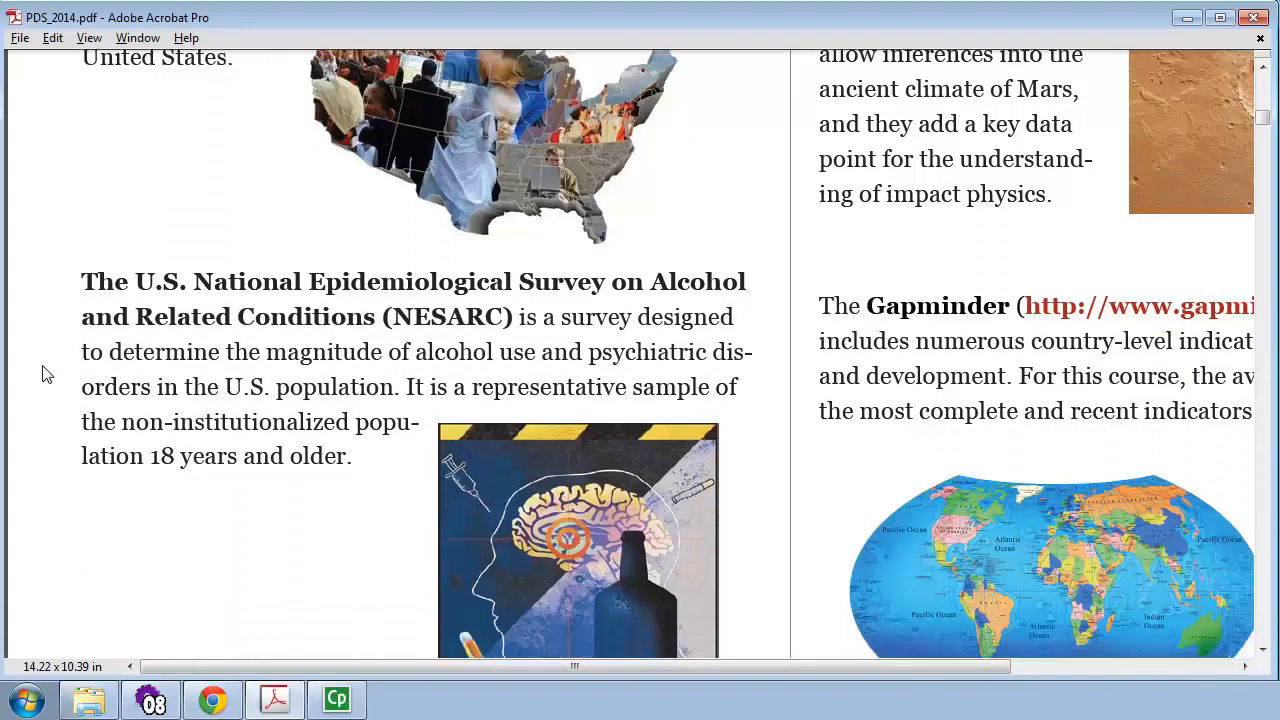
{"action": "scroll", "scroll_direction": "down", "scroll_amount": 3}
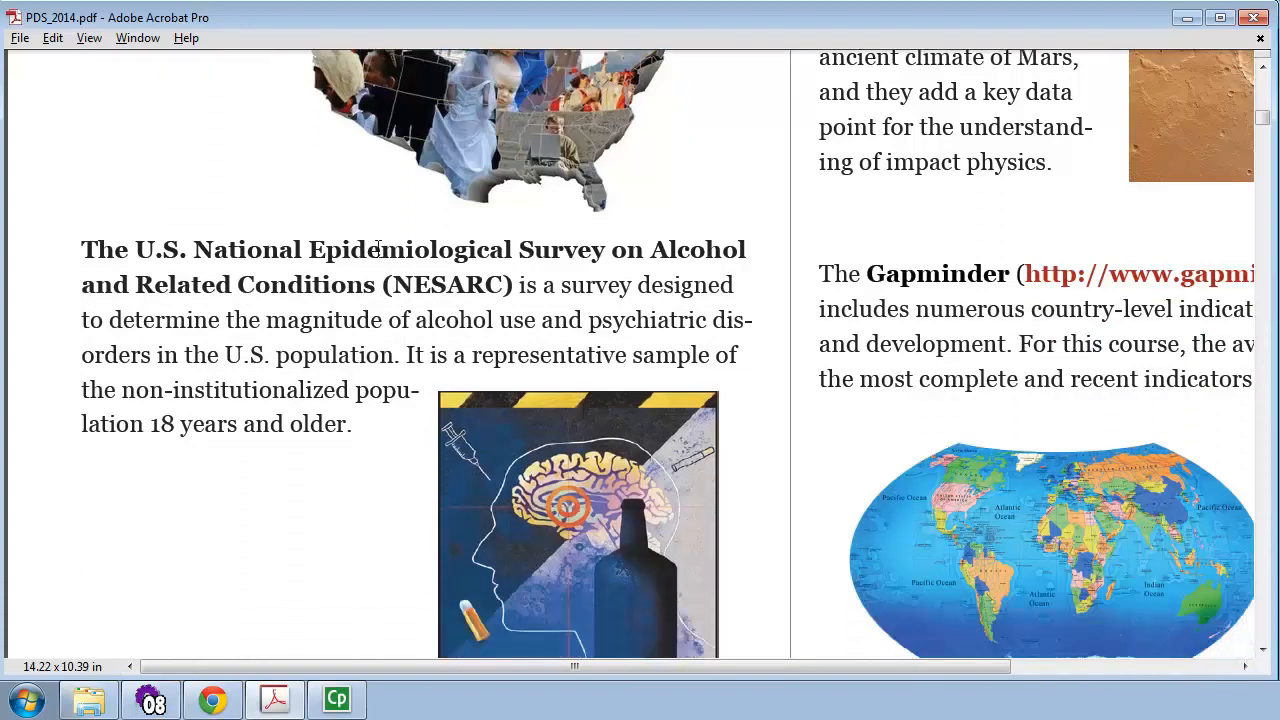
{"action": "mouse_move", "coordinate": [216, 292]}
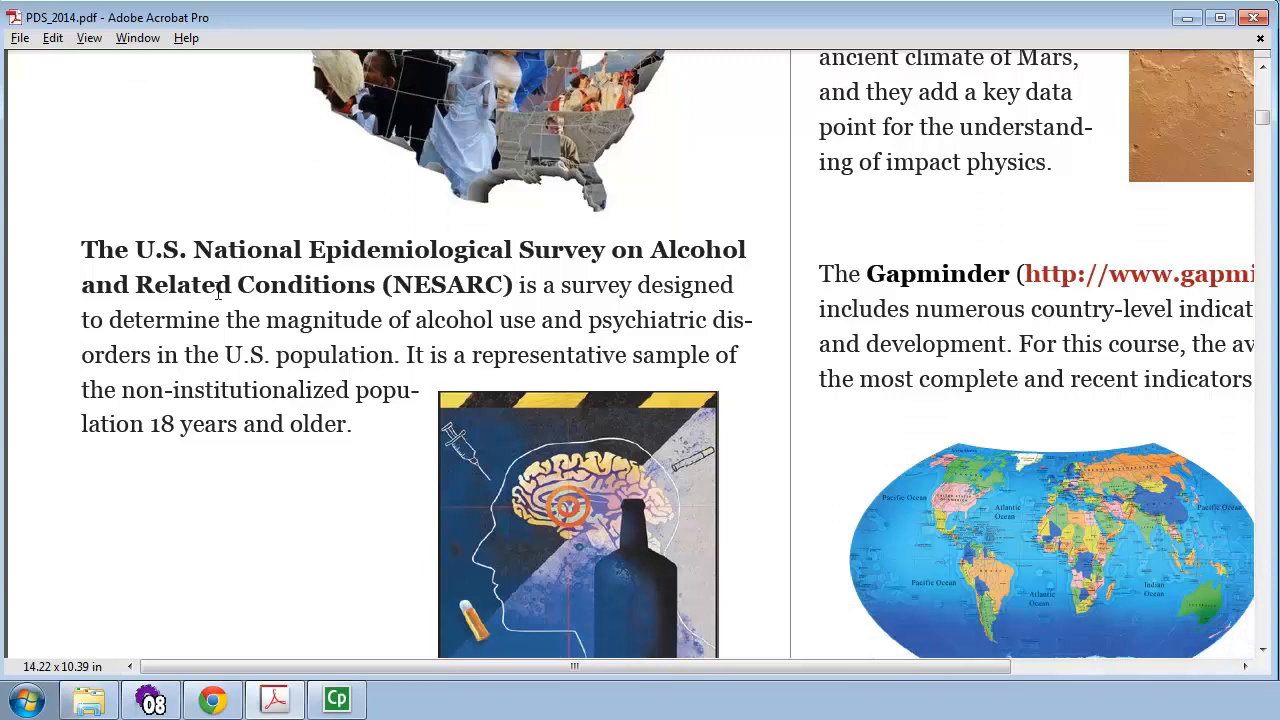
{"action": "mouse_move", "coordinate": [430, 320]}
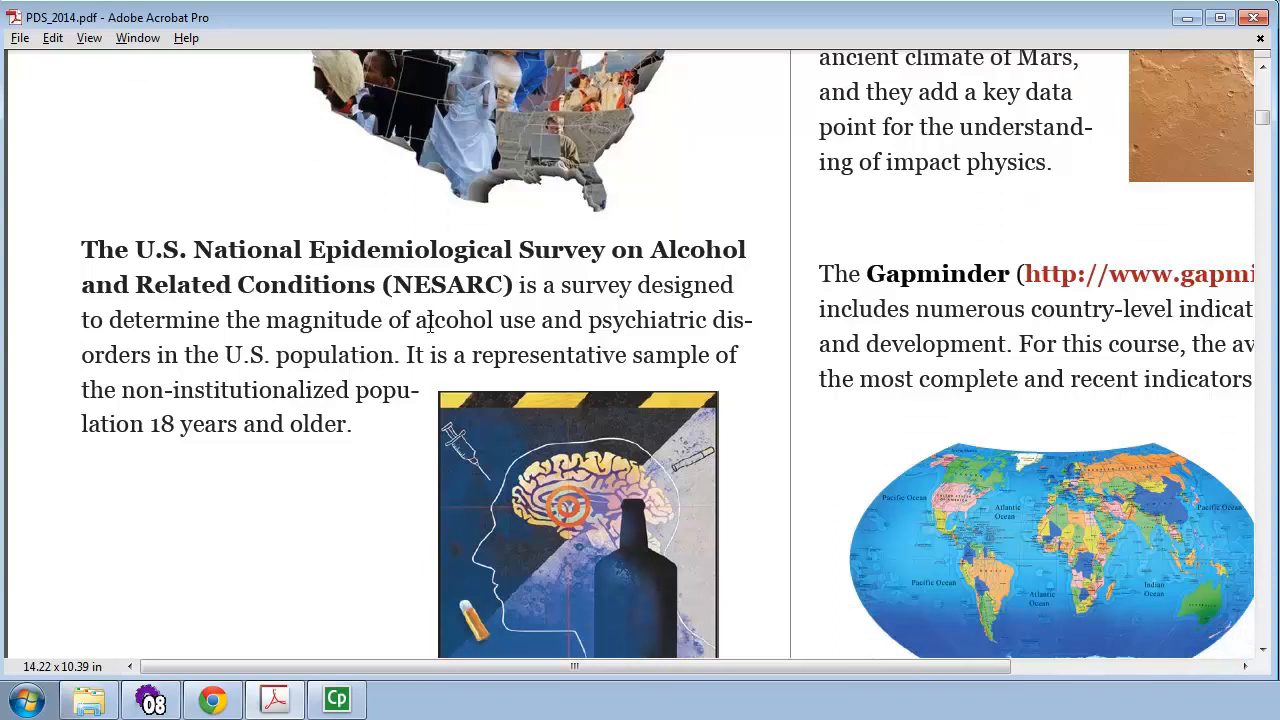
{"action": "double_click", "coordinate": [648, 320]}
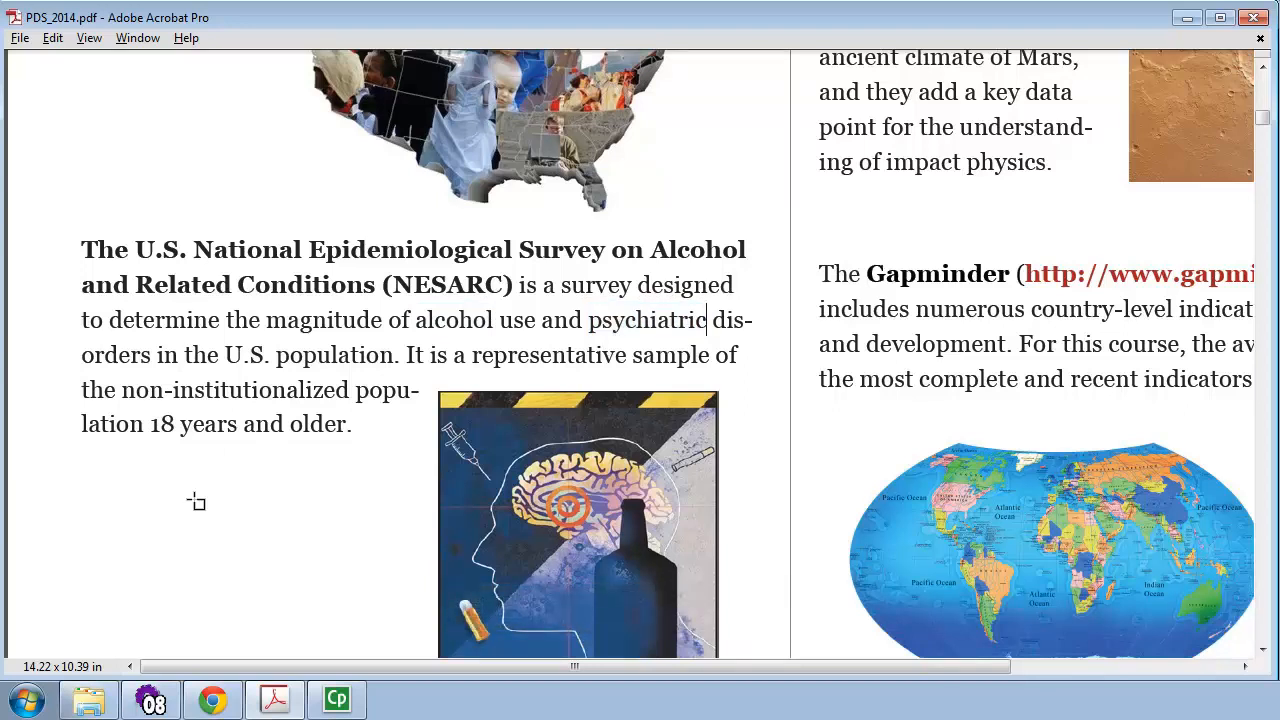
{"action": "mouse_move", "coordinate": [168, 536]}
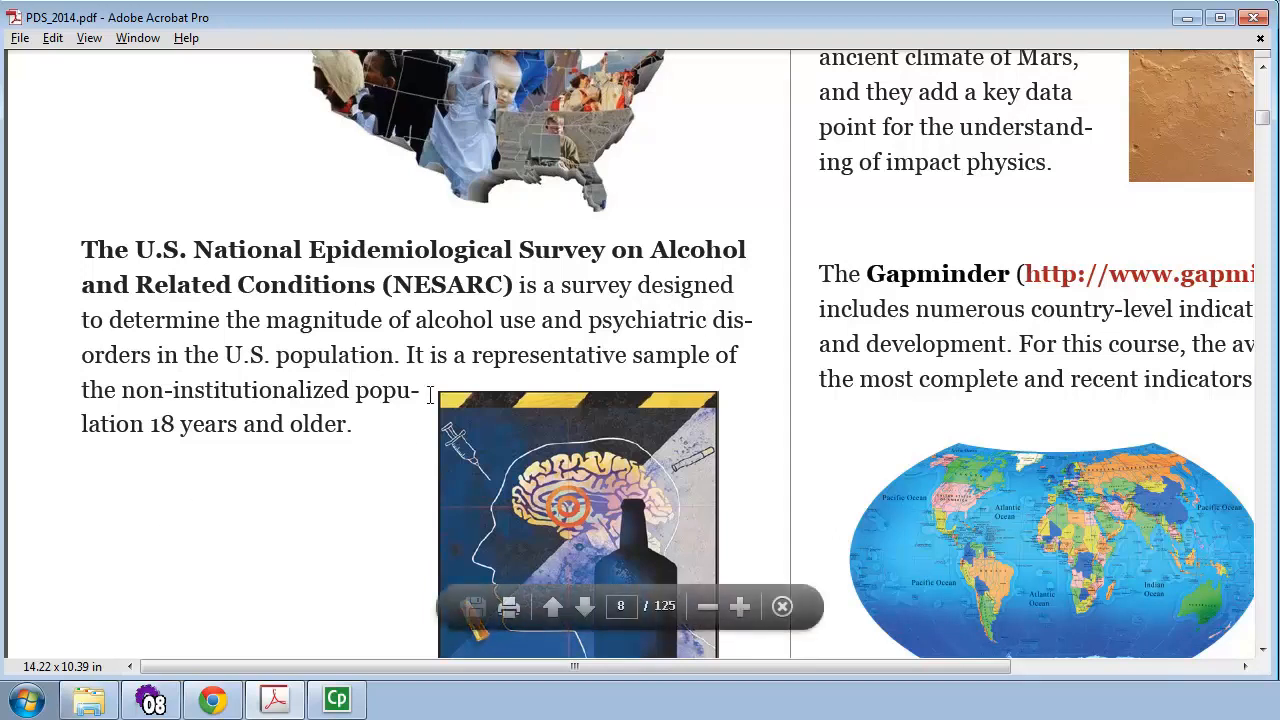
{"action": "mouse_move", "coordinate": [300, 524]}
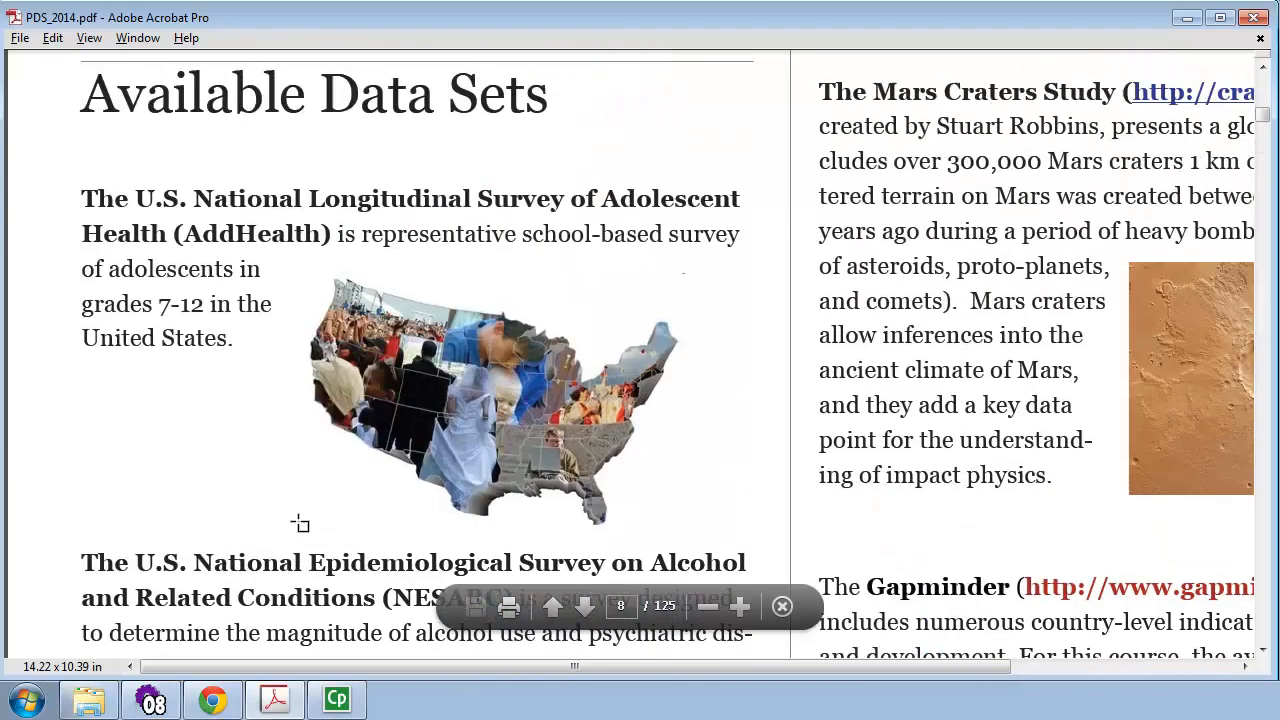
{"action": "mouse_move", "coordinate": [274, 360]}
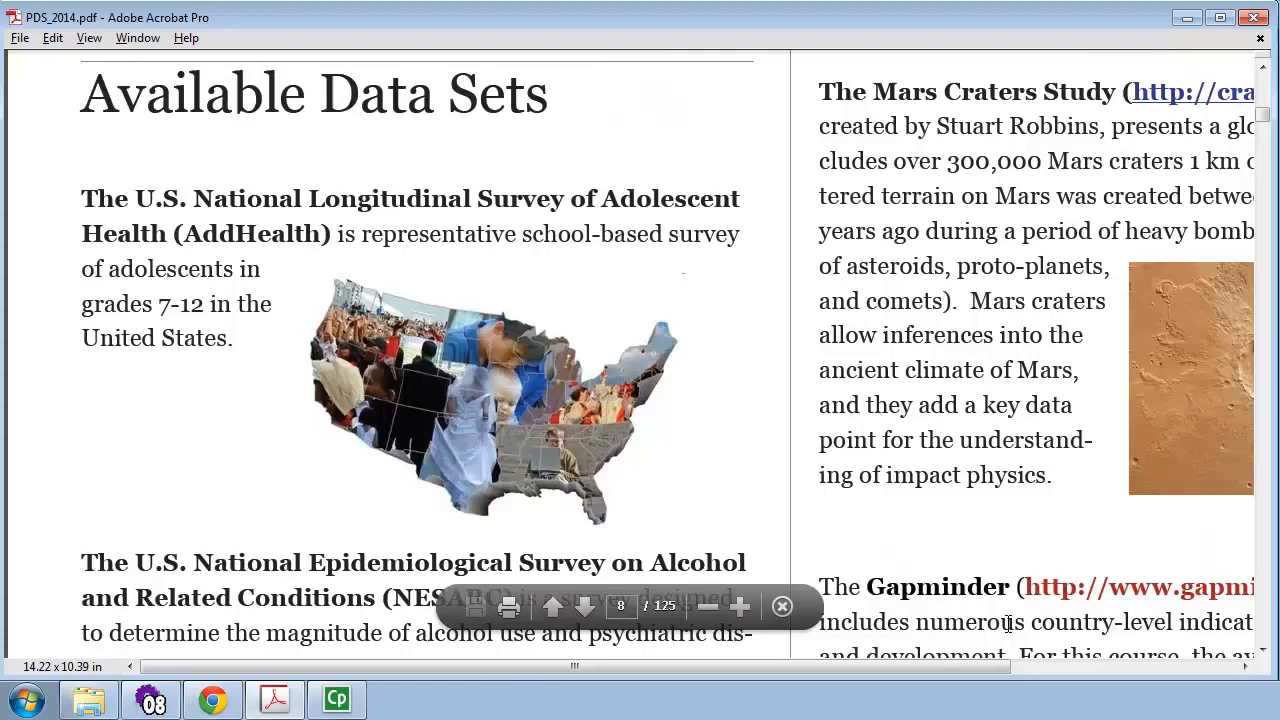
- Pan right and scroll to the Mars Craters Study and Gapminder data set descriptions
{"action": "left_click_drag", "start_coordinate": [576, 664], "coordinate": [1156, 664]}
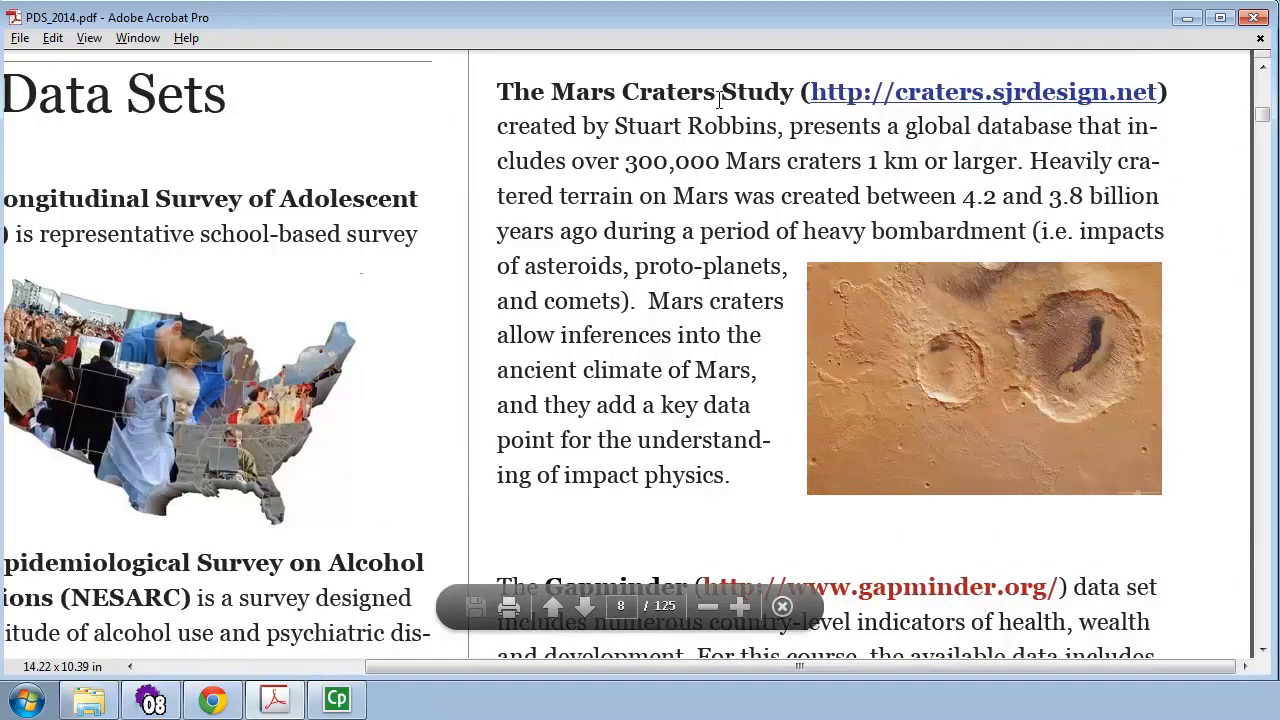
{"action": "mouse_move", "coordinate": [1228, 604]}
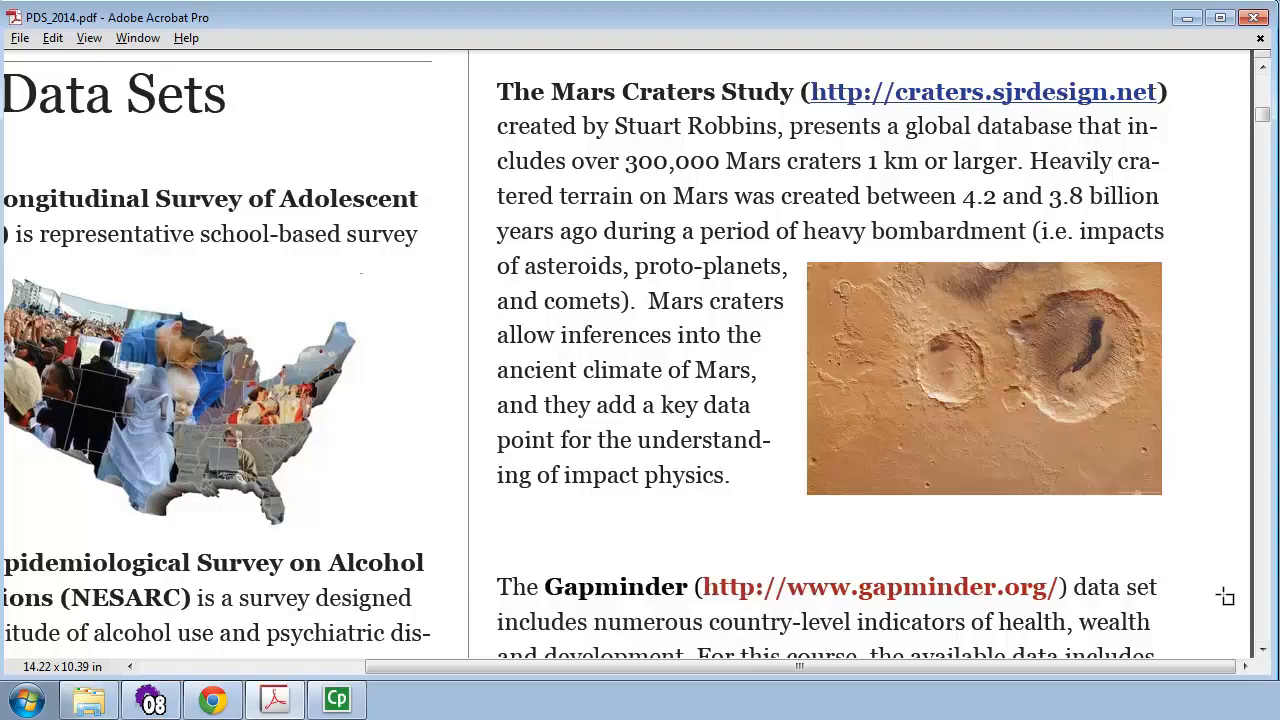
{"action": "scroll", "scroll_direction": "down", "scroll_amount": 3}
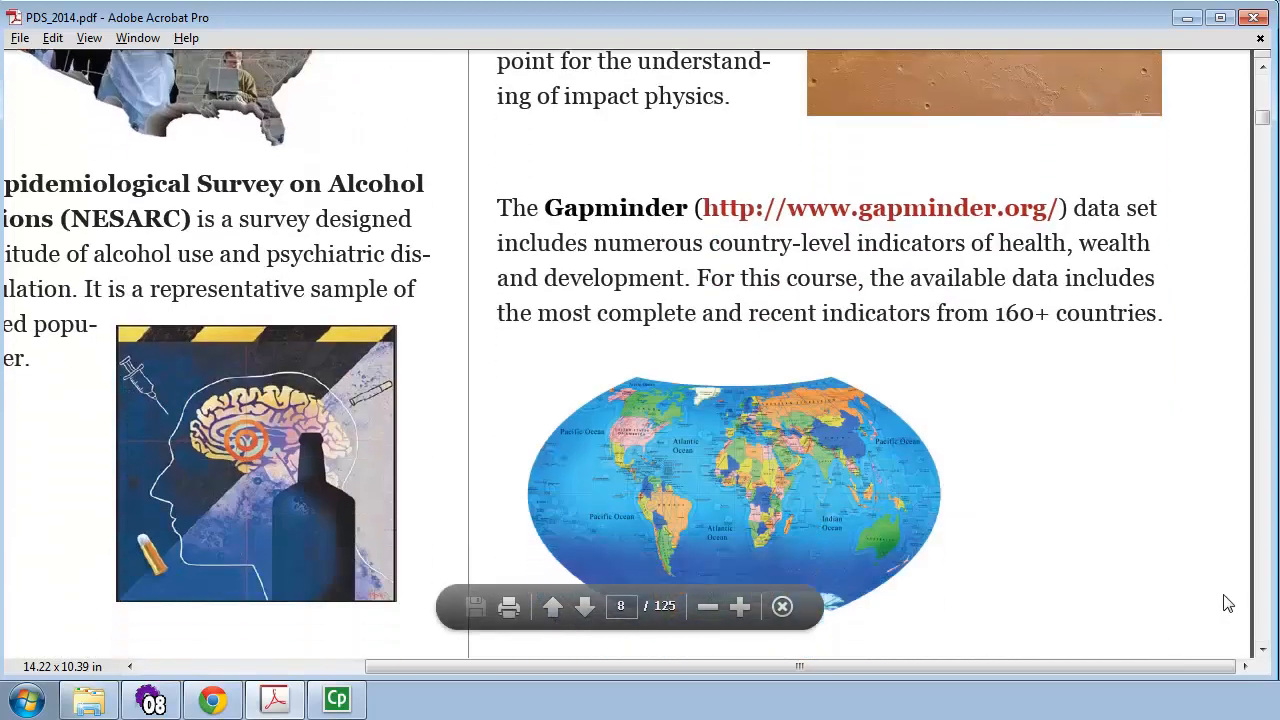
{"action": "scroll", "scroll_direction": "down", "scroll_amount": 3}
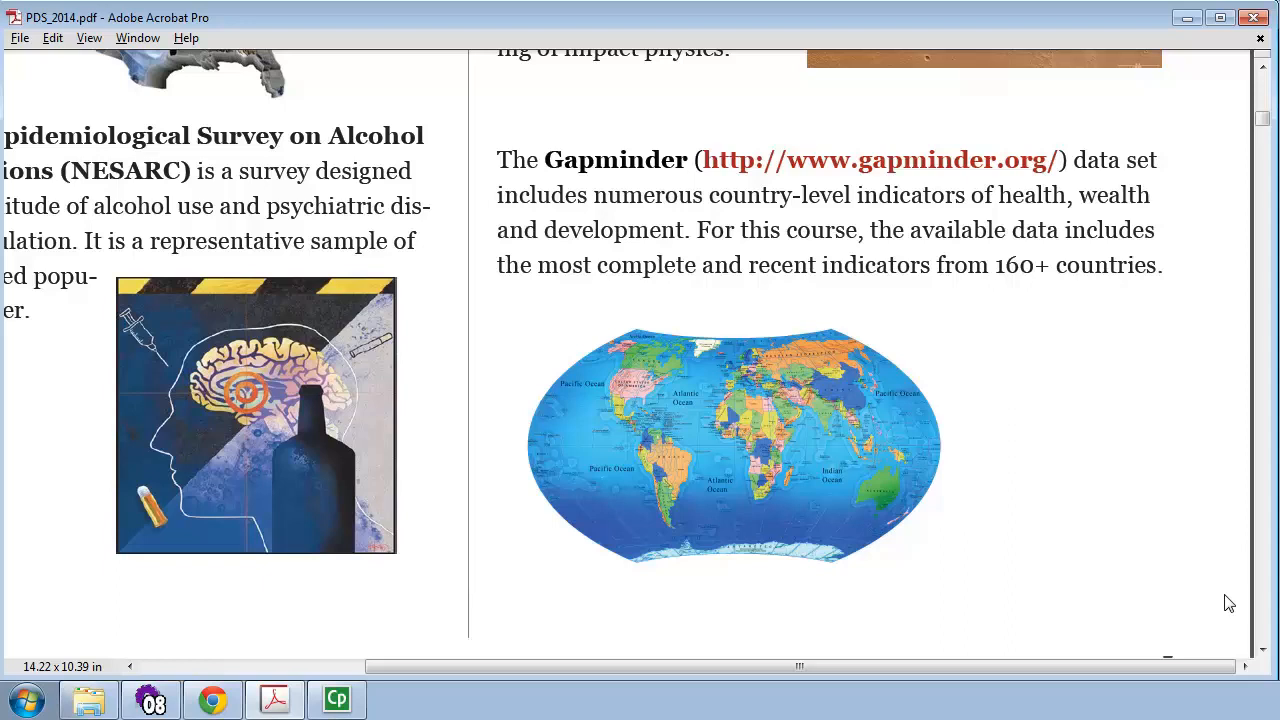
{"action": "mouse_move", "coordinate": [1240, 522]}
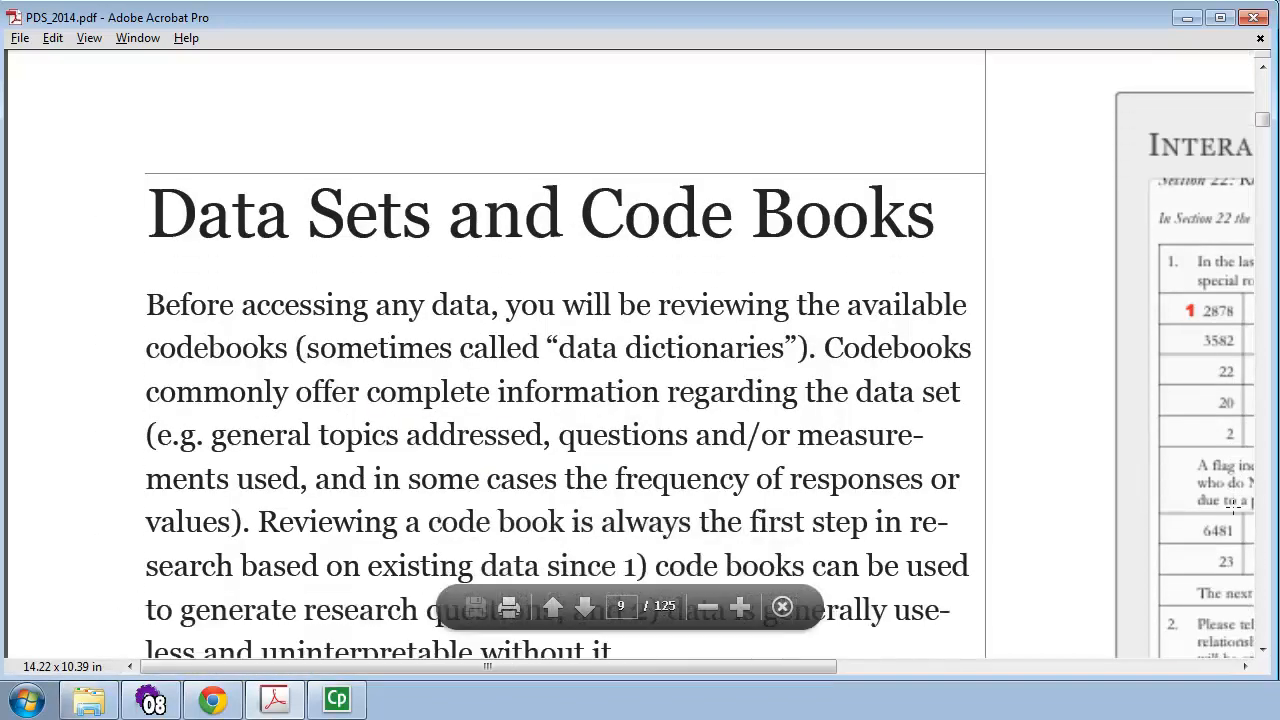
- Scroll to the Data Sets and Code Books page and briefly select the phrase 'data dictionaries'
{"action": "scroll", "scroll_direction": "down", "scroll_amount": 3}
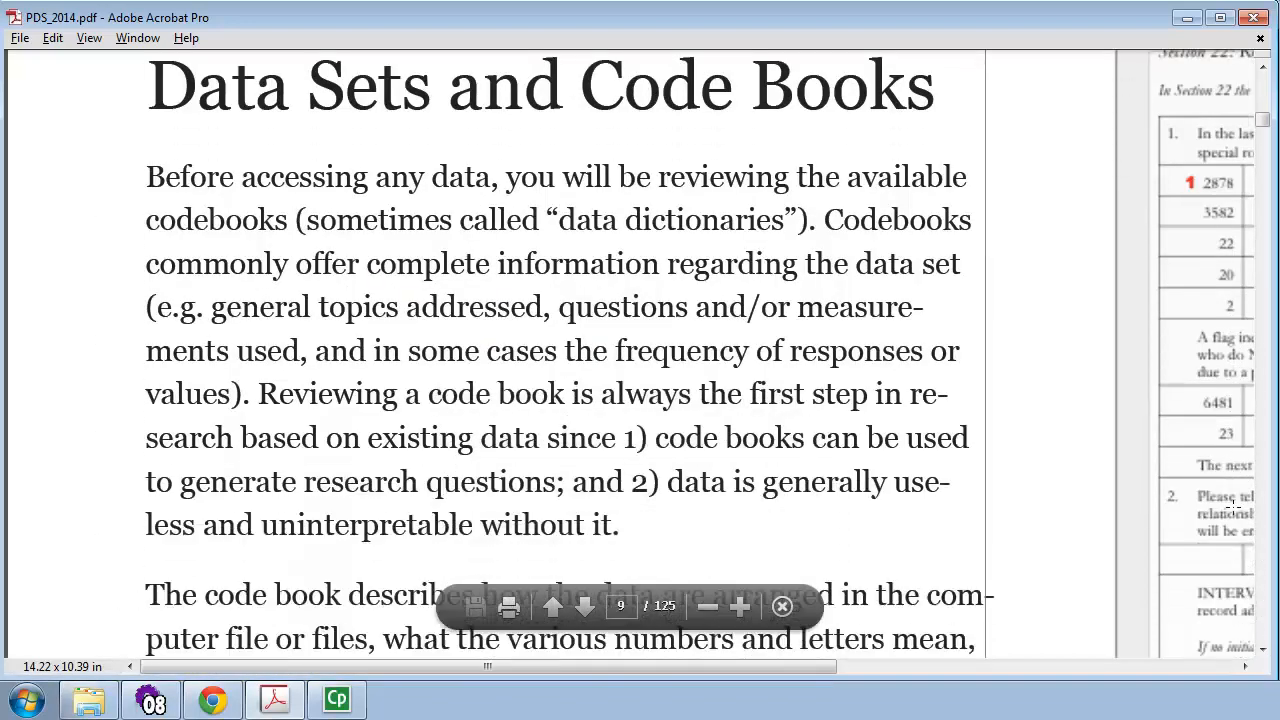
{"action": "left_click", "coordinate": [780, 606]}
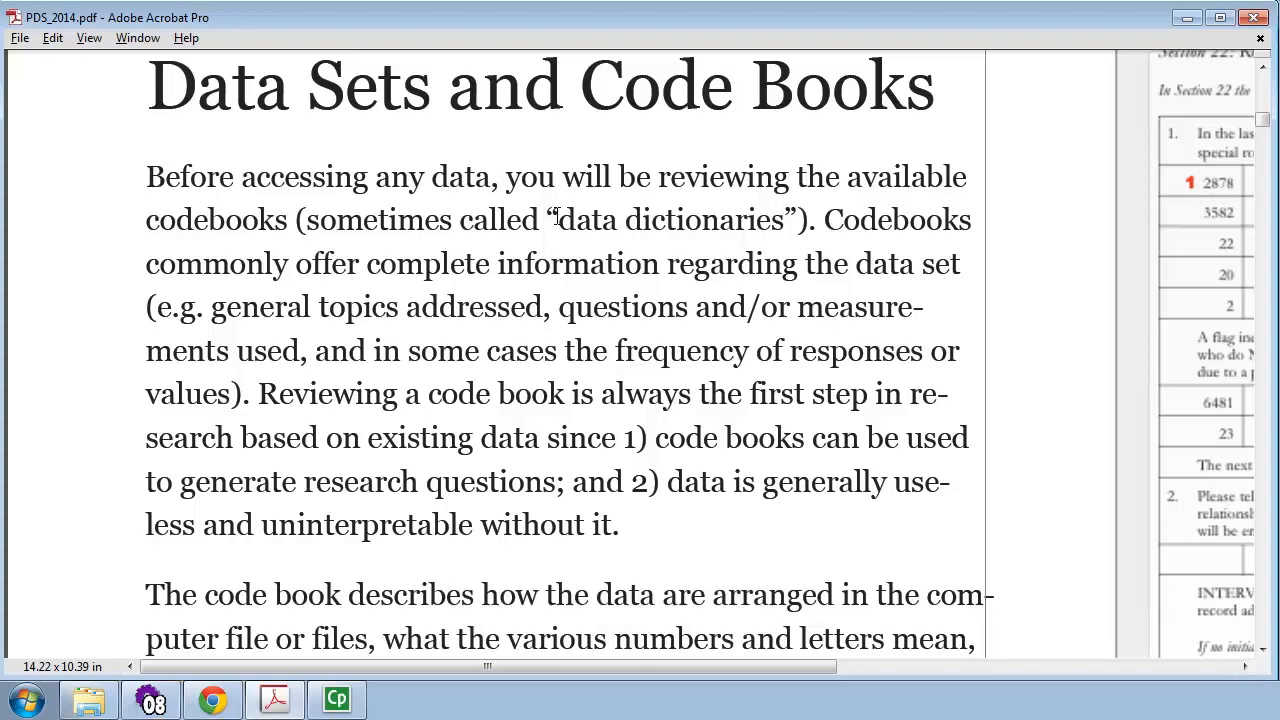
{"action": "left_click_drag", "start_coordinate": [548, 218], "coordinate": [810, 218]}
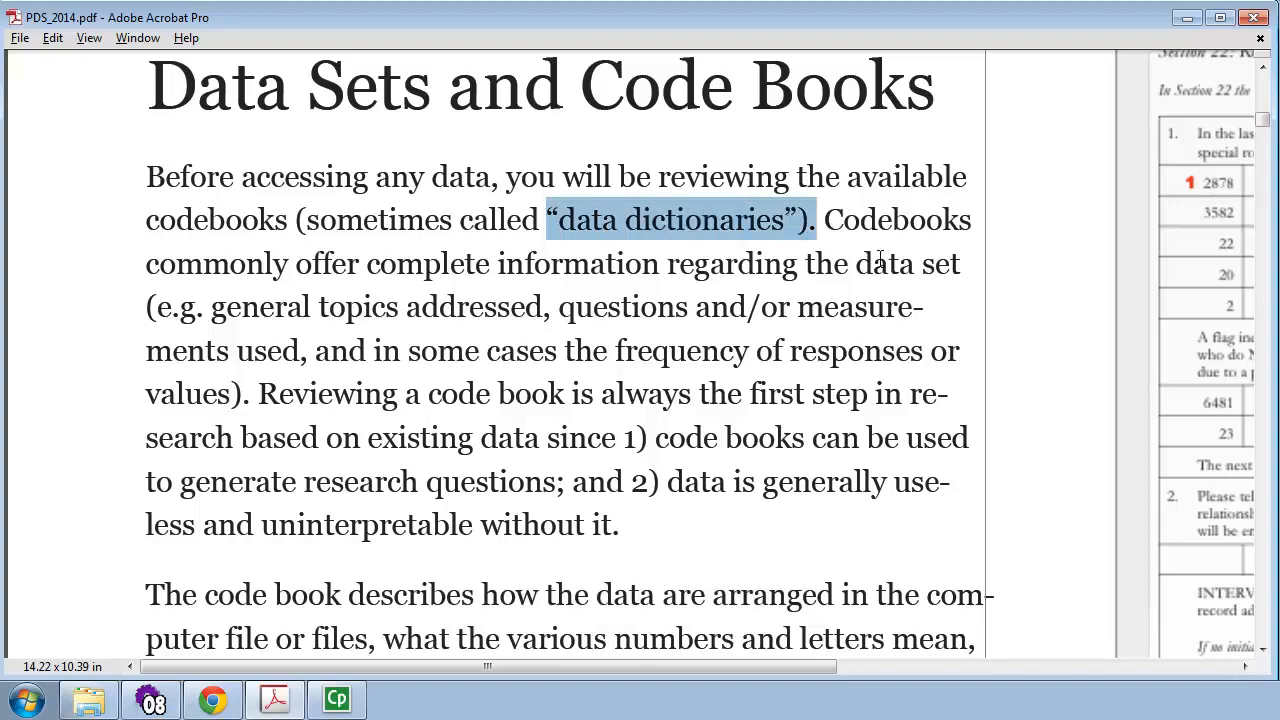
{"action": "left_click", "coordinate": [908, 324]}
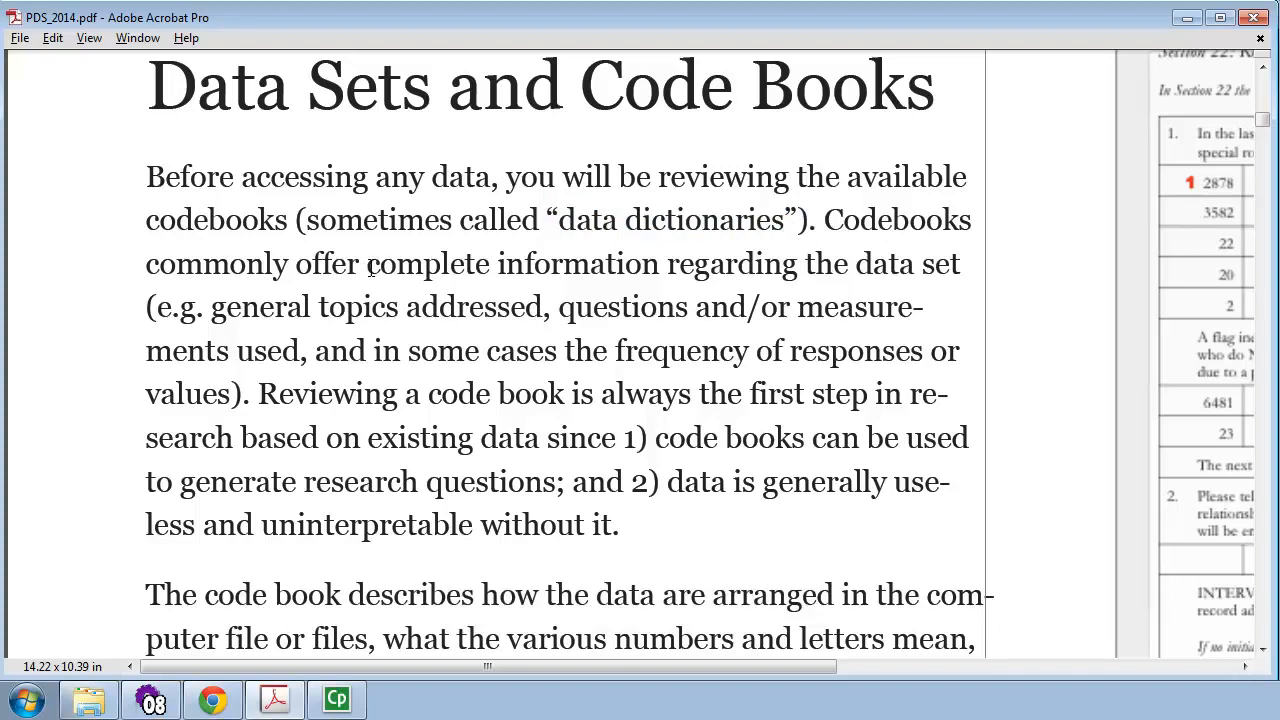
- Pan to the Section 22 romantic relationship codebook example table
{"action": "left_click_drag", "start_coordinate": [366, 264], "coordinate": [660, 264]}
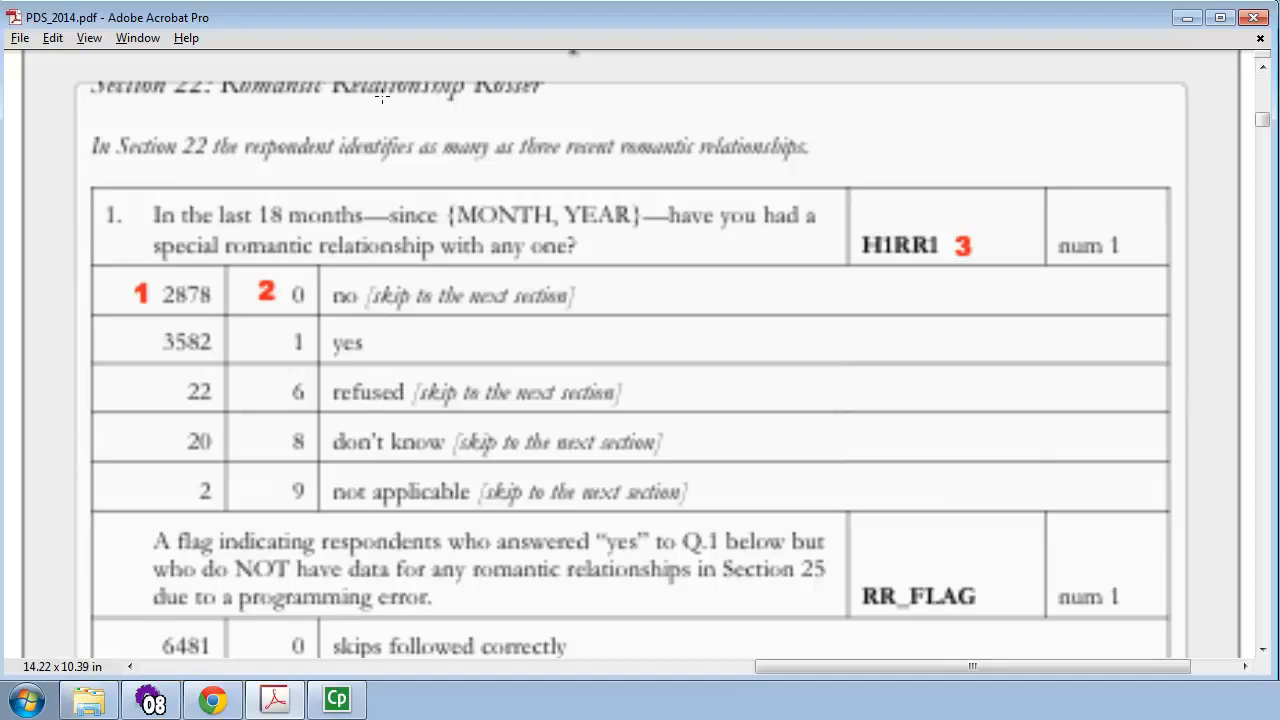
{"action": "mouse_move", "coordinate": [524, 90]}
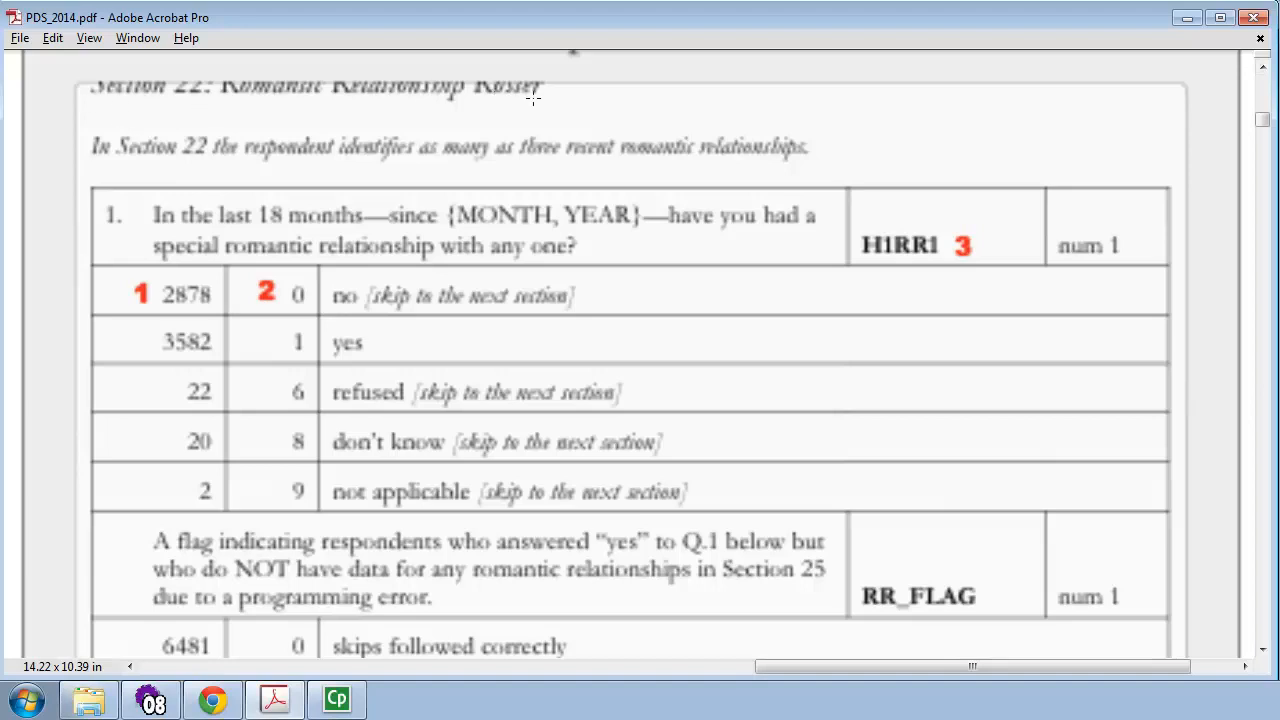
{"action": "mouse_move", "coordinate": [556, 100]}
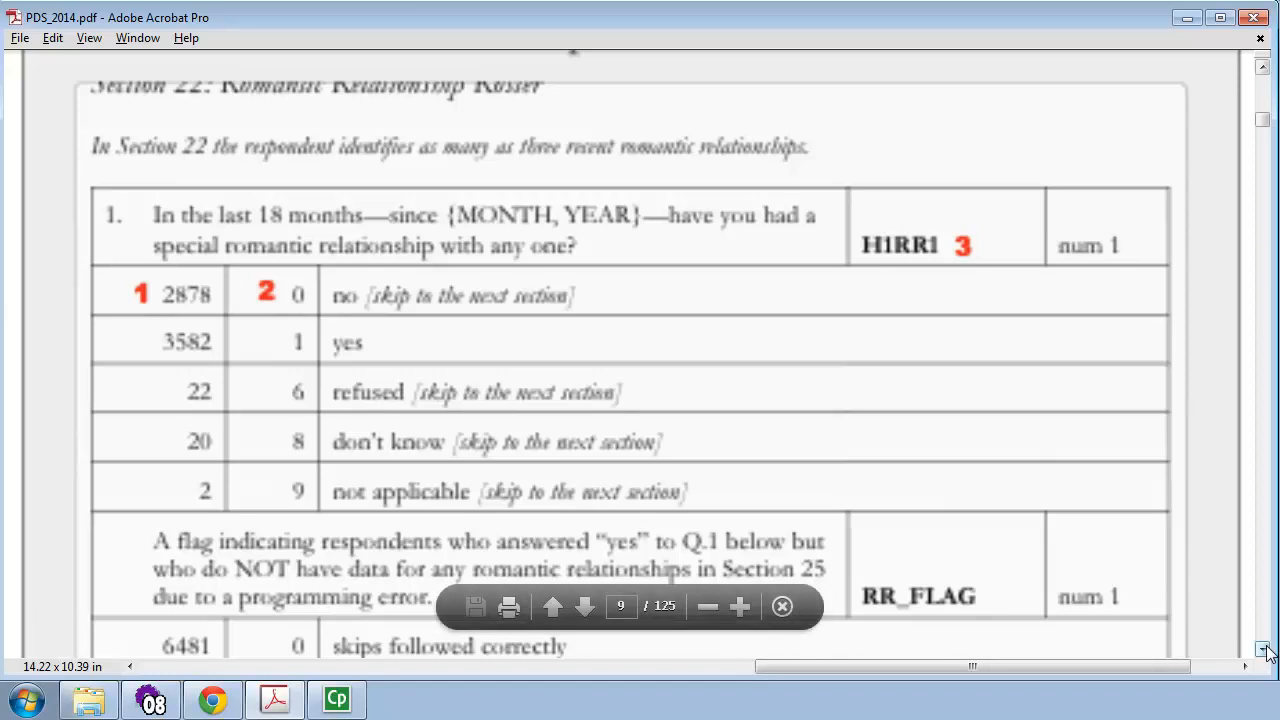
{"action": "scroll", "scroll_direction": "down", "scroll_amount": 3}
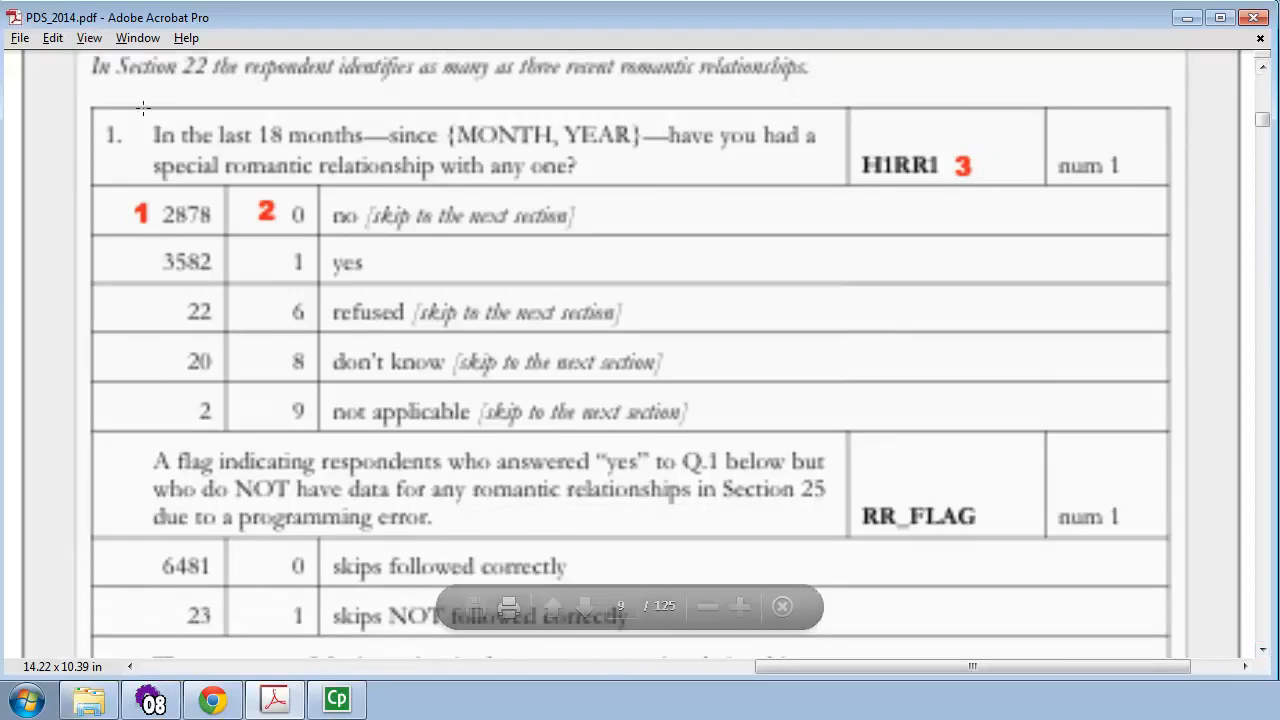
{"action": "left_click_drag", "start_coordinate": [152, 136], "coordinate": [810, 180]}
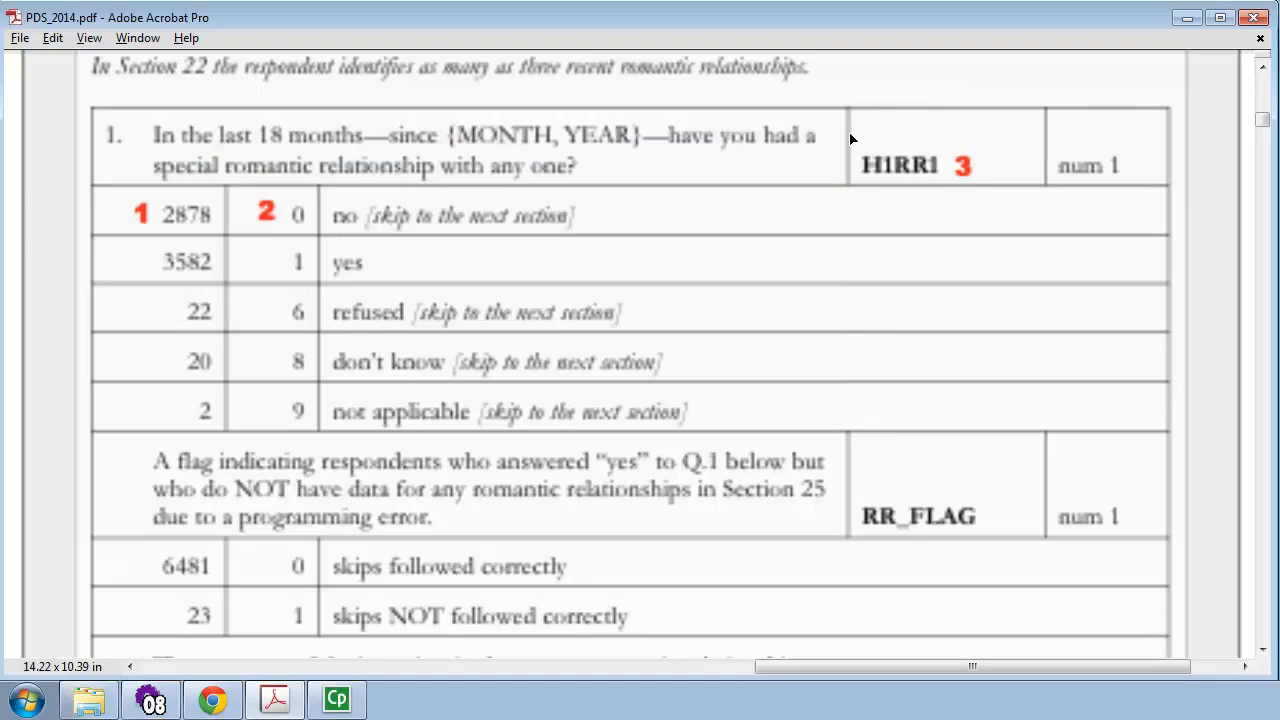
{"action": "double_click", "coordinate": [904, 164]}
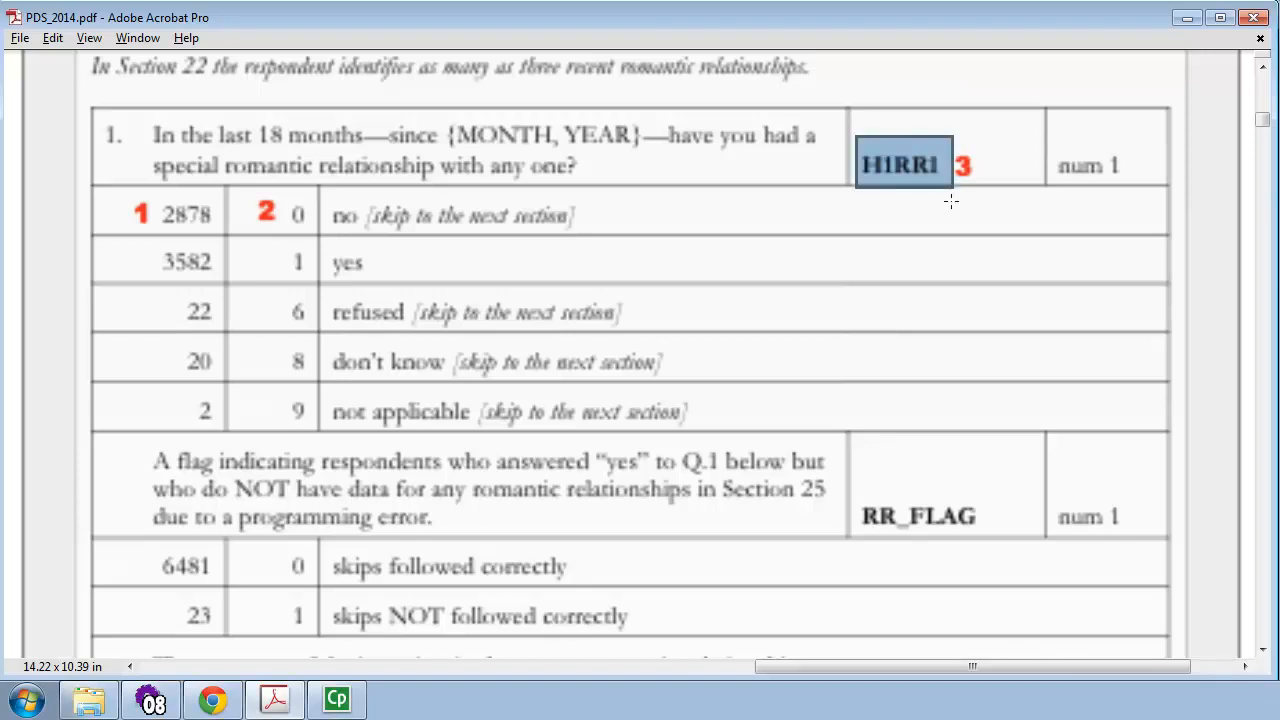
{"action": "mouse_move", "coordinate": [972, 164]}
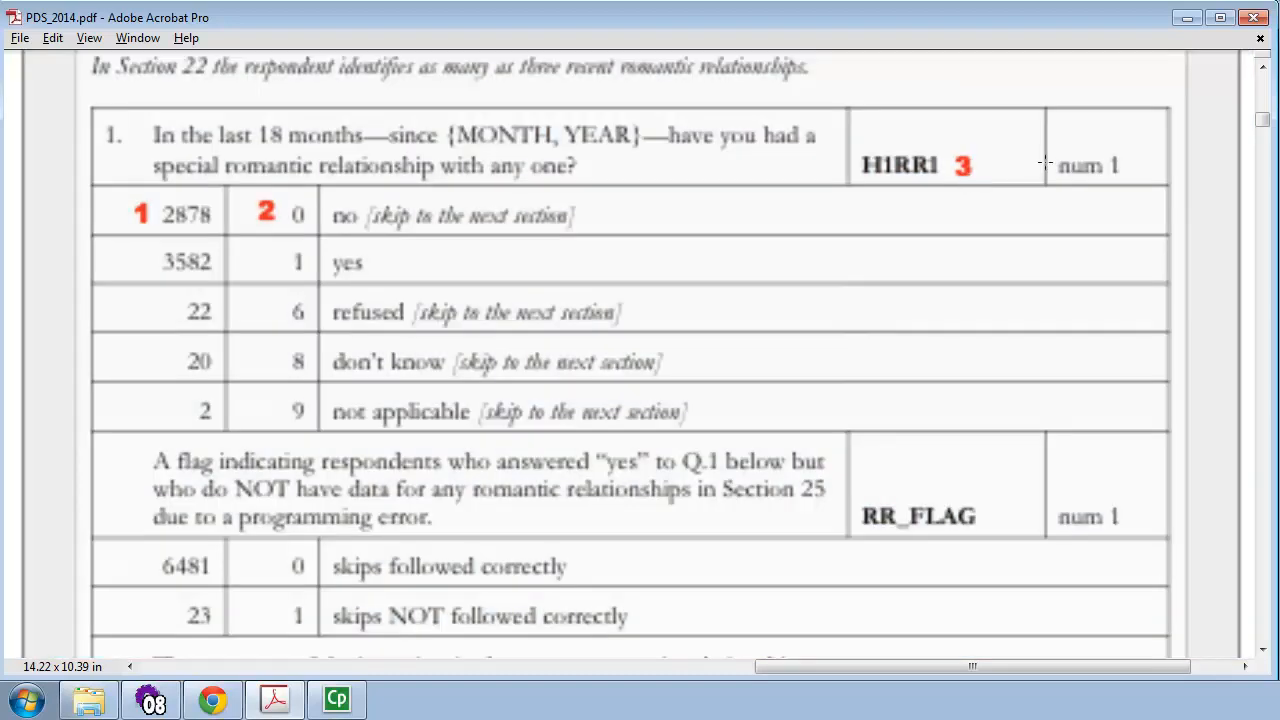
{"action": "mouse_move", "coordinate": [1120, 144]}
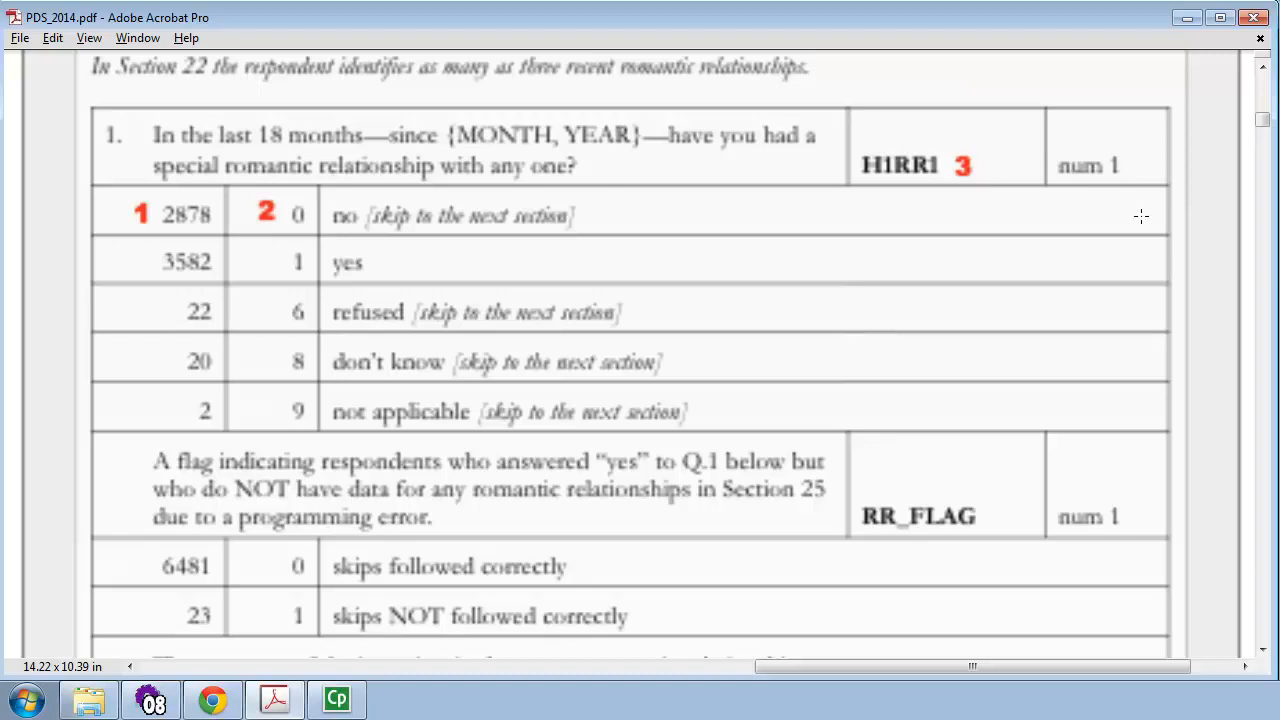
{"action": "mouse_move", "coordinate": [1098, 190]}
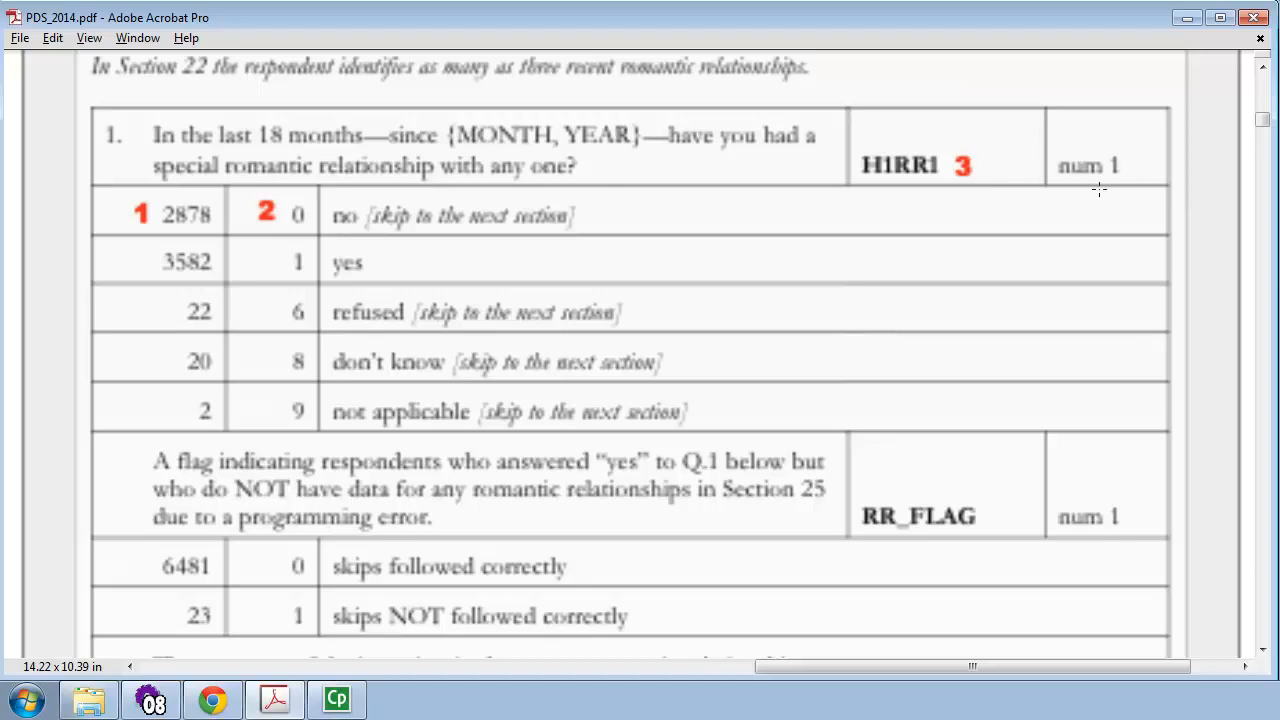
{"action": "mouse_move", "coordinate": [1130, 190]}
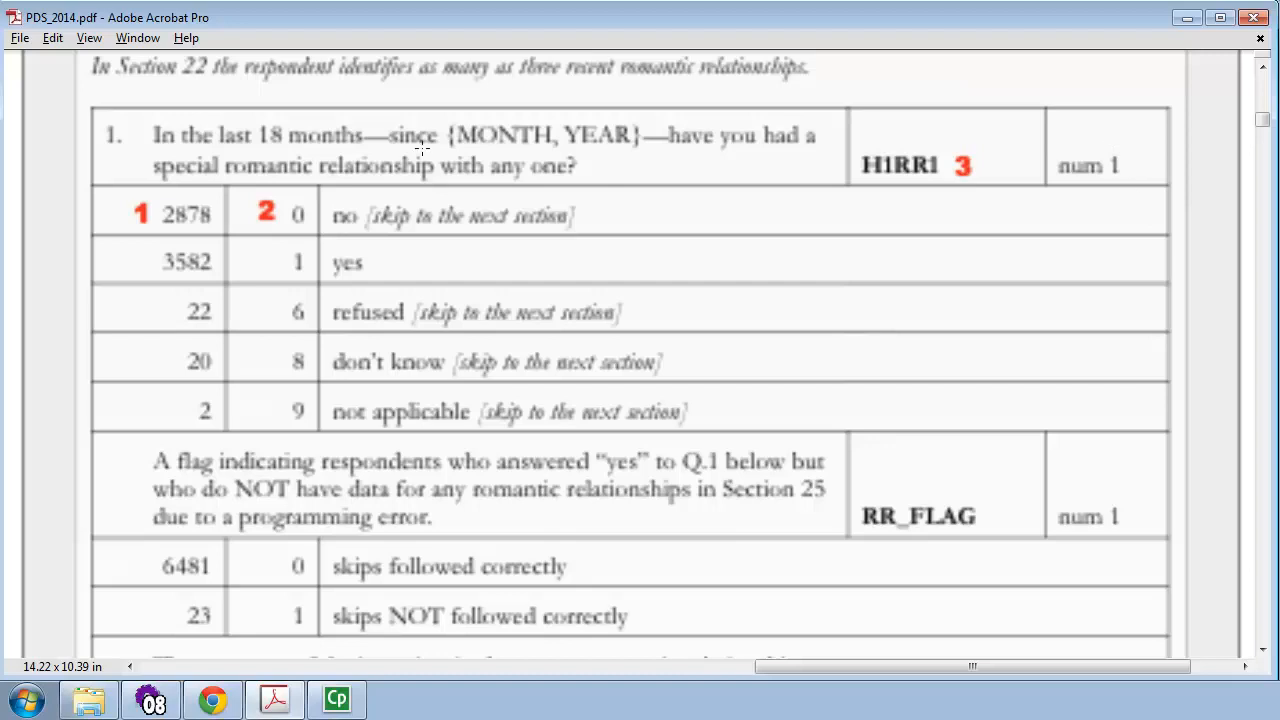
{"action": "left_click_drag", "start_coordinate": [284, 204], "coordinate": [420, 280]}
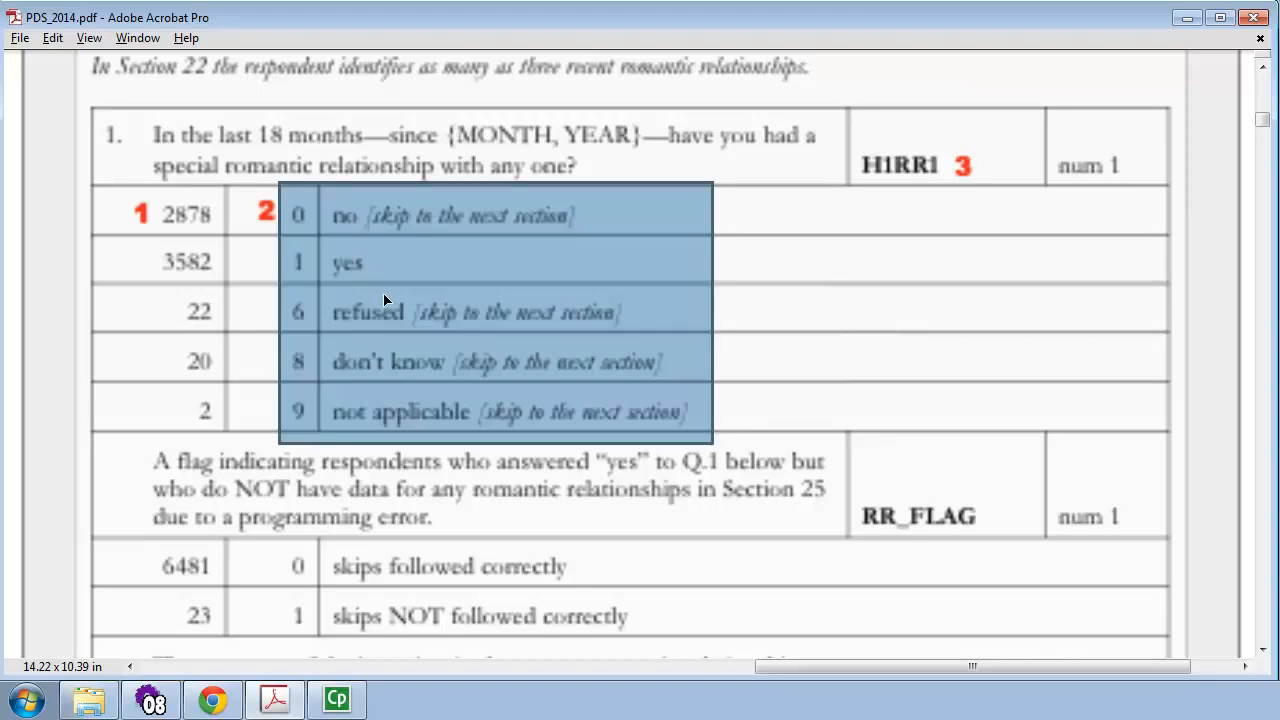
{"action": "mouse_move", "coordinate": [418, 380]}
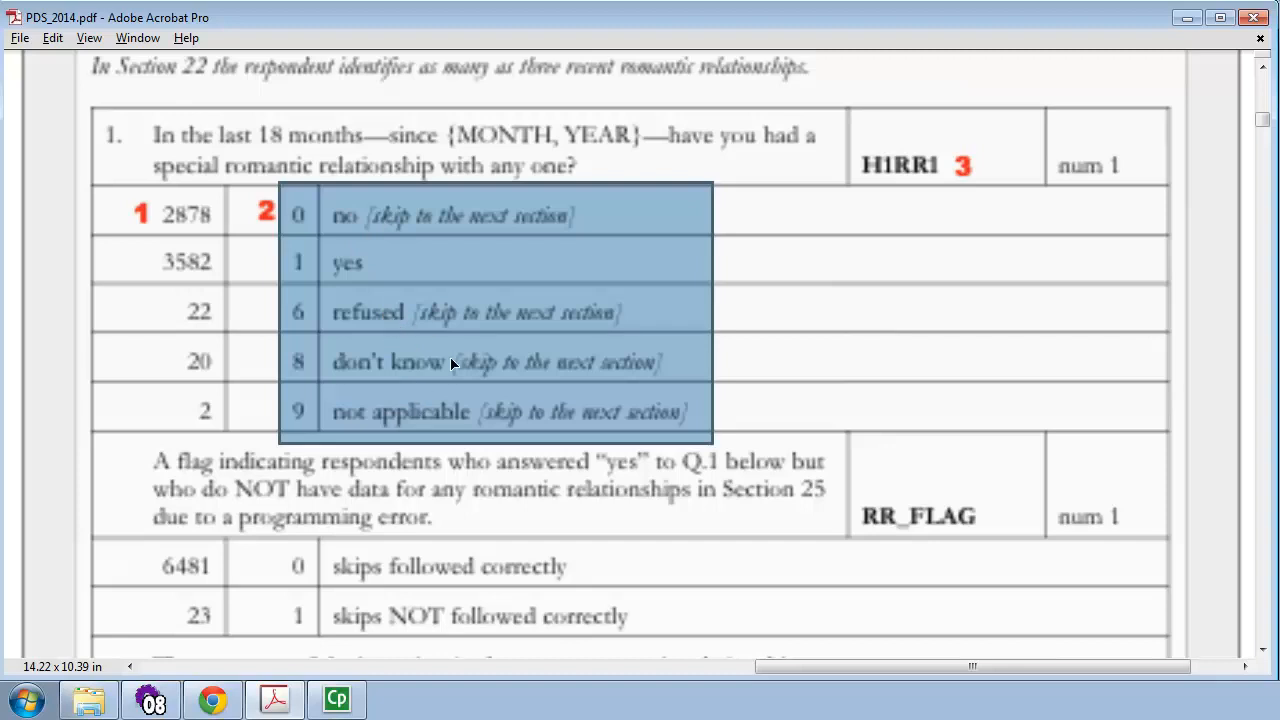
{"action": "mouse_move", "coordinate": [476, 428]}
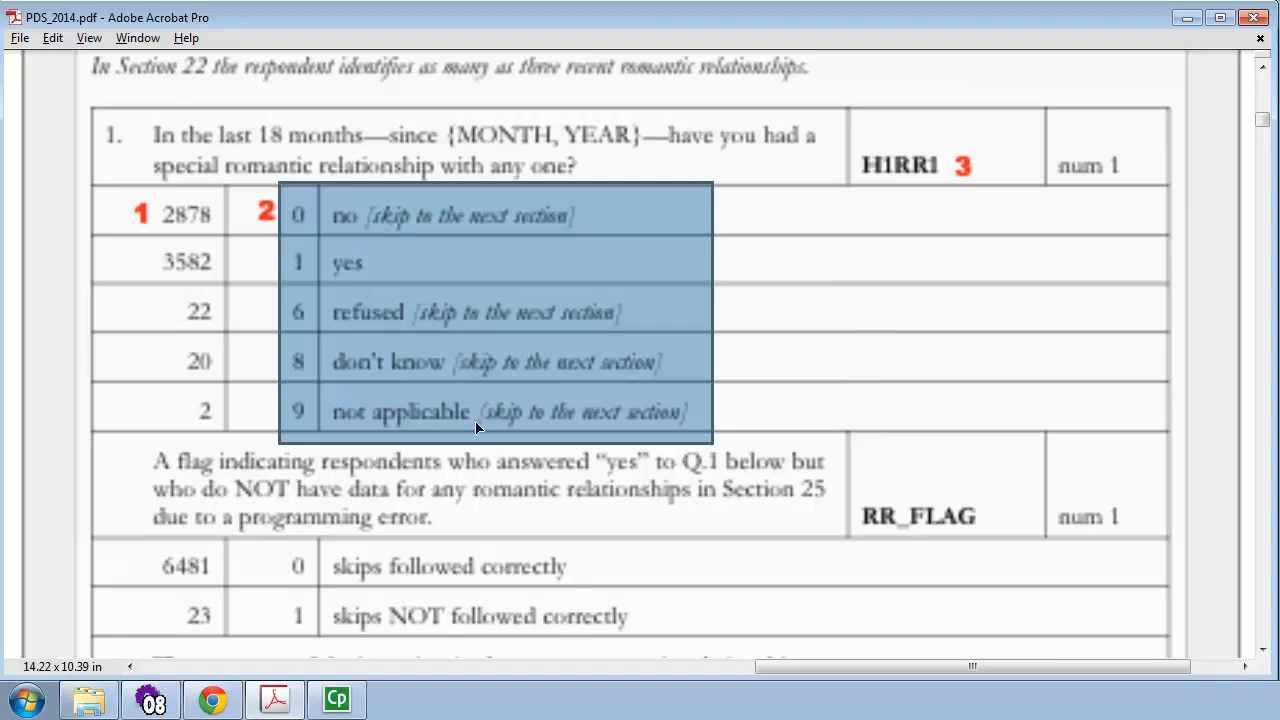
{"action": "mouse_move", "coordinate": [436, 344]}
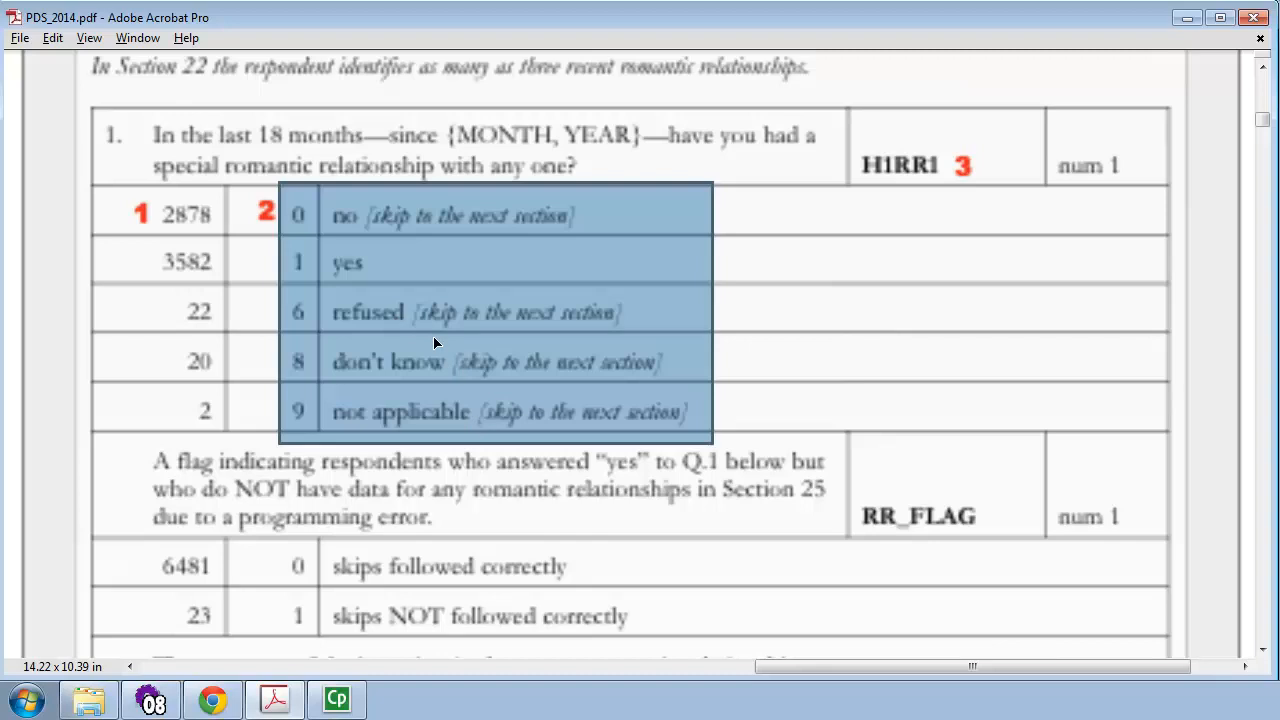
{"action": "mouse_move", "coordinate": [428, 350]}
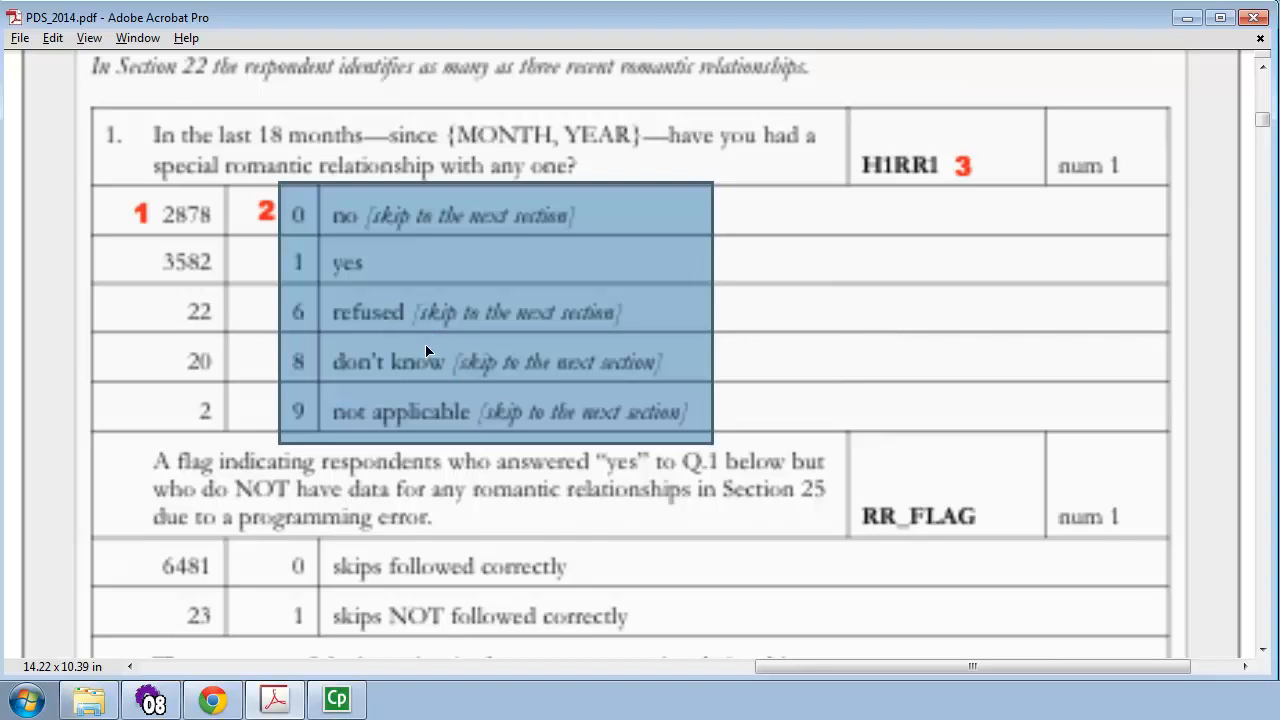
{"action": "mouse_move", "coordinate": [448, 370]}
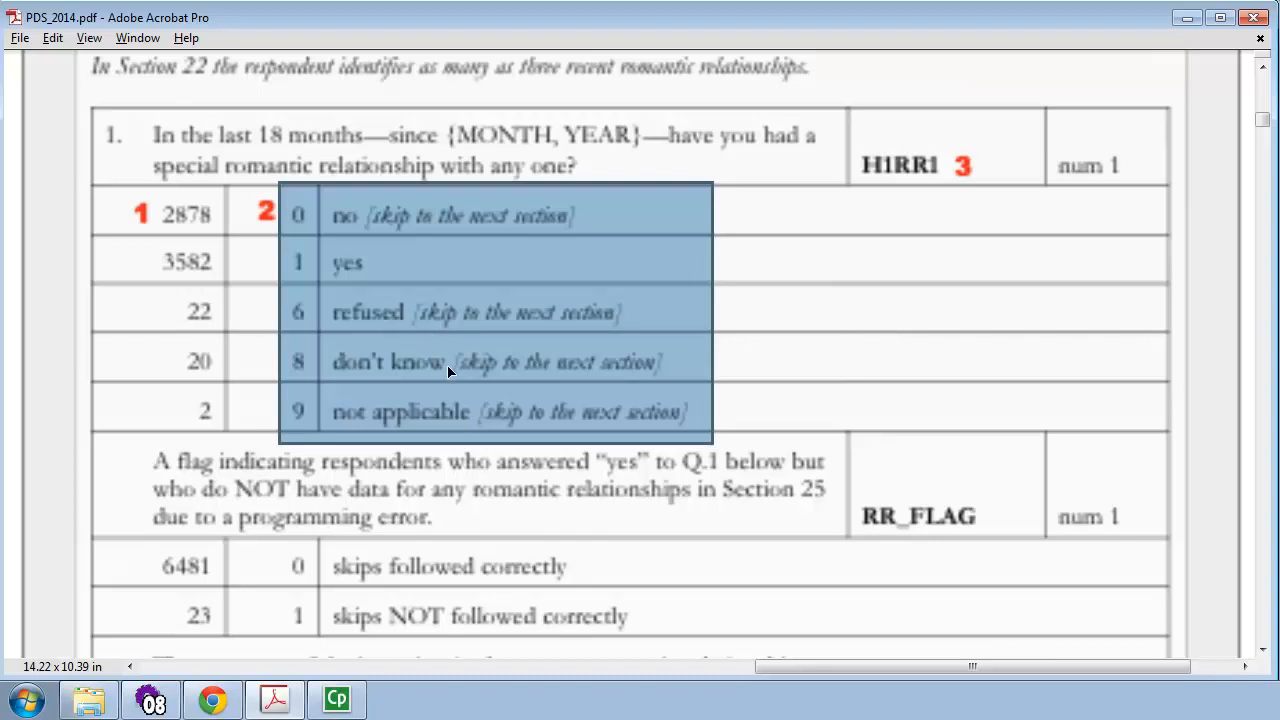
{"action": "mouse_move", "coordinate": [472, 414]}
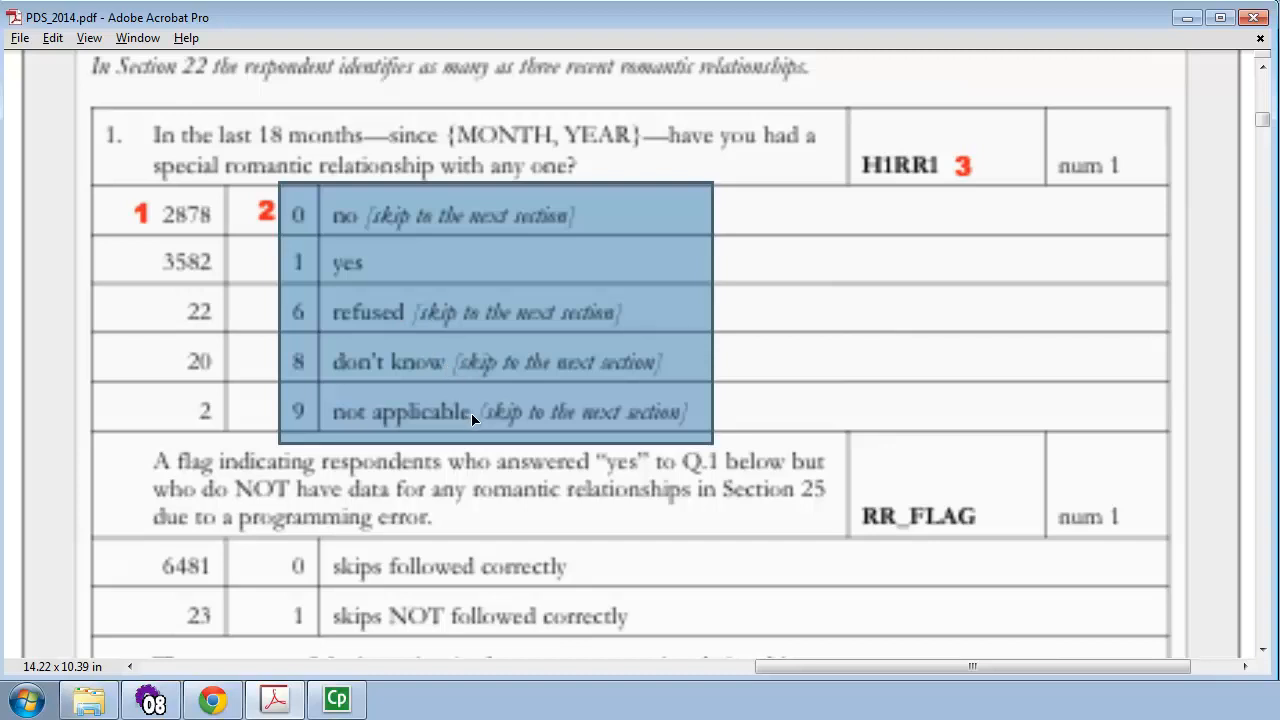
{"action": "mouse_move", "coordinate": [436, 412]}
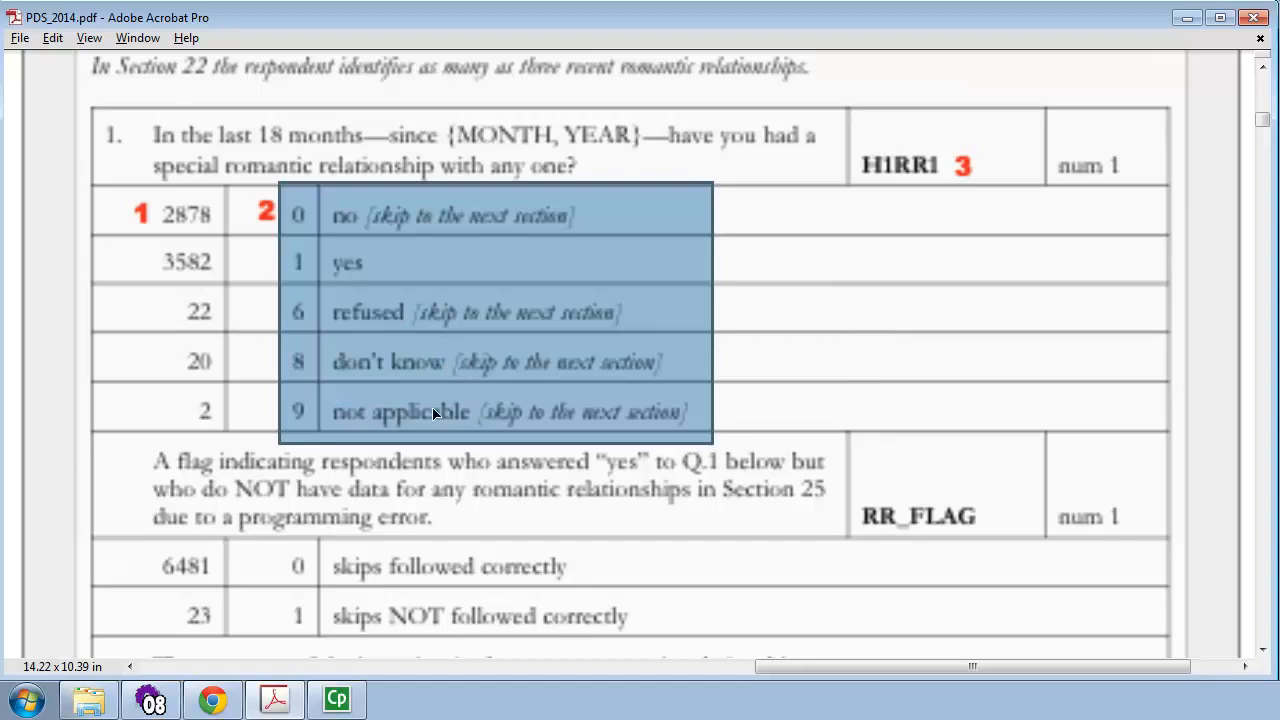
{"action": "mouse_move", "coordinate": [376, 412]}
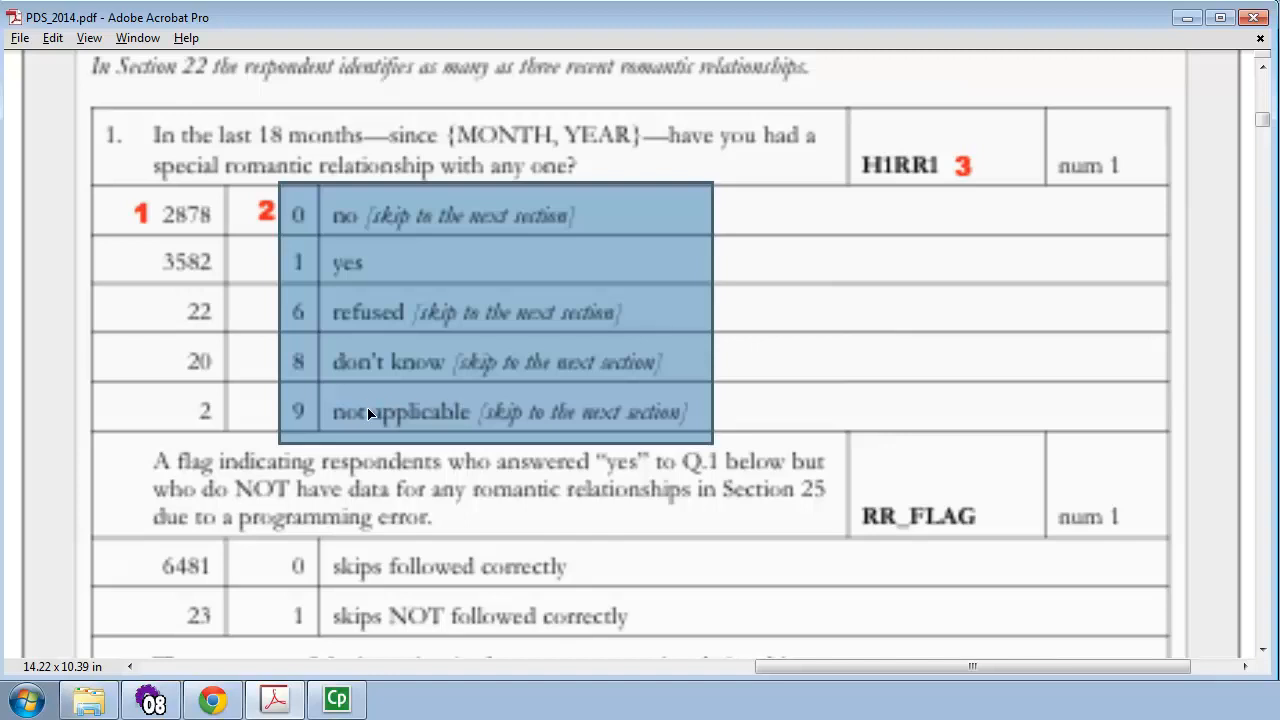
{"action": "mouse_move", "coordinate": [424, 404]}
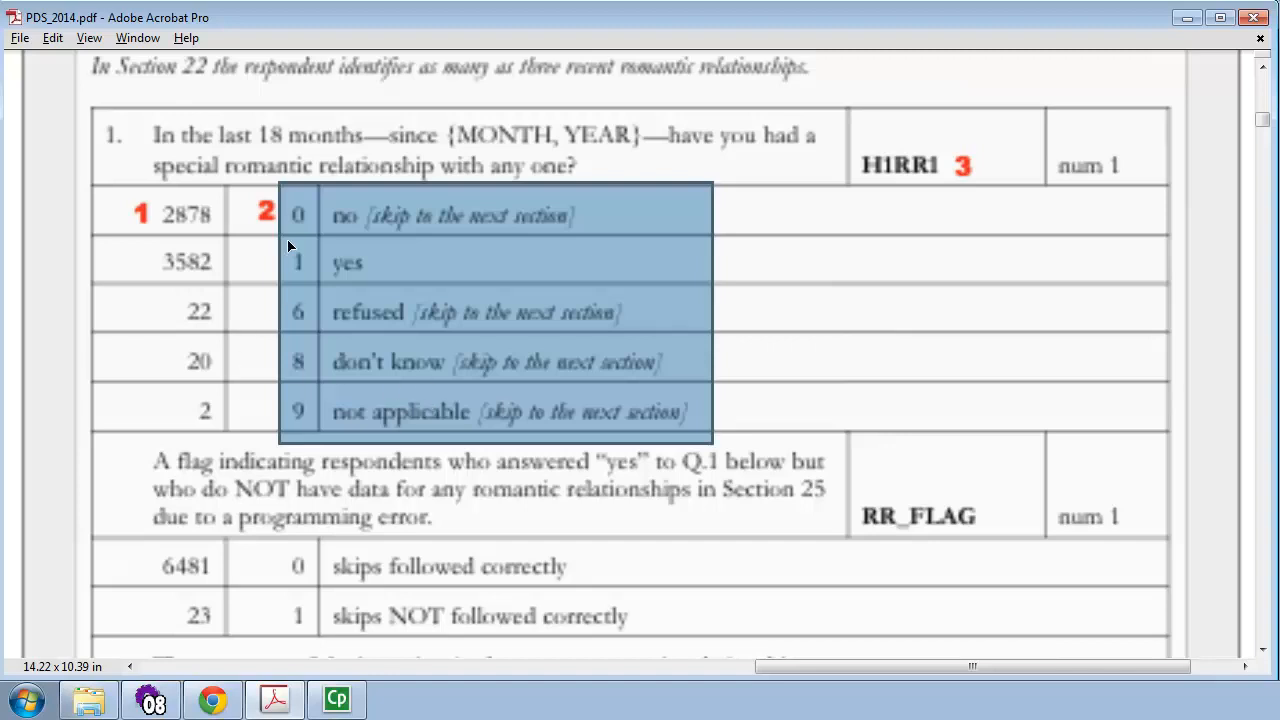
{"action": "mouse_move", "coordinate": [352, 292]}
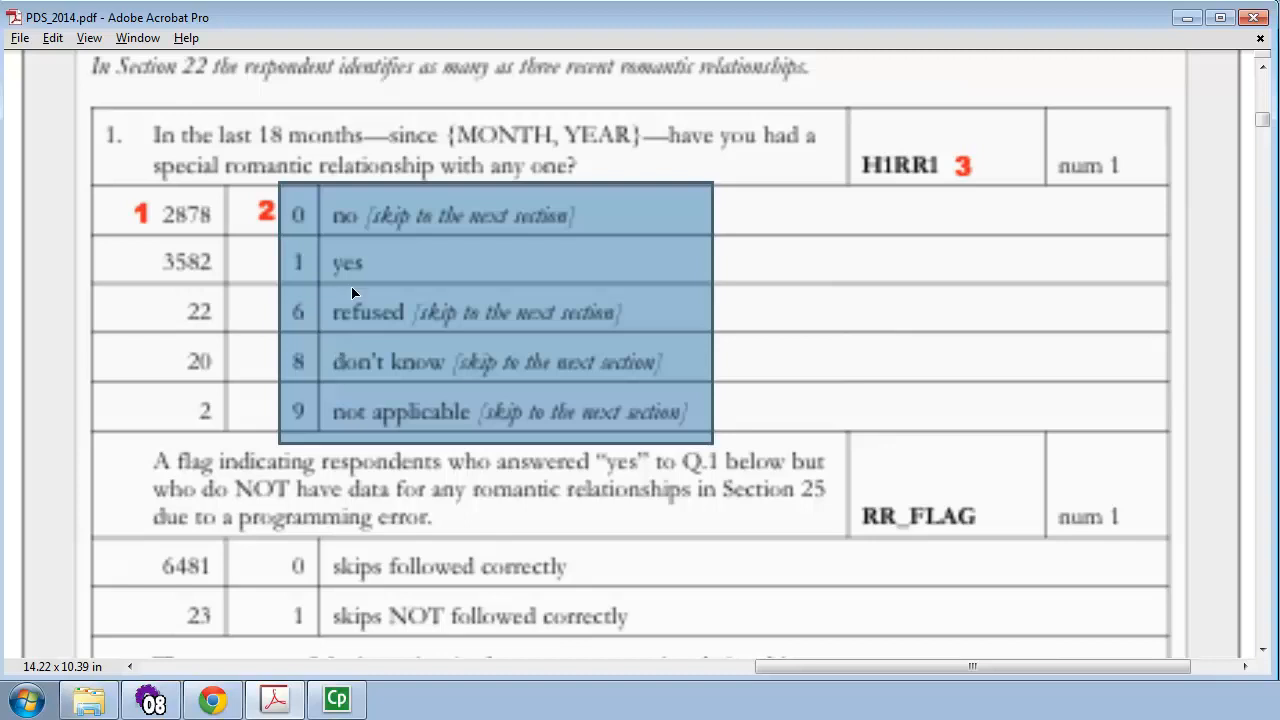
{"action": "mouse_move", "coordinate": [312, 216]}
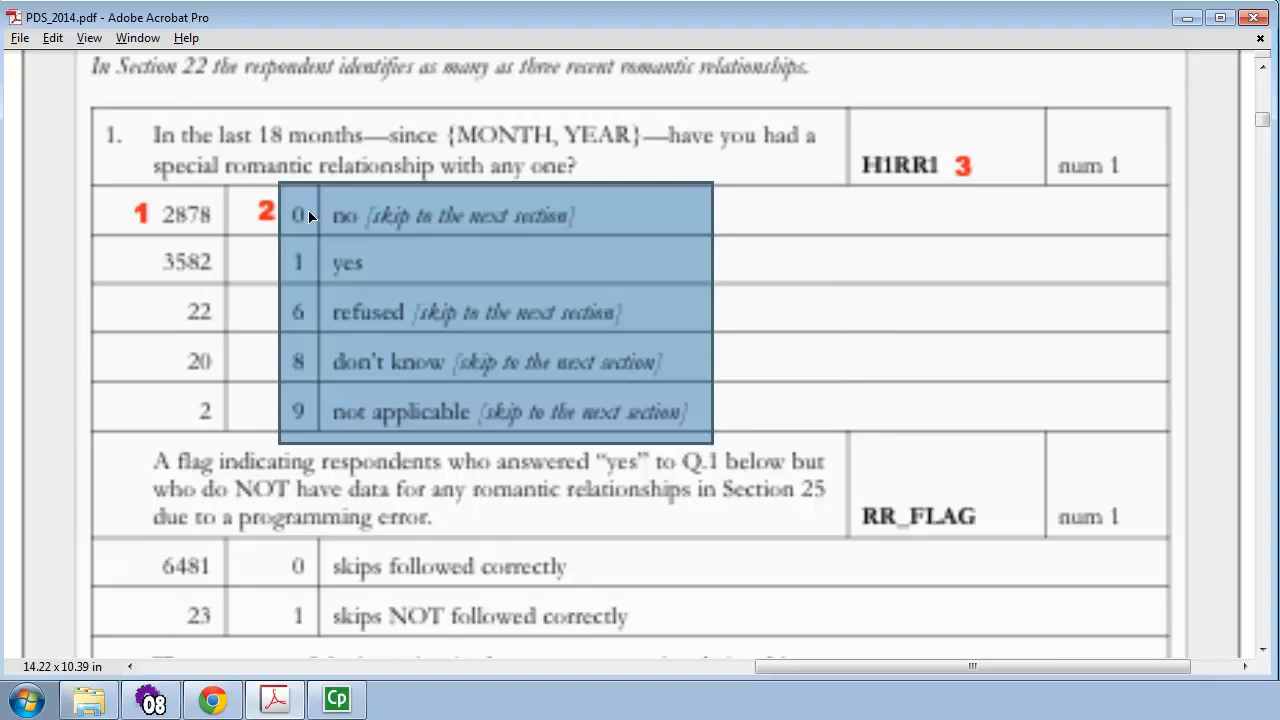
{"action": "mouse_move", "coordinate": [364, 262]}
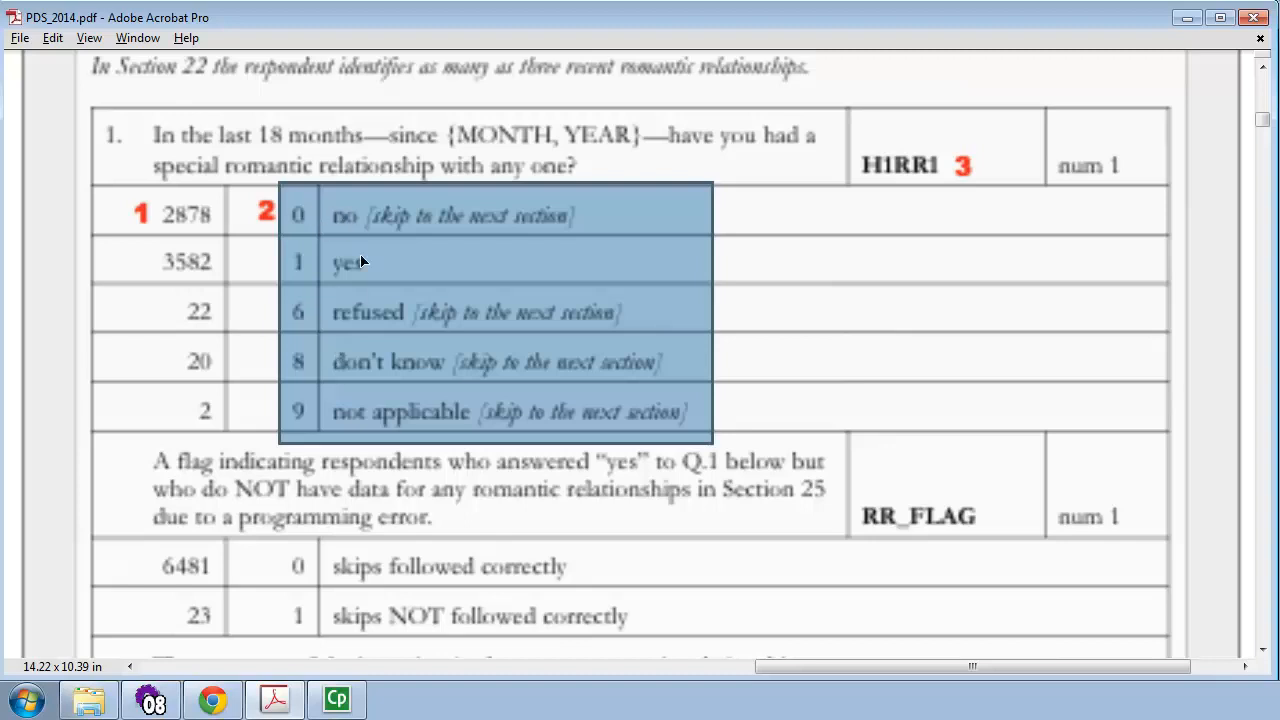
{"action": "mouse_move", "coordinate": [350, 216]}
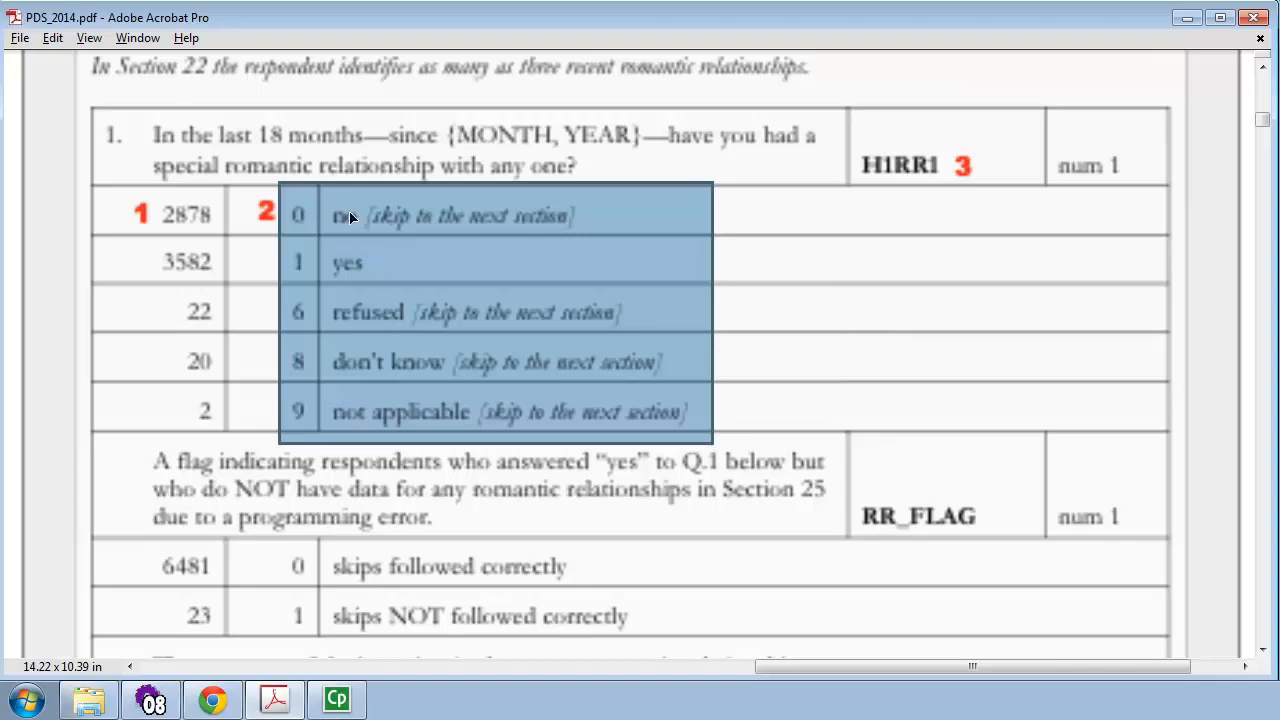
{"action": "mouse_move", "coordinate": [350, 264]}
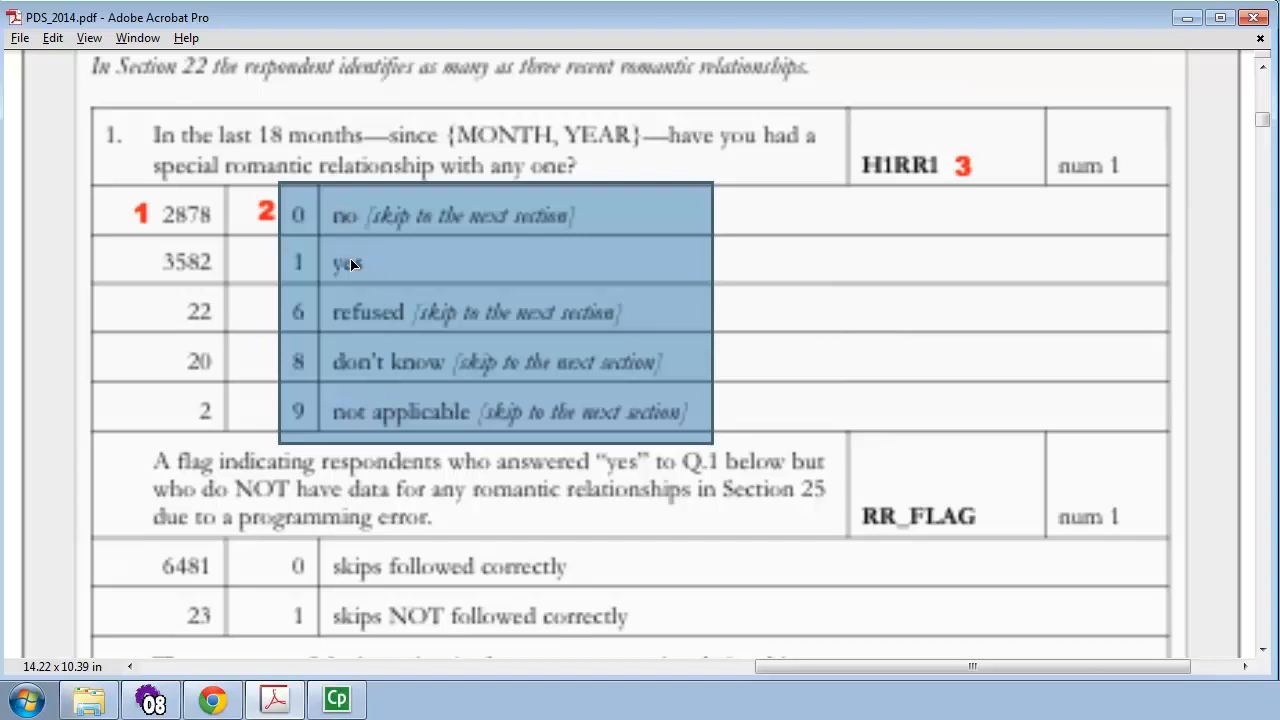
{"action": "mouse_move", "coordinate": [408, 318]}
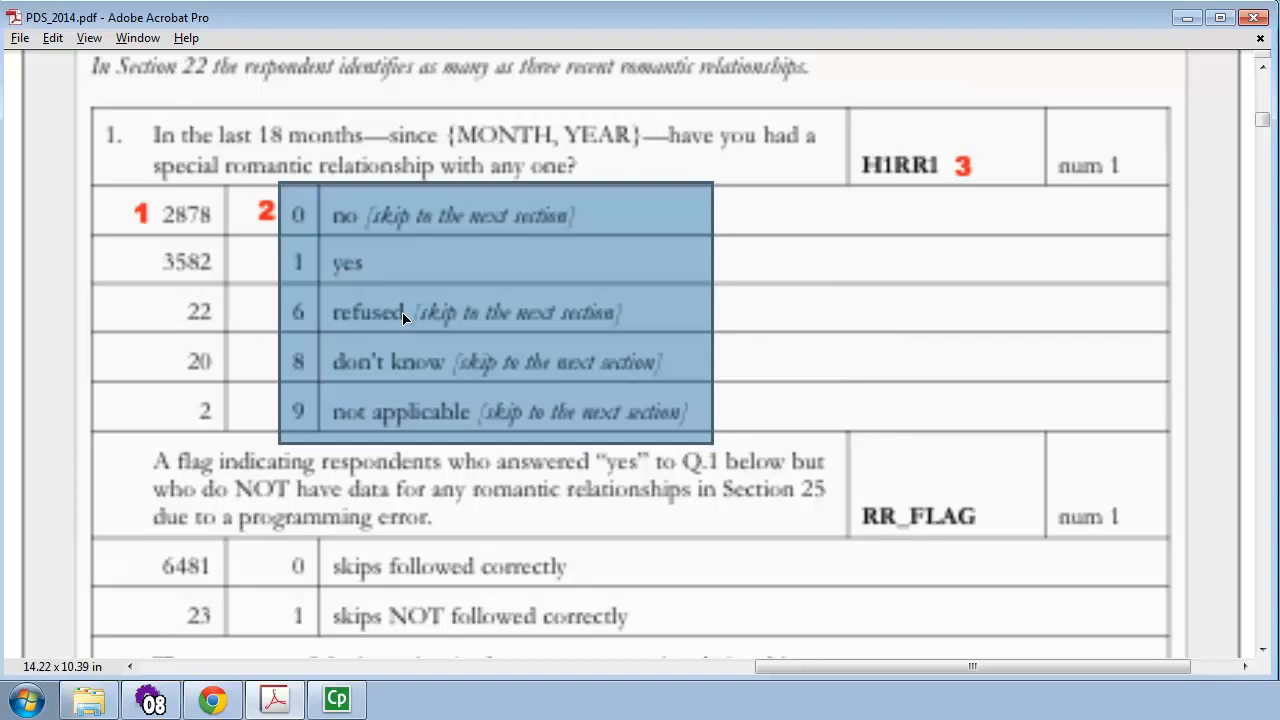
{"action": "mouse_move", "coordinate": [310, 224]}
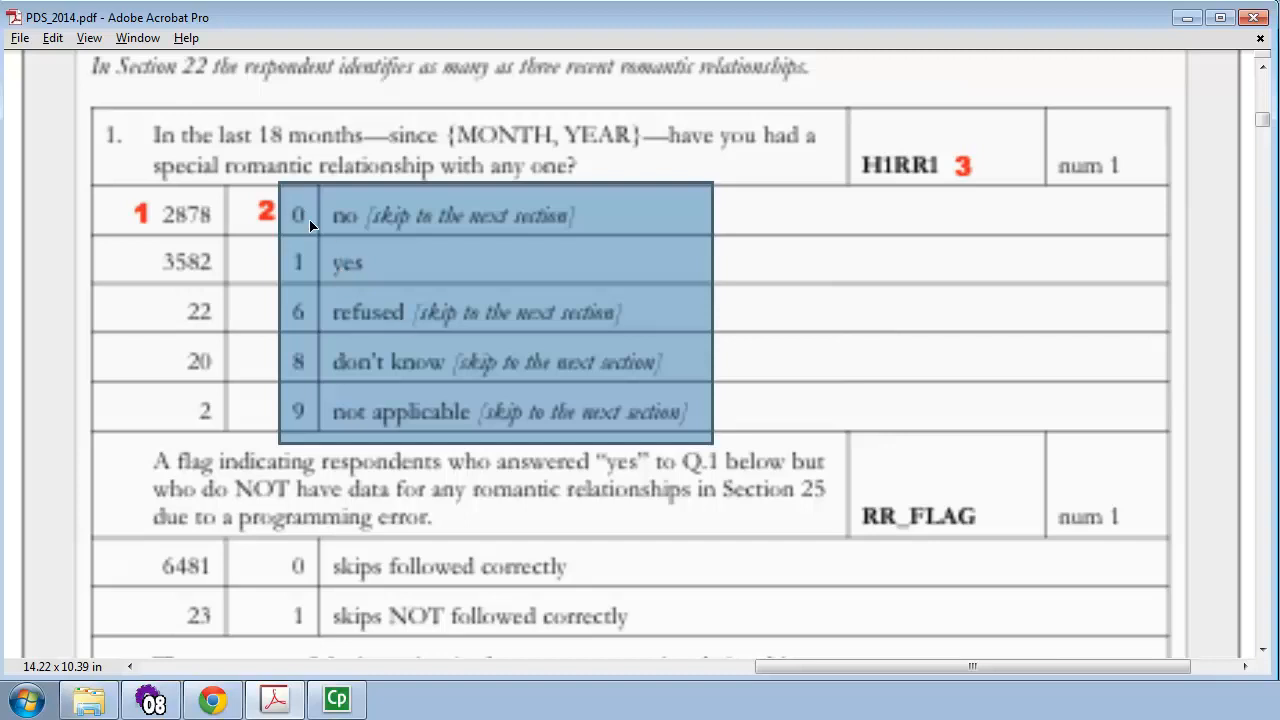
{"action": "mouse_move", "coordinate": [344, 216]}
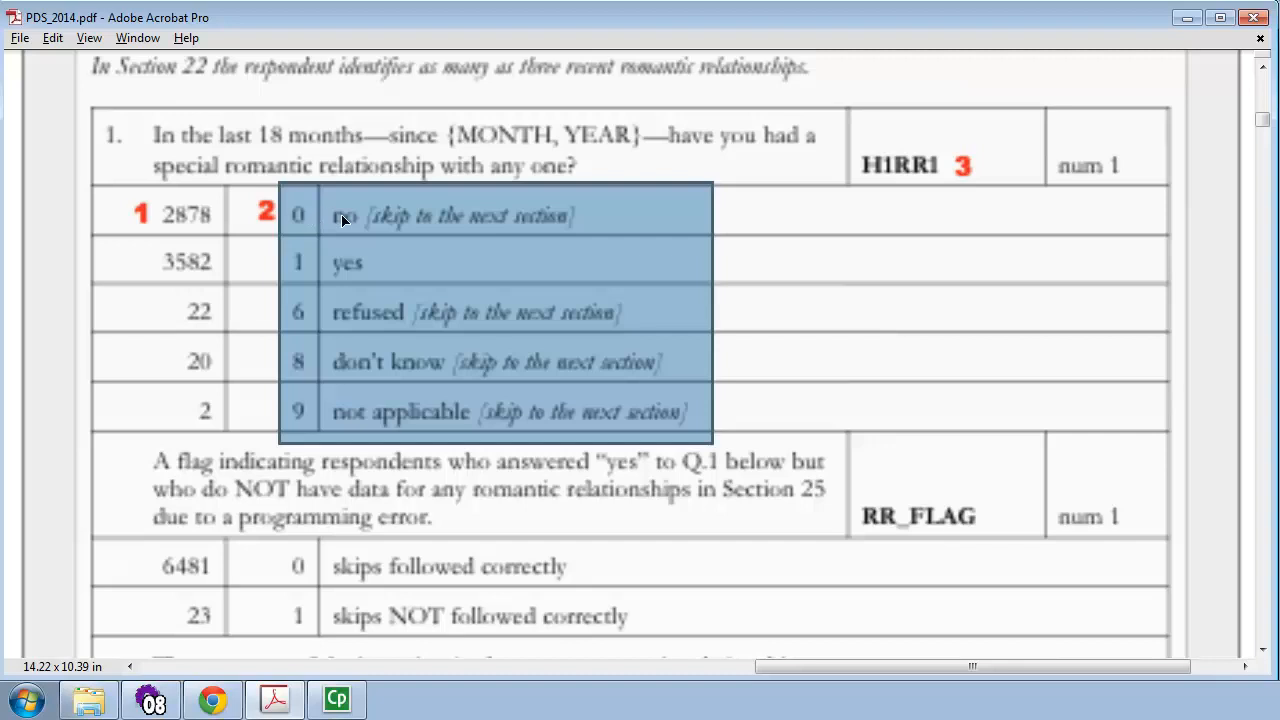
{"action": "mouse_move", "coordinate": [316, 304]}
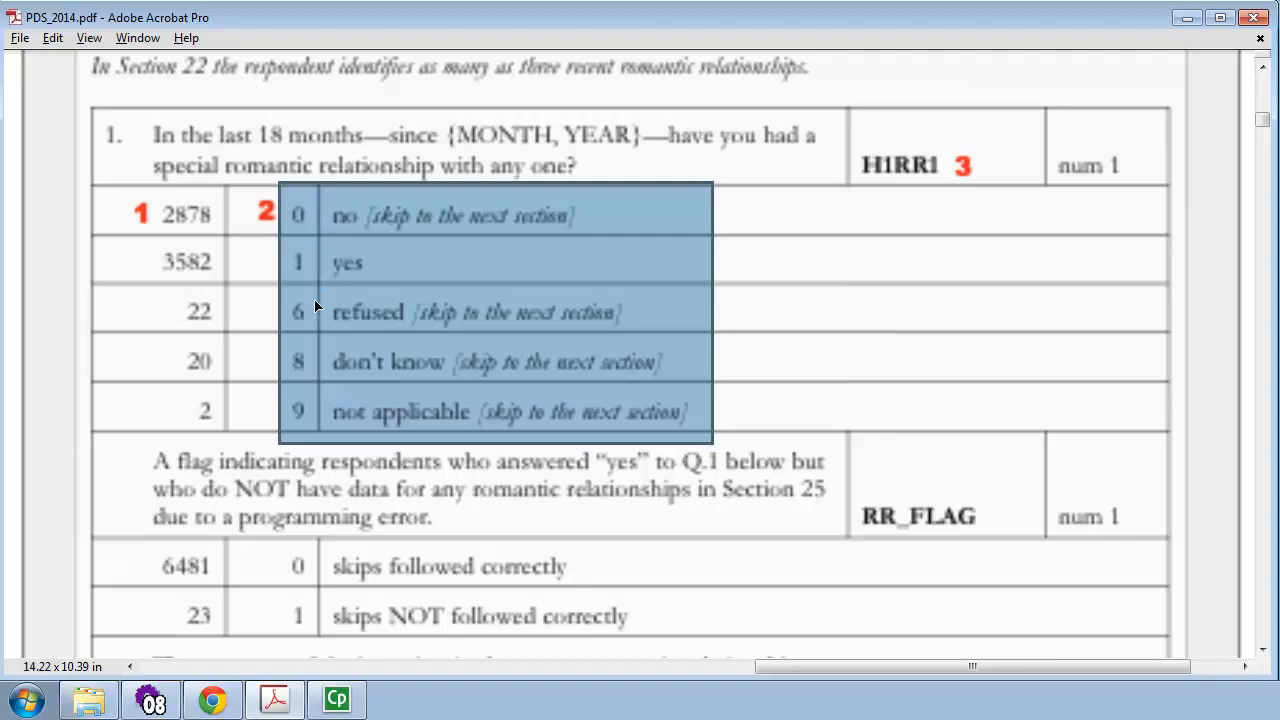
{"action": "mouse_move", "coordinate": [332, 376]}
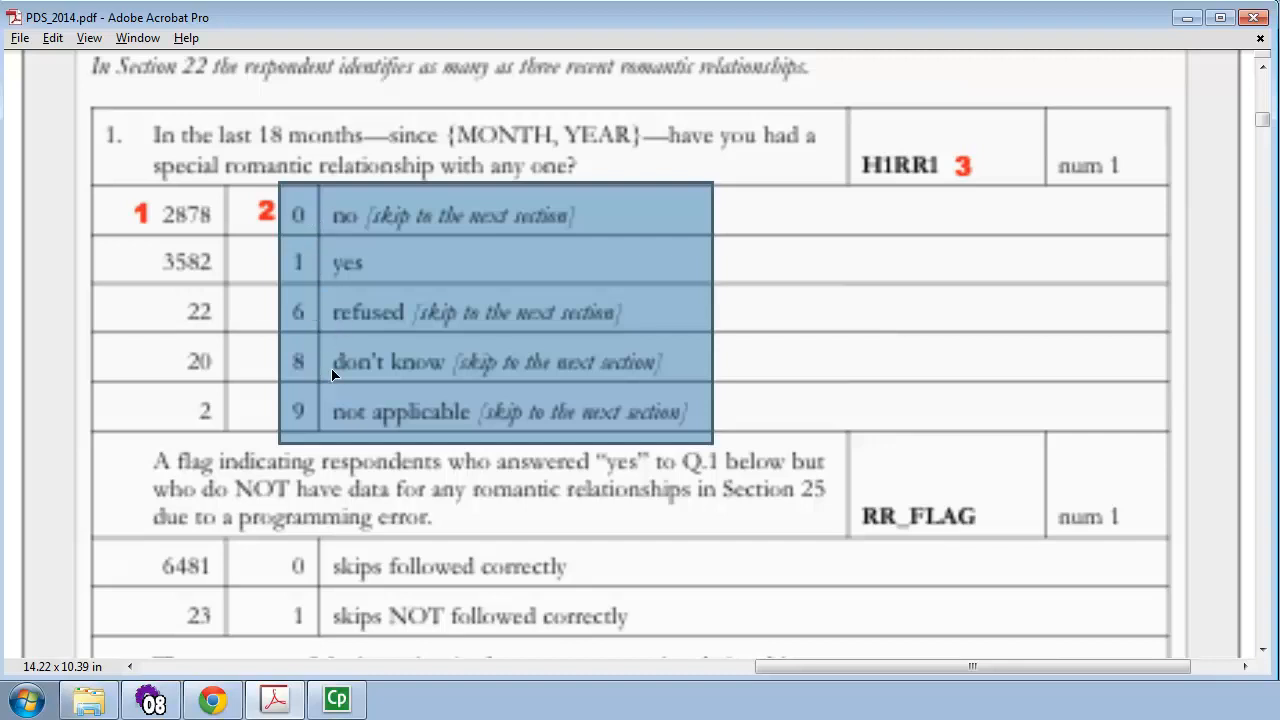
{"action": "mouse_move", "coordinate": [336, 420]}
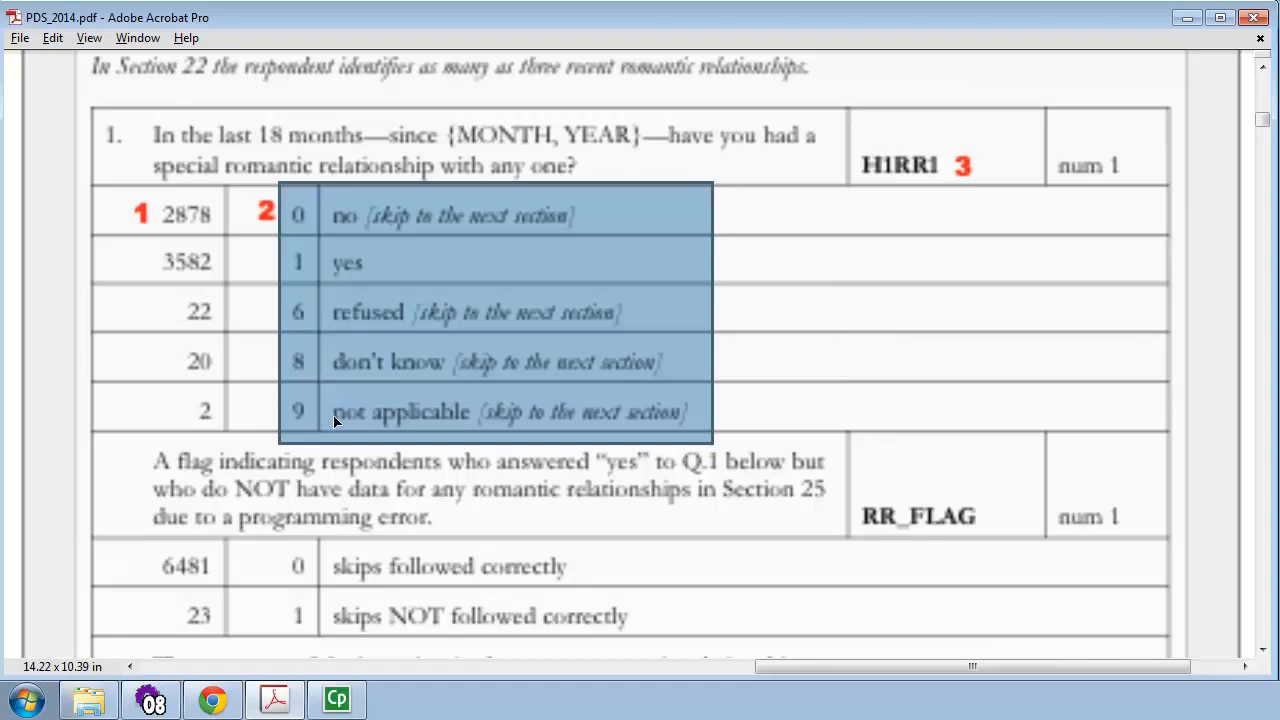
{"action": "mouse_move", "coordinate": [862, 148]}
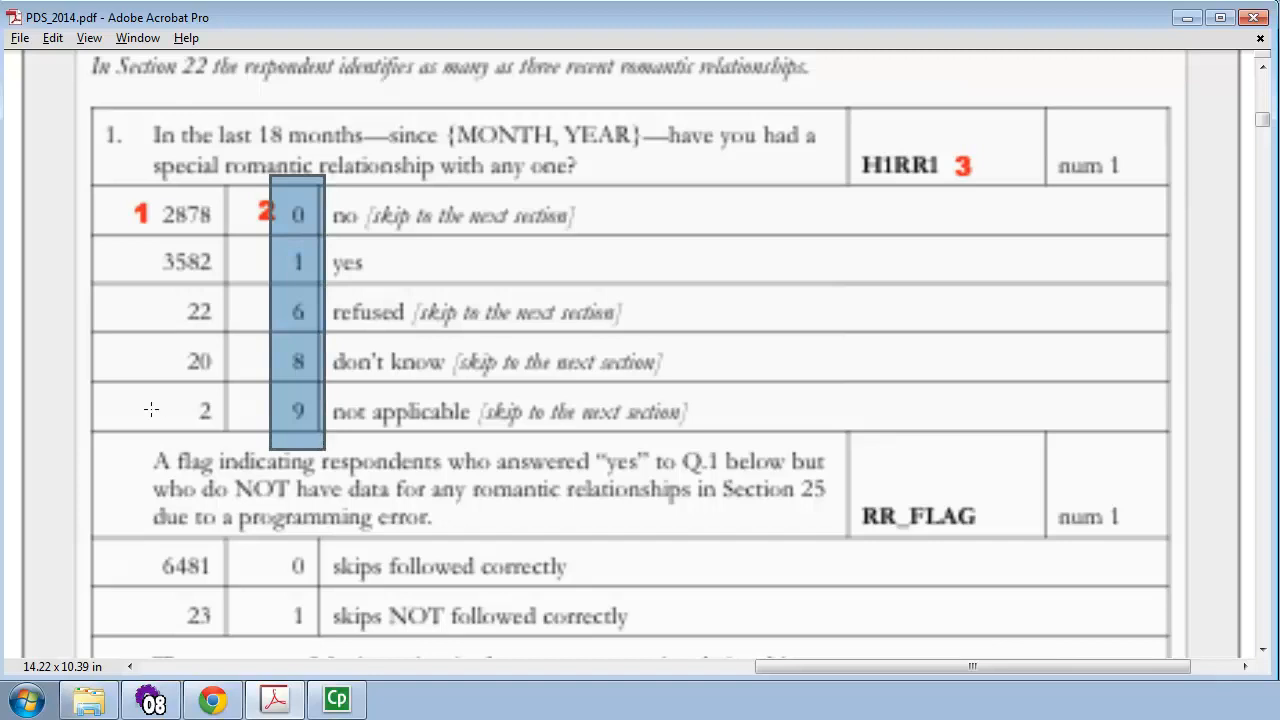
{"action": "mouse_move", "coordinate": [64, 372]}
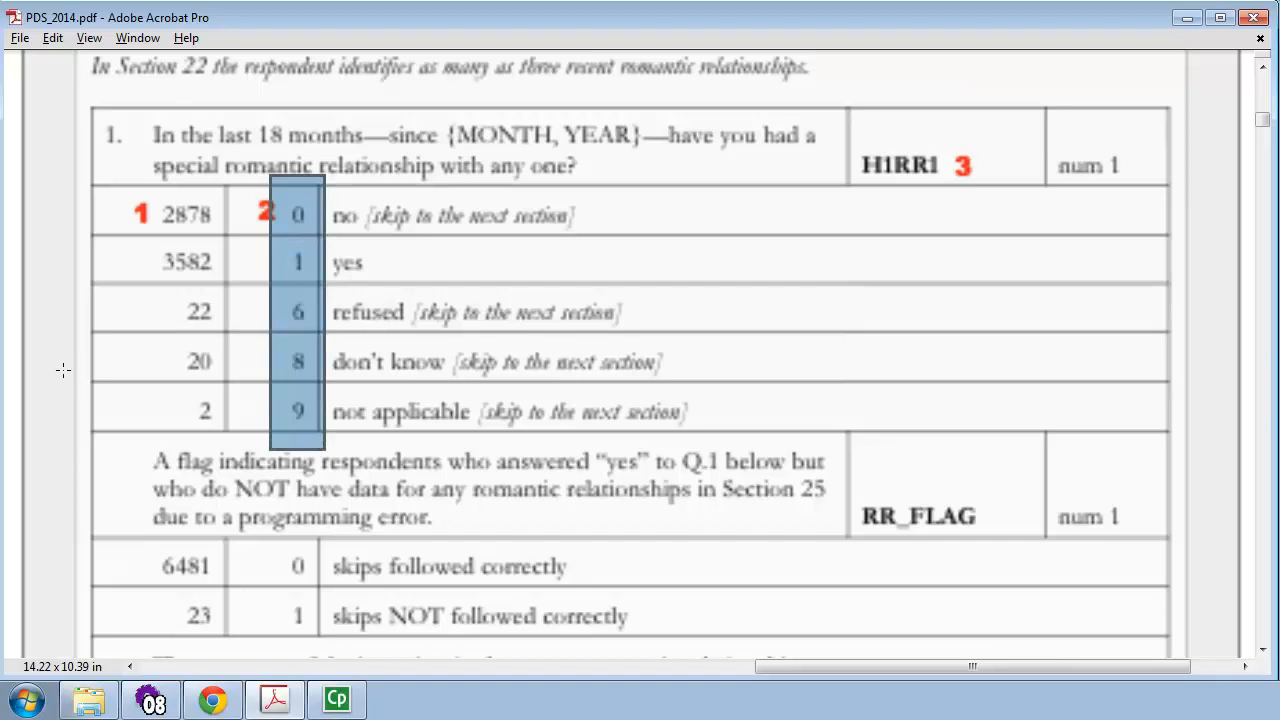
{"action": "mouse_move", "coordinate": [356, 160]}
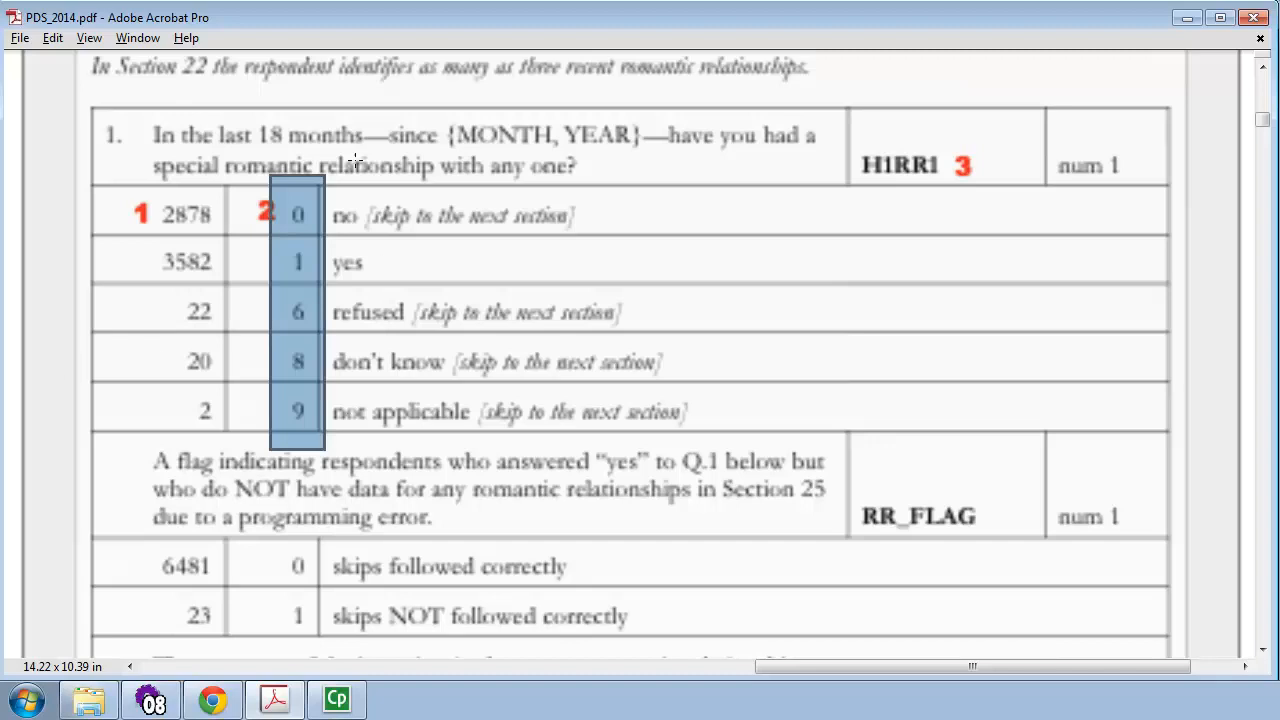
{"action": "mouse_move", "coordinate": [42, 324]}
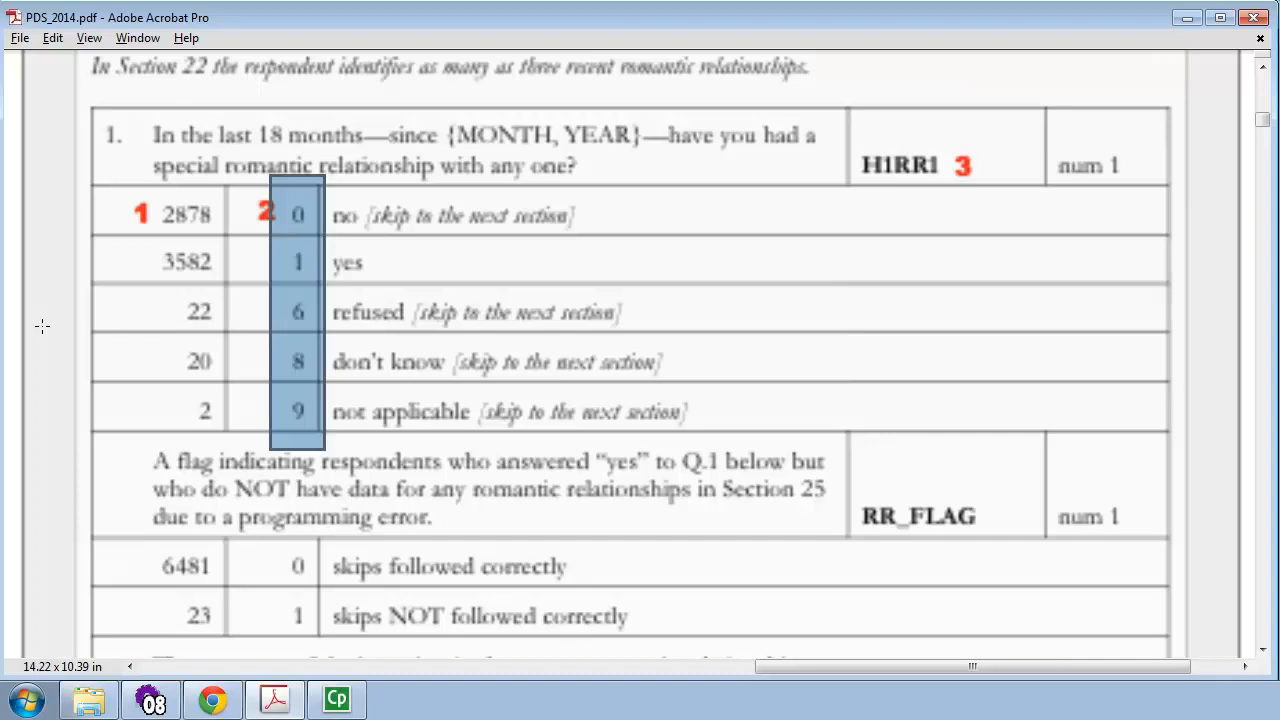
{"action": "mouse_move", "coordinate": [50, 292]}
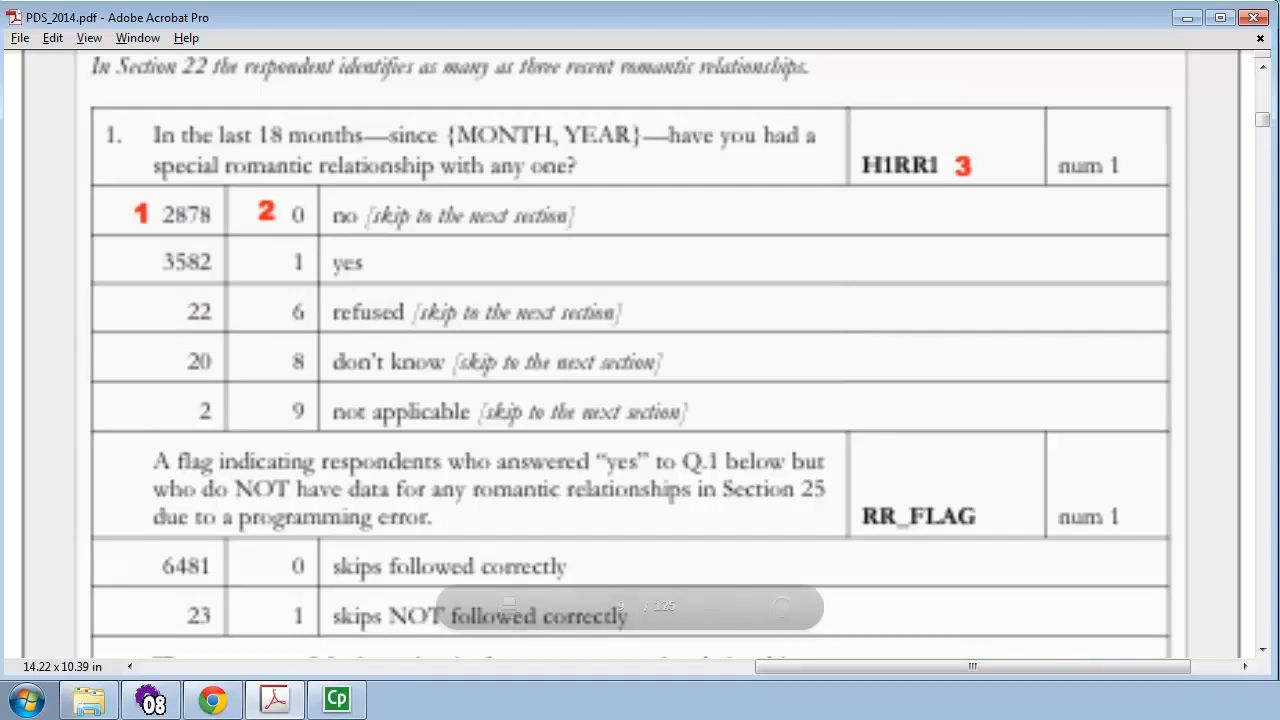
- Scroll down the codebook past the RR_FLAG note to reveal question 2
{"action": "scroll", "scroll_direction": "down", "scroll_amount": 3}
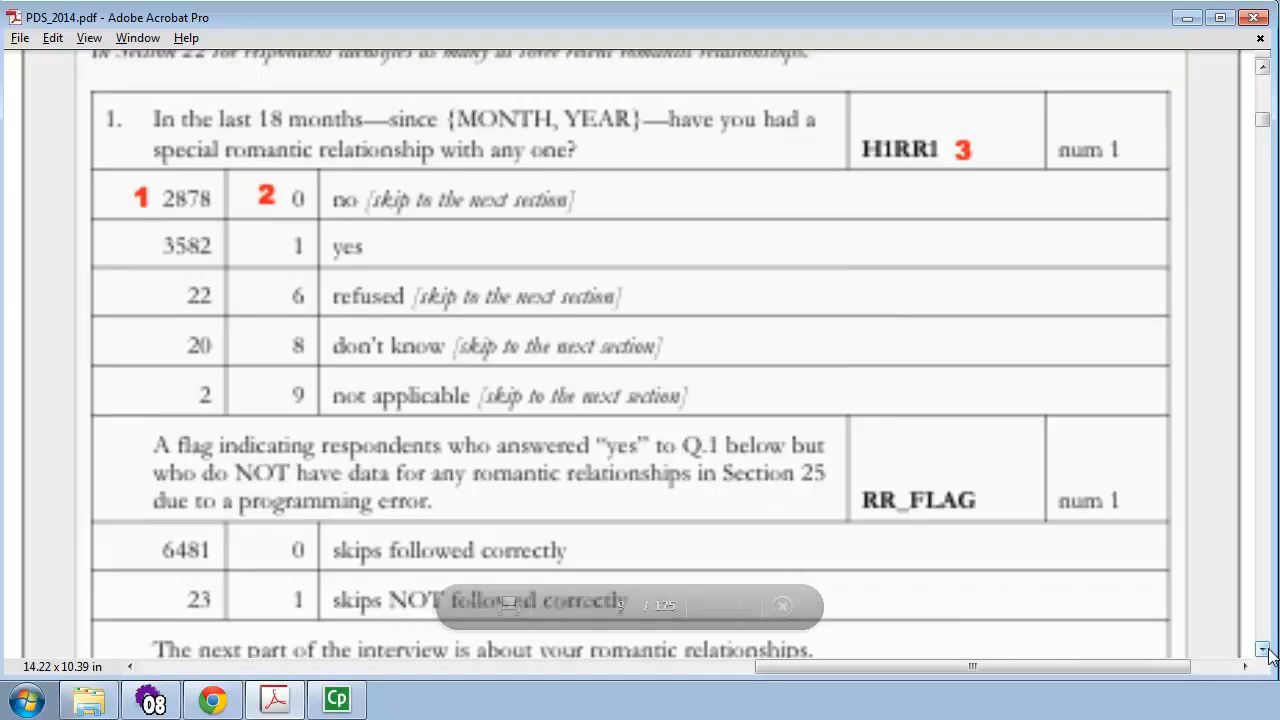
{"action": "scroll", "scroll_direction": "down", "scroll_amount": 3}
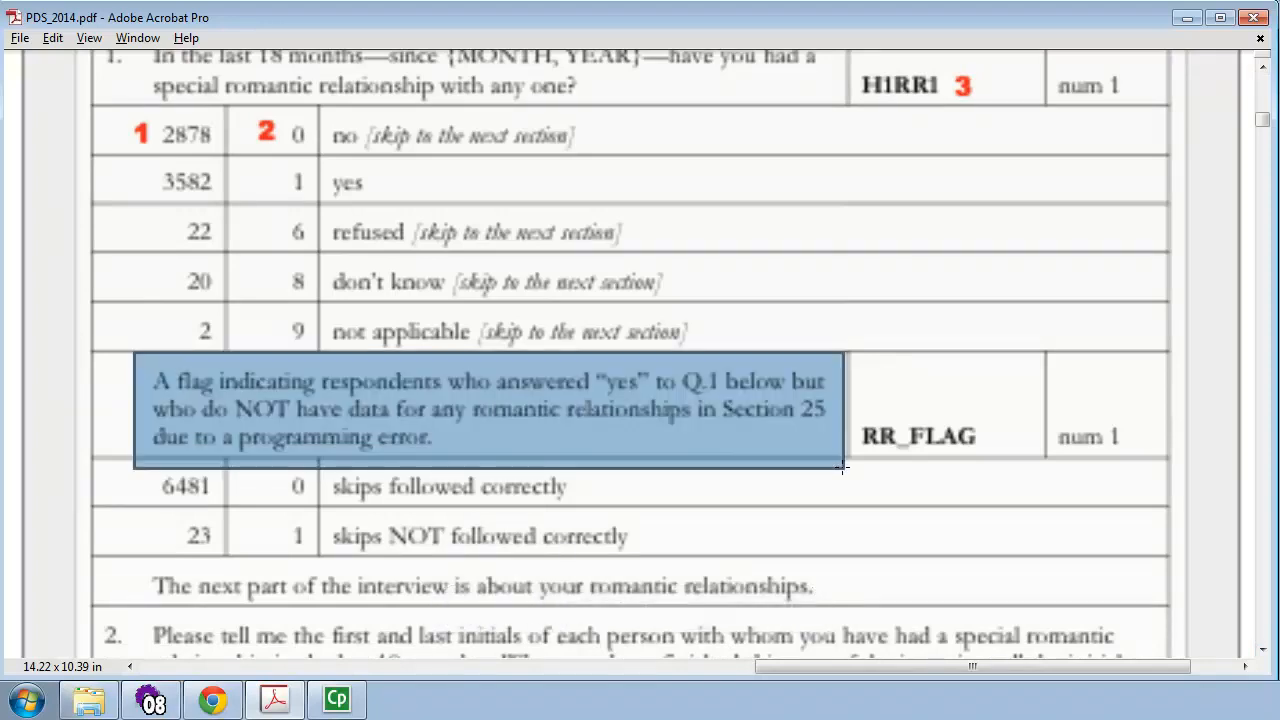
{"action": "mouse_move", "coordinate": [756, 314]}
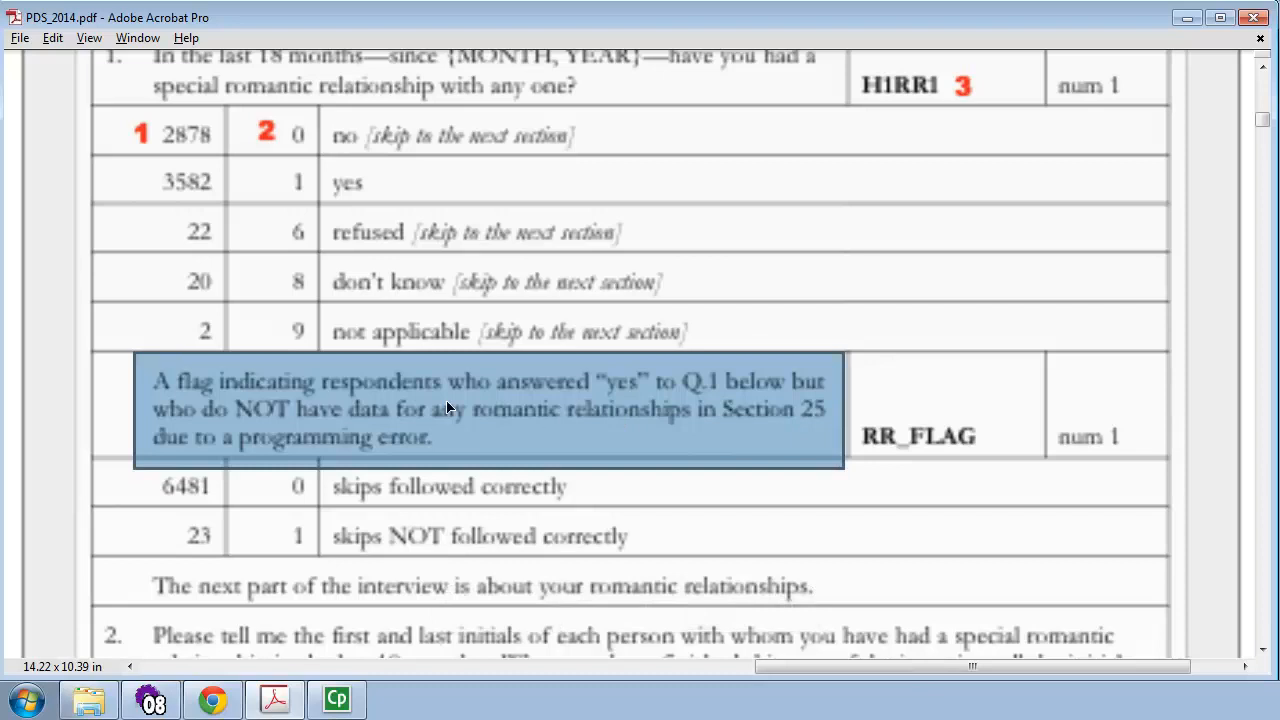
{"action": "mouse_move", "coordinate": [744, 436]}
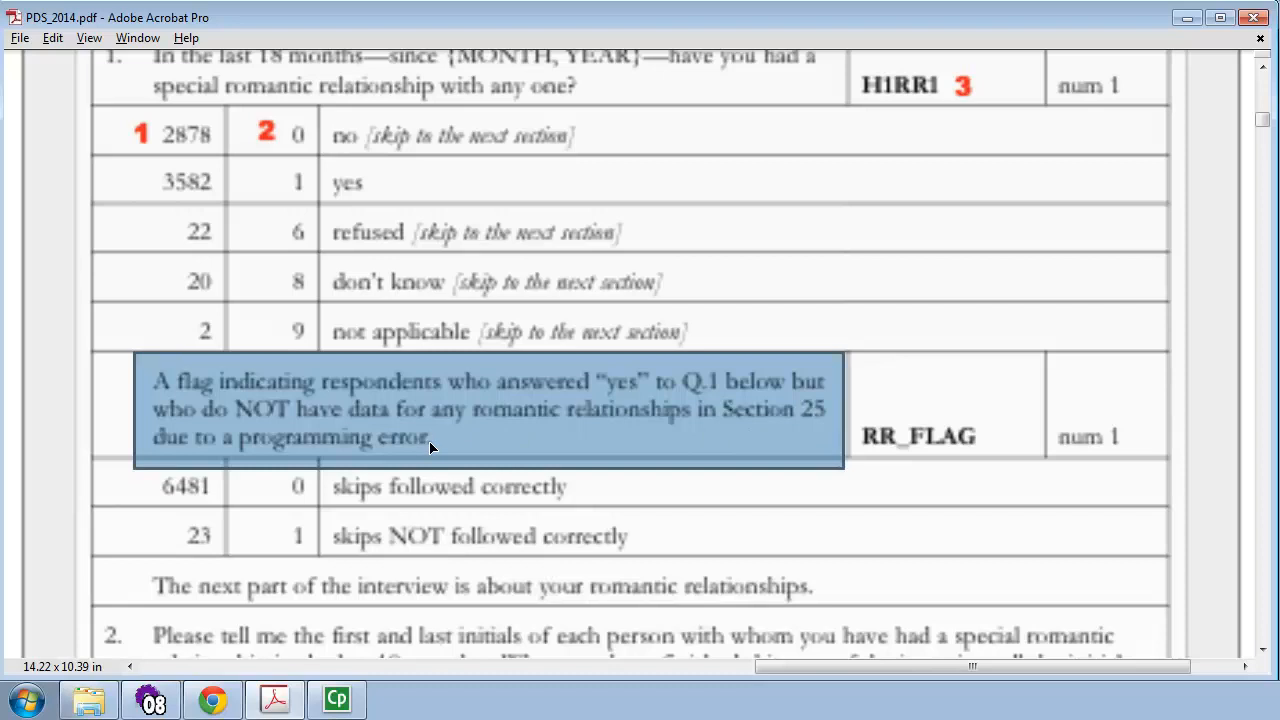
{"action": "mouse_move", "coordinate": [458, 450]}
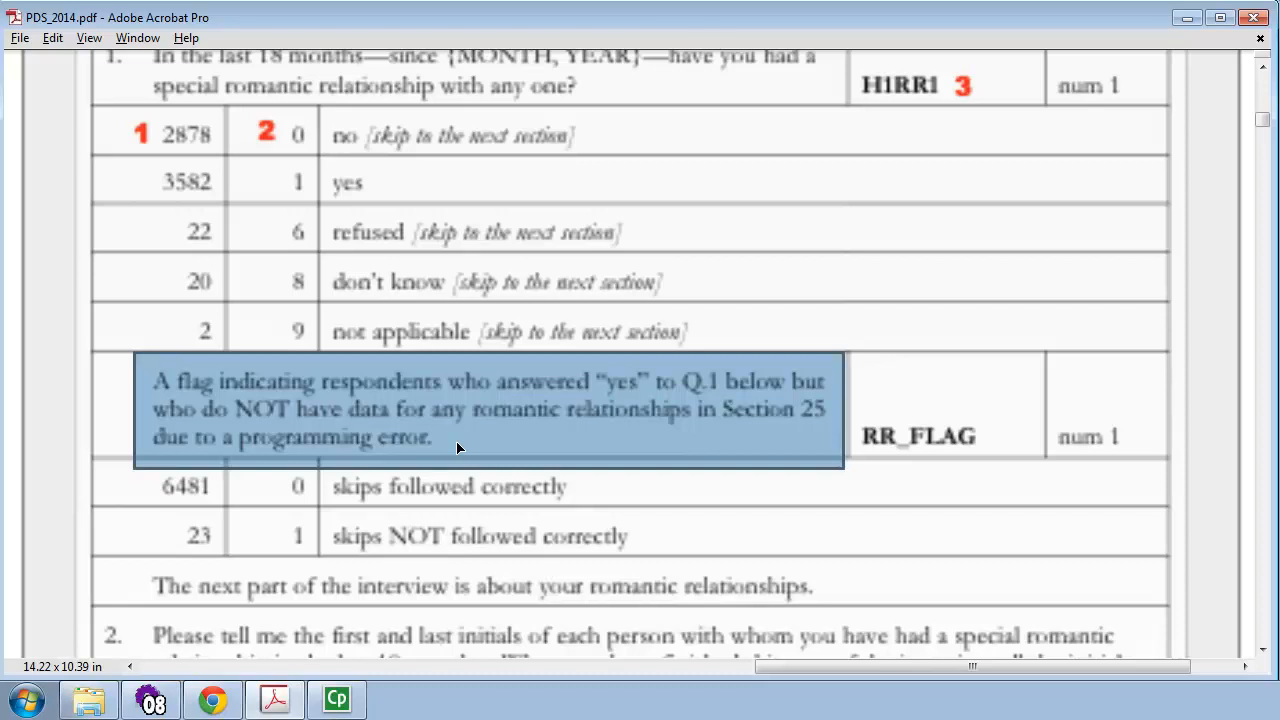
{"action": "mouse_move", "coordinate": [480, 442]}
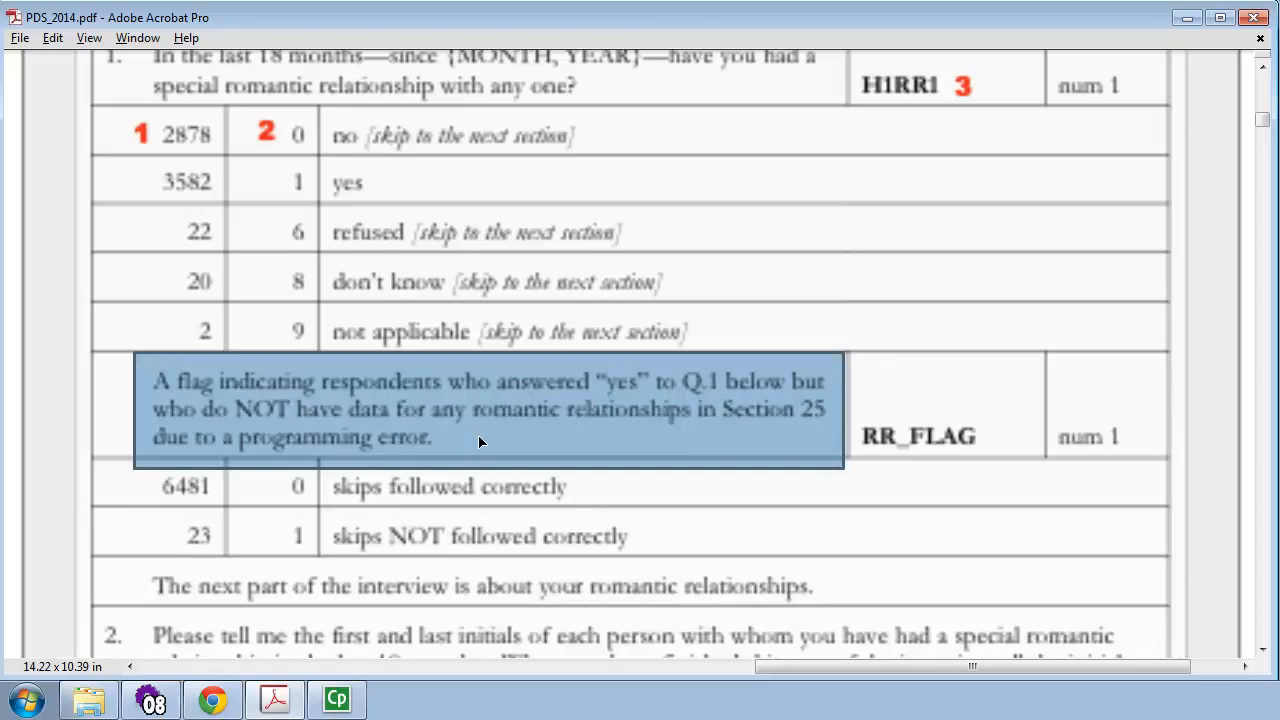
{"action": "mouse_move", "coordinate": [920, 388]}
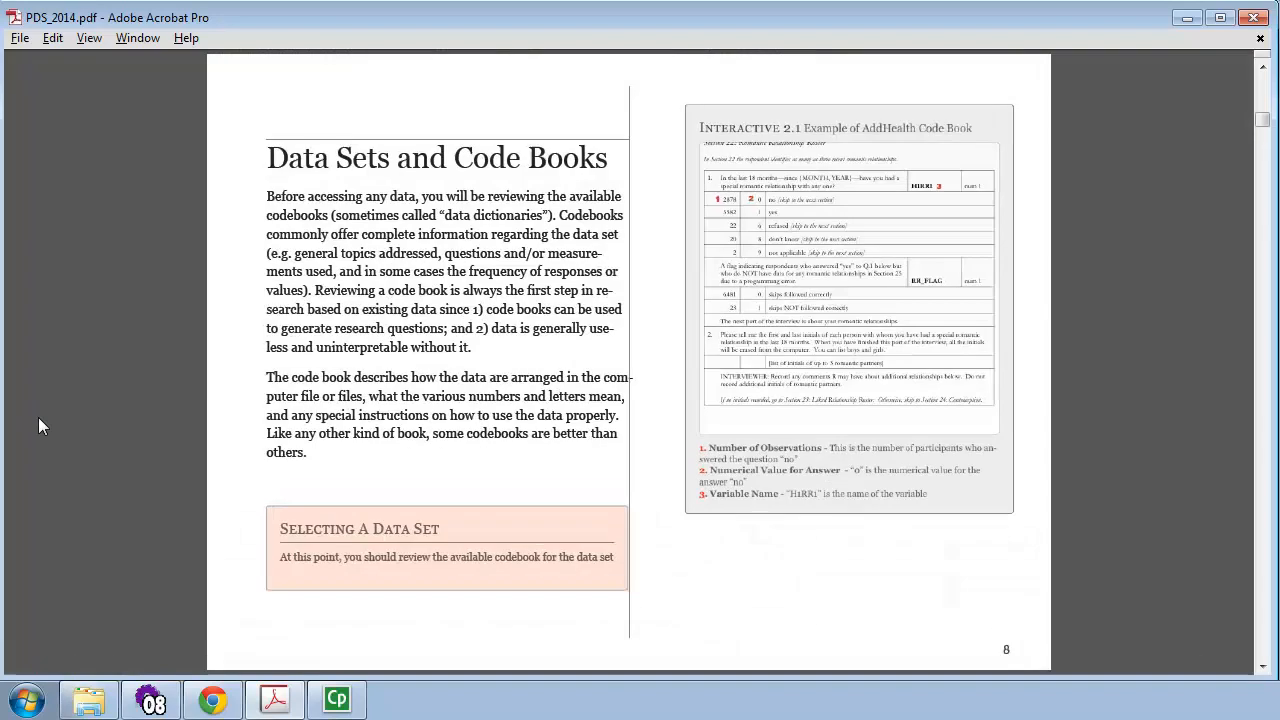
{"action": "scroll", "scroll_direction": "down", "scroll_amount": 3}
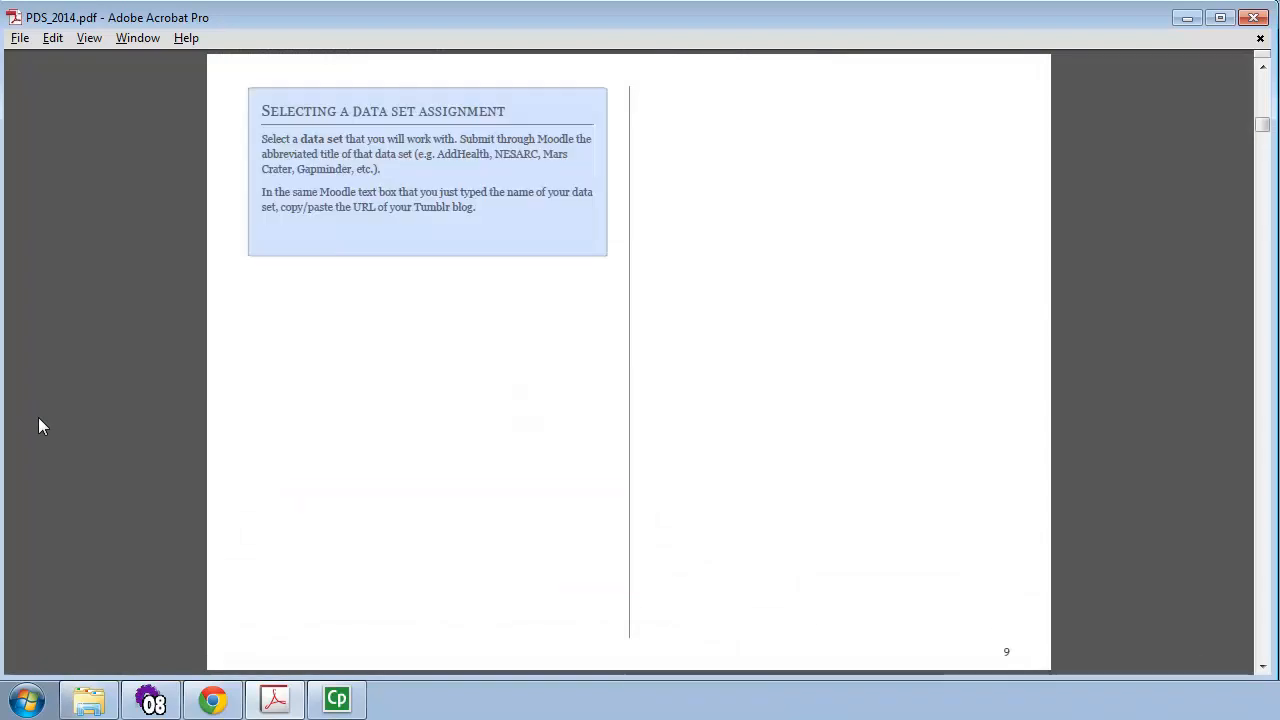
{"action": "mouse_move", "coordinate": [252, 80]}
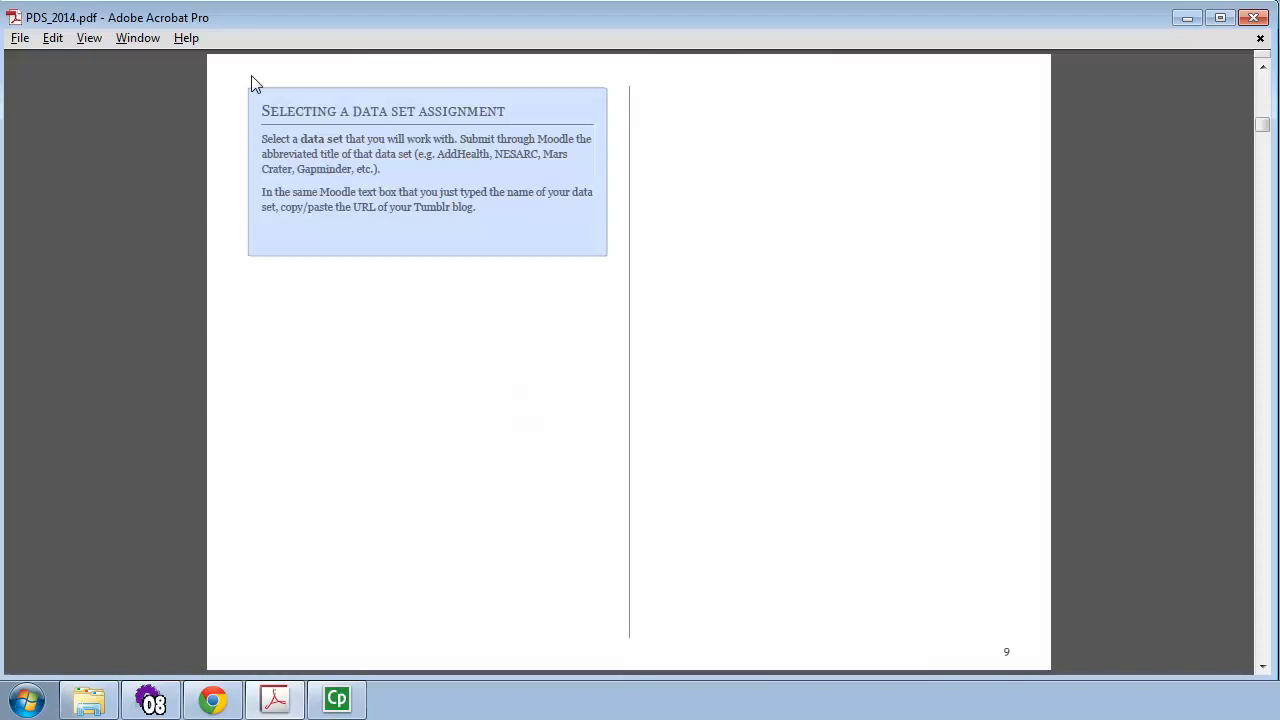
{"action": "left_click_drag", "start_coordinate": [260, 112], "coordinate": [572, 138]}
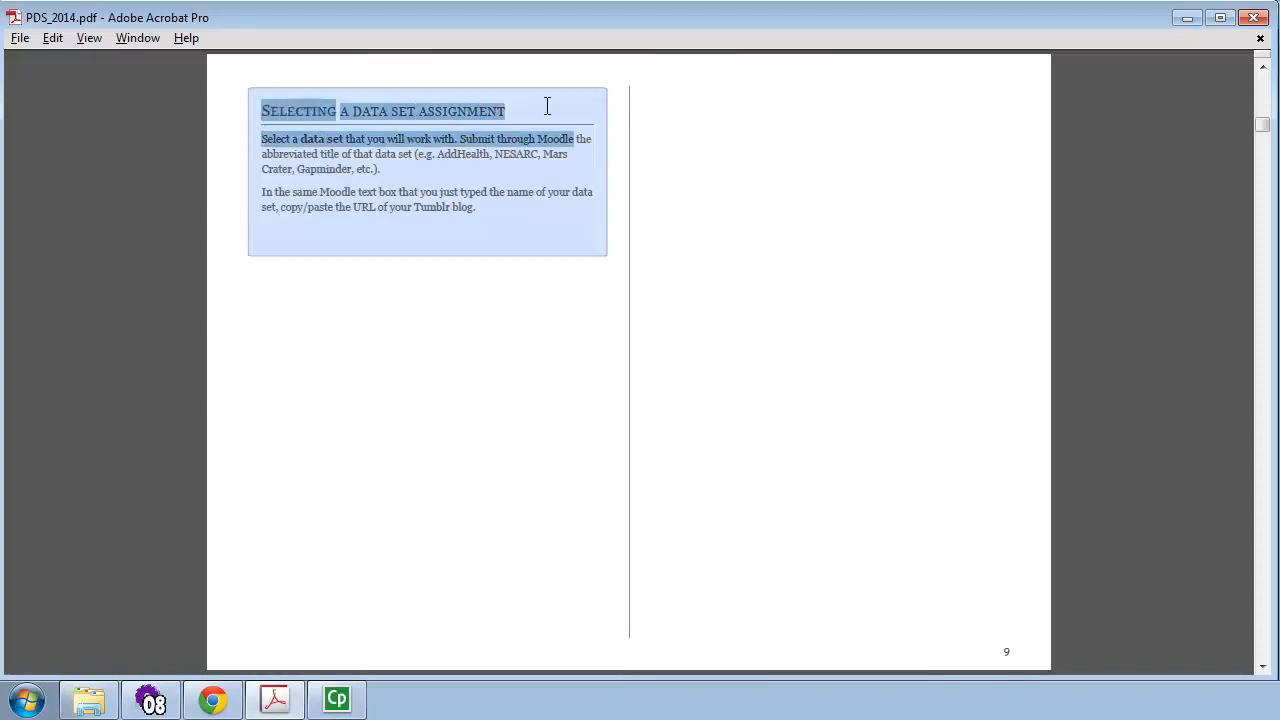
{"action": "left_click", "coordinate": [548, 110]}
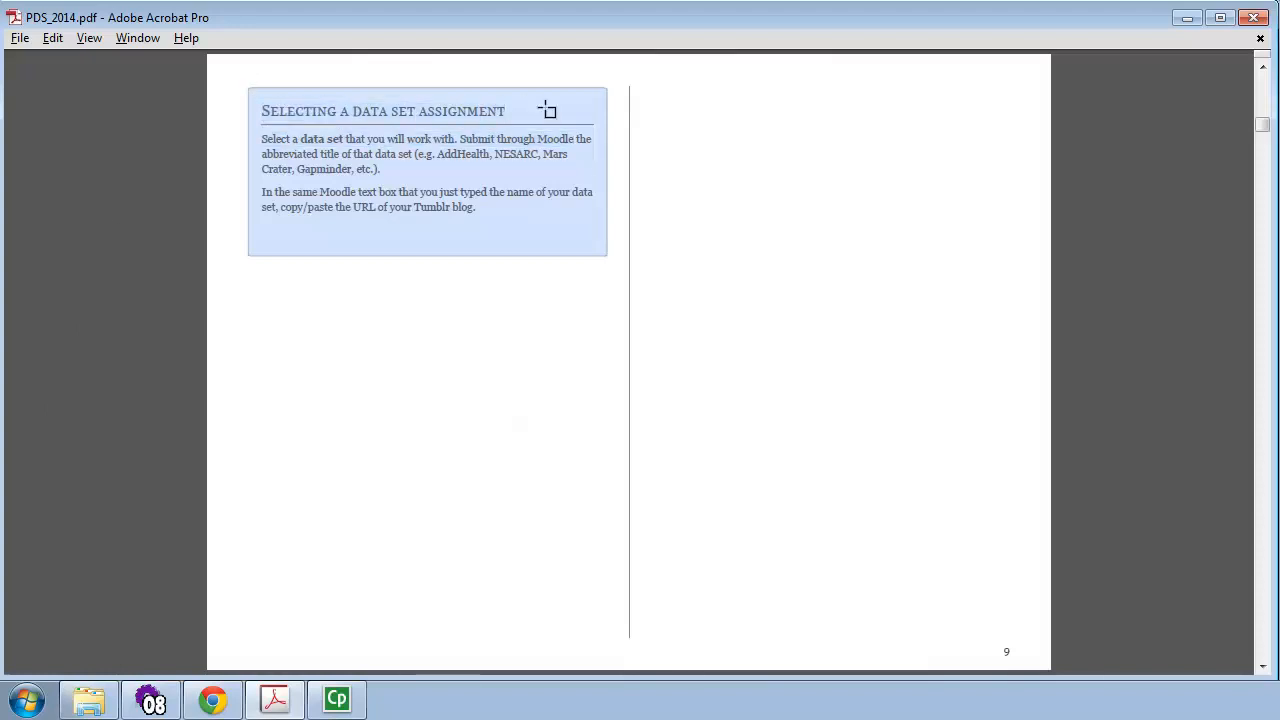
{"action": "mouse_move", "coordinate": [616, 288]}
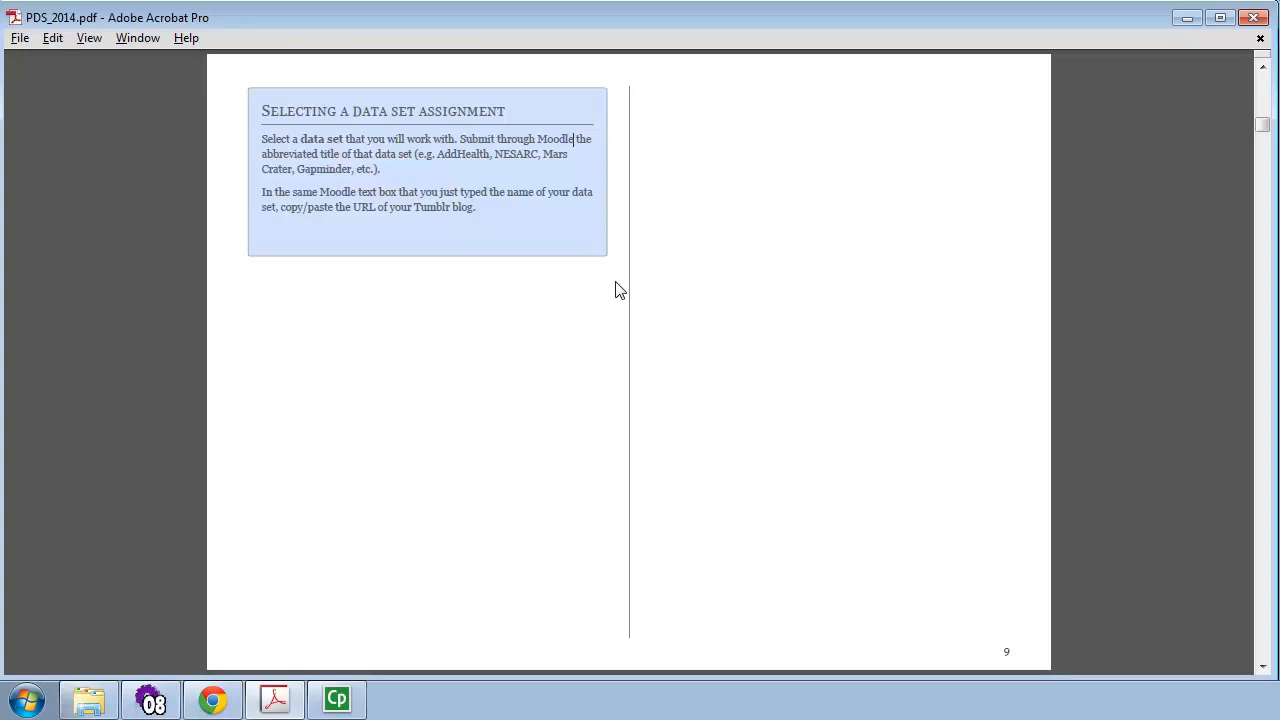
{"action": "mouse_move", "coordinate": [572, 290]}
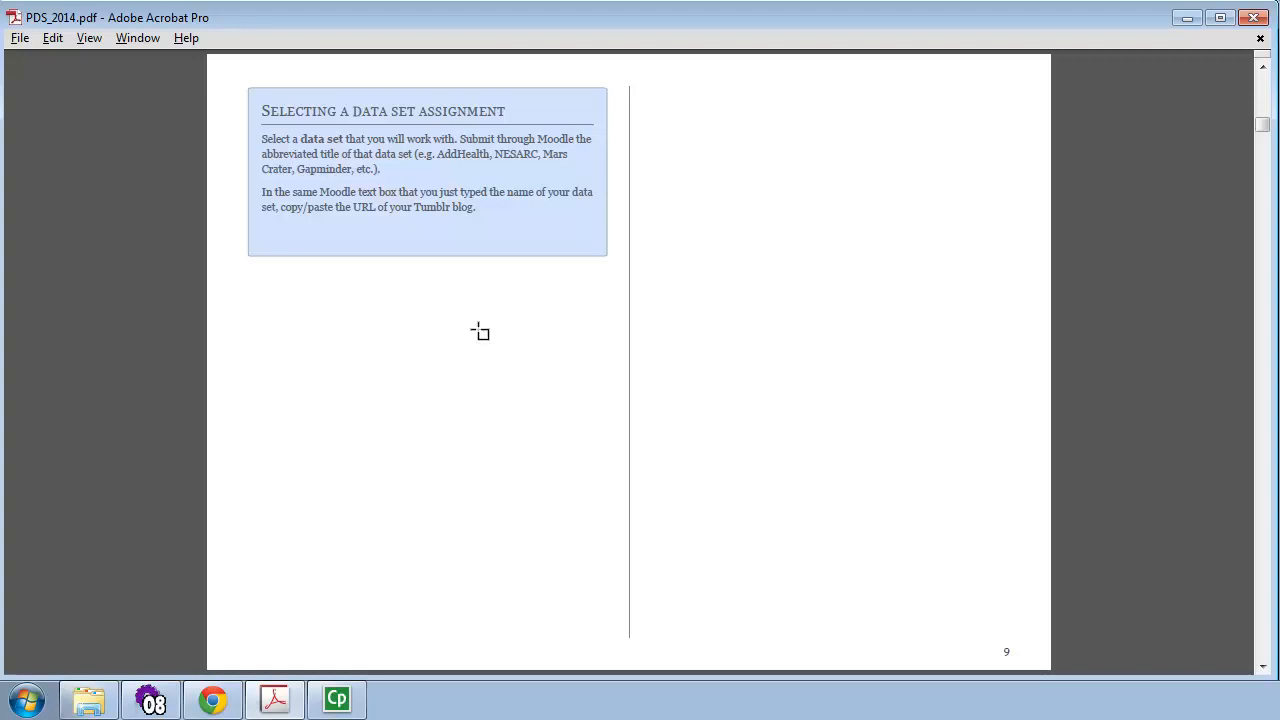
{"action": "mouse_move", "coordinate": [192, 124]}
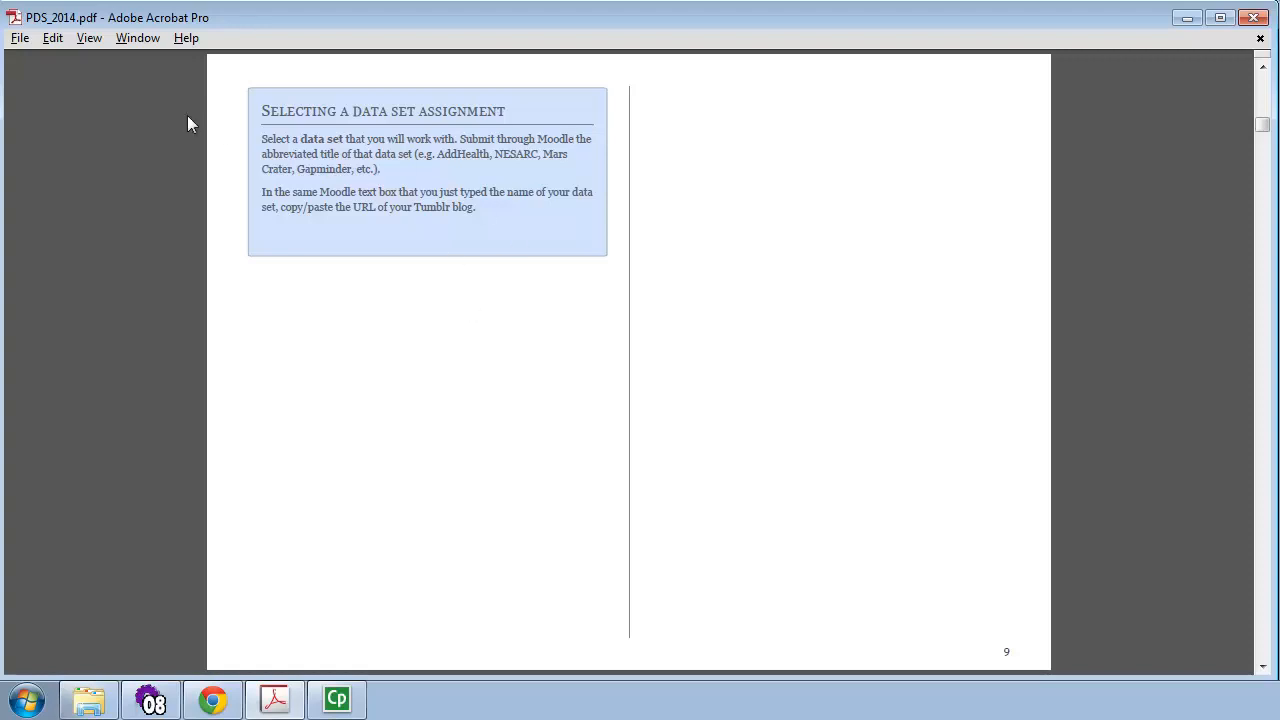
{"action": "mouse_move", "coordinate": [470, 216]}
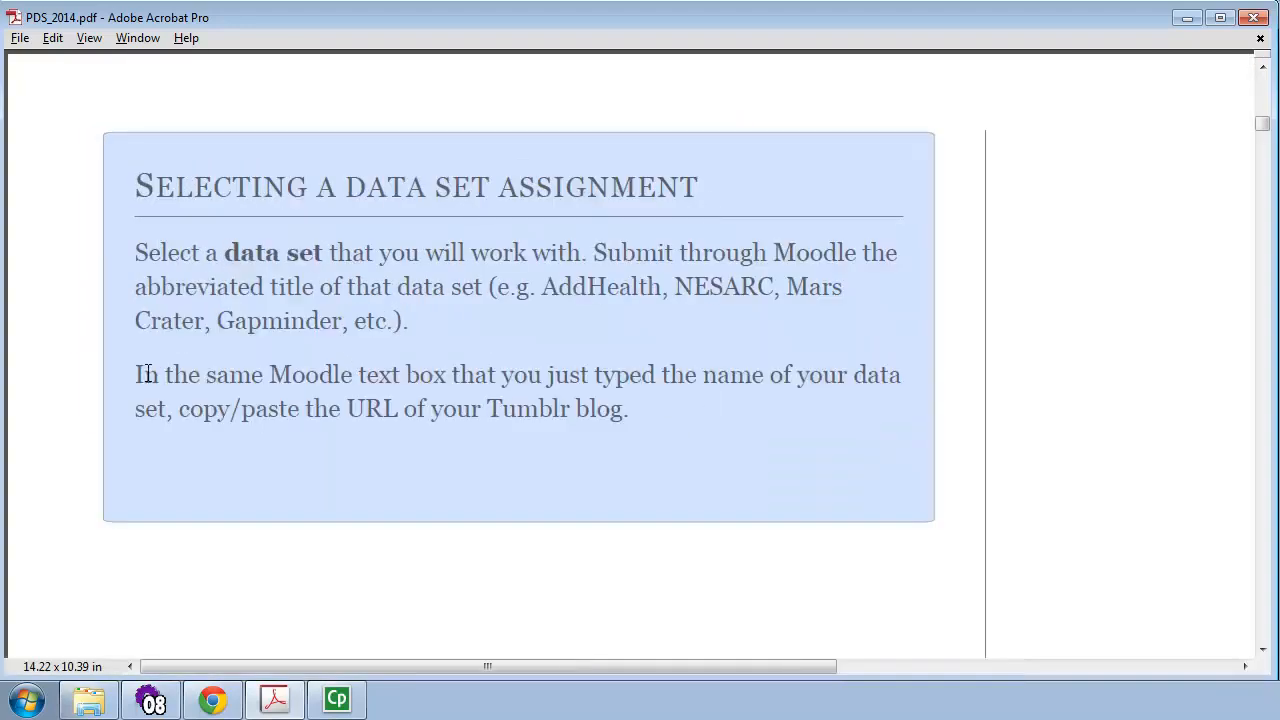
- Highlight the words 'Tumblr blog' in the assignment box, then clear the highlight
{"action": "left_click_drag", "start_coordinate": [136, 374], "coordinate": [656, 374]}
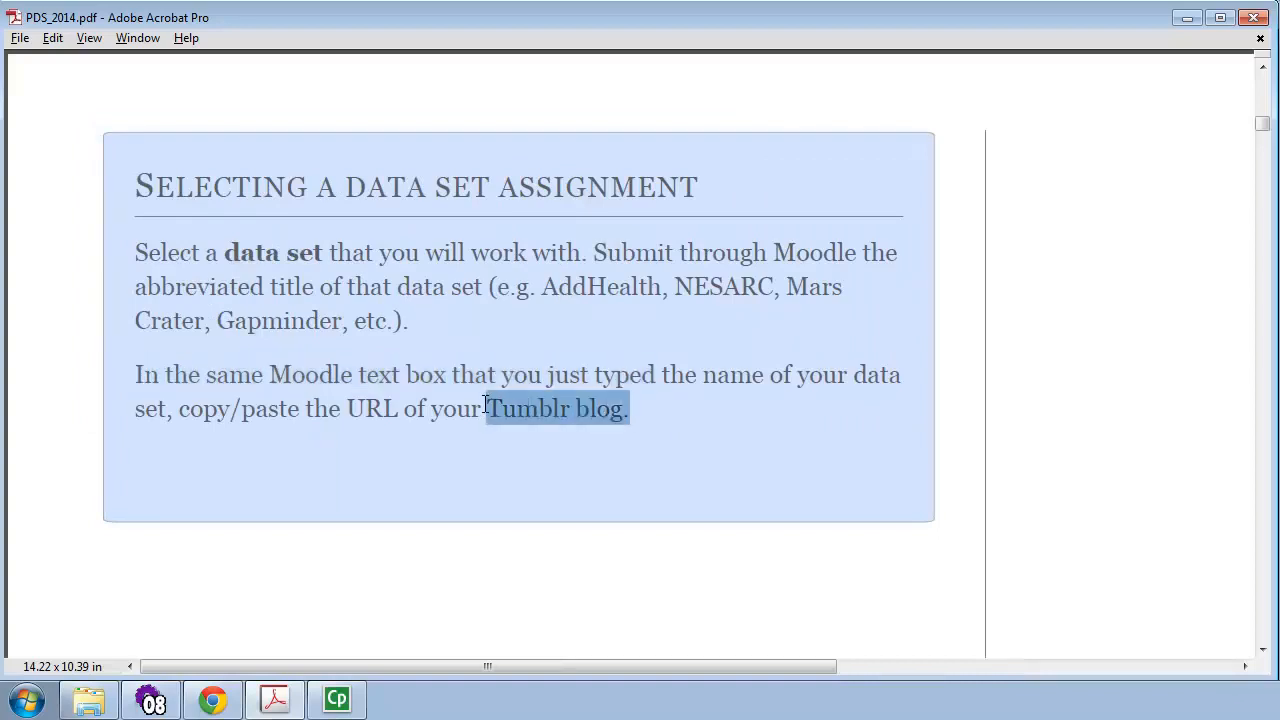
{"action": "left_click", "coordinate": [50, 104]}
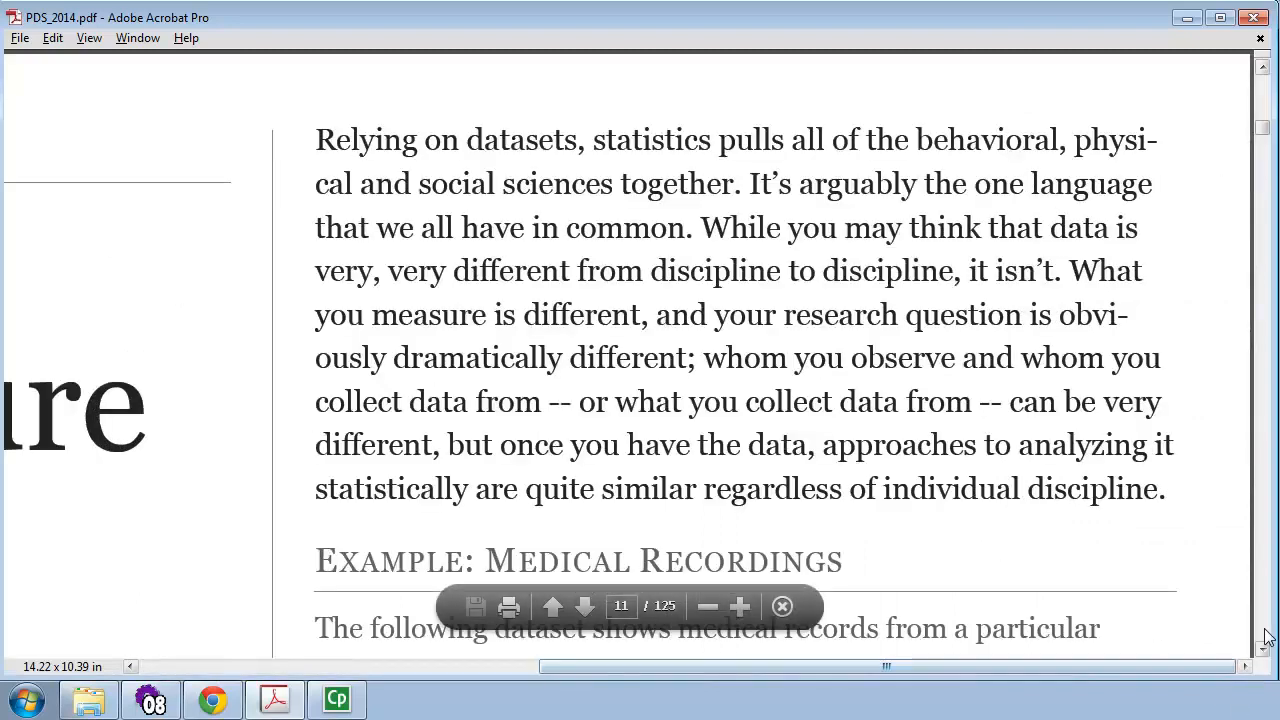
- Scroll to the medical records table and highlight the Patient #1 row and the sentence naming patients as individuals
{"action": "scroll", "scroll_direction": "down", "scroll_amount": 3}
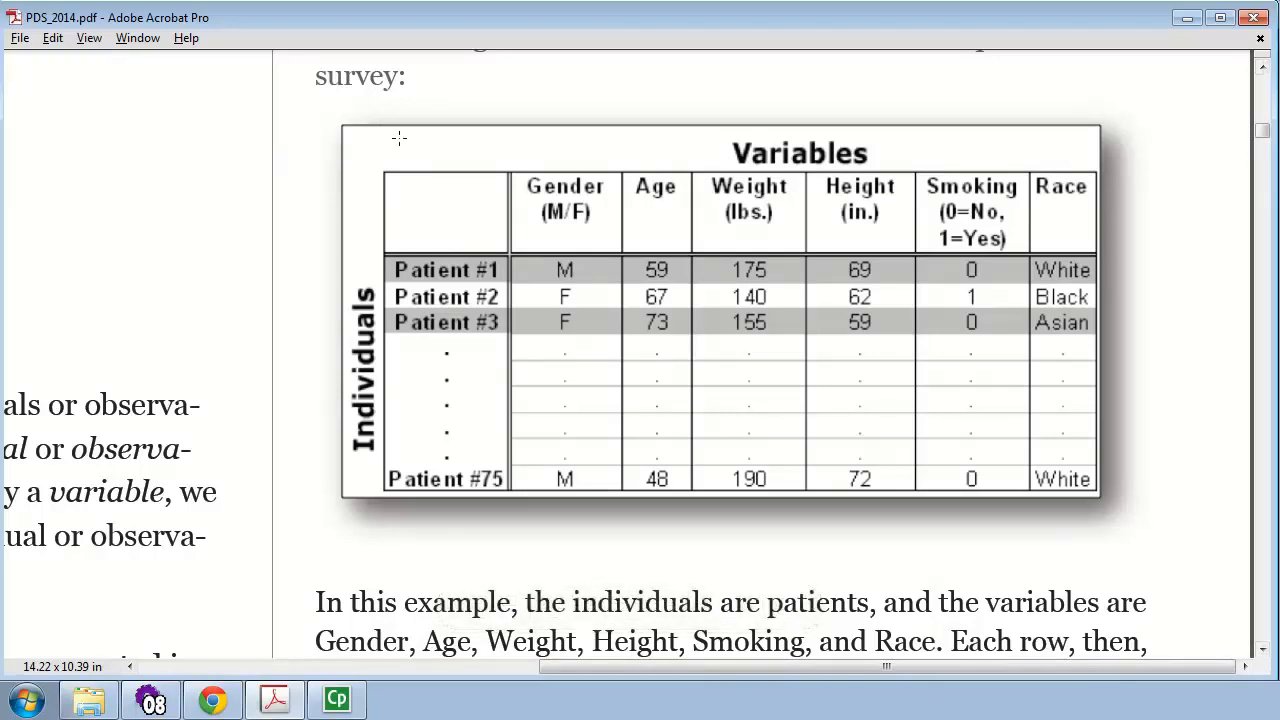
{"action": "mouse_move", "coordinate": [506, 132]}
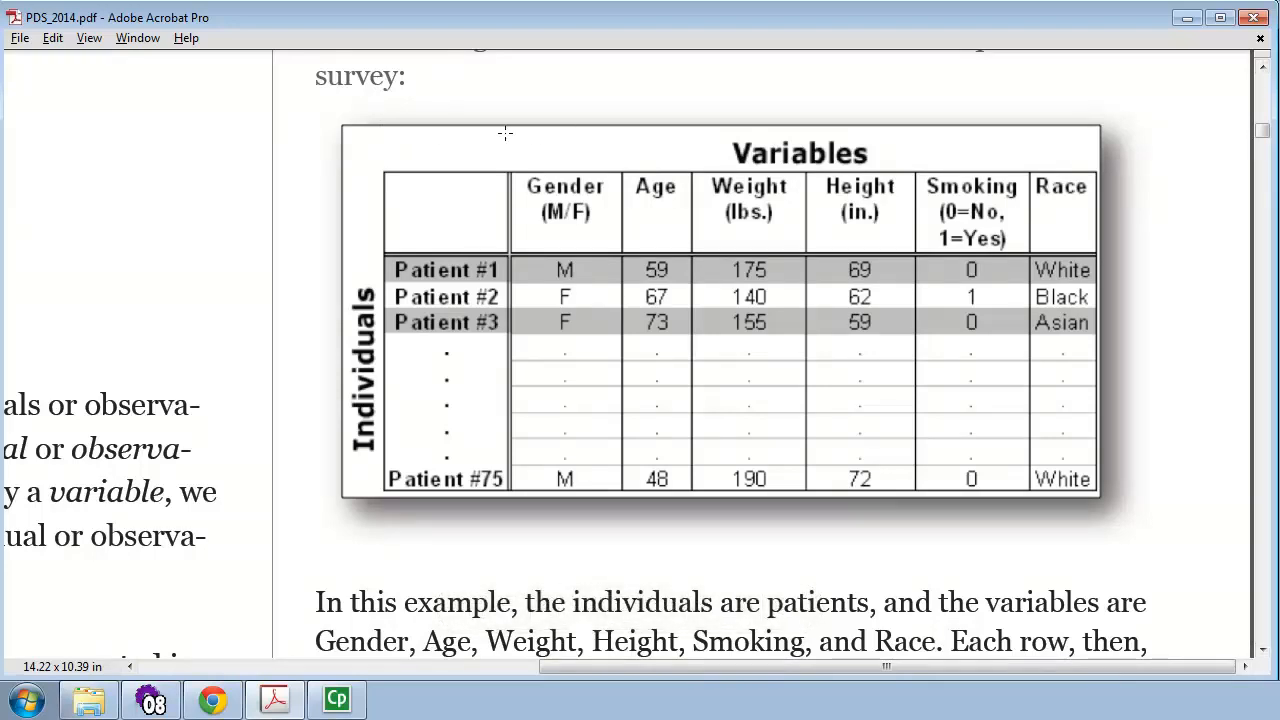
{"action": "left_click_drag", "start_coordinate": [510, 150], "coordinate": [1010, 270]}
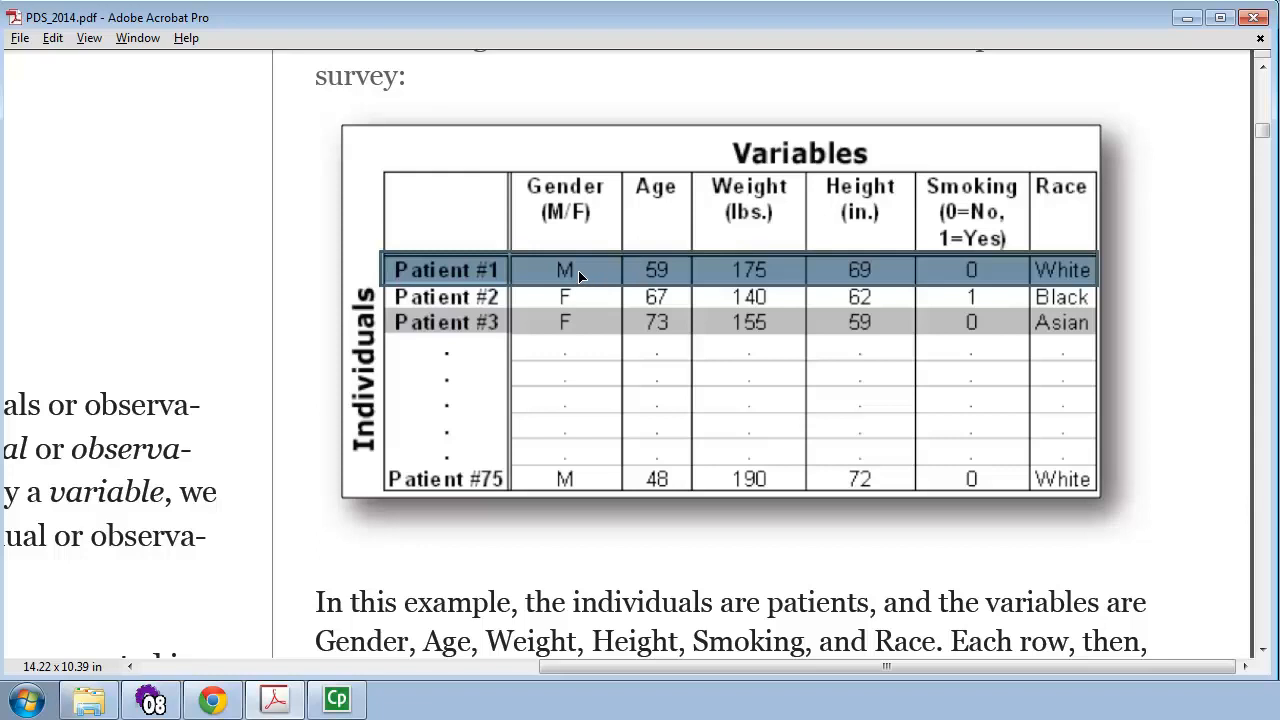
{"action": "mouse_move", "coordinate": [668, 262]}
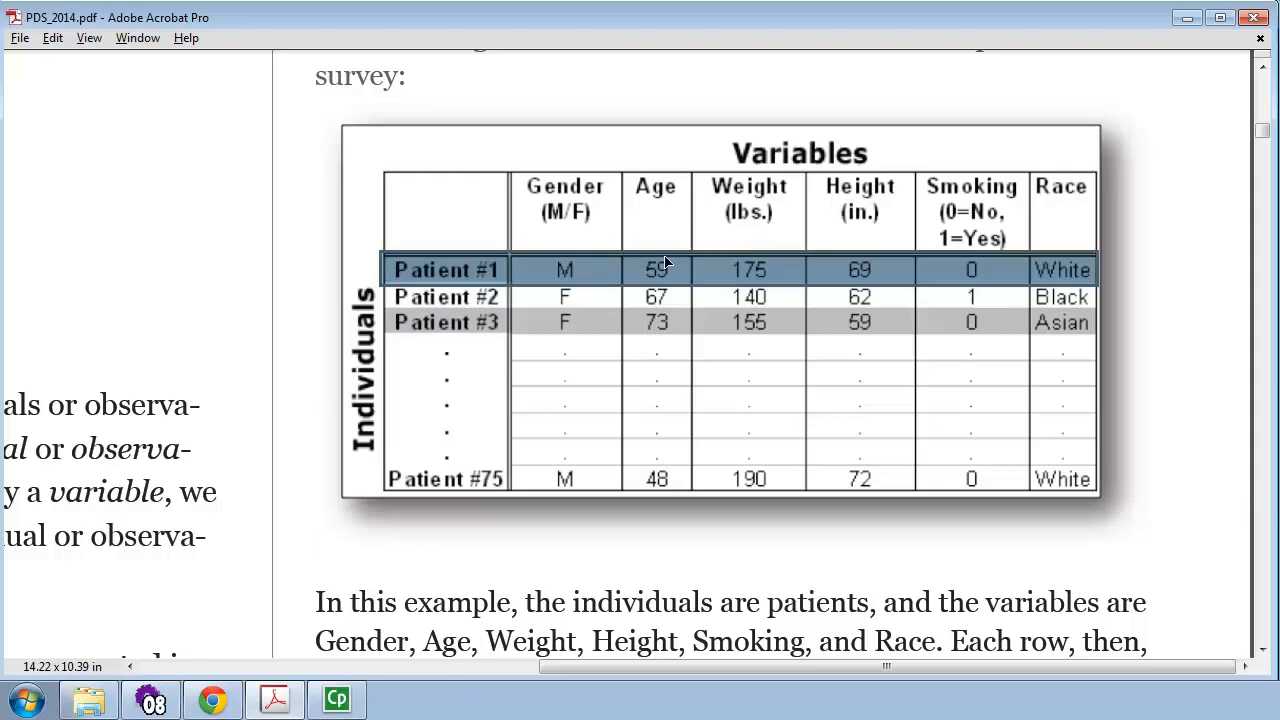
{"action": "mouse_move", "coordinate": [724, 260]}
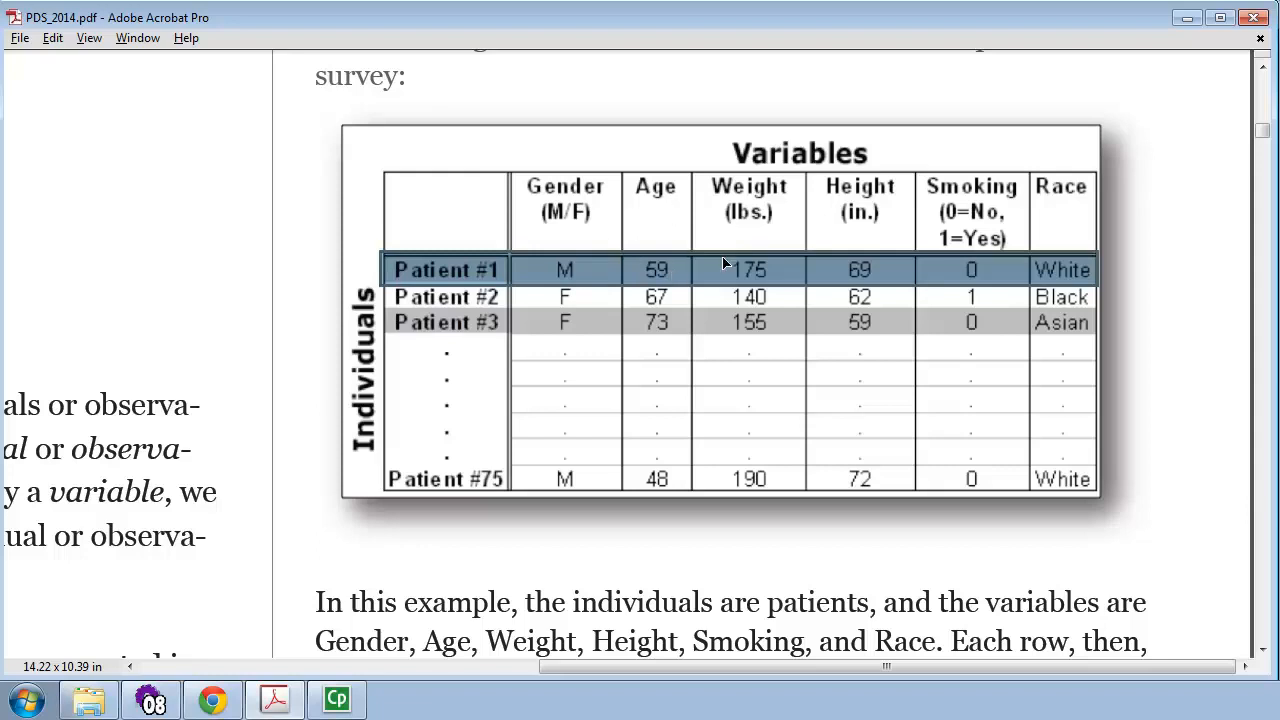
{"action": "mouse_move", "coordinate": [848, 272]}
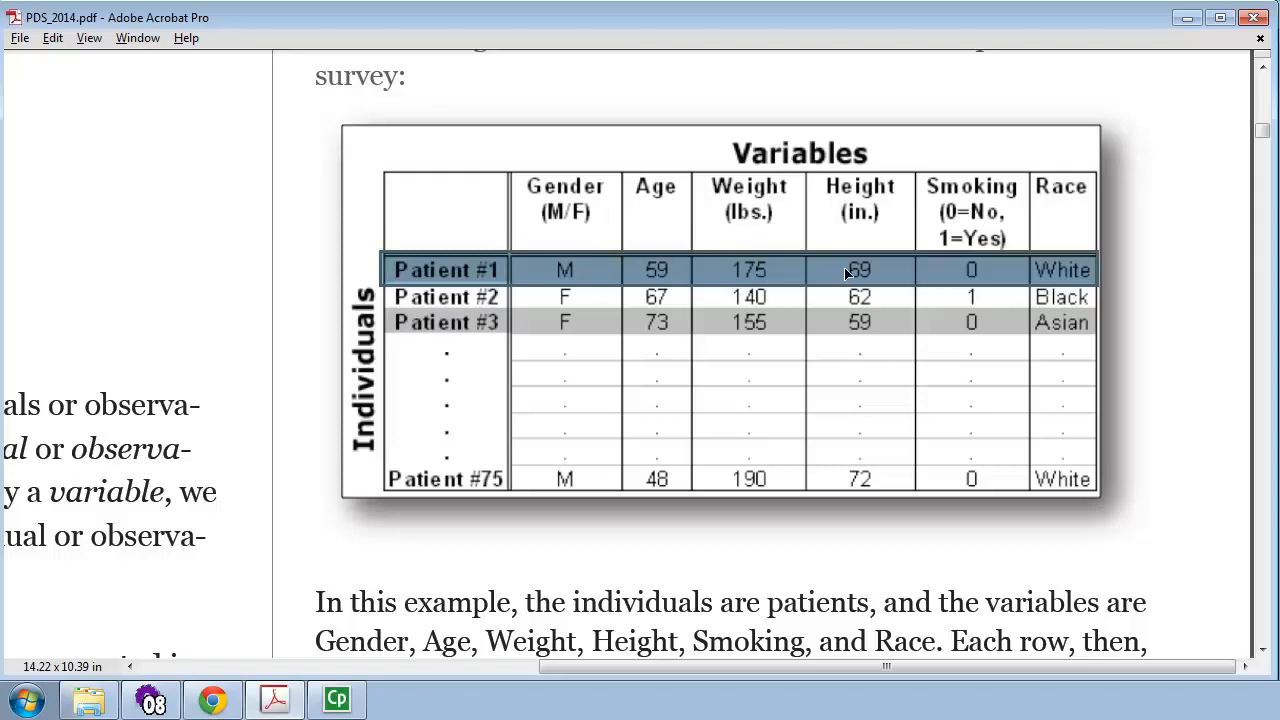
{"action": "mouse_move", "coordinate": [962, 258]}
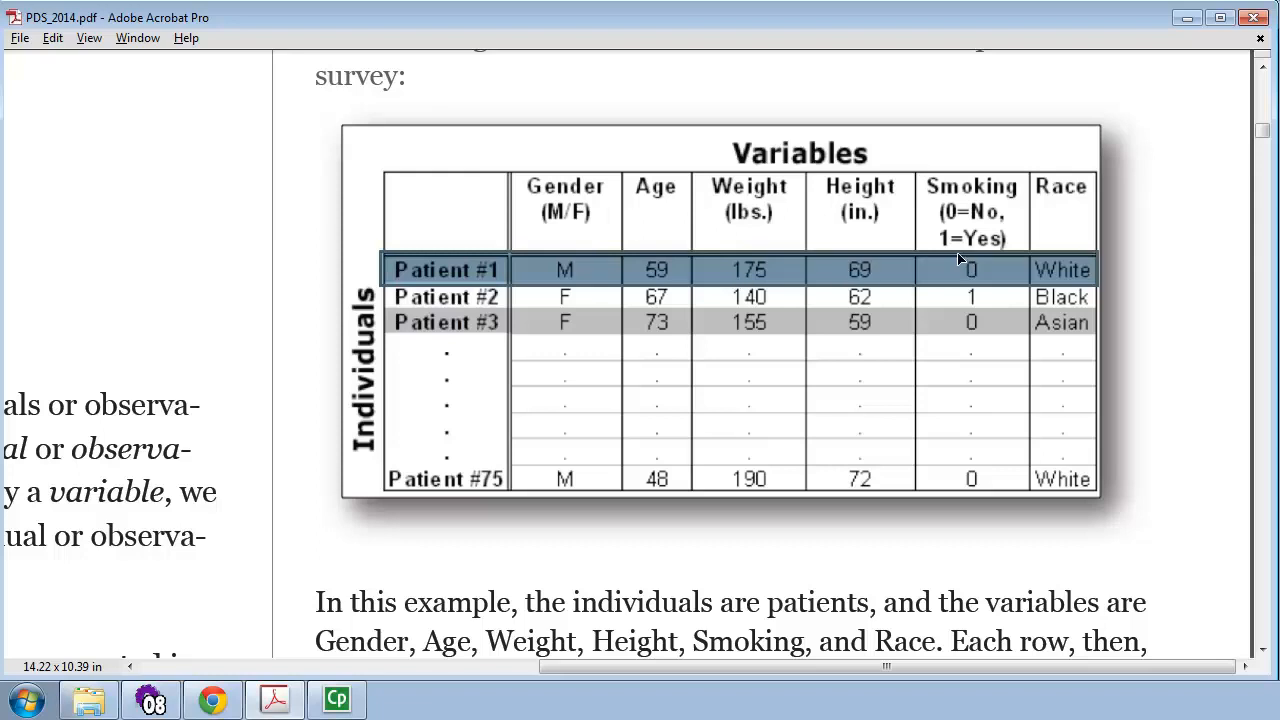
{"action": "mouse_move", "coordinate": [1030, 278]}
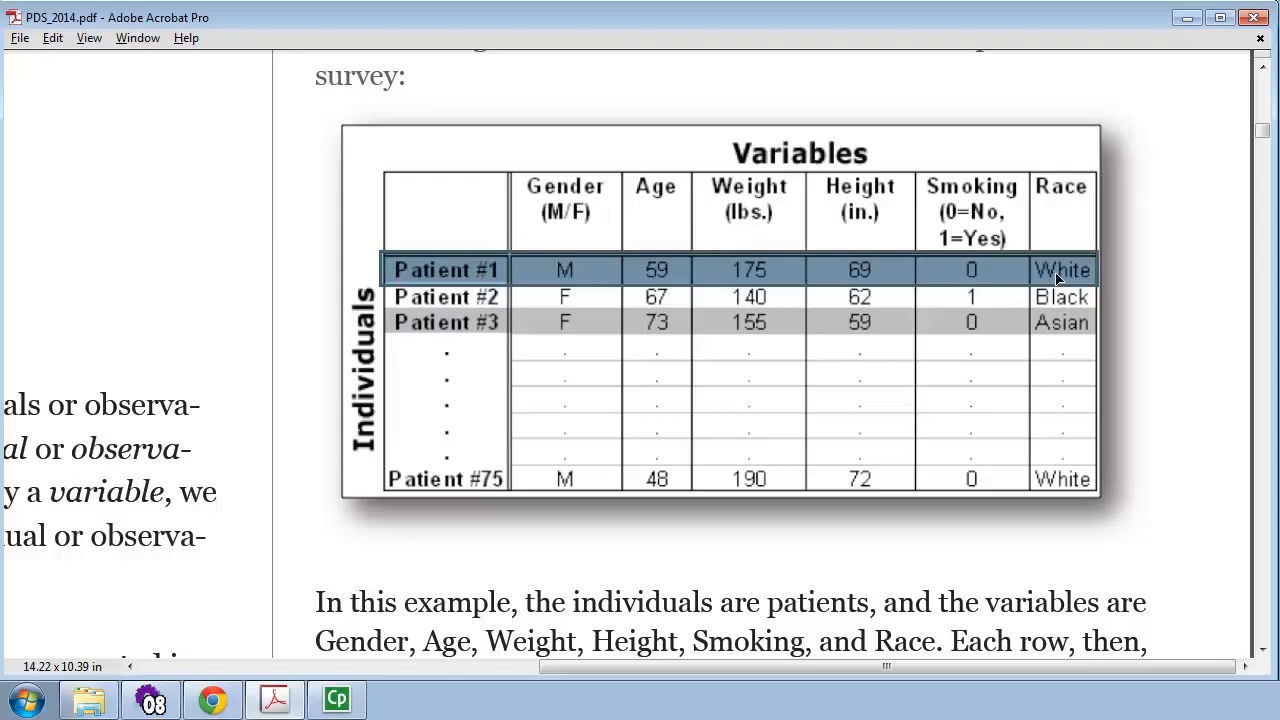
{"action": "left_click_drag", "start_coordinate": [464, 602], "coordinate": [816, 602]}
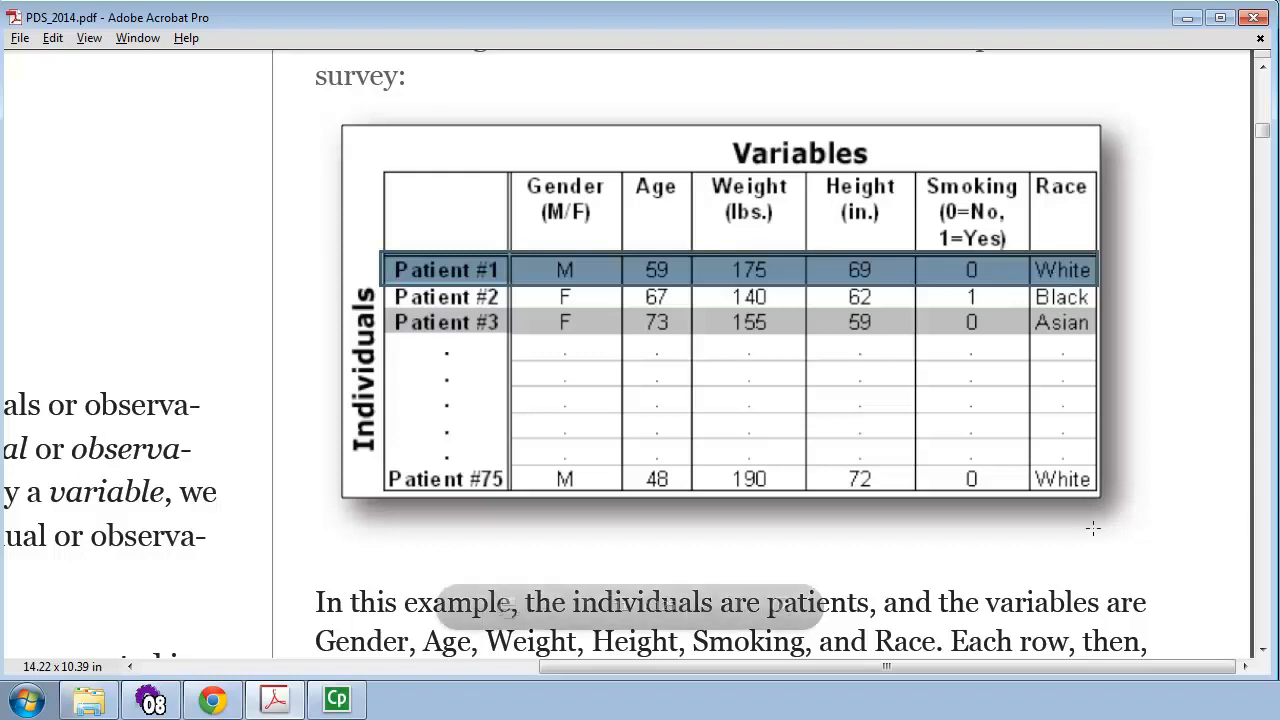
{"action": "mouse_move", "coordinate": [444, 464]}
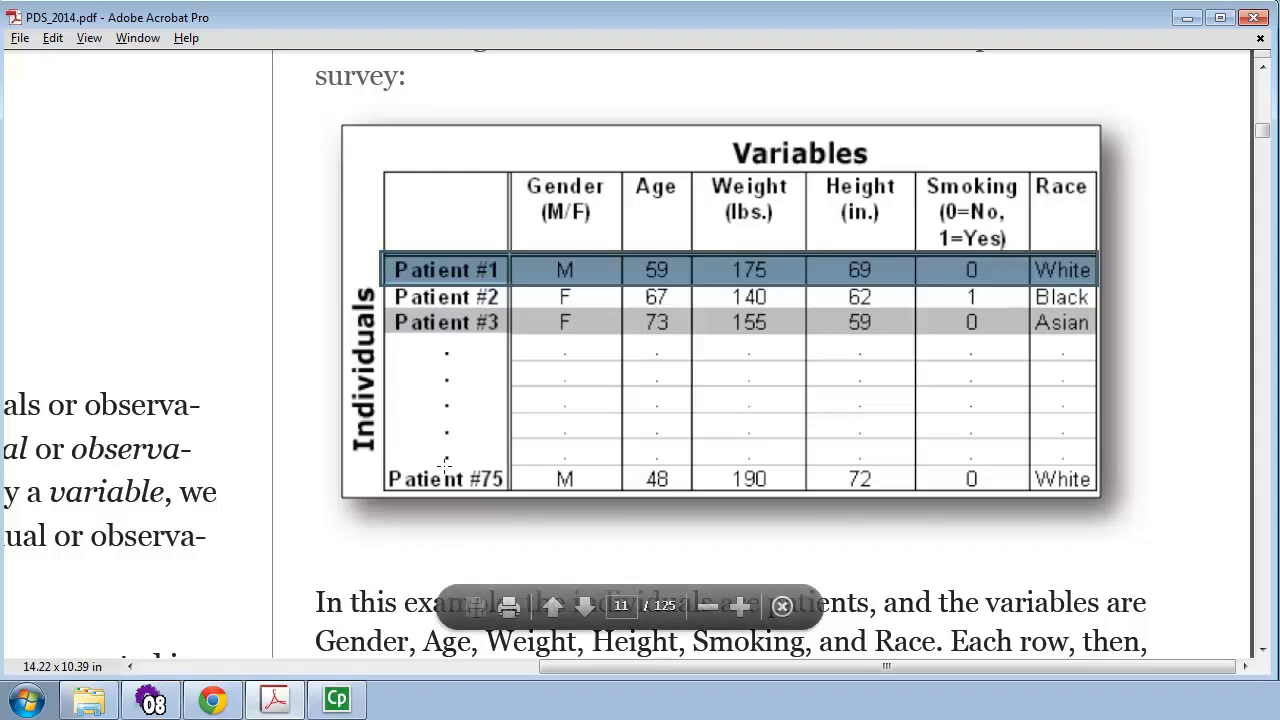
{"action": "mouse_move", "coordinate": [966, 548]}
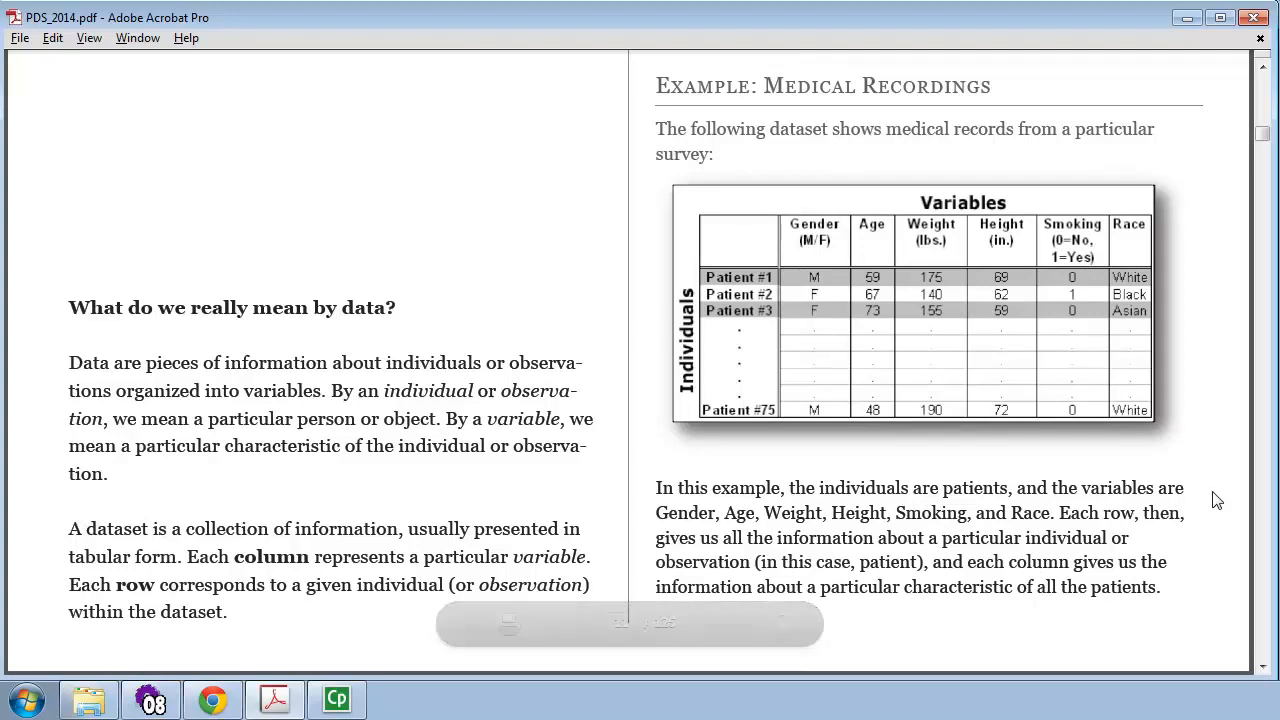
- Scroll down to page 12, Medical Recordings (Continued) on quantitative versus categorical variables
{"action": "scroll", "scroll_direction": "down", "scroll_amount": 3}
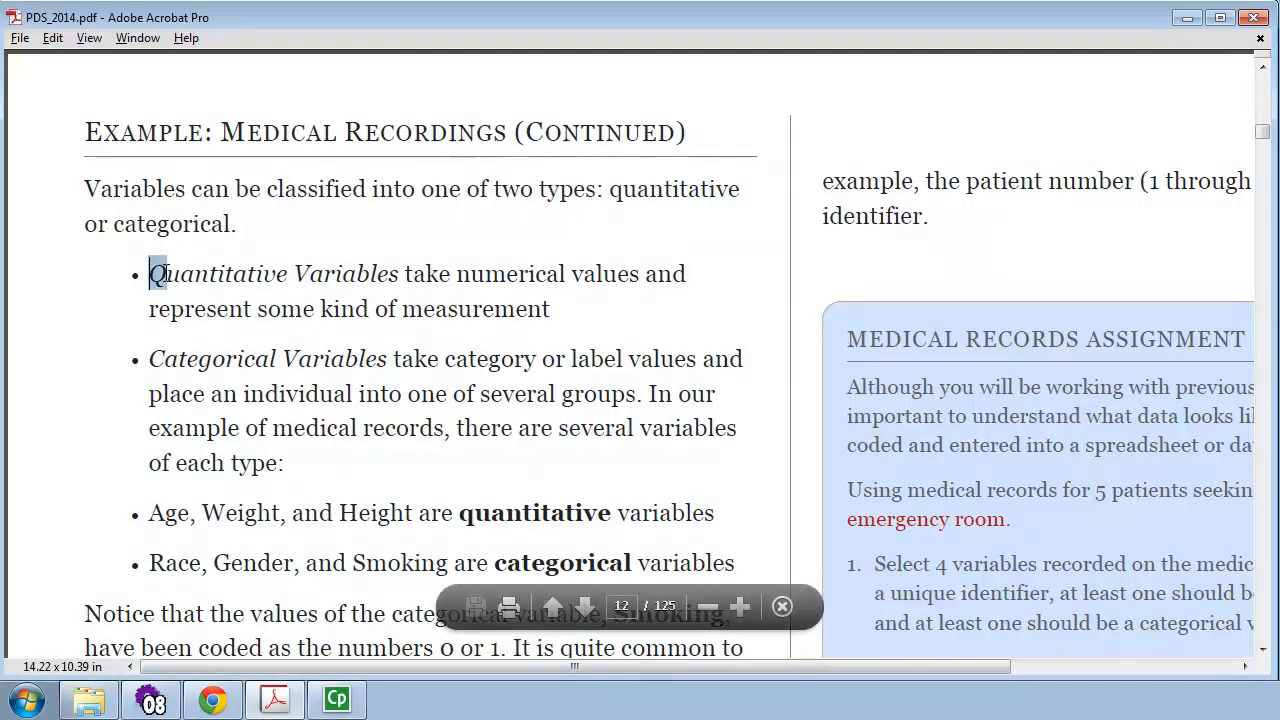
{"action": "left_click_drag", "start_coordinate": [148, 272], "coordinate": [396, 272]}
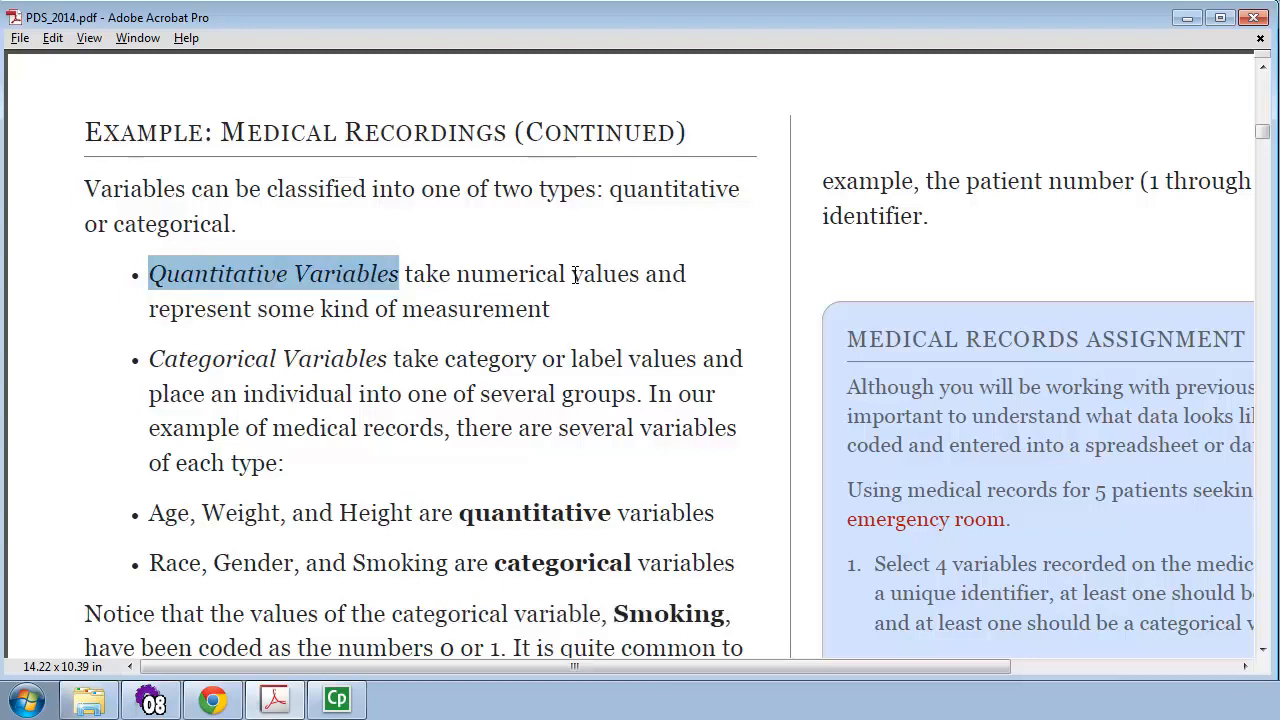
{"action": "mouse_move", "coordinate": [178, 360]}
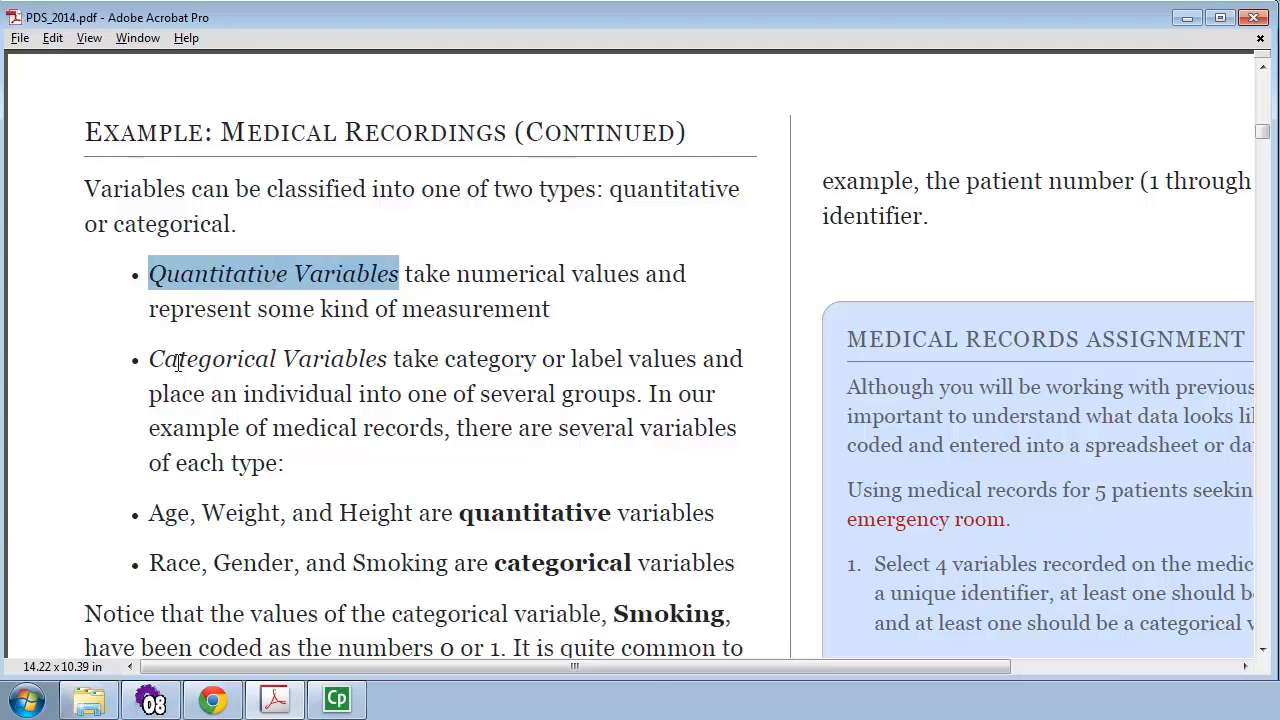
{"action": "double_click", "coordinate": [212, 360]}
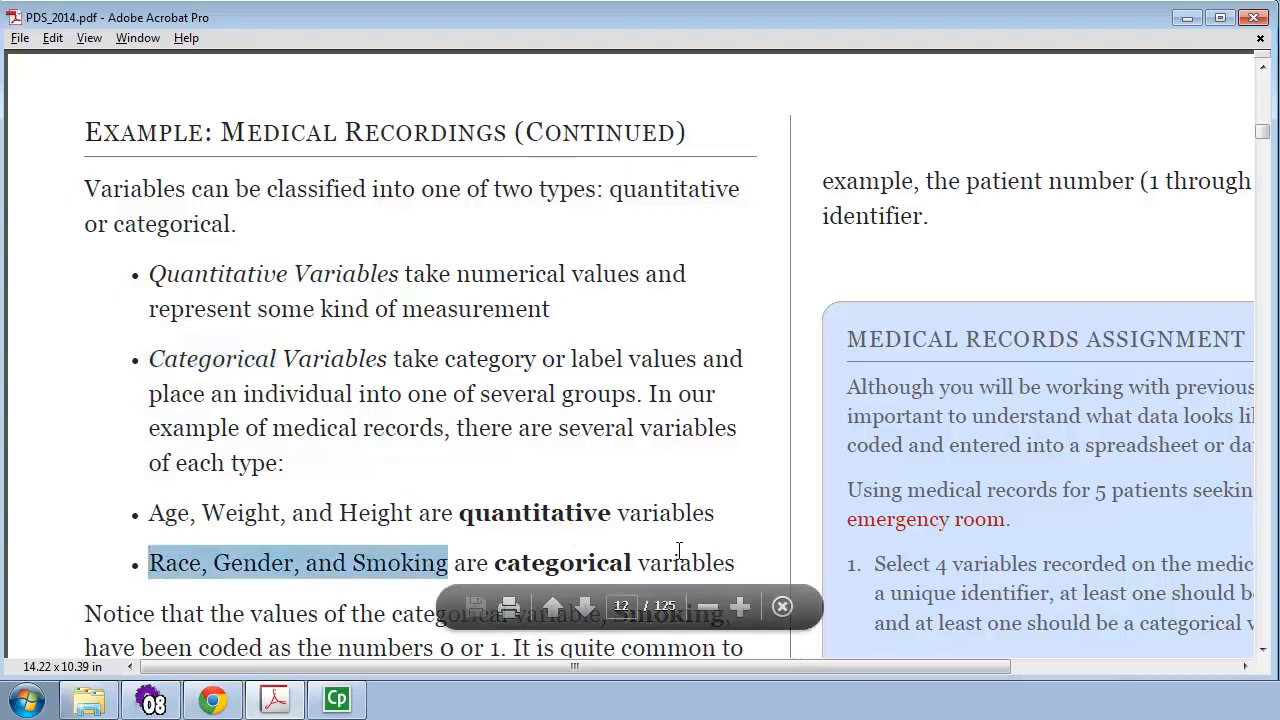
{"action": "double_click", "coordinate": [396, 564]}
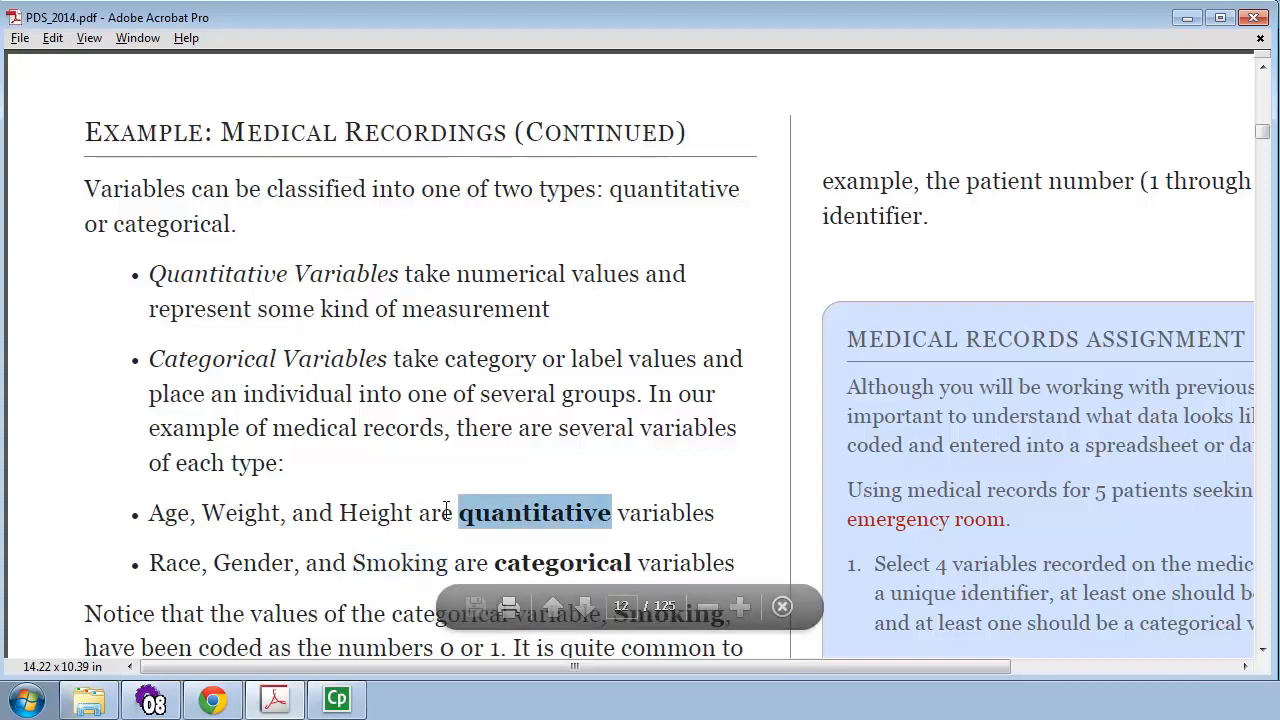
{"action": "left_click", "coordinate": [780, 606]}
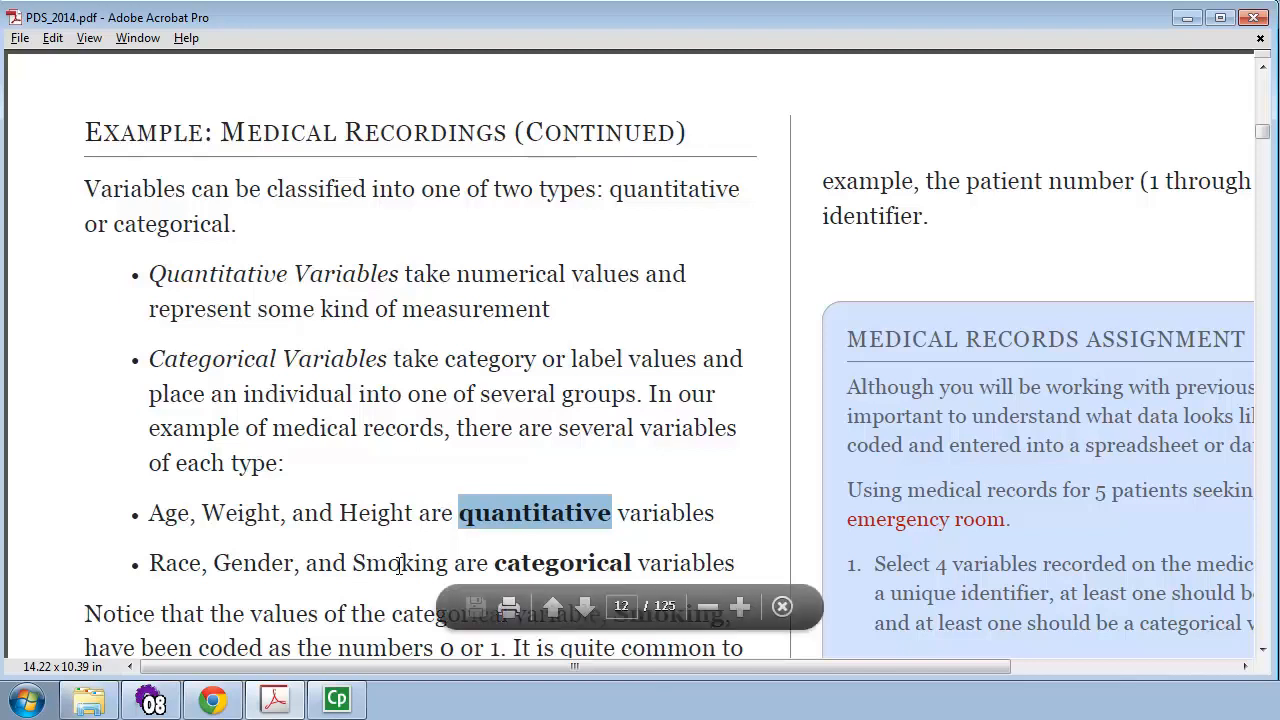
{"action": "double_click", "coordinate": [398, 564]}
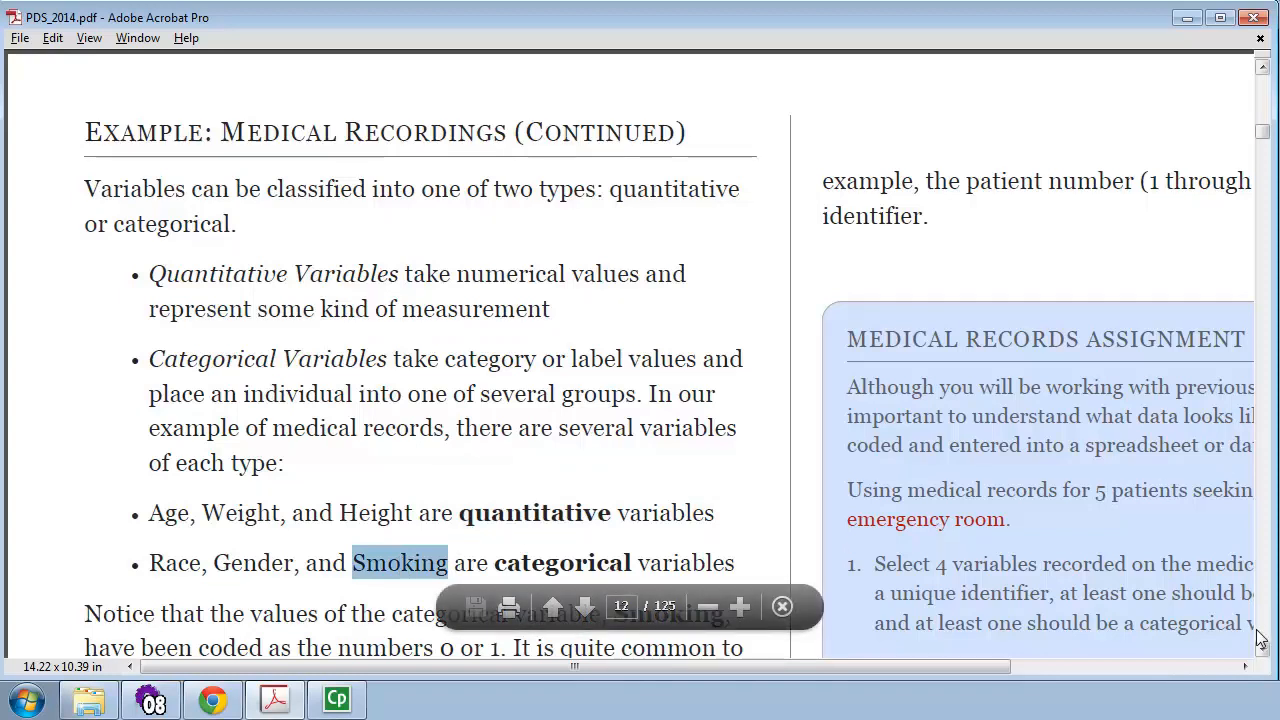
{"action": "scroll", "scroll_direction": "down", "scroll_amount": 3}
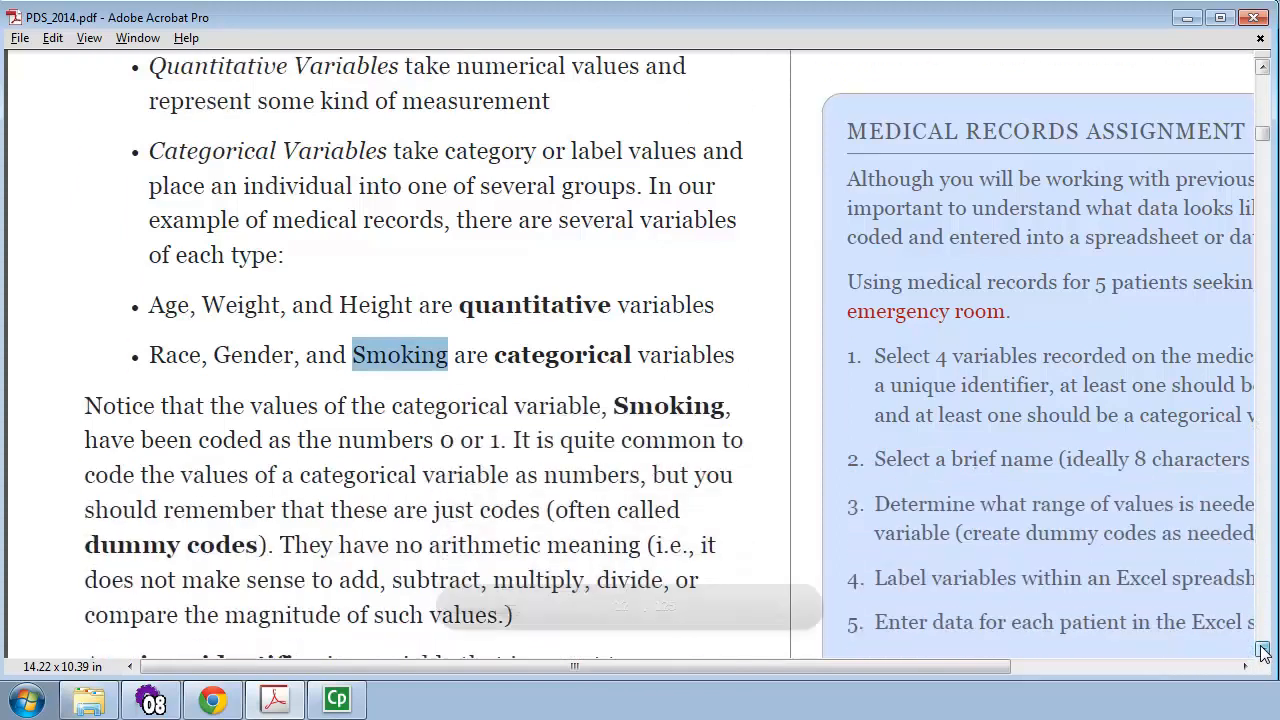
{"action": "scroll", "scroll_direction": "down", "scroll_amount": 3}
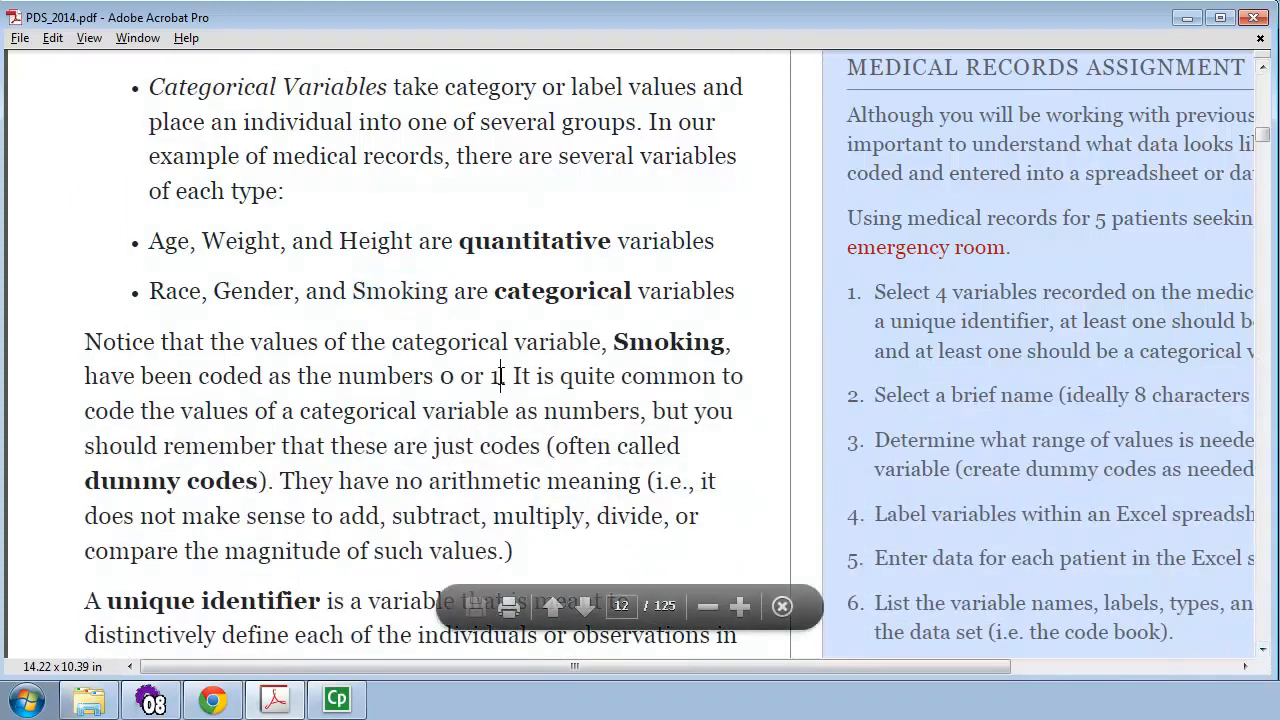
{"action": "left_click_drag", "start_coordinate": [338, 376], "coordinate": [504, 376]}
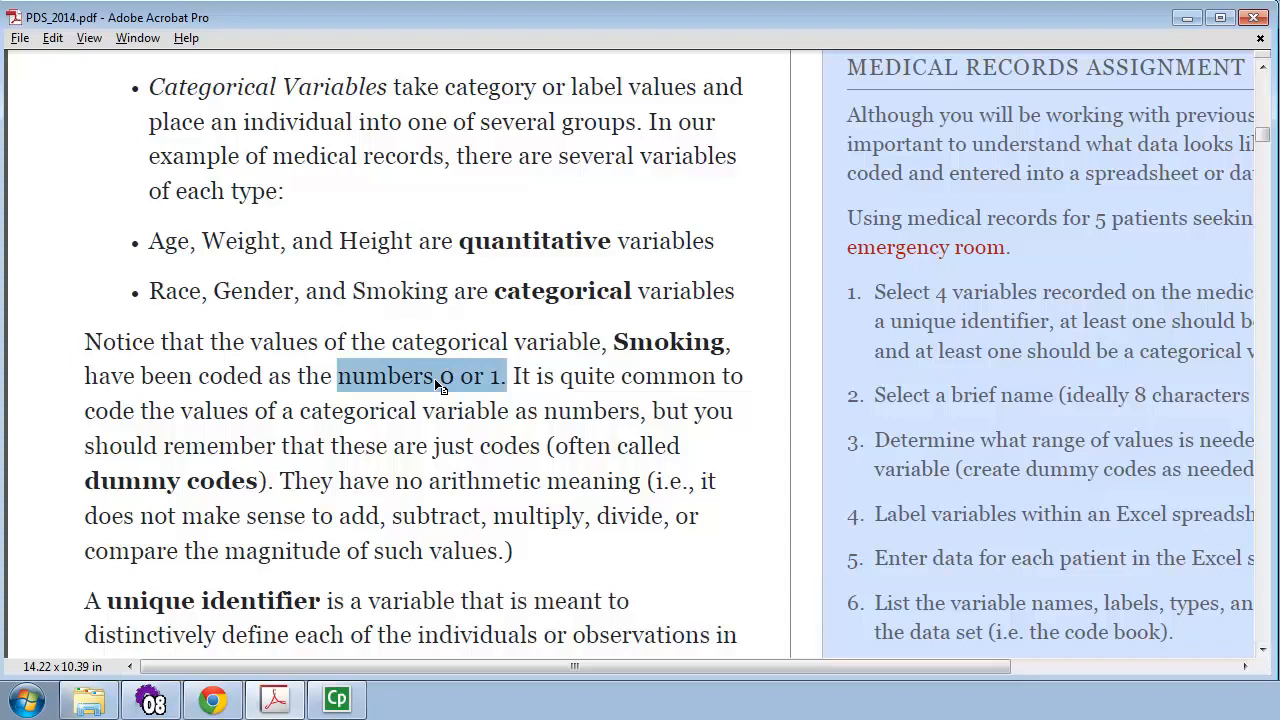
{"action": "left_click", "coordinate": [438, 382]}
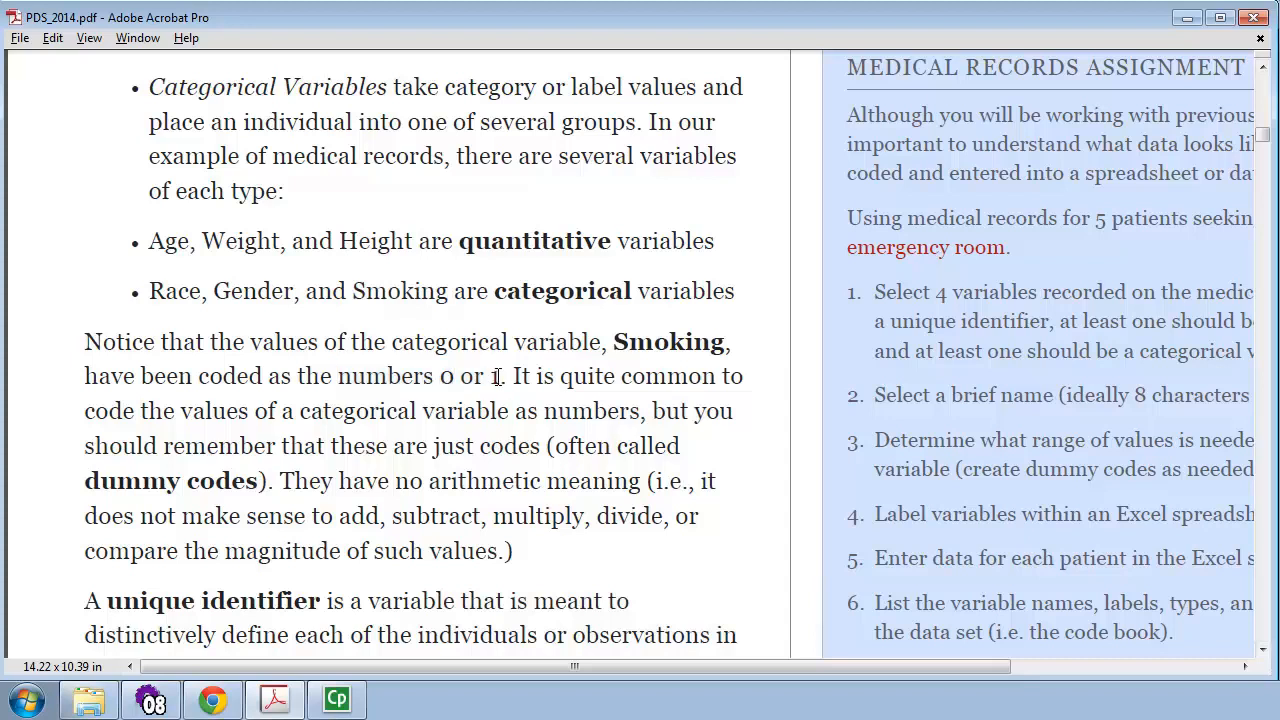
{"action": "double_click", "coordinate": [494, 376]}
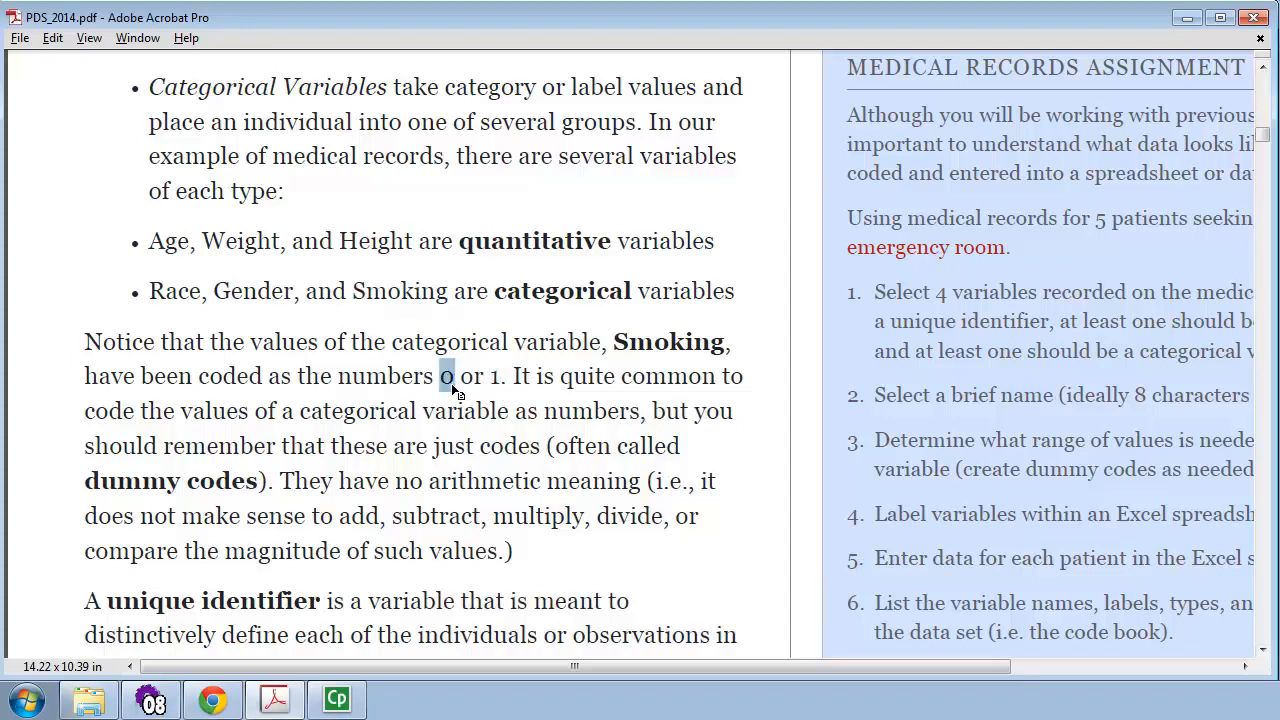
{"action": "mouse_move", "coordinate": [460, 406]}
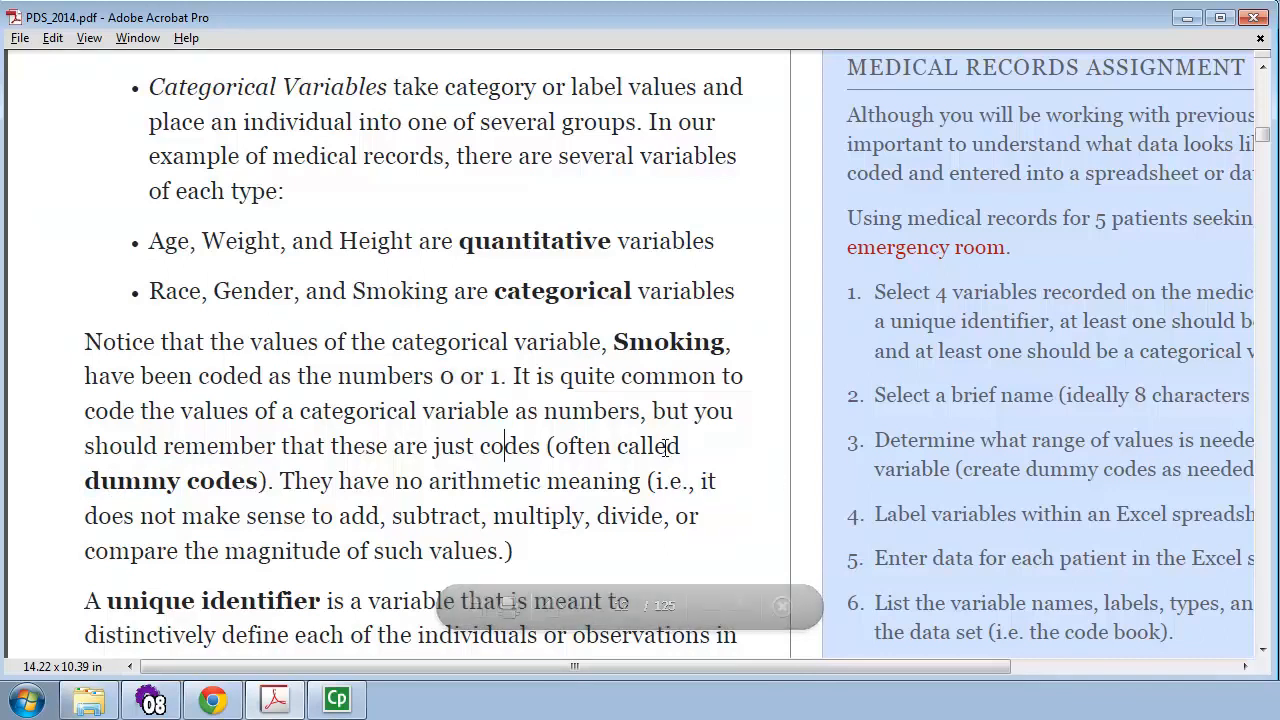
{"action": "scroll", "scroll_direction": "down", "scroll_amount": 3}
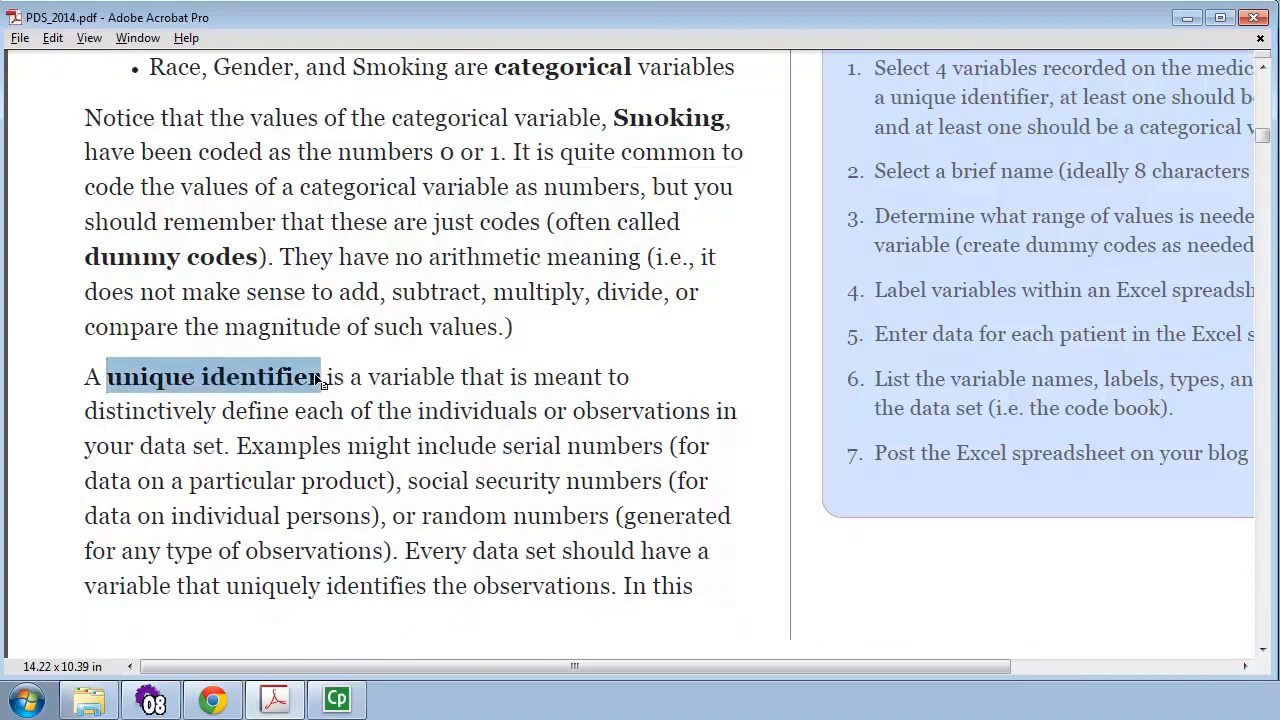
{"action": "mouse_move", "coordinate": [46, 384]}
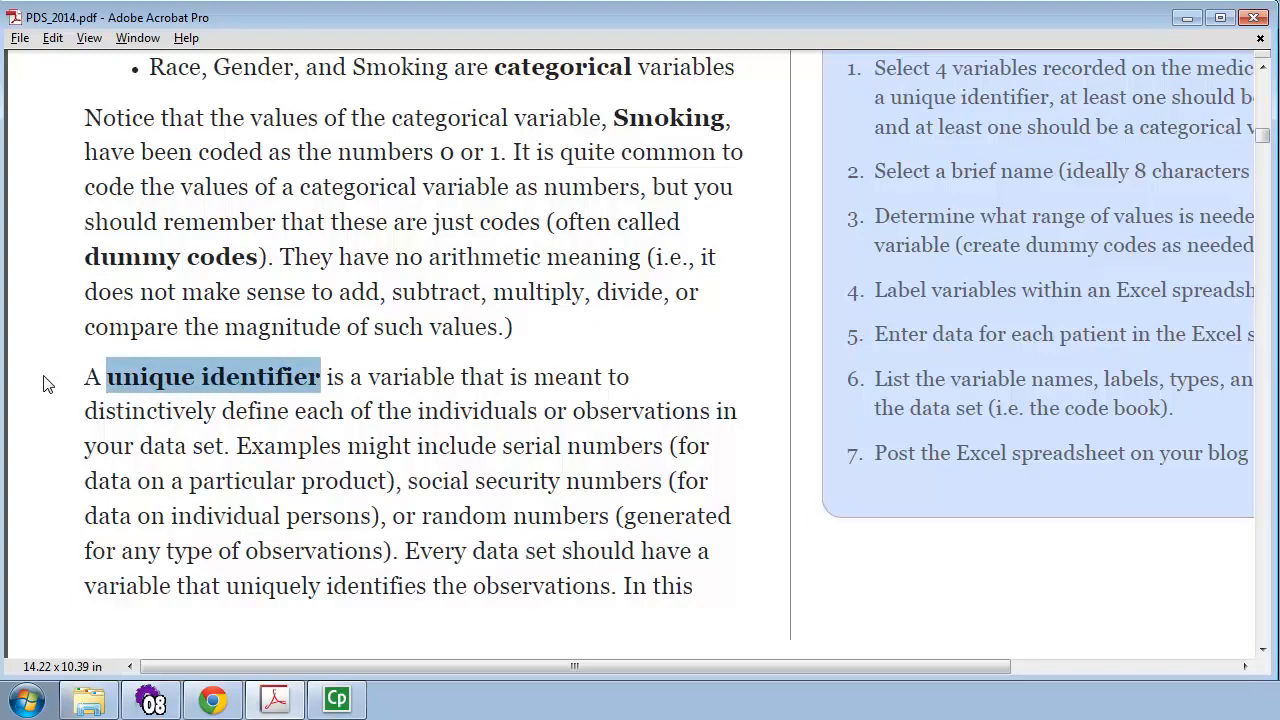
{"action": "mouse_move", "coordinate": [500, 458]}
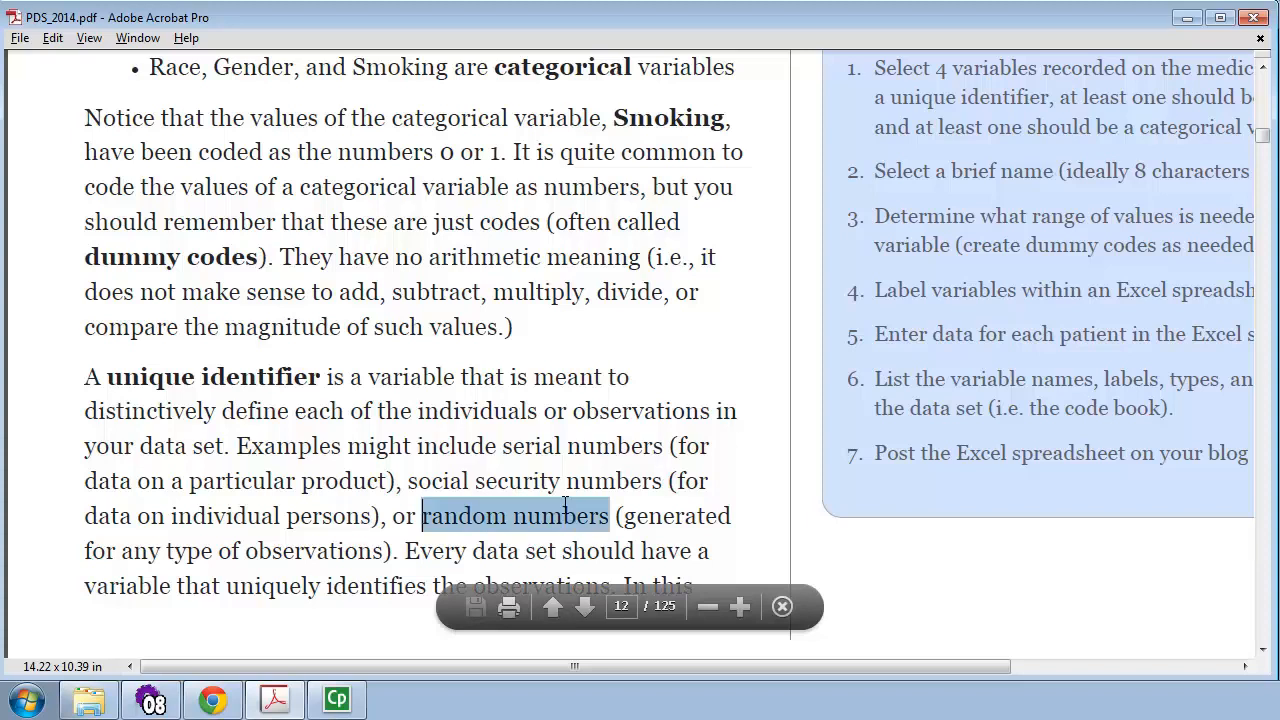
{"action": "mouse_move", "coordinate": [40, 476]}
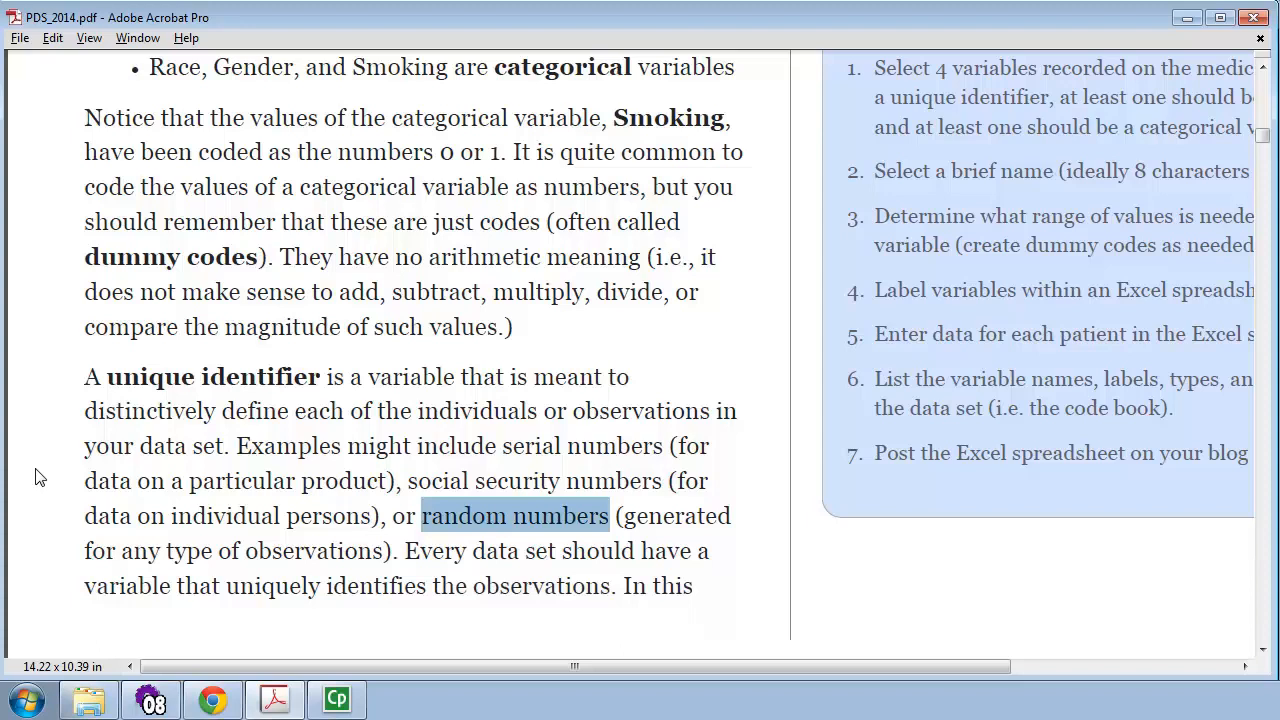
{"action": "mouse_move", "coordinate": [80, 480]}
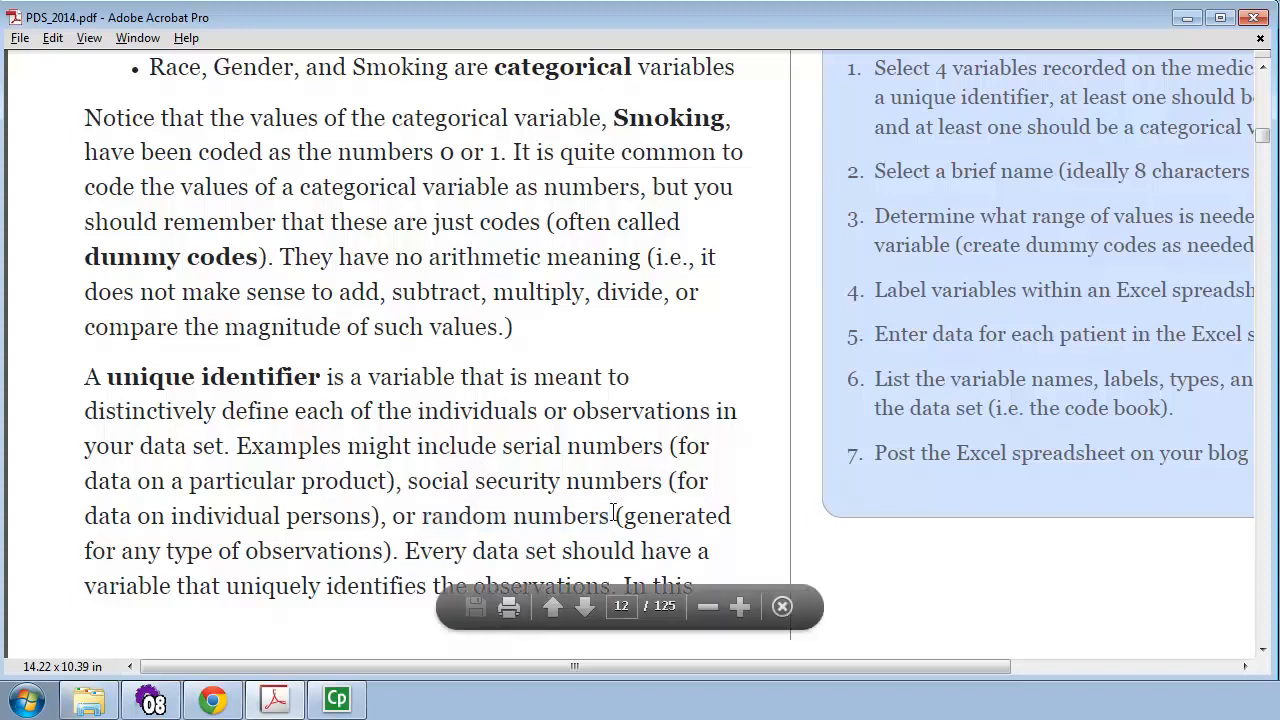
{"action": "mouse_move", "coordinate": [768, 508]}
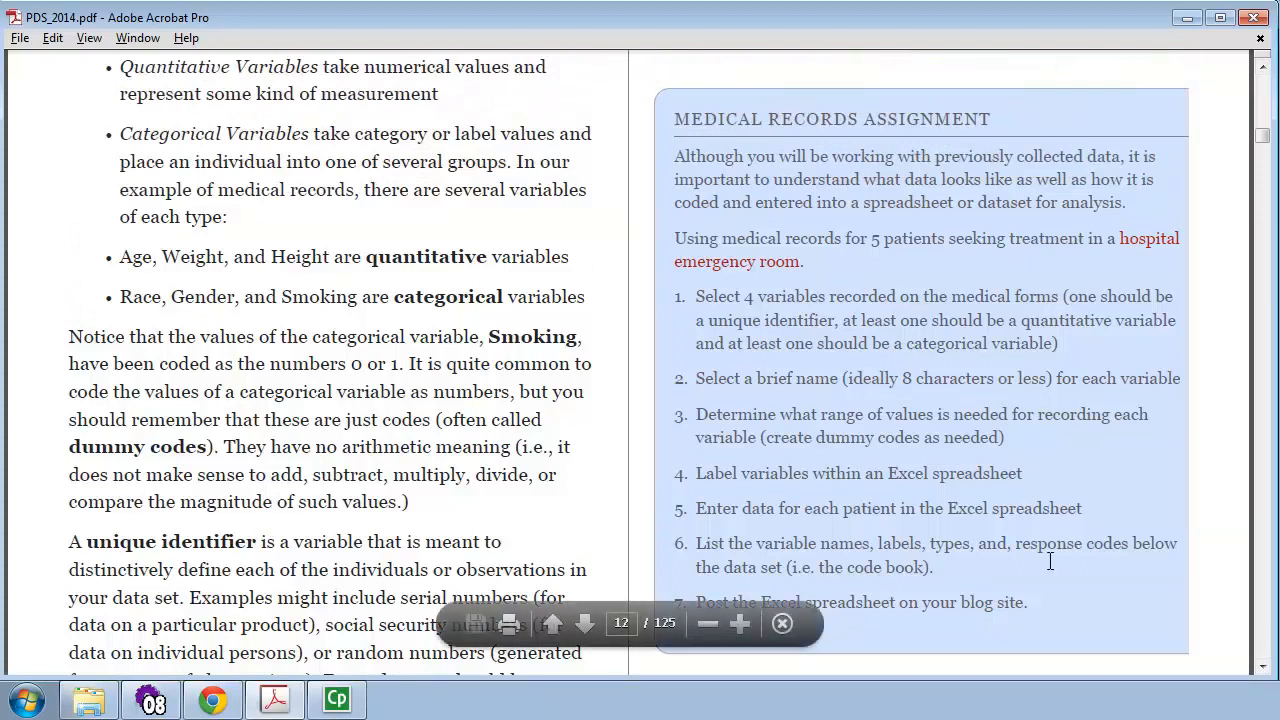
{"action": "mouse_move", "coordinate": [1228, 380]}
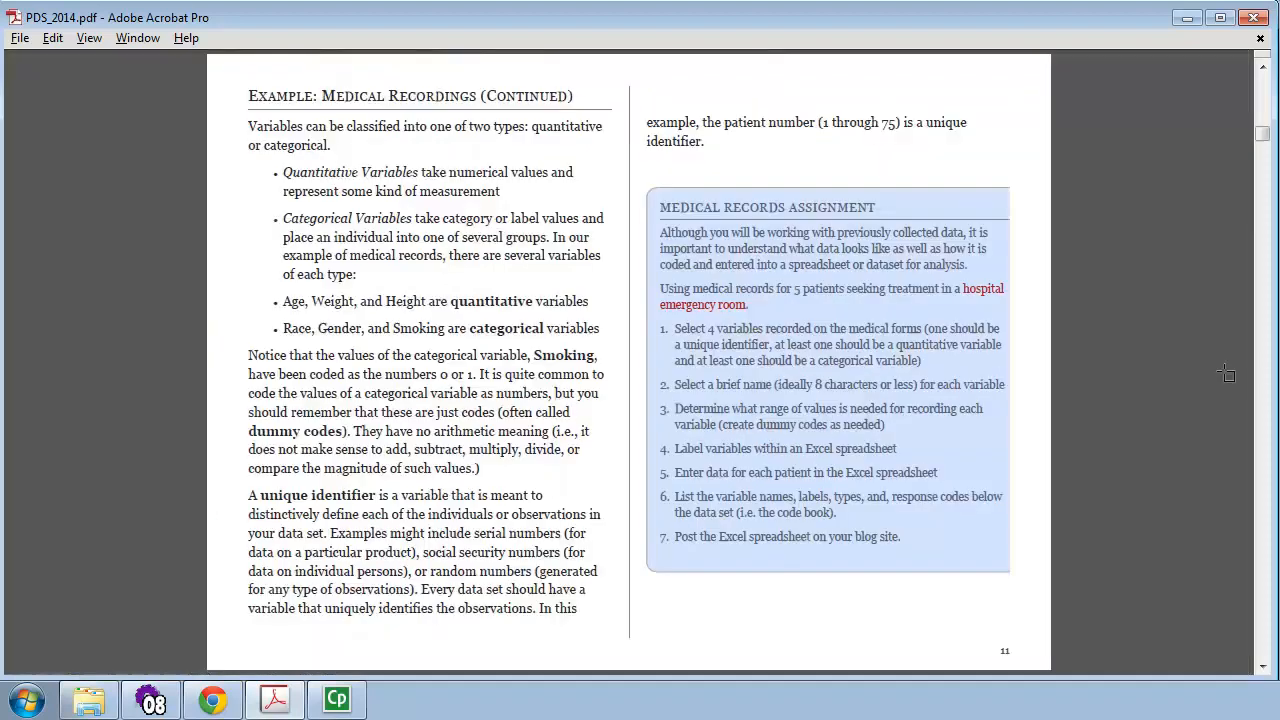
- Scroll to the Personal Code Book assignment page, then return to the UNM Learn Resources folder
{"action": "scroll", "scroll_direction": "down", "scroll_amount": 3}
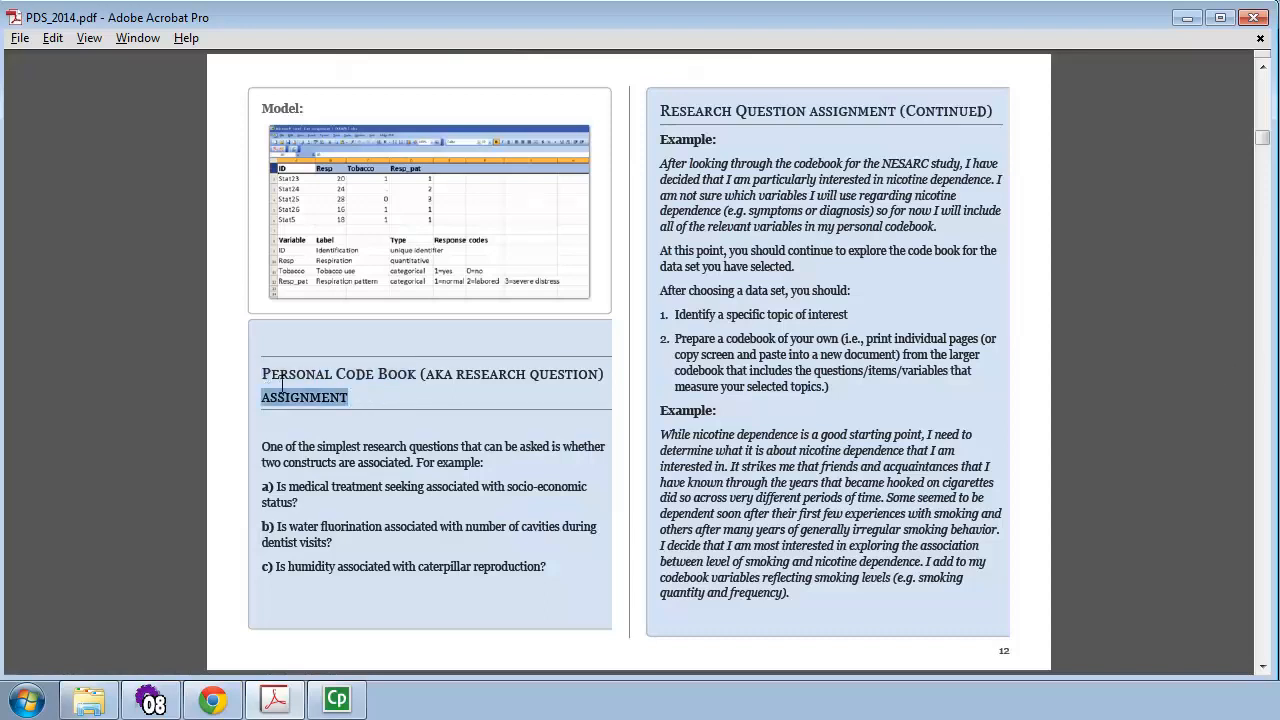
{"action": "left_click", "coordinate": [262, 374]}
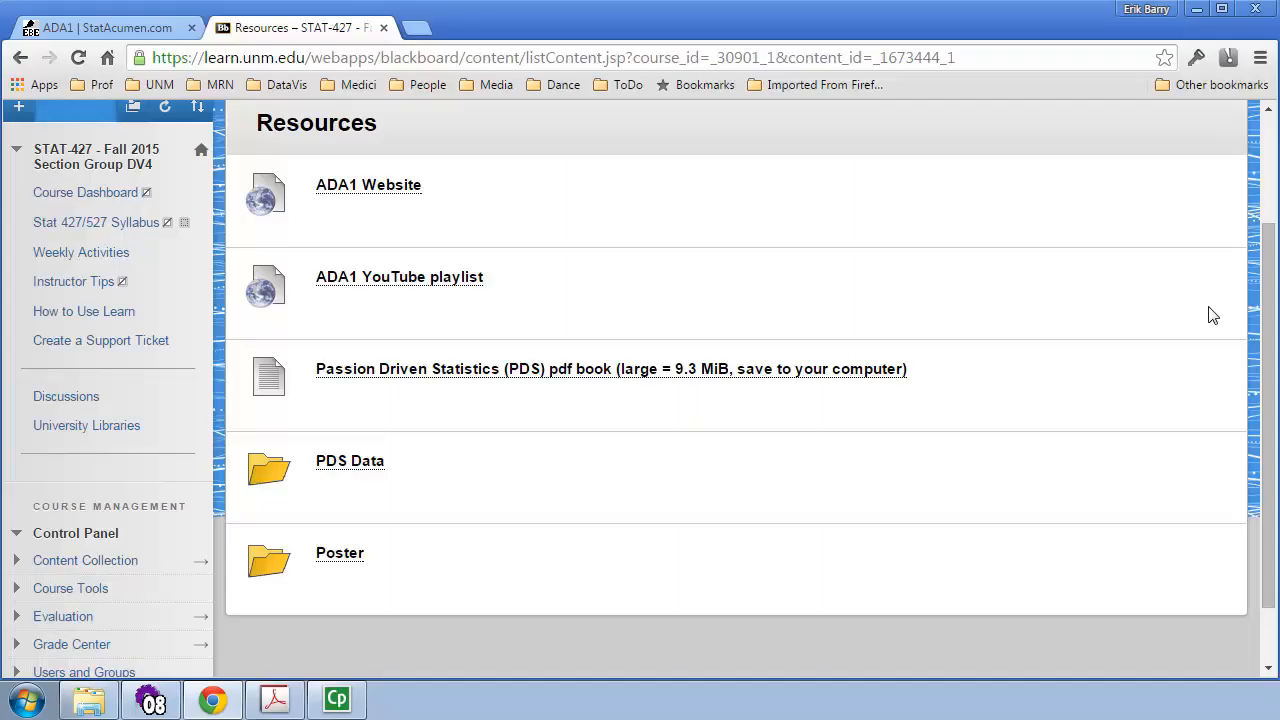
{"action": "mouse_move", "coordinate": [368, 444]}
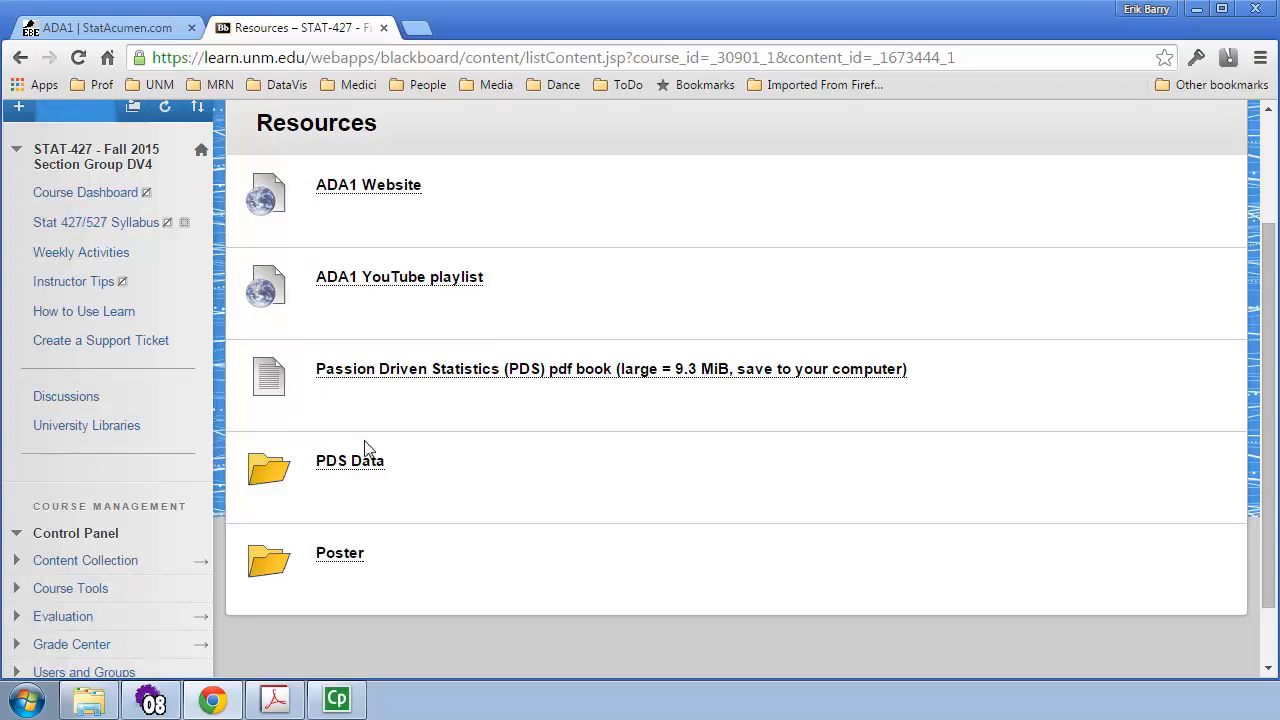
{"action": "mouse_move", "coordinate": [344, 470]}
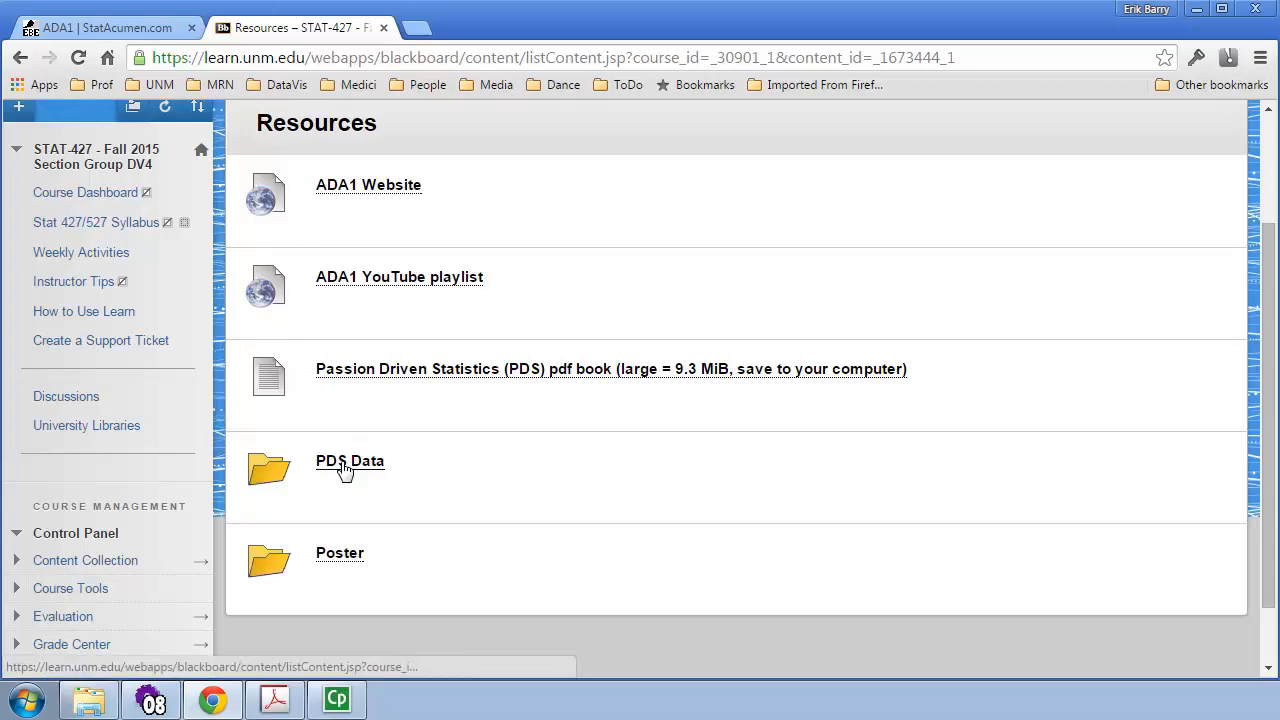
- Enter the PDS Data folder and scroll through its codebook zips and install instructions
{"action": "left_click", "coordinate": [348, 460]}
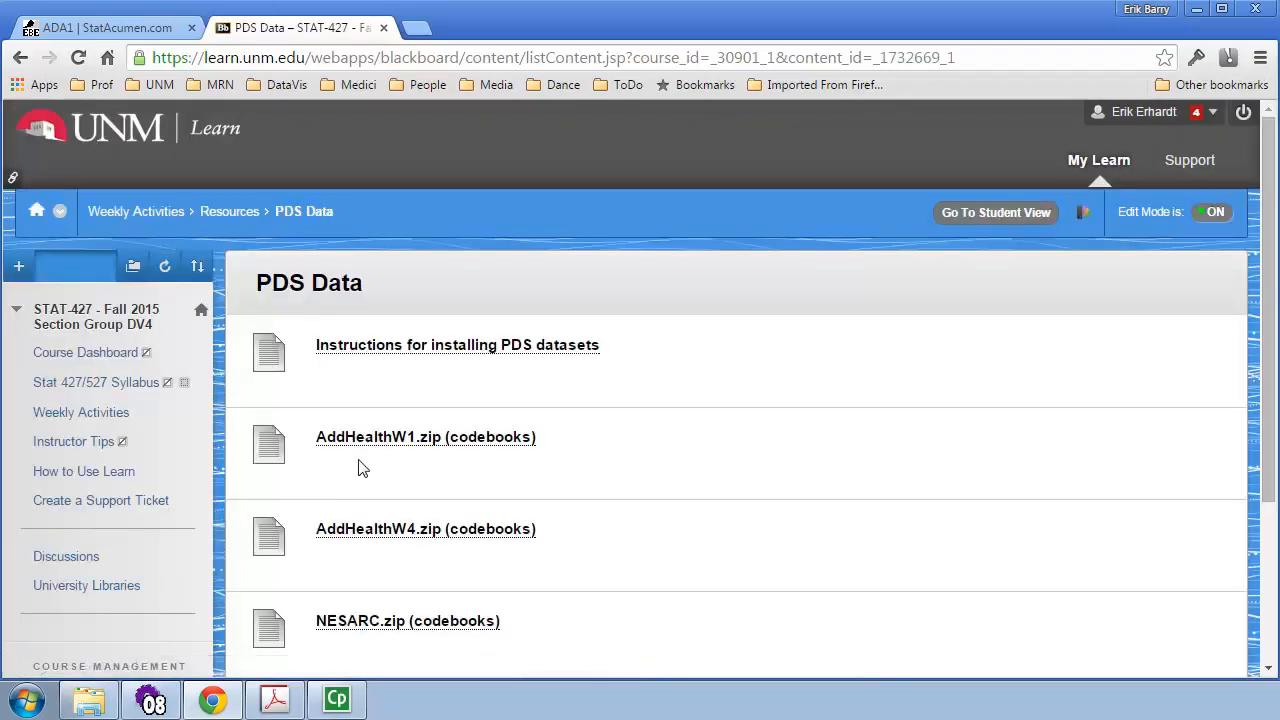
{"action": "scroll", "scroll_direction": "down", "scroll_amount": 3}
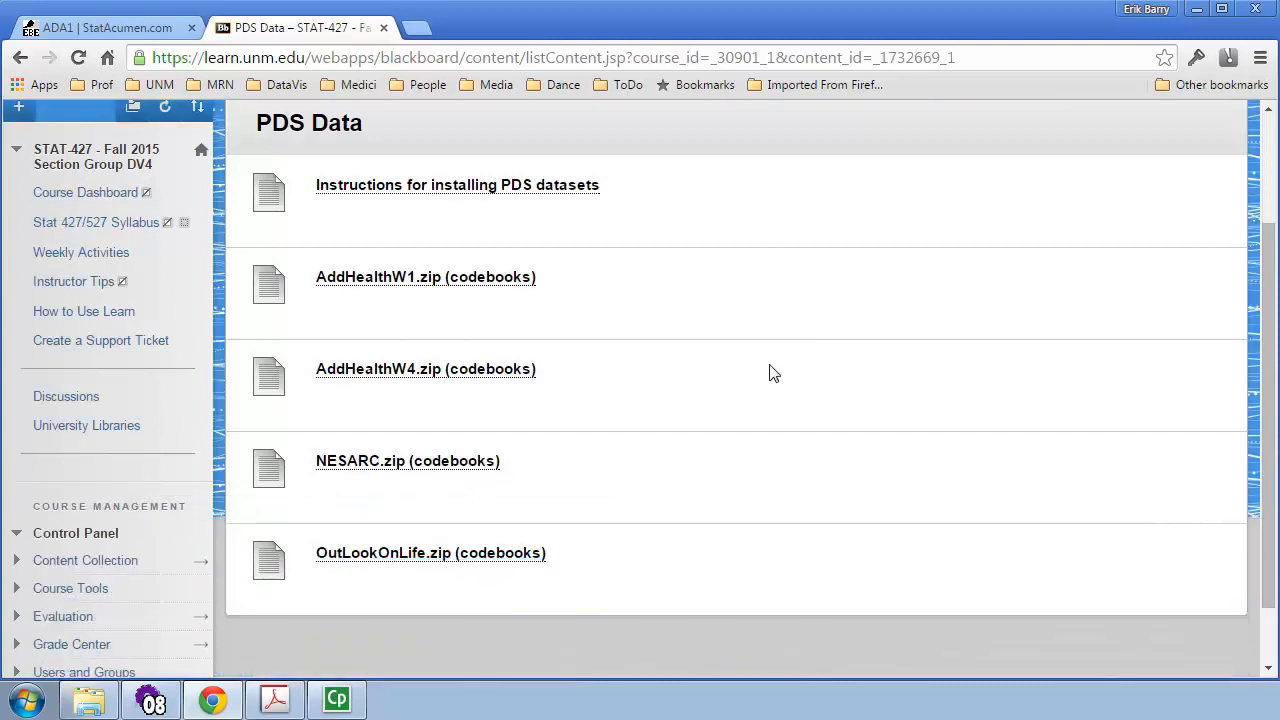
{"action": "mouse_move", "coordinate": [544, 192]}
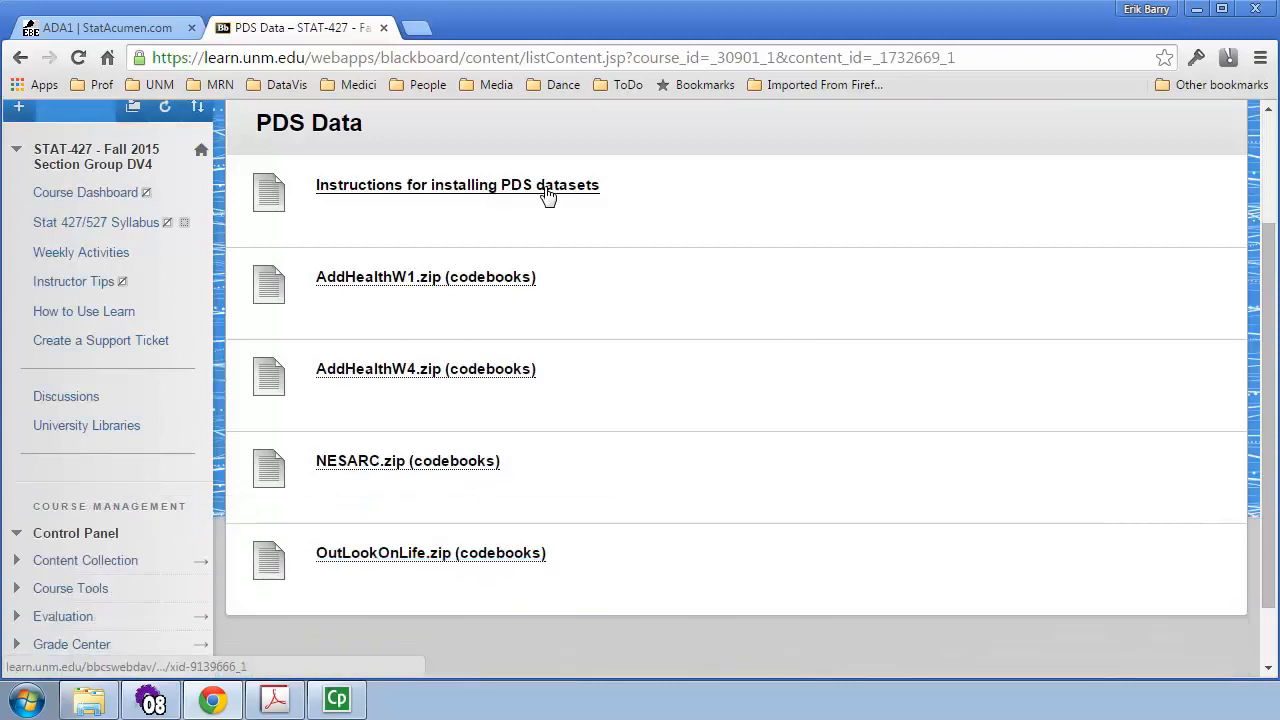
{"action": "mouse_move", "coordinate": [498, 236]}
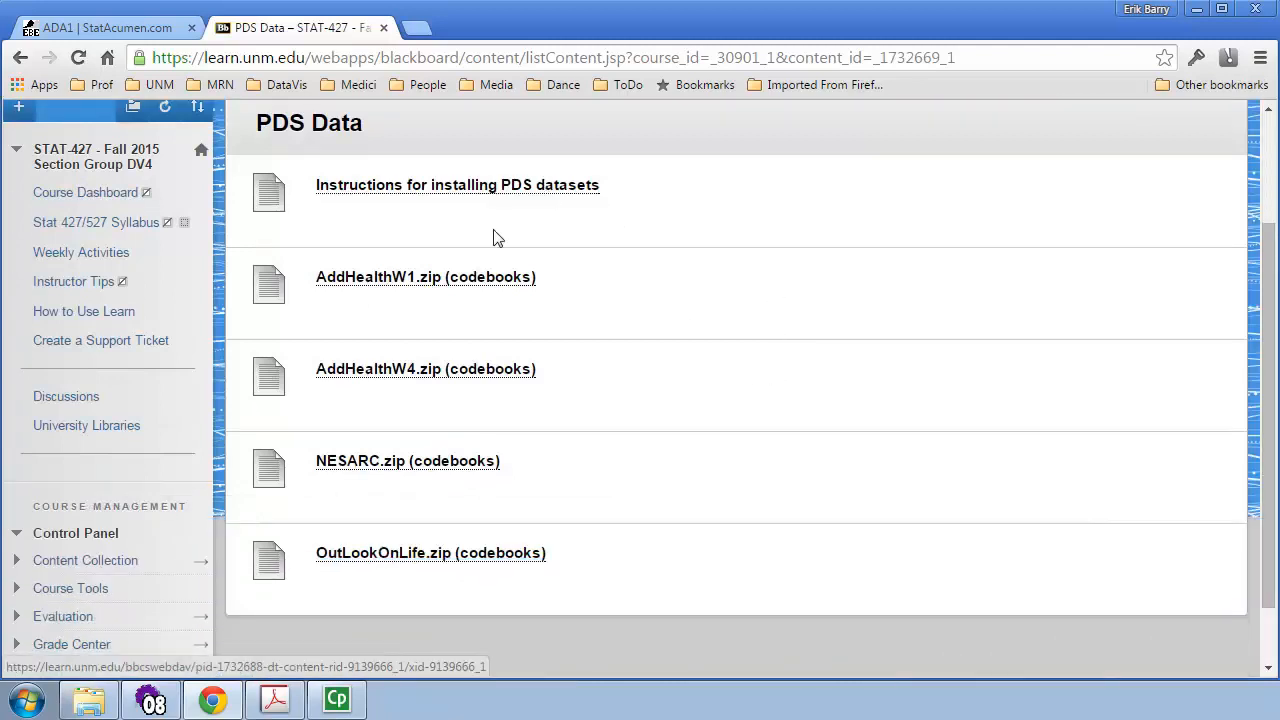
{"action": "mouse_move", "coordinate": [436, 576]}
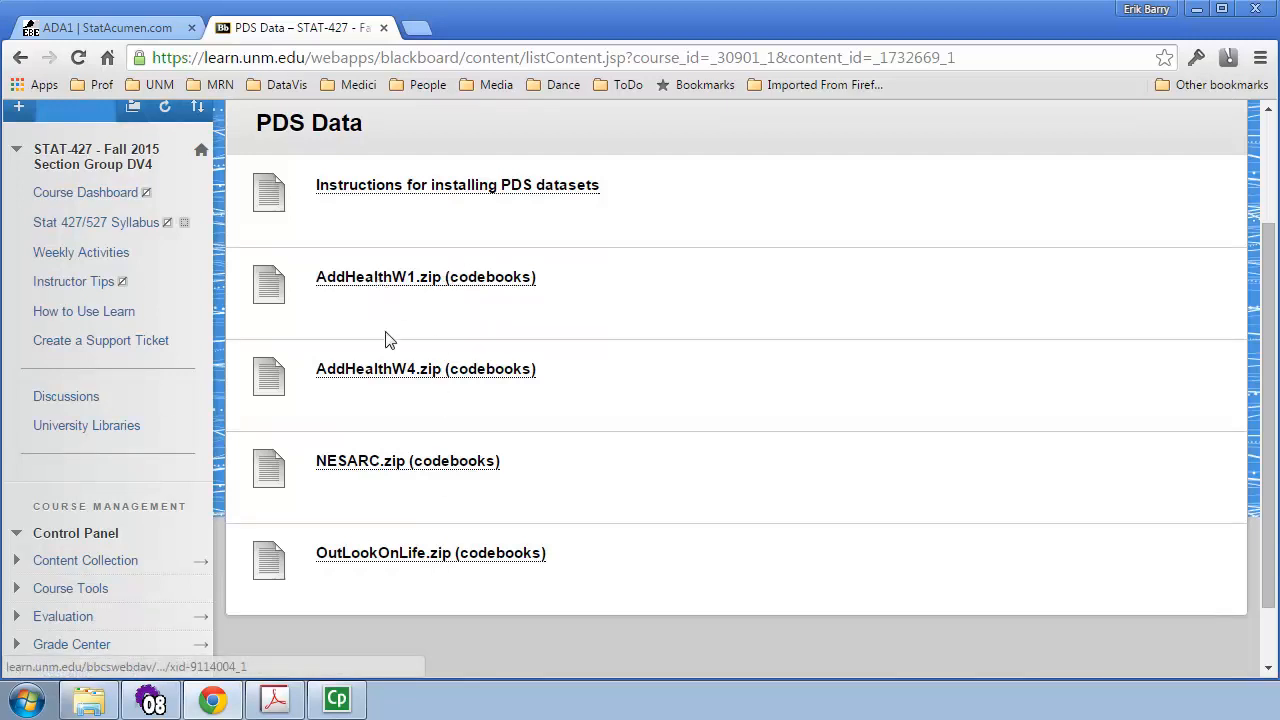
{"action": "mouse_move", "coordinate": [392, 372]}
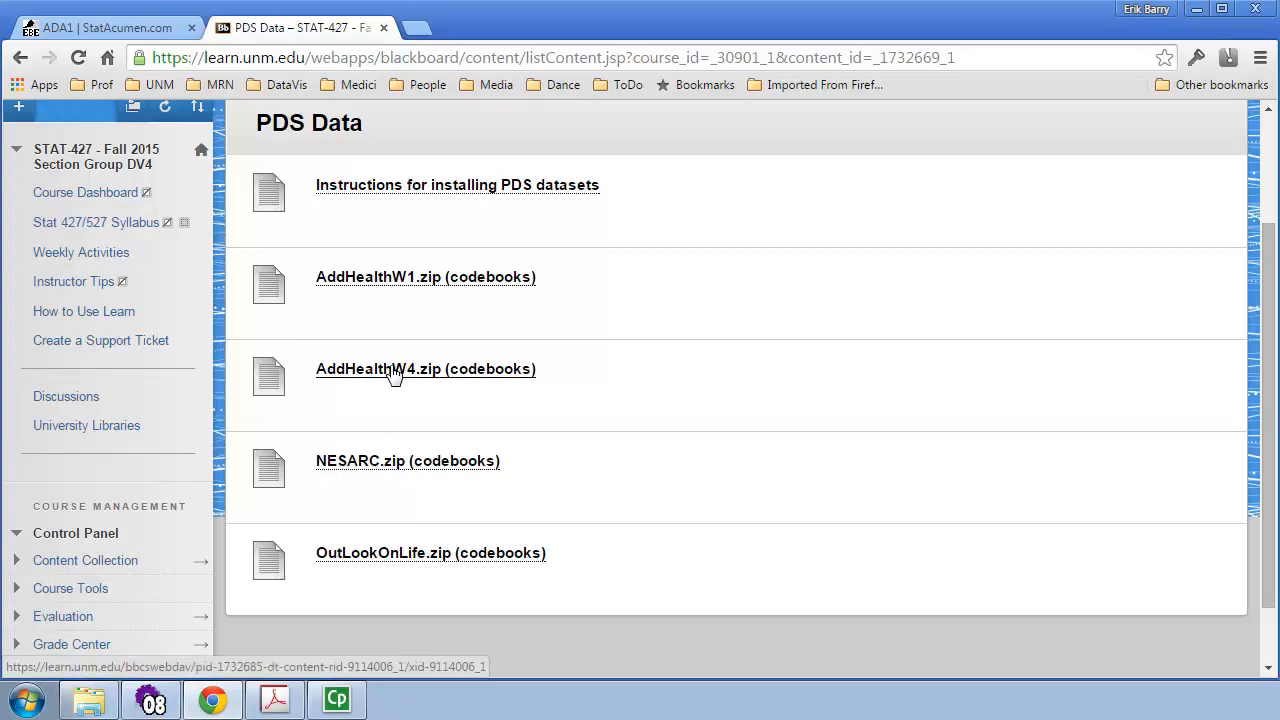
{"action": "mouse_move", "coordinate": [372, 446]}
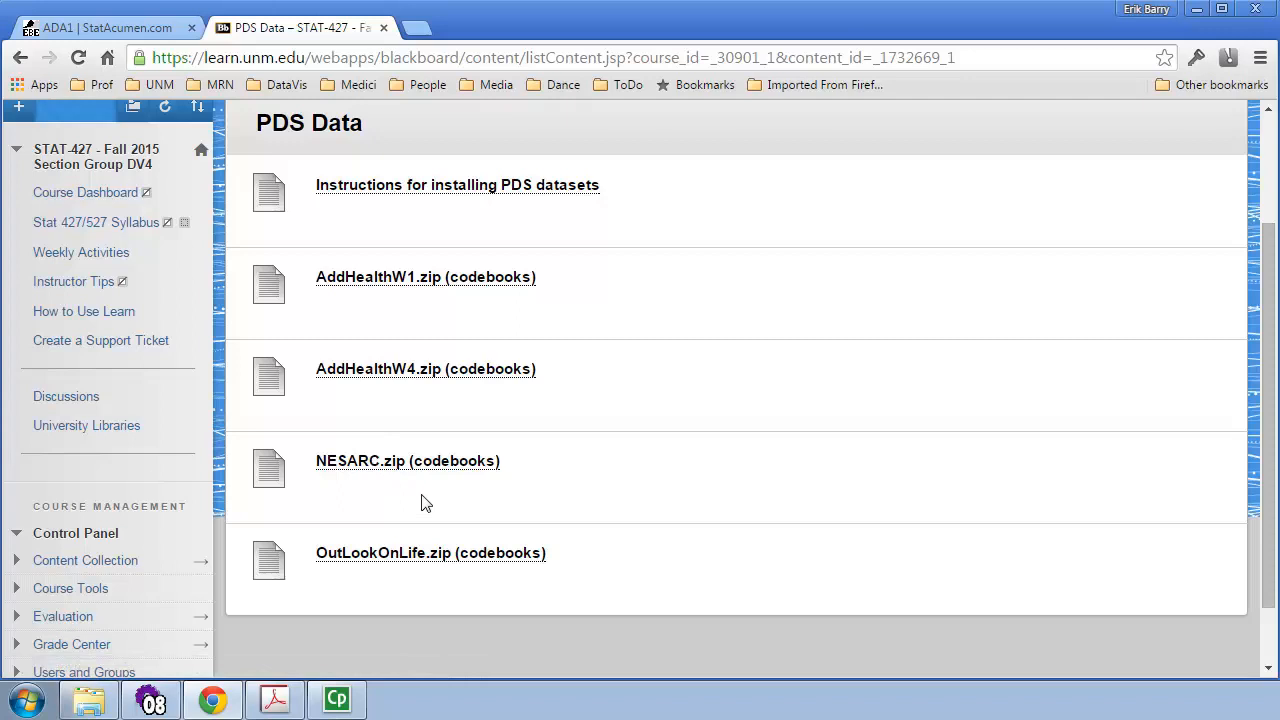
{"action": "mouse_move", "coordinate": [448, 560]}
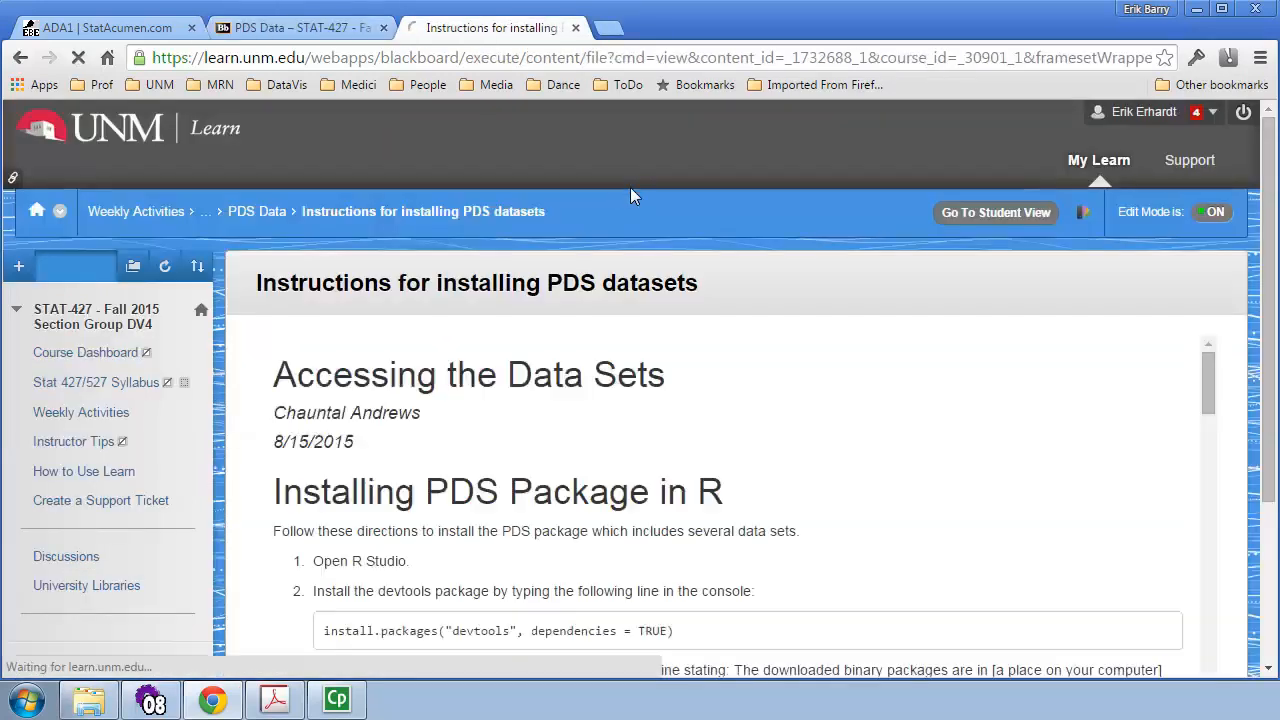
- Scroll the install instructions and follow the github.com/alanarnholt/PDS link
{"action": "scroll", "scroll_direction": "down", "scroll_amount": 3}
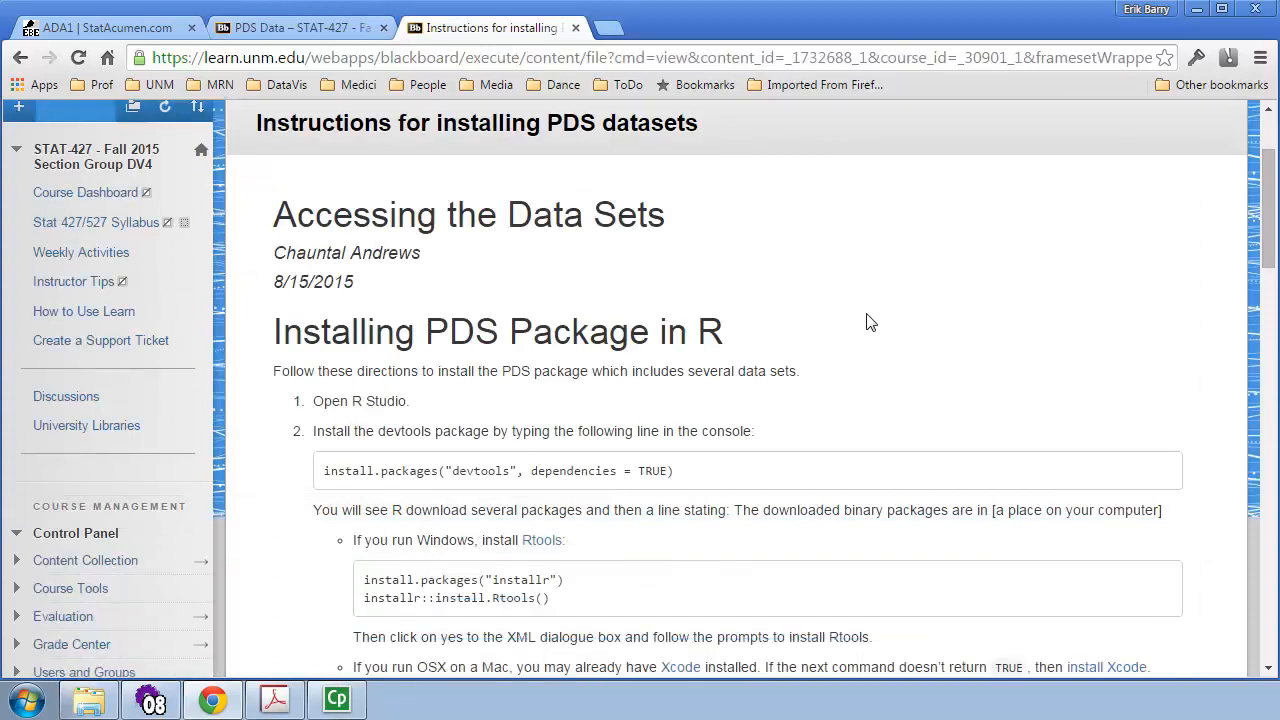
{"action": "scroll", "scroll_direction": "down", "scroll_amount": 3}
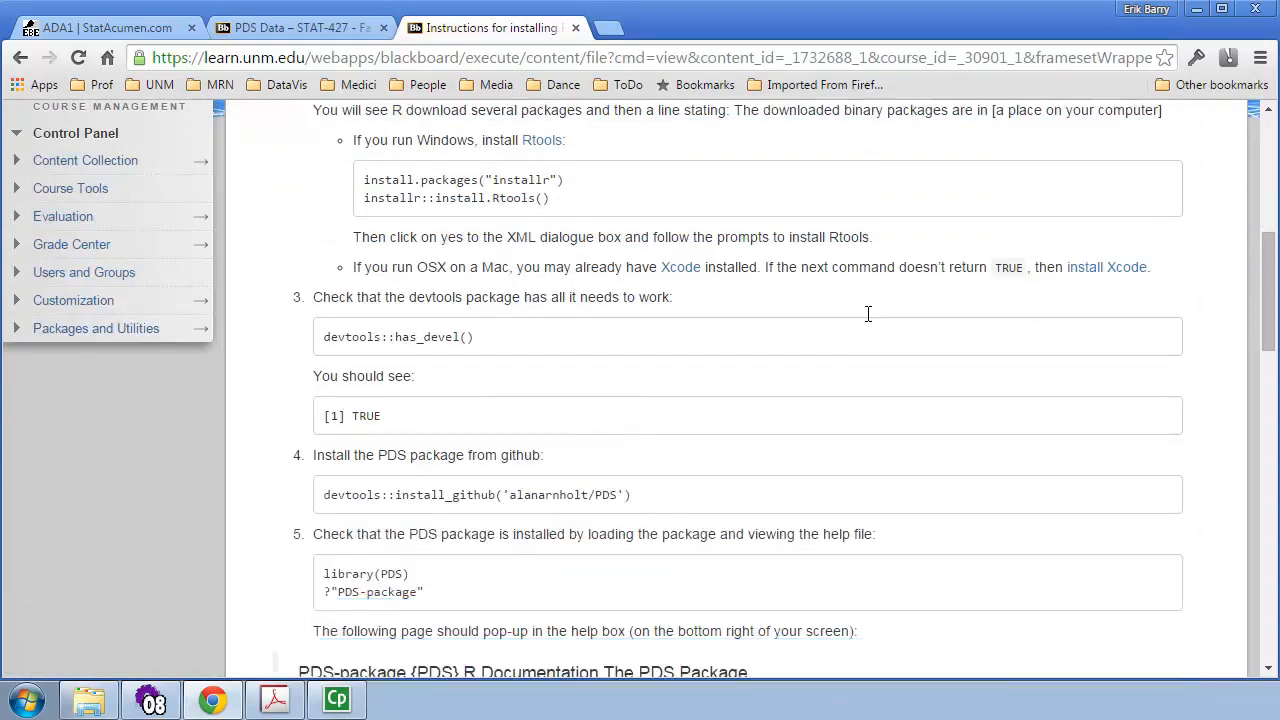
{"action": "scroll", "scroll_direction": "down", "scroll_amount": 3}
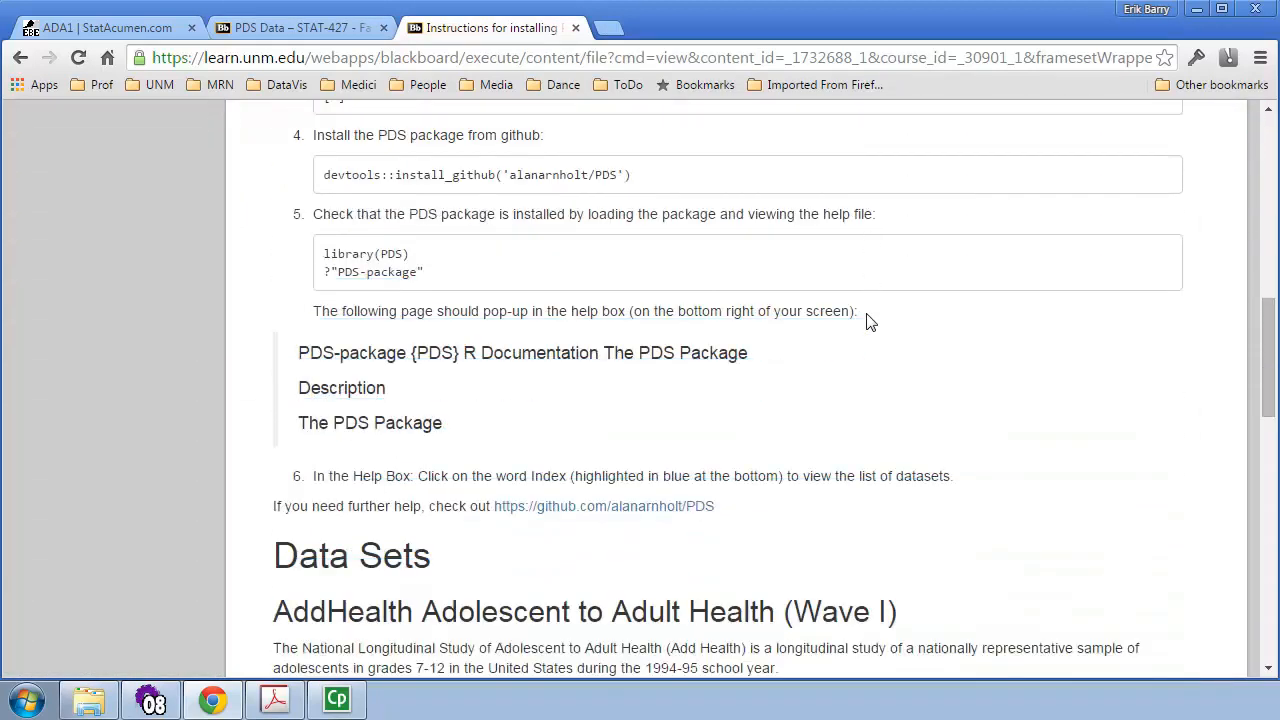
{"action": "left_click_drag", "start_coordinate": [272, 506], "coordinate": [392, 506]}
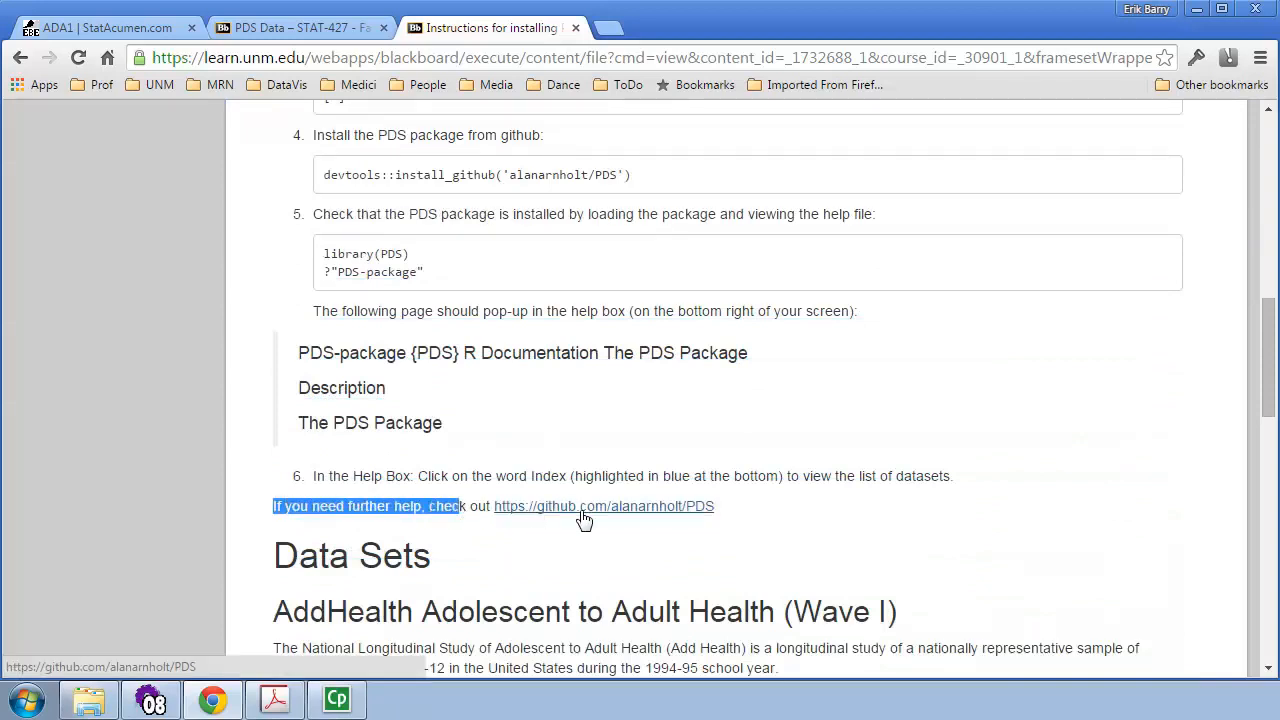
{"action": "left_click", "coordinate": [604, 508]}
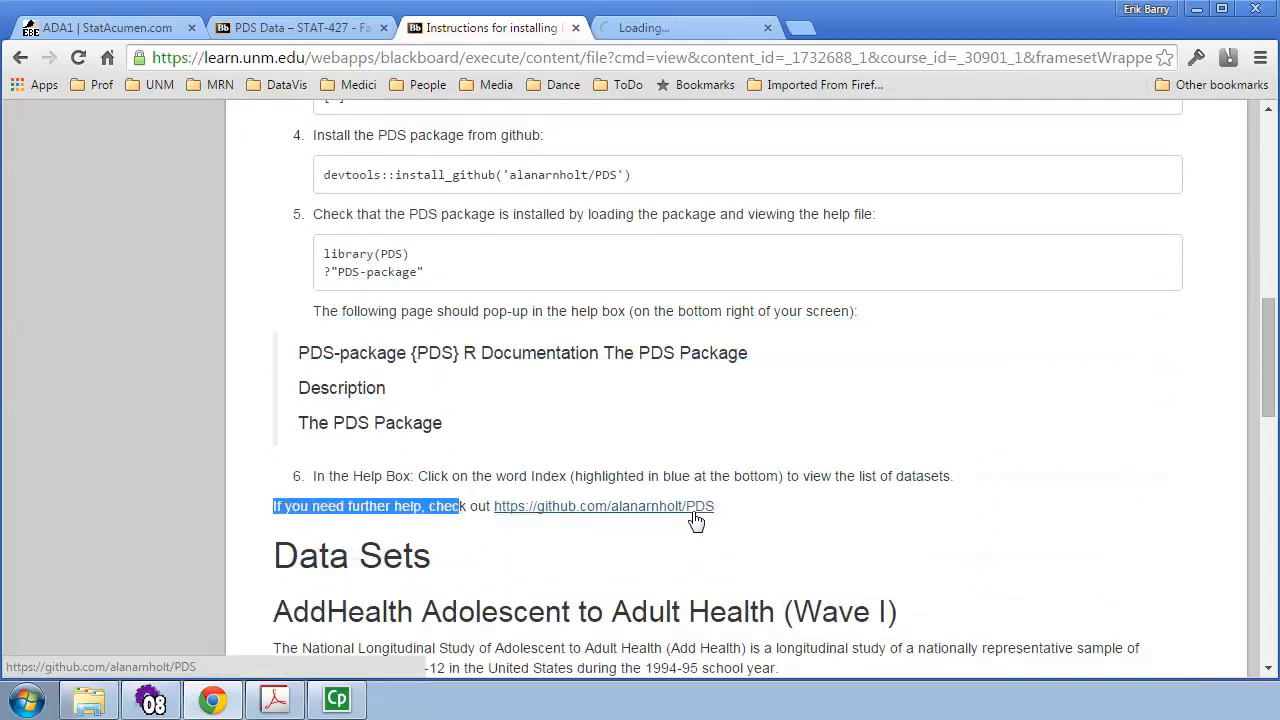
- Read the PDS repository README down to the devtools installation commands, then return to UNM Learn
{"action": "left_click", "coordinate": [604, 506]}
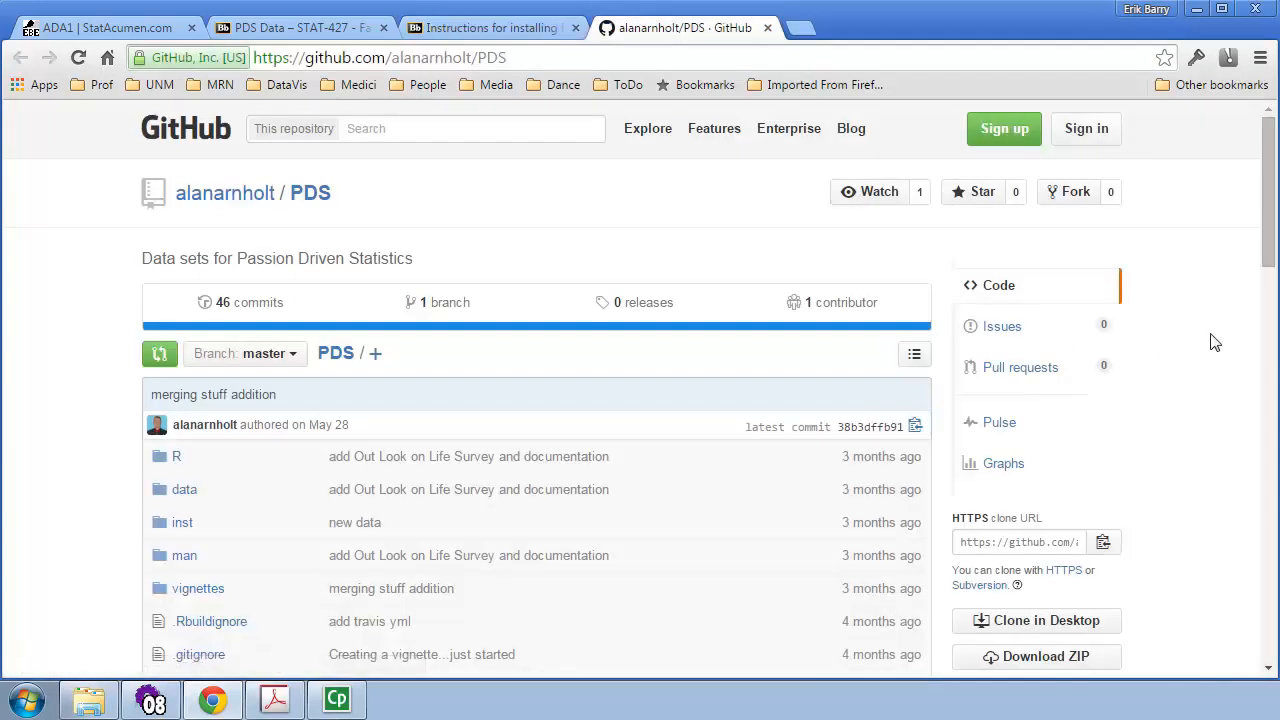
{"action": "scroll", "scroll_direction": "down", "scroll_amount": 3}
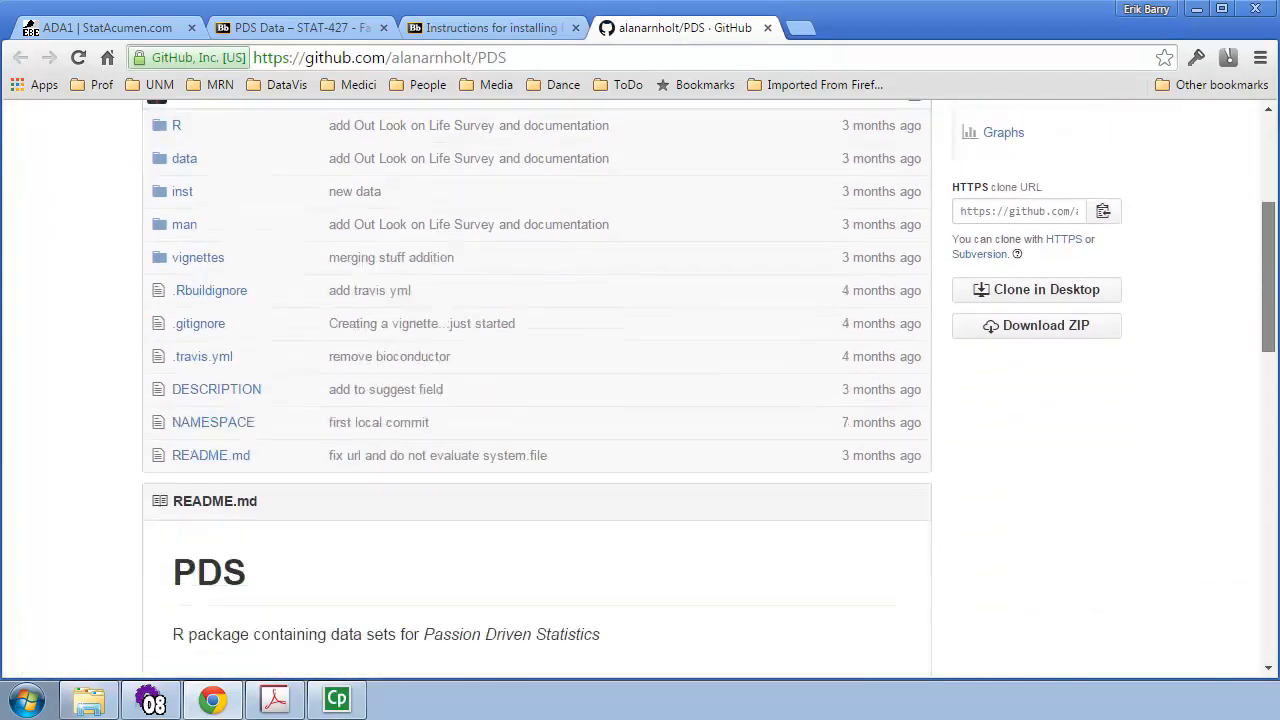
{"action": "scroll", "scroll_direction": "down", "scroll_amount": 3}
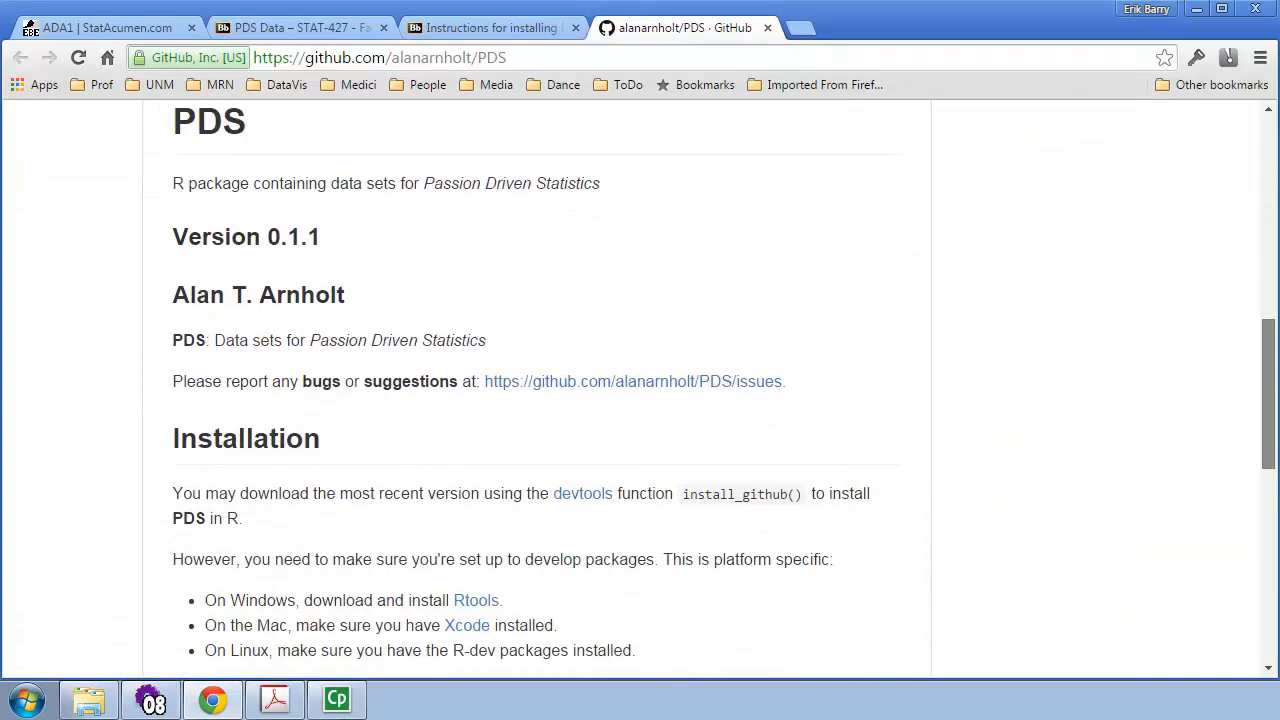
{"action": "mouse_move", "coordinate": [848, 368]}
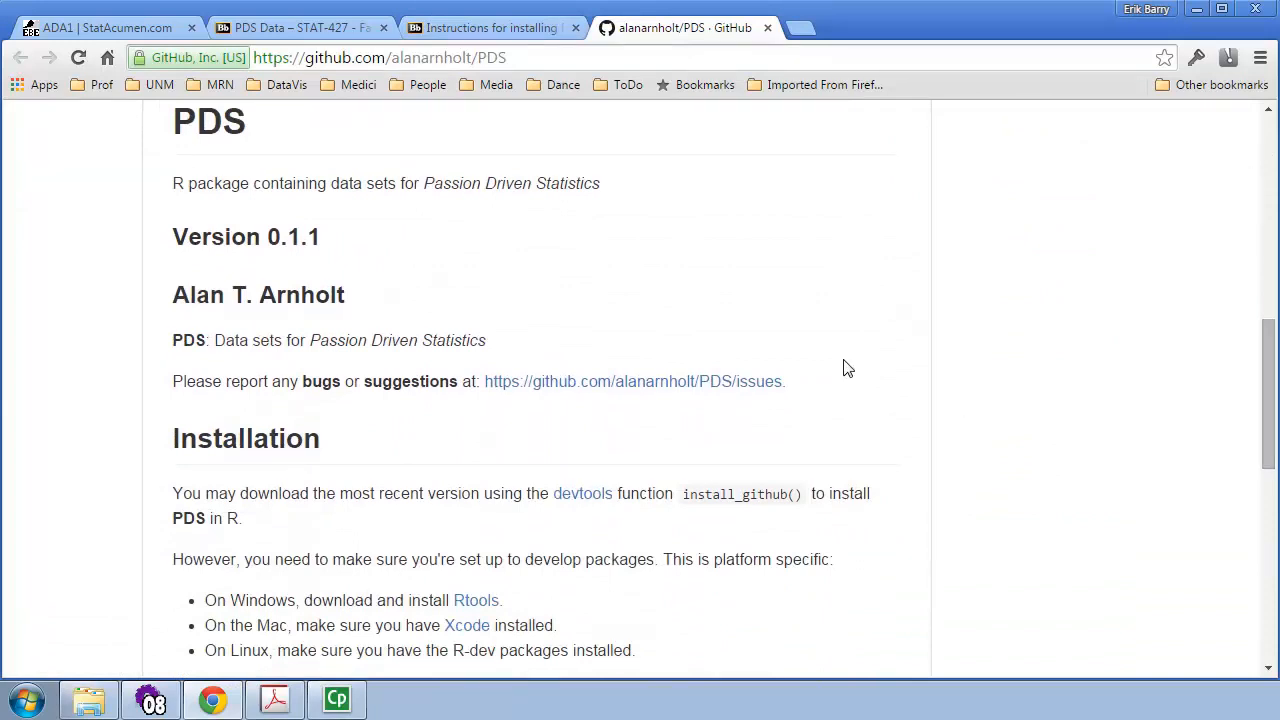
{"action": "mouse_move", "coordinate": [850, 280]}
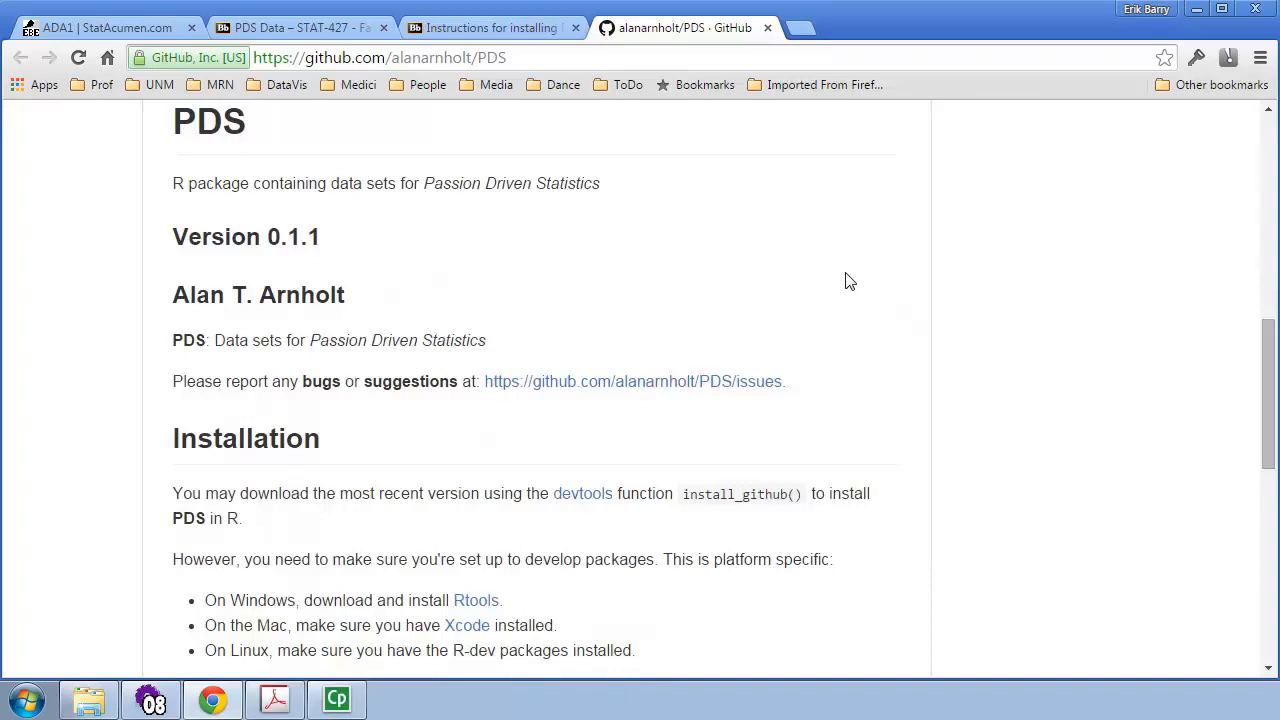
{"action": "mouse_move", "coordinate": [600, 204]}
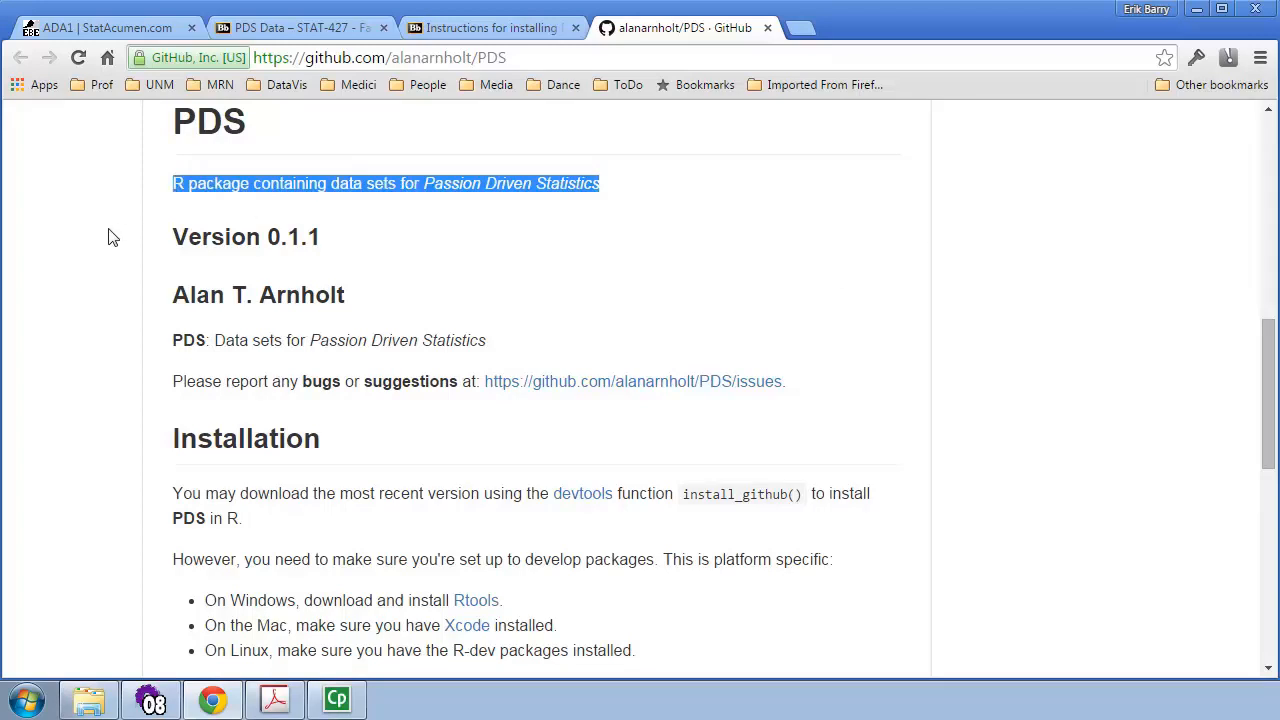
{"action": "left_click", "coordinate": [1118, 276]}
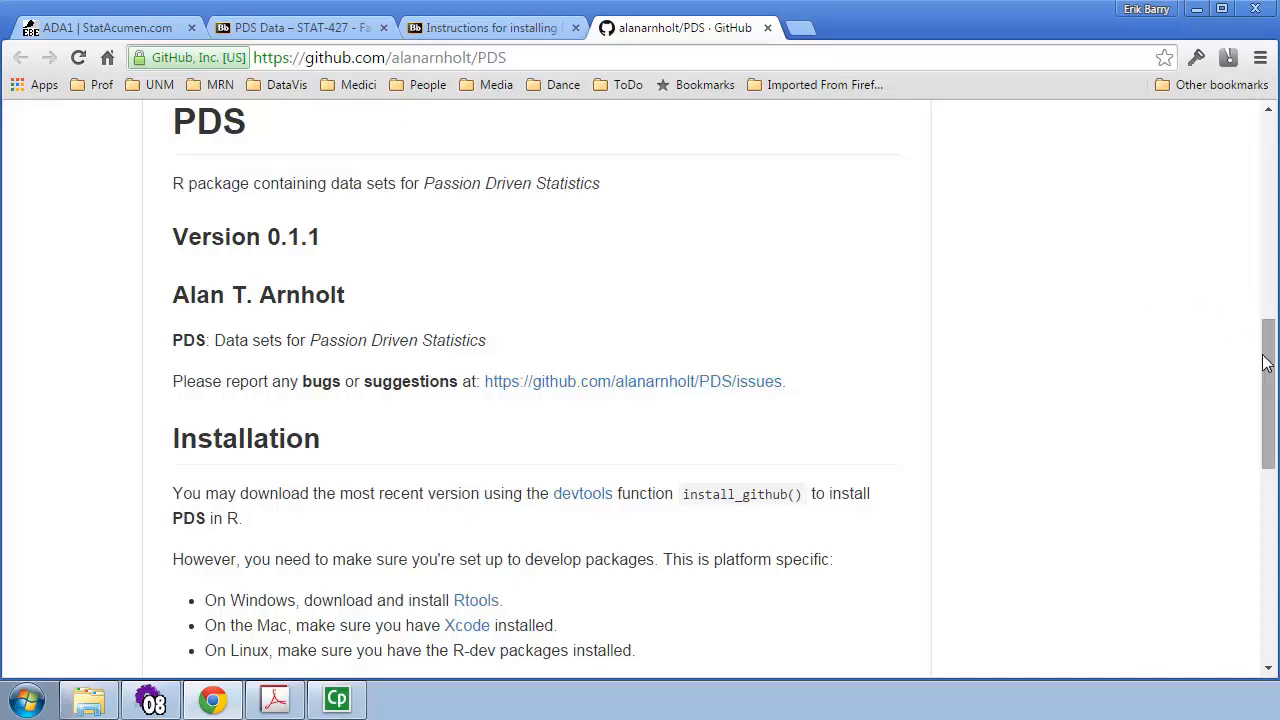
{"action": "scroll", "scroll_direction": "down", "scroll_amount": 3}
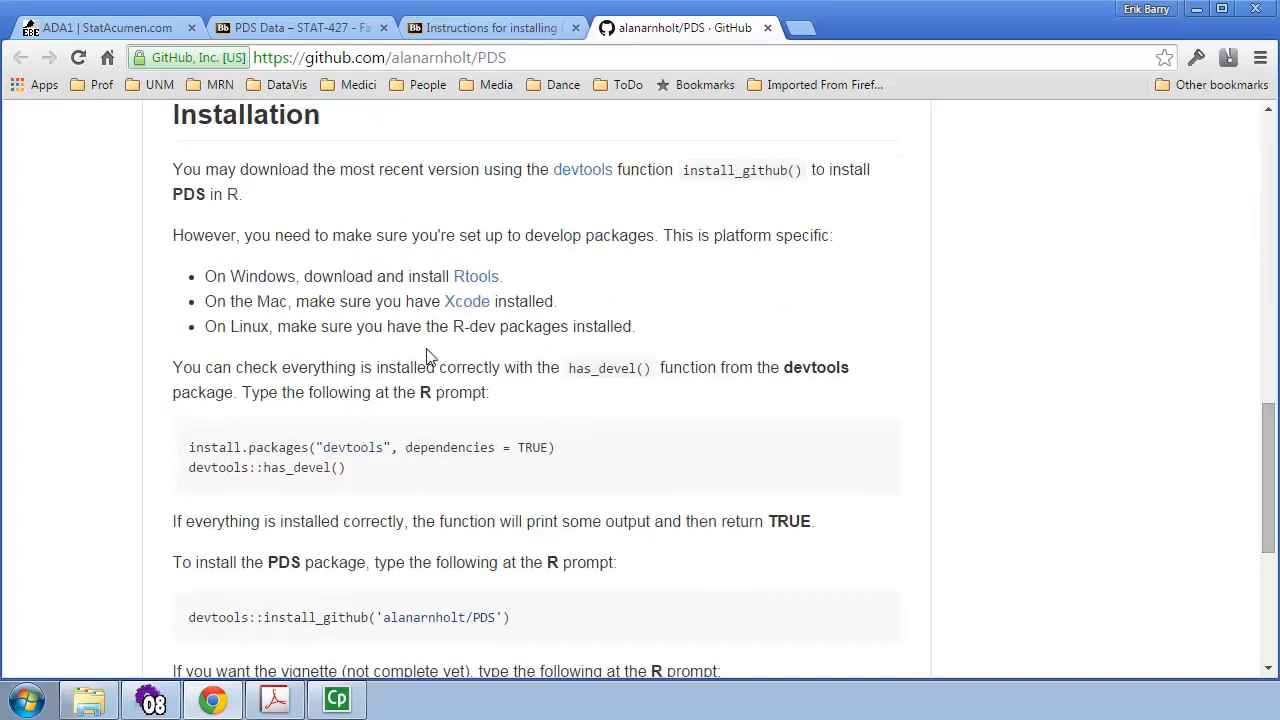
{"action": "mouse_move", "coordinate": [1084, 420]}
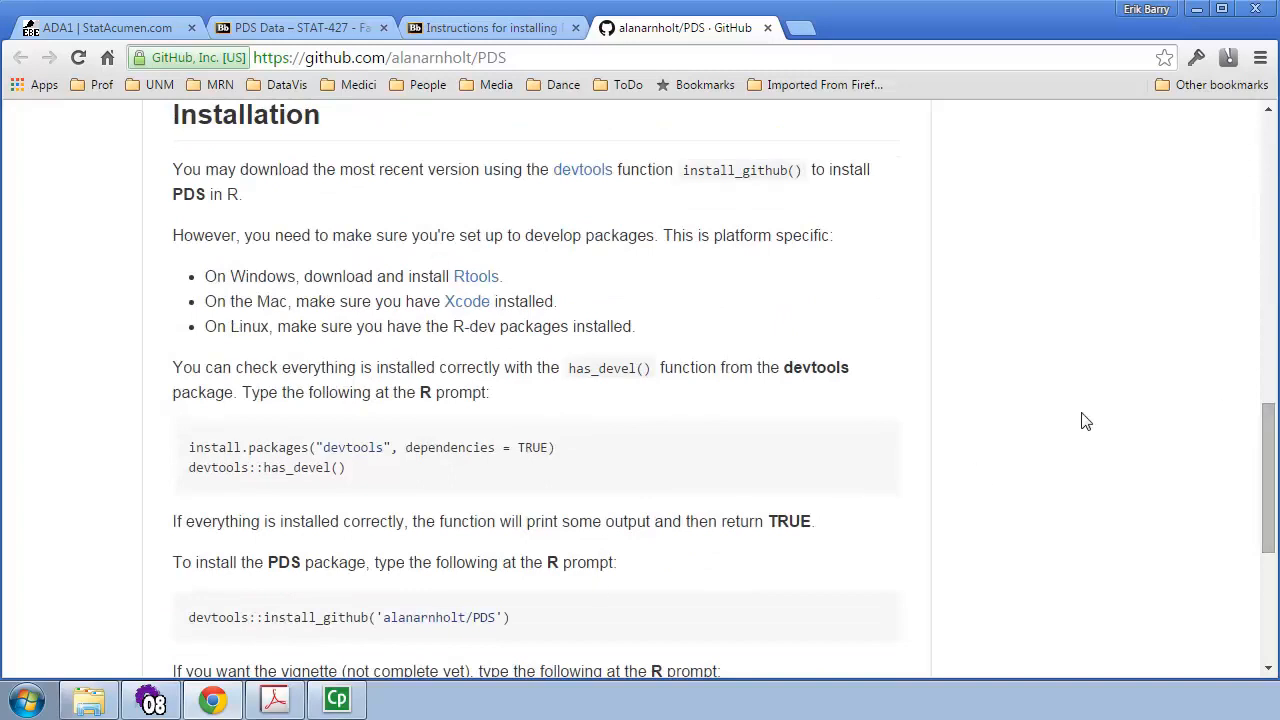
{"action": "left_click", "coordinate": [490, 28]}
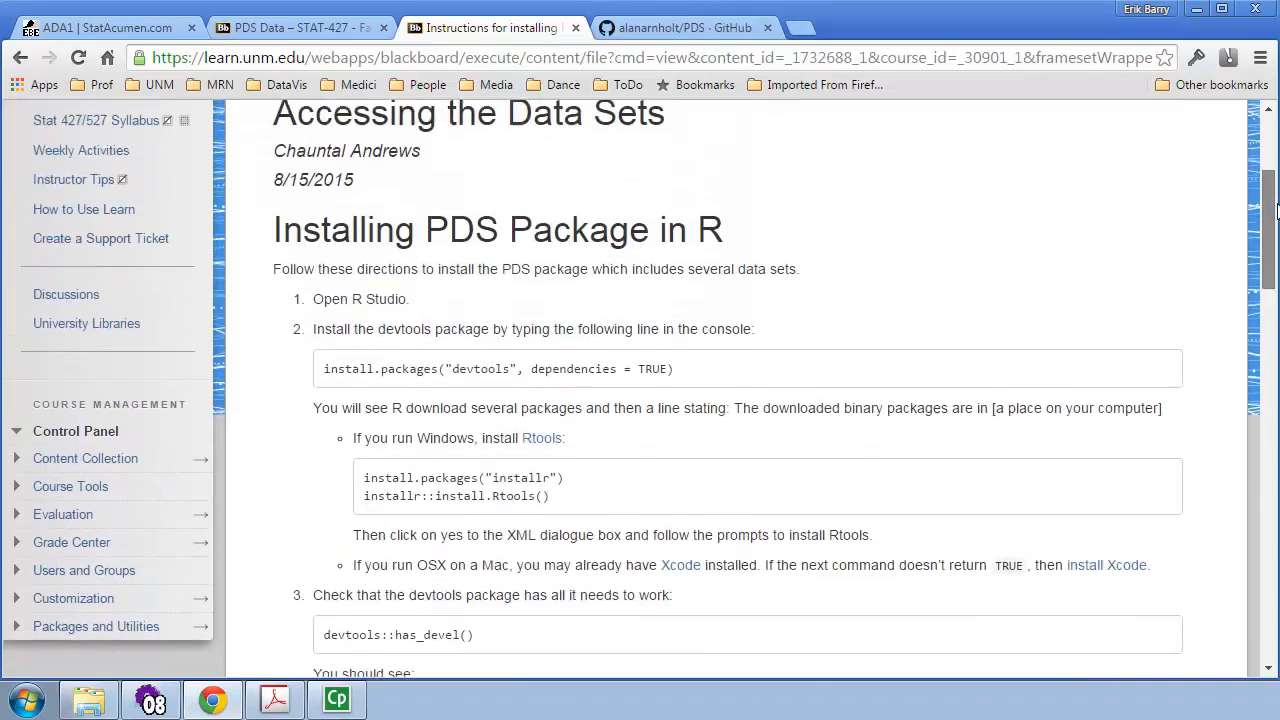
- Launch RStudio from the taskbar and highlight the devtools install line in the instructions
{"action": "scroll", "scroll_direction": "down", "scroll_amount": 3}
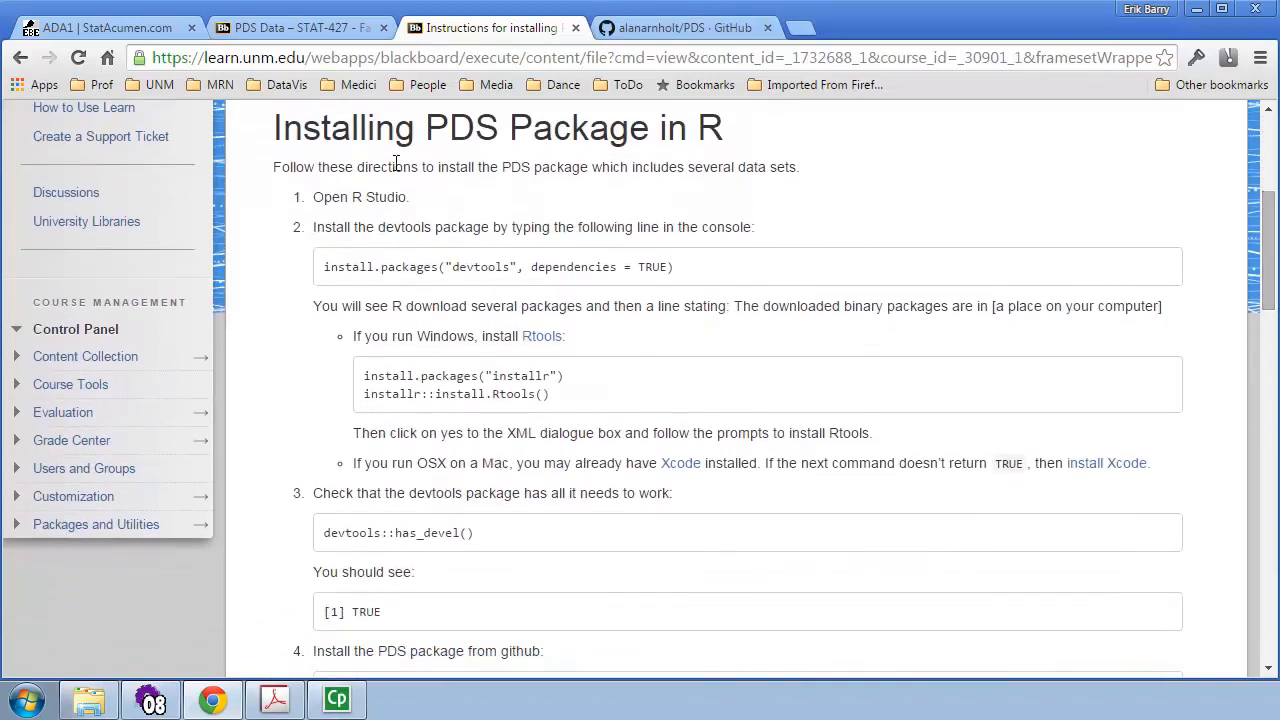
{"action": "left_click", "coordinate": [24, 696]}
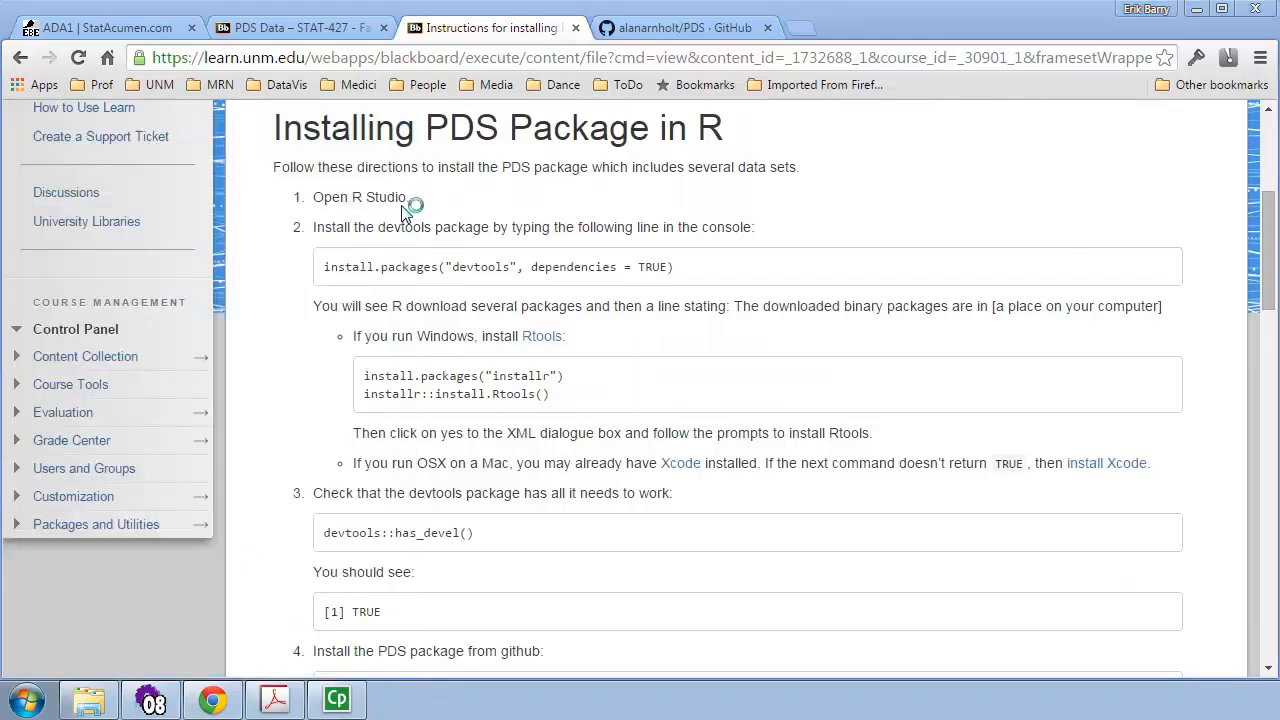
{"action": "left_click", "coordinate": [400, 700]}
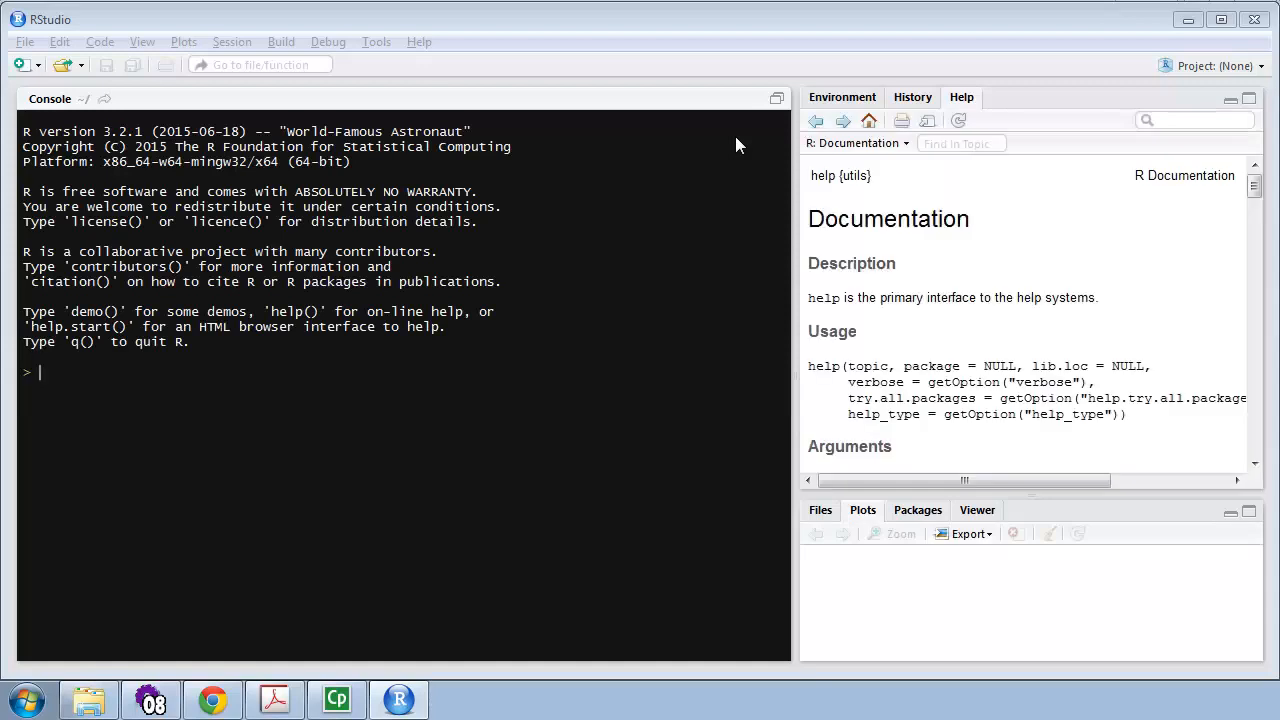
{"action": "mouse_move", "coordinate": [820, 52]}
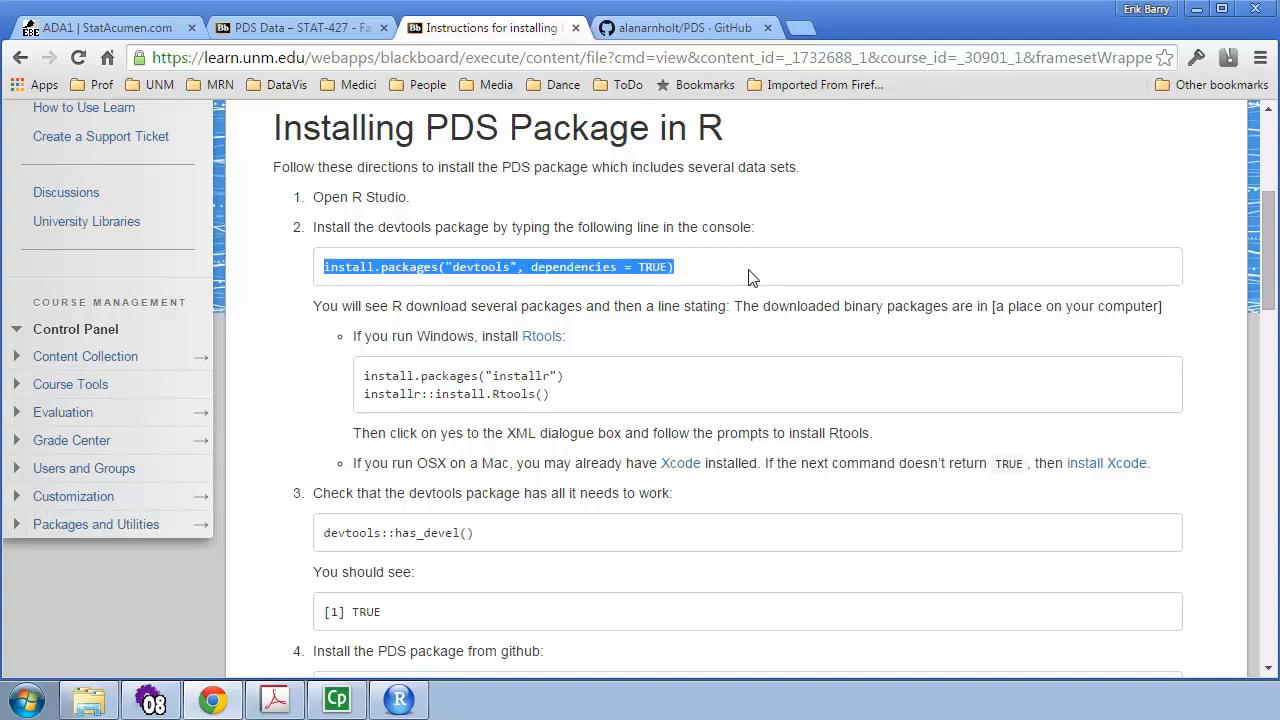
{"action": "mouse_move", "coordinate": [696, 268]}
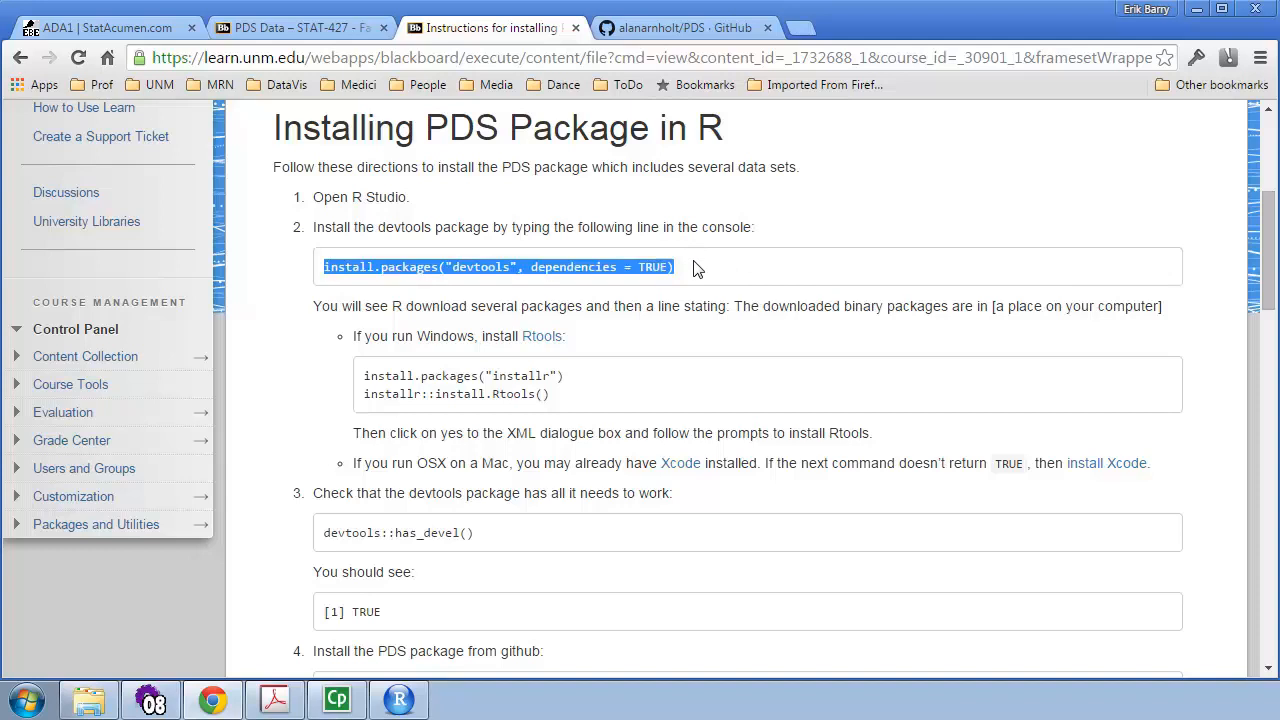
{"action": "mouse_move", "coordinate": [490, 204]}
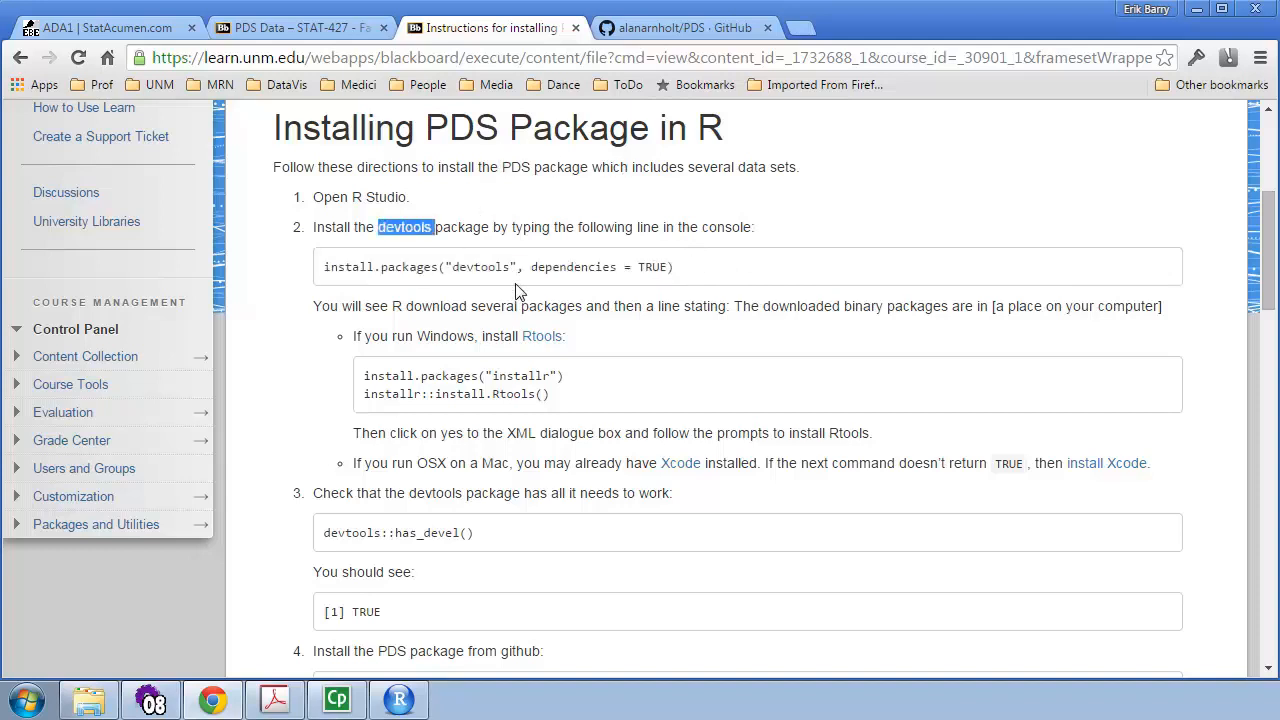
{"action": "mouse_move", "coordinate": [936, 208]}
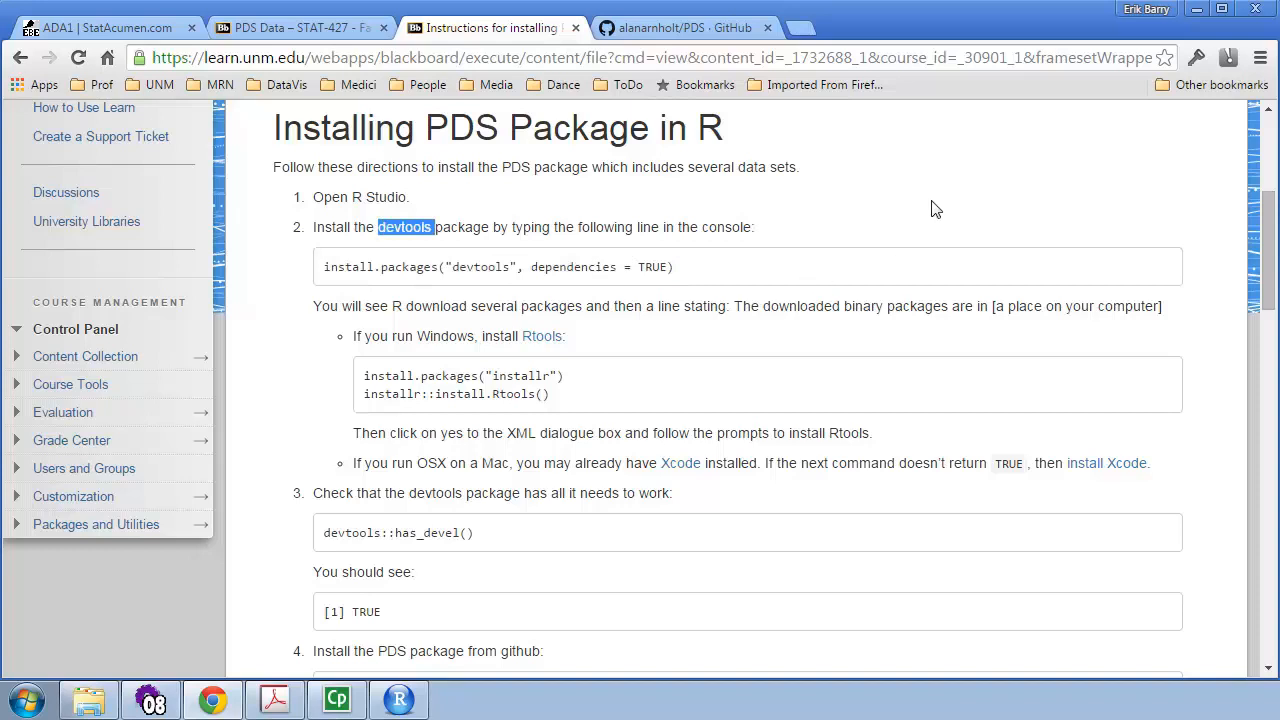
{"action": "left_click_drag", "start_coordinate": [390, 266], "coordinate": [676, 266]}
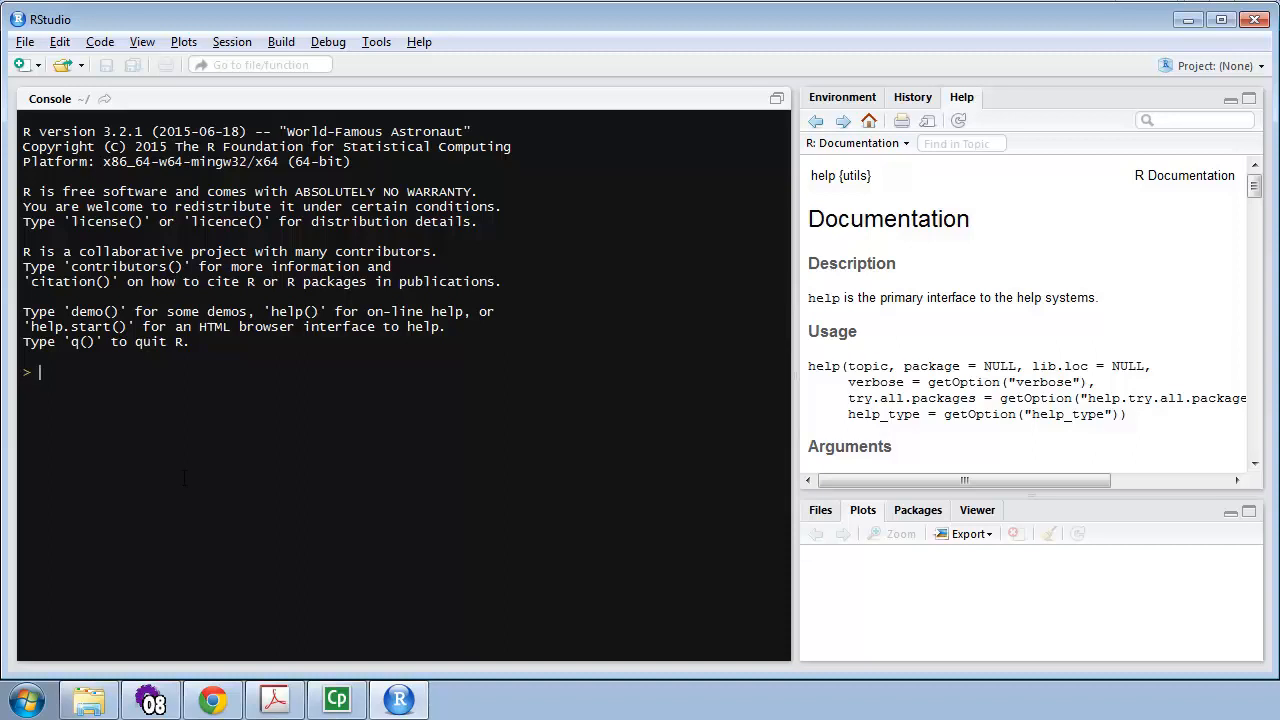
- Enter install.packages("devtools", dependencies = TRUE) at the RStudio console
{"action": "type", "text": "install.packages(\"devtools\", dependencies = TRUE)"}
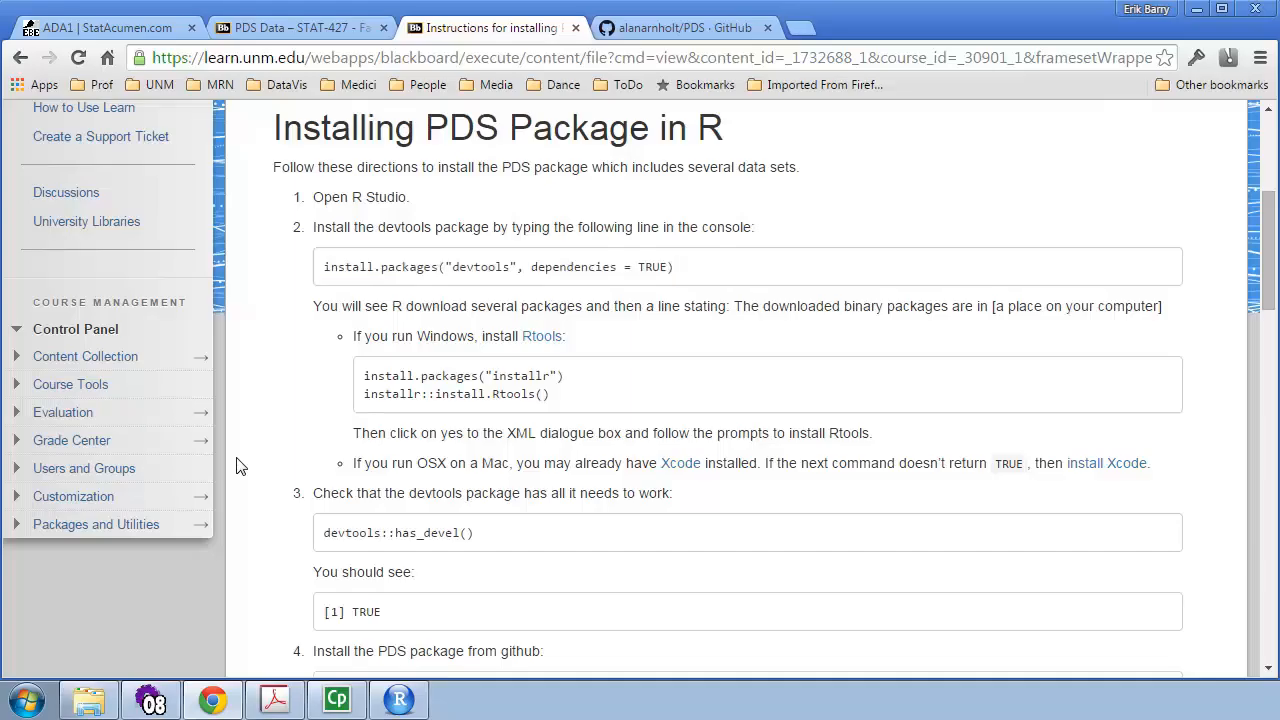
- Highlight the sentence explaining that R downloads the required packages
{"action": "left_click_drag", "start_coordinate": [312, 306], "coordinate": [516, 306]}
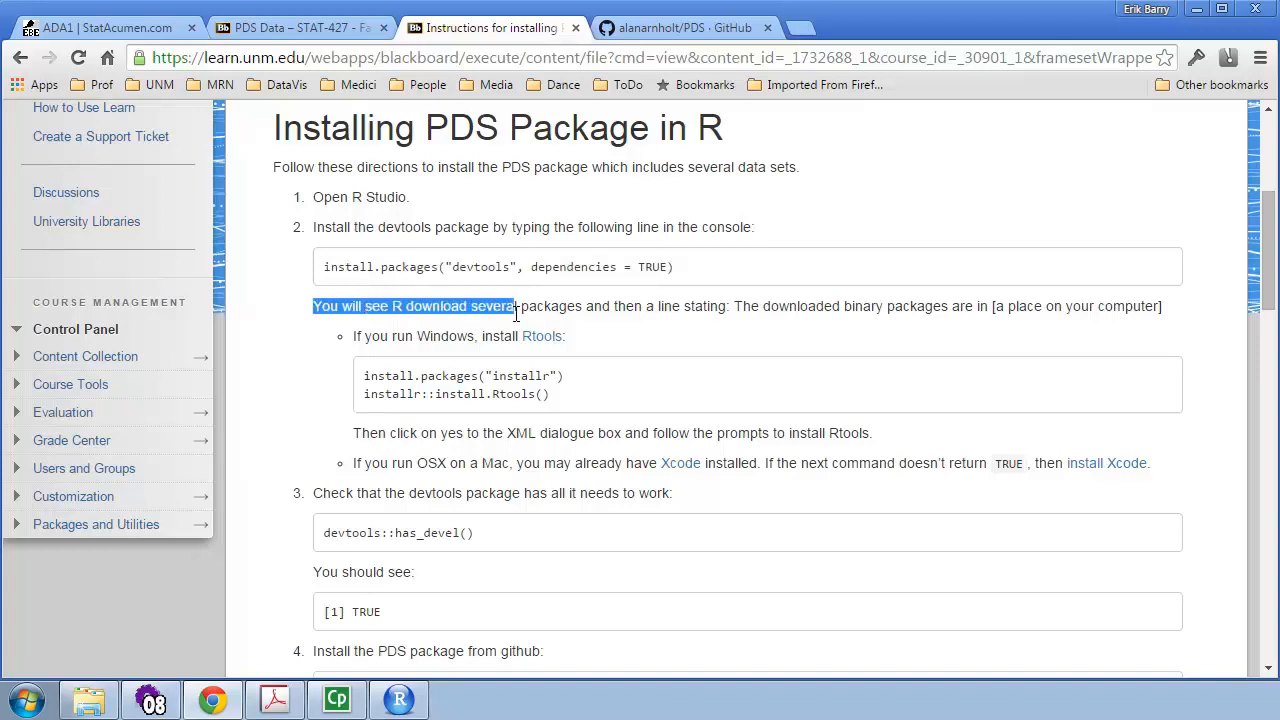
{"action": "left_click_drag", "start_coordinate": [512, 306], "coordinate": [958, 306]}
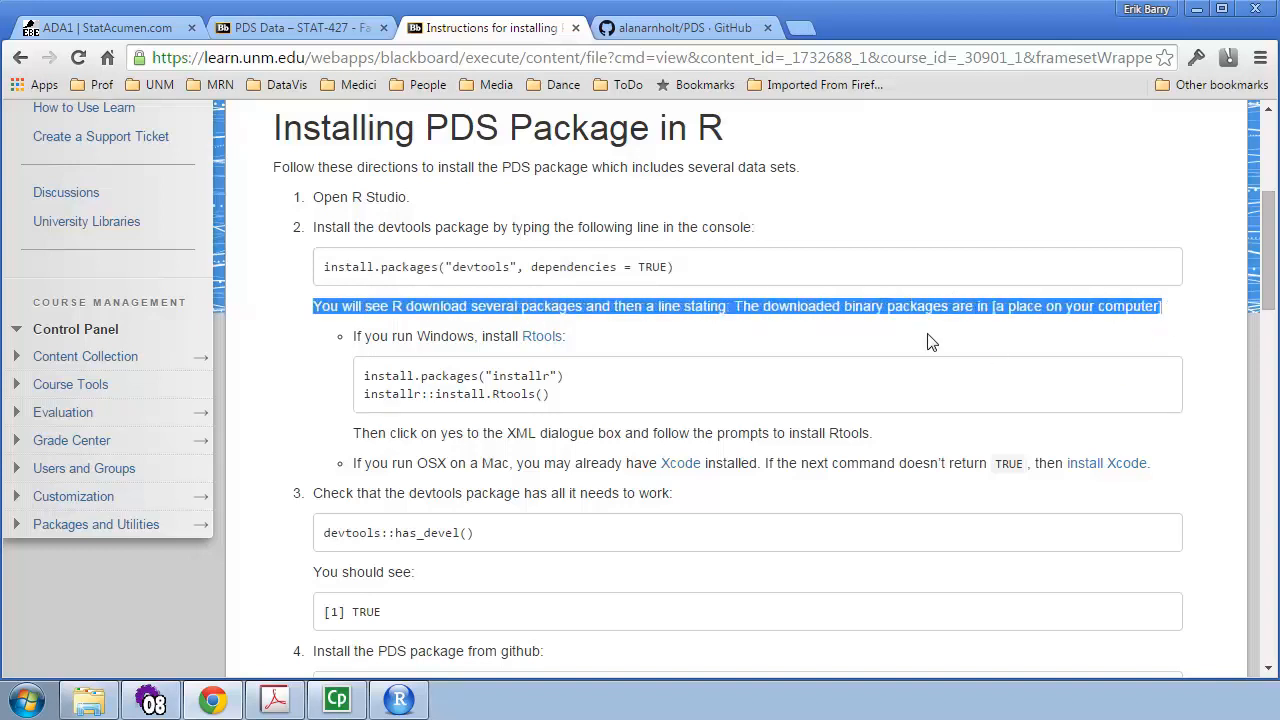
{"action": "left_click", "coordinate": [350, 340]}
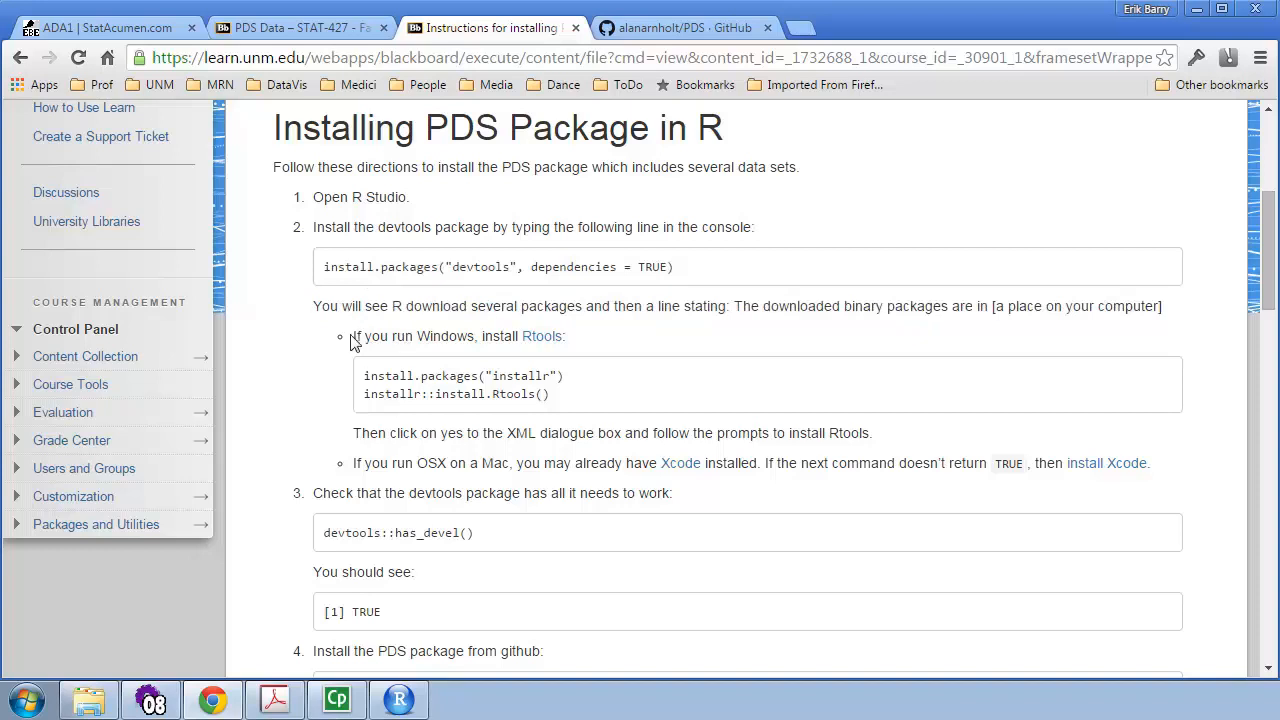
{"action": "mouse_move", "coordinate": [610, 340]}
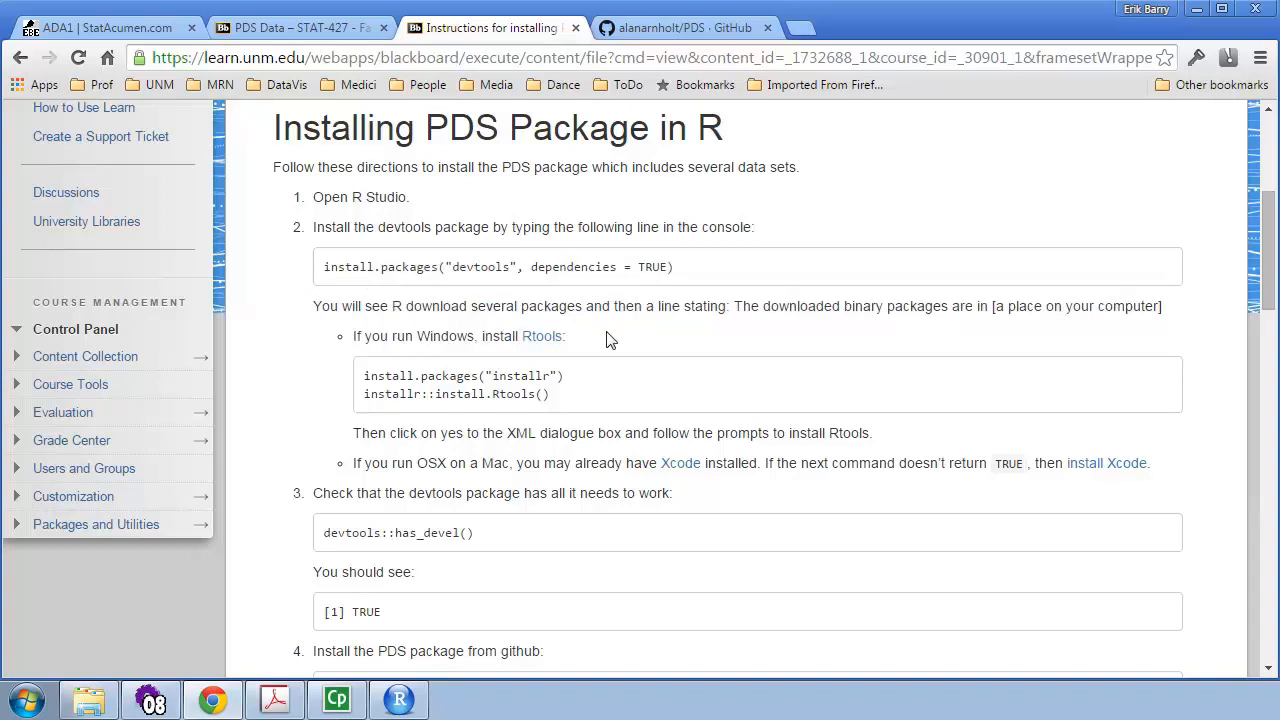
{"action": "double_click", "coordinate": [538, 336]}
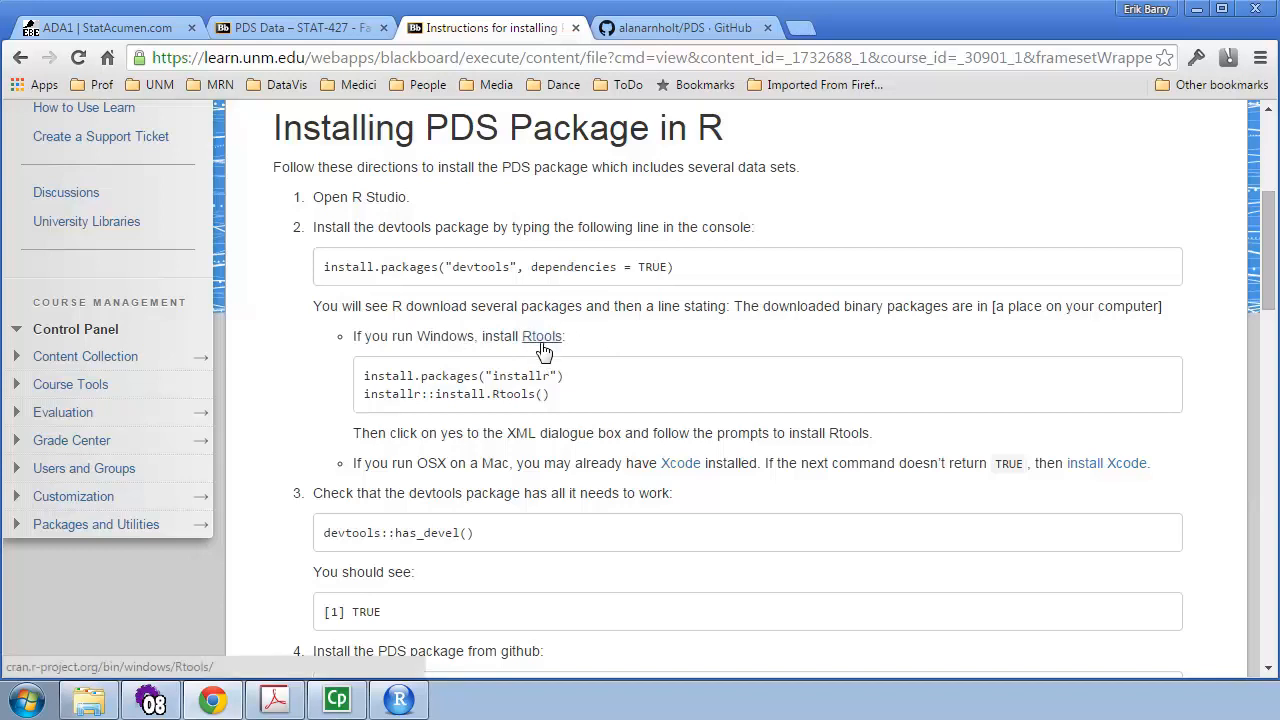
{"action": "mouse_move", "coordinate": [544, 344]}
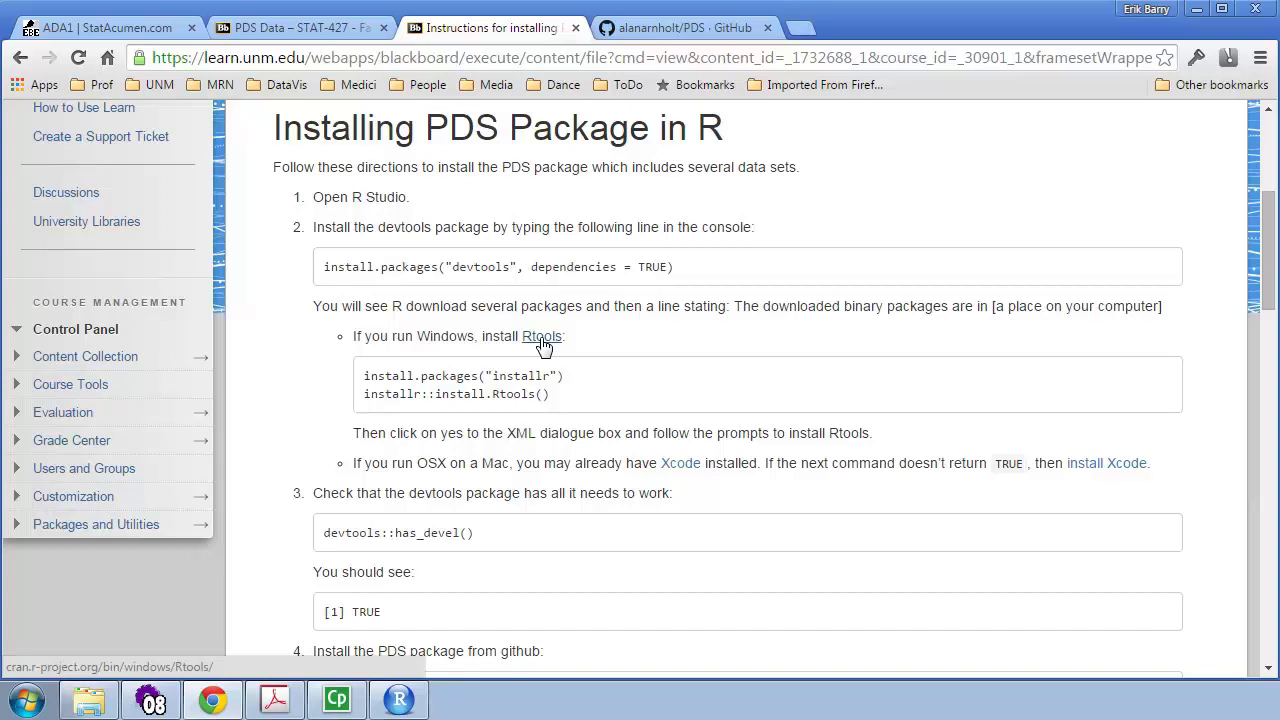
- Highlight the Rtools installation command lines and the 'OSX on a Mac' note
{"action": "double_click", "coordinate": [388, 376]}
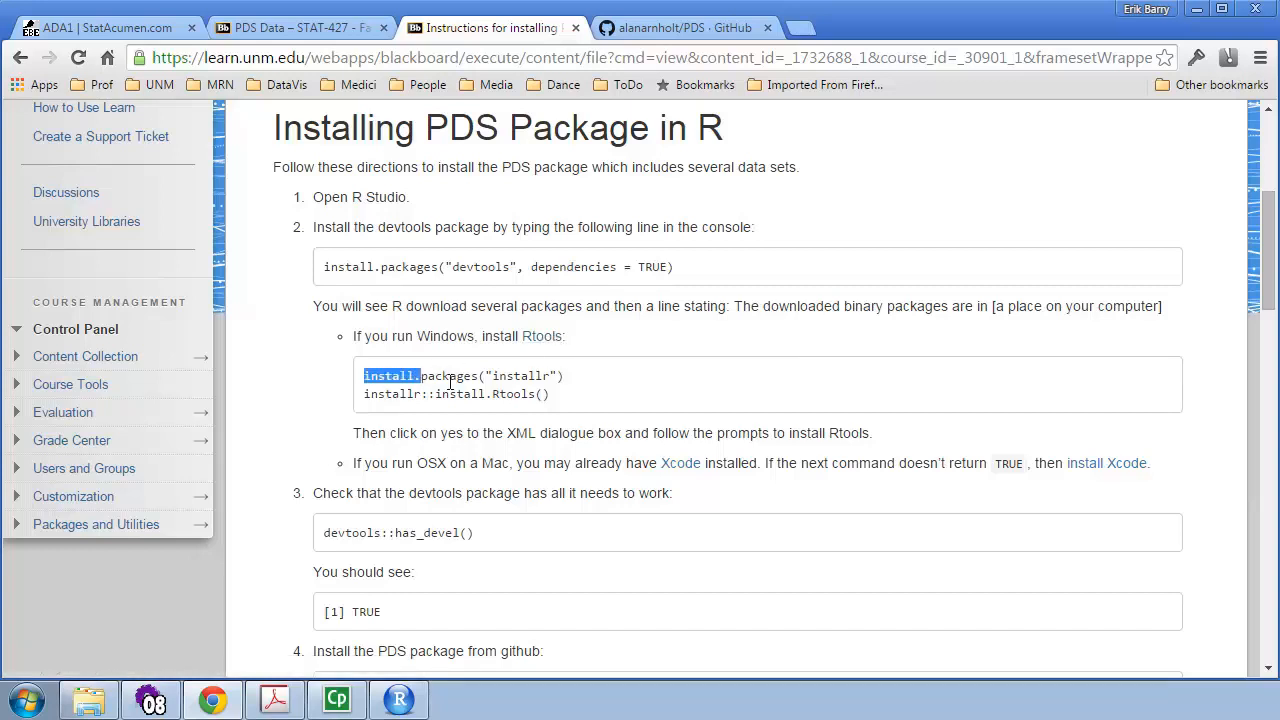
{"action": "left_click_drag", "start_coordinate": [364, 376], "coordinate": [550, 392]}
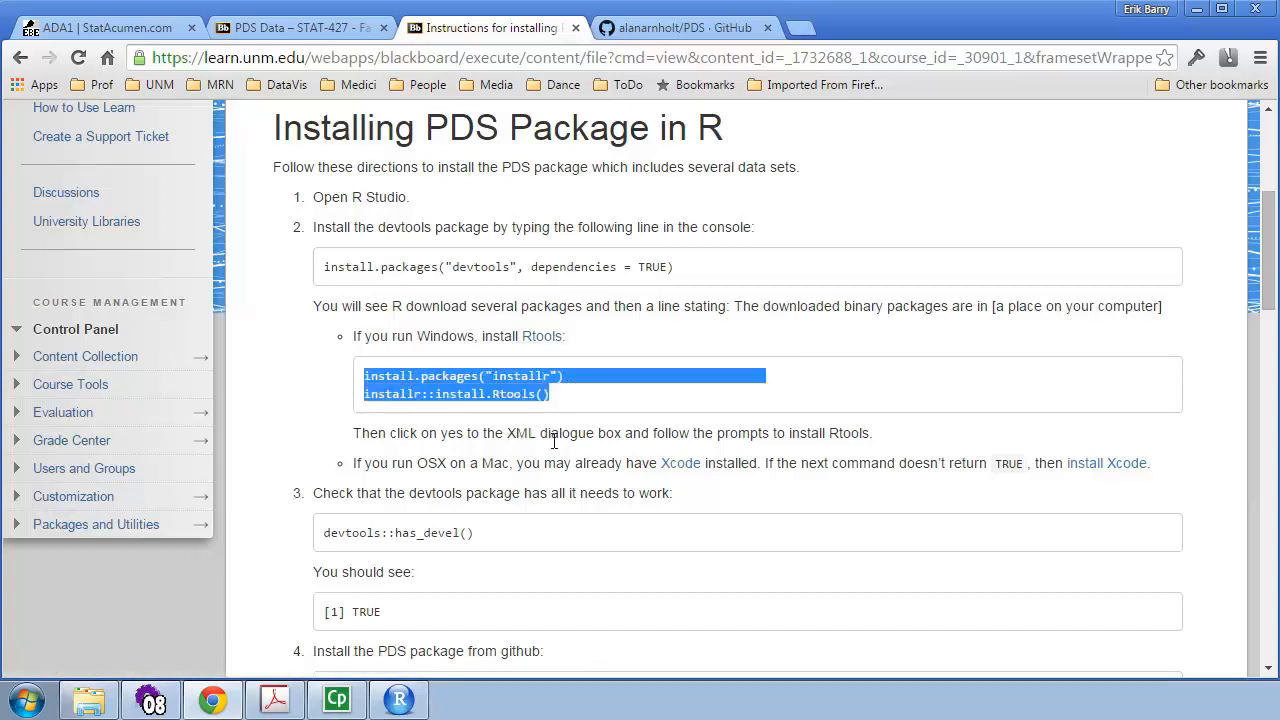
{"action": "left_click_drag", "start_coordinate": [530, 432], "coordinate": [848, 432]}
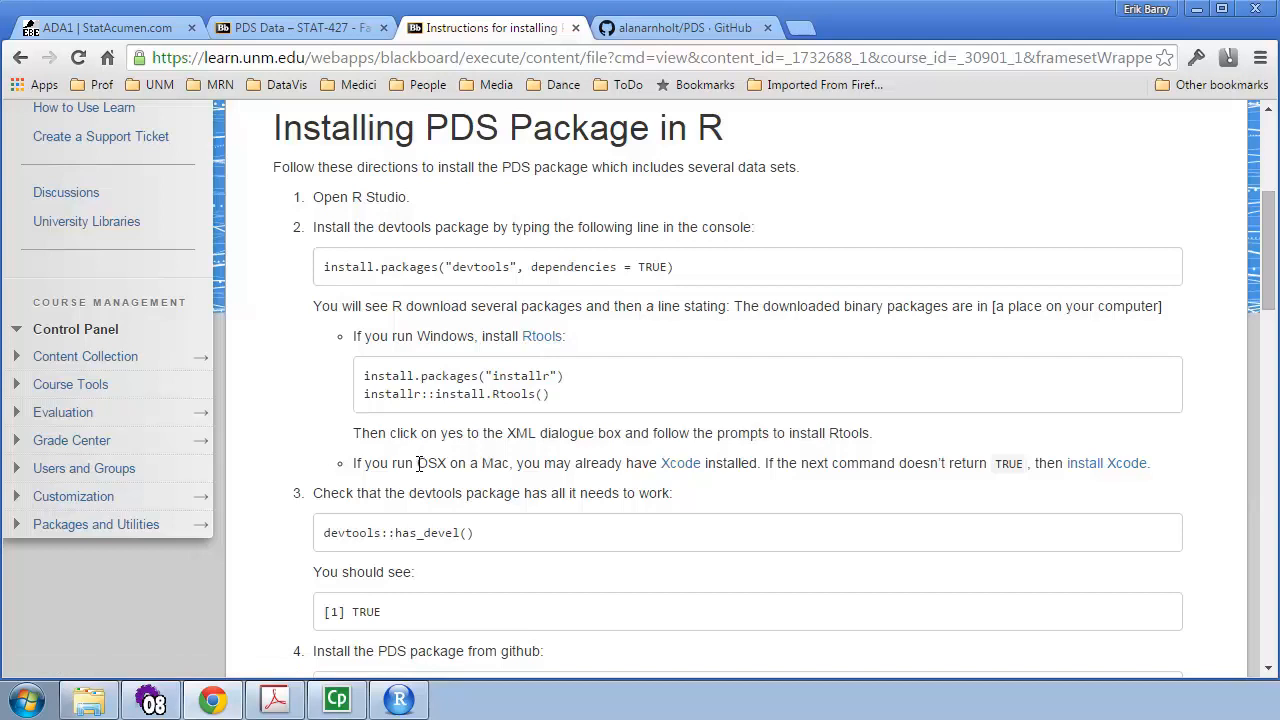
{"action": "left_click_drag", "start_coordinate": [416, 464], "coordinate": [508, 464]}
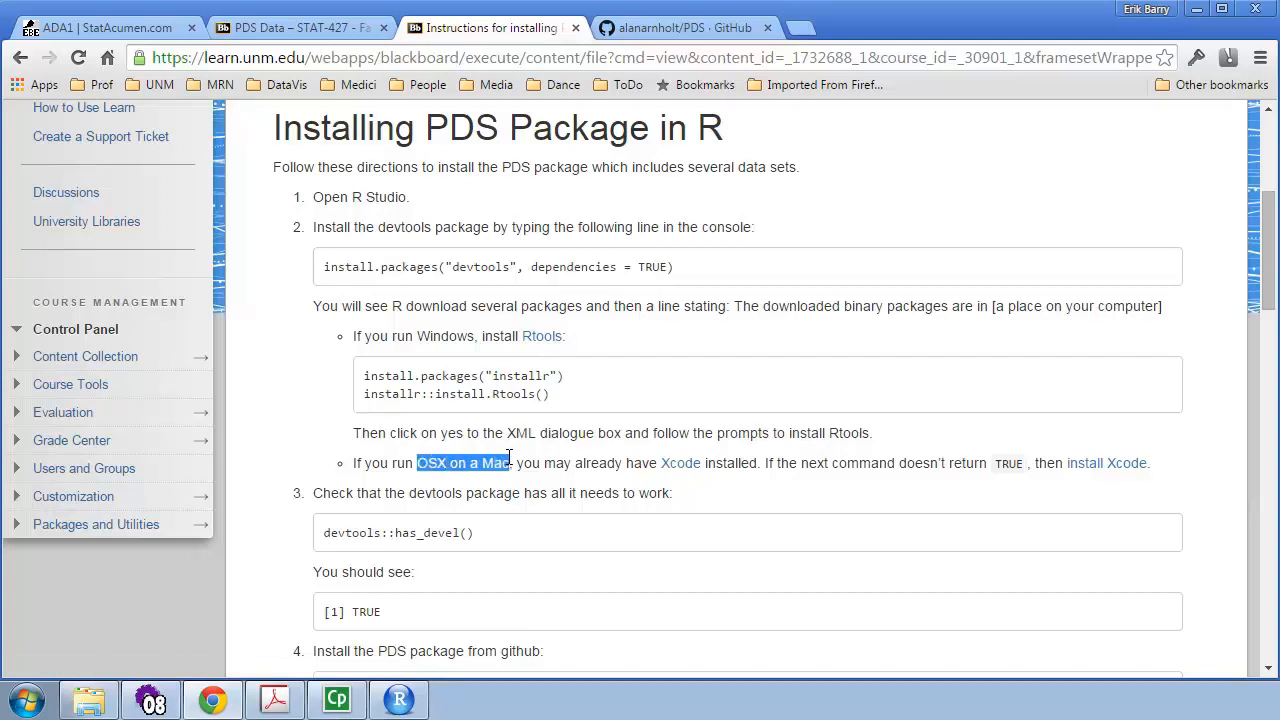
{"action": "mouse_move", "coordinate": [696, 476]}
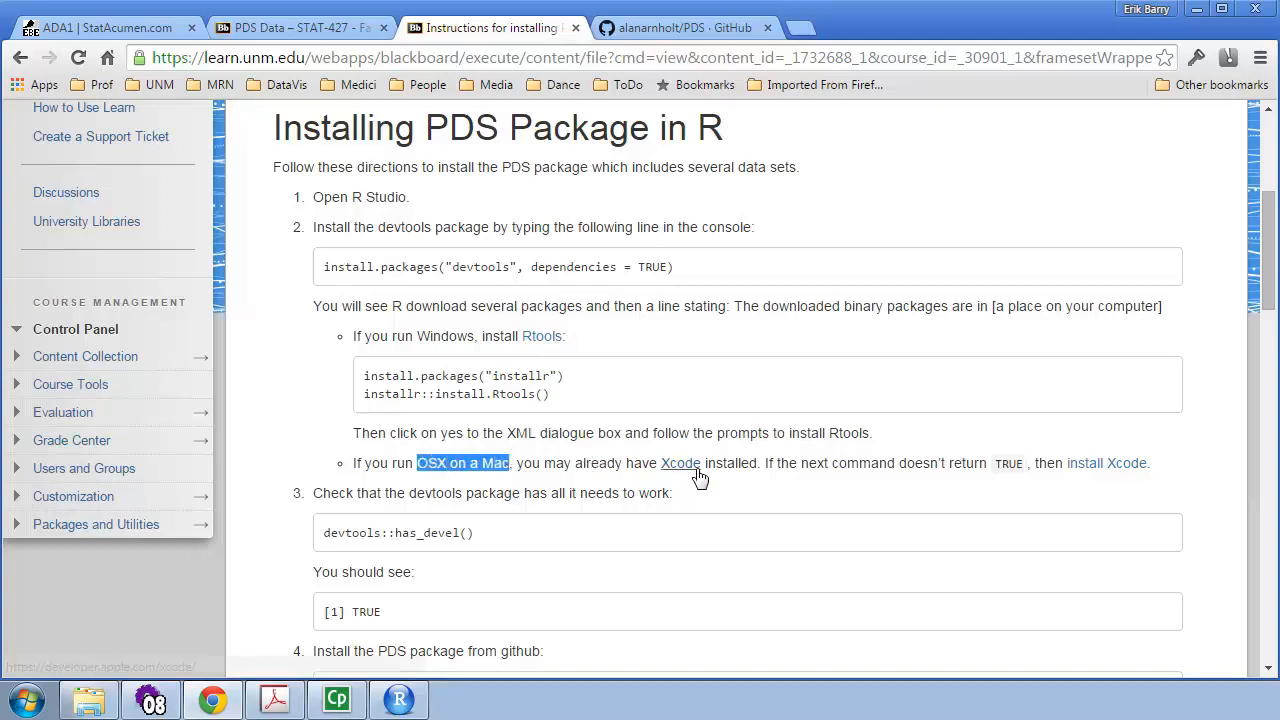
{"action": "mouse_move", "coordinate": [680, 476]}
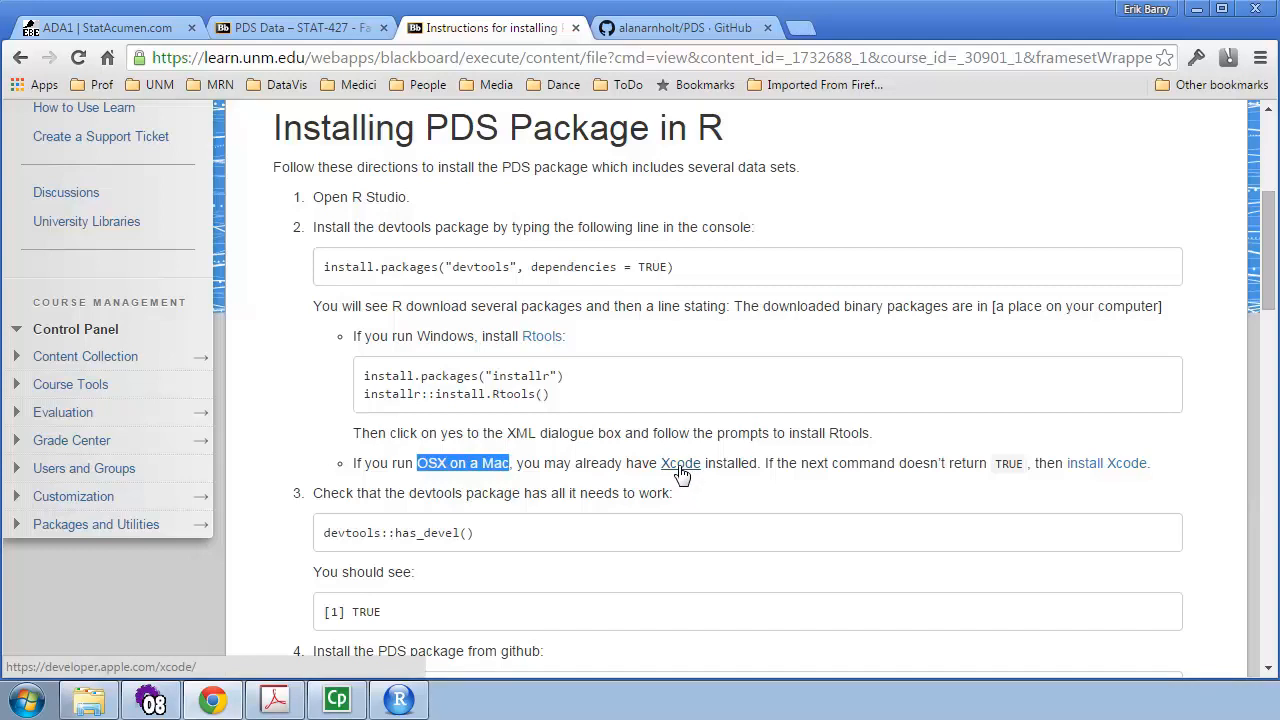
{"action": "mouse_move", "coordinate": [680, 476]}
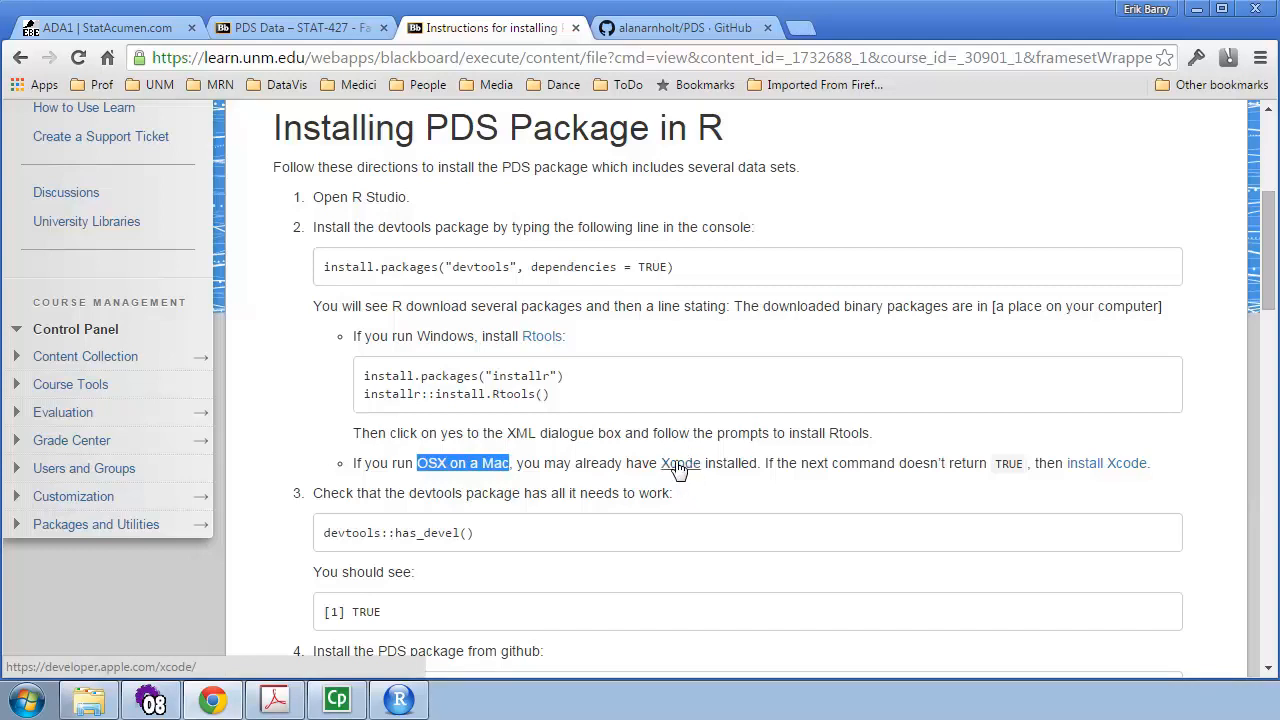
{"action": "mouse_move", "coordinate": [682, 476]}
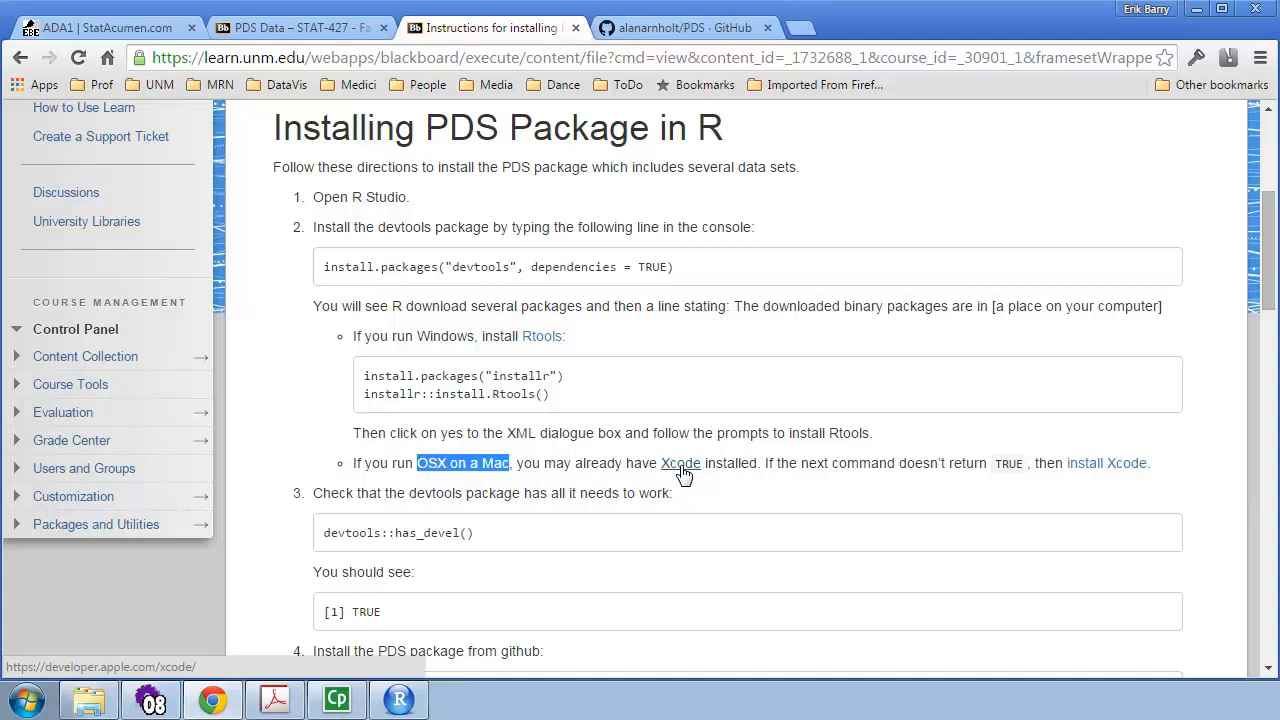
{"action": "mouse_move", "coordinate": [680, 476]}
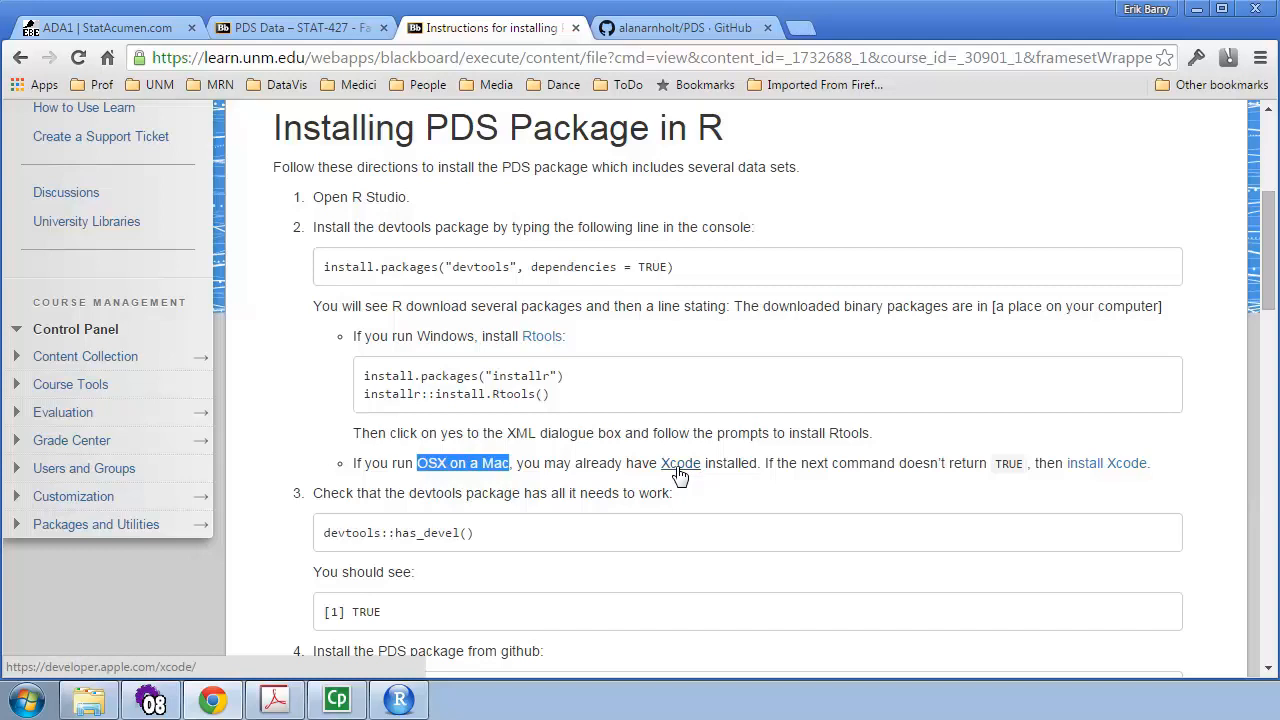
{"action": "mouse_move", "coordinate": [318, 266]}
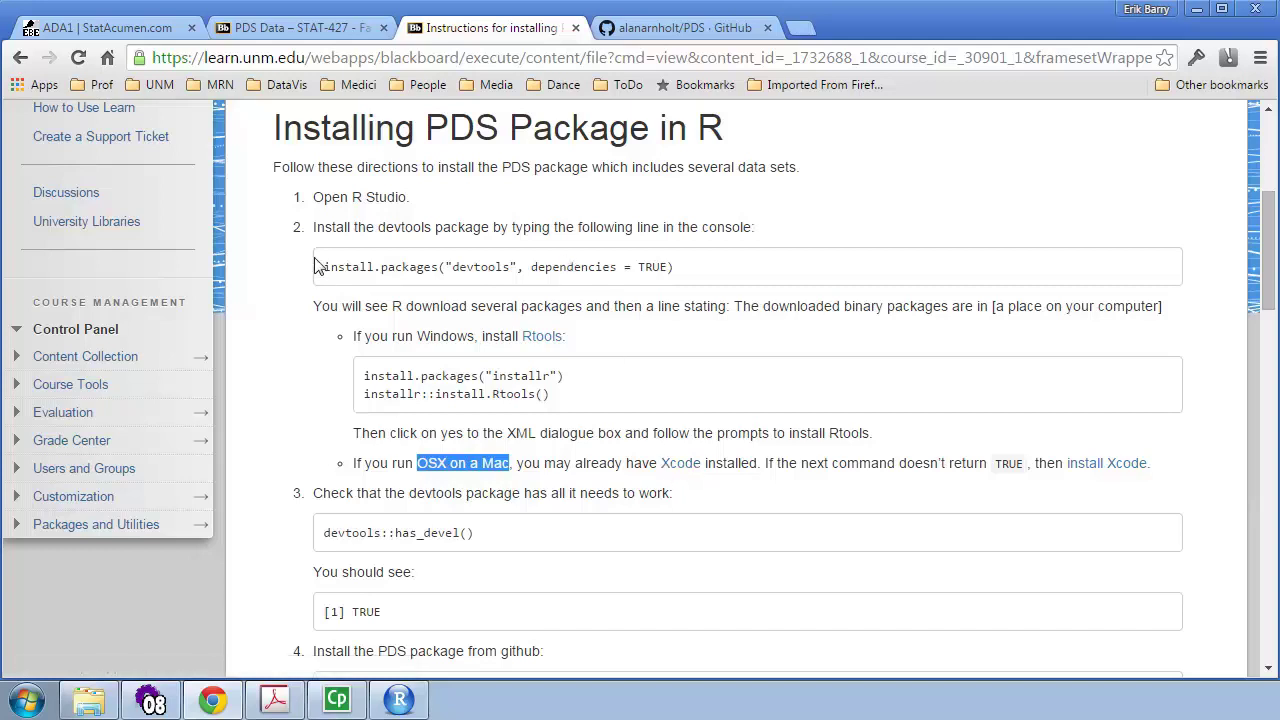
- Select the devtools install command and the devtools::has_devel() check line
{"action": "triple_click", "coordinate": [488, 266]}
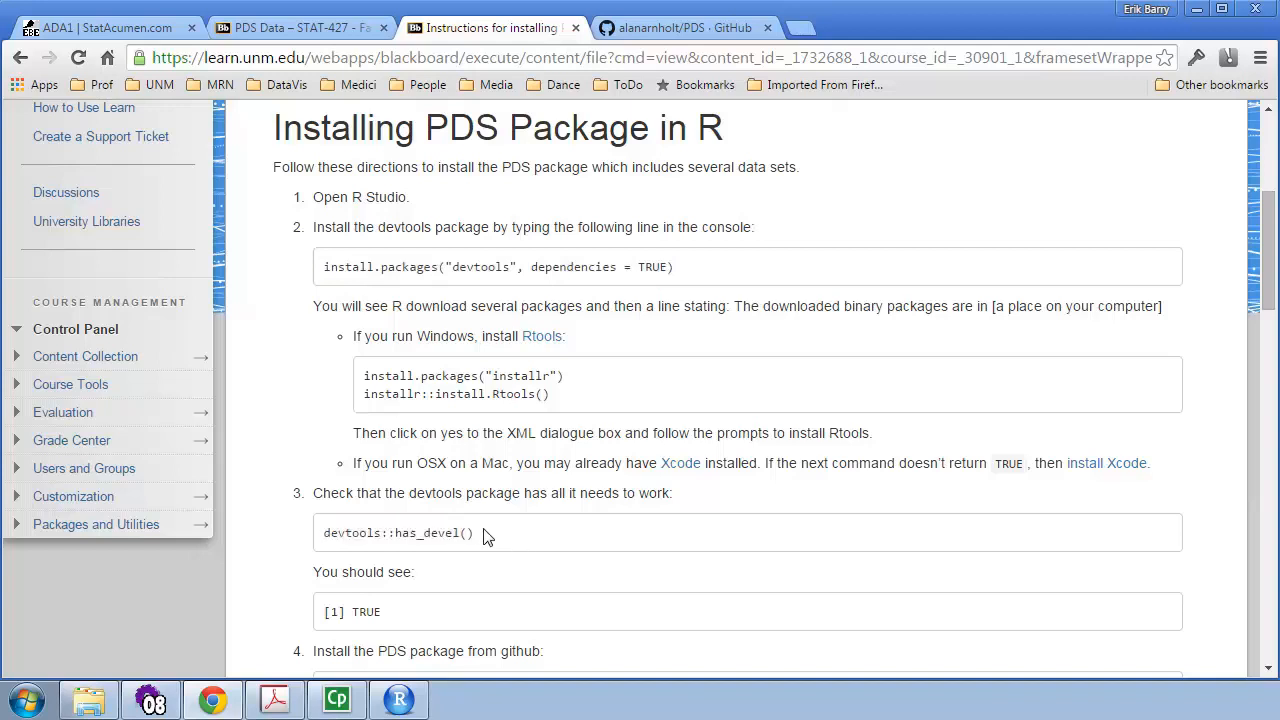
{"action": "double_click", "coordinate": [428, 532]}
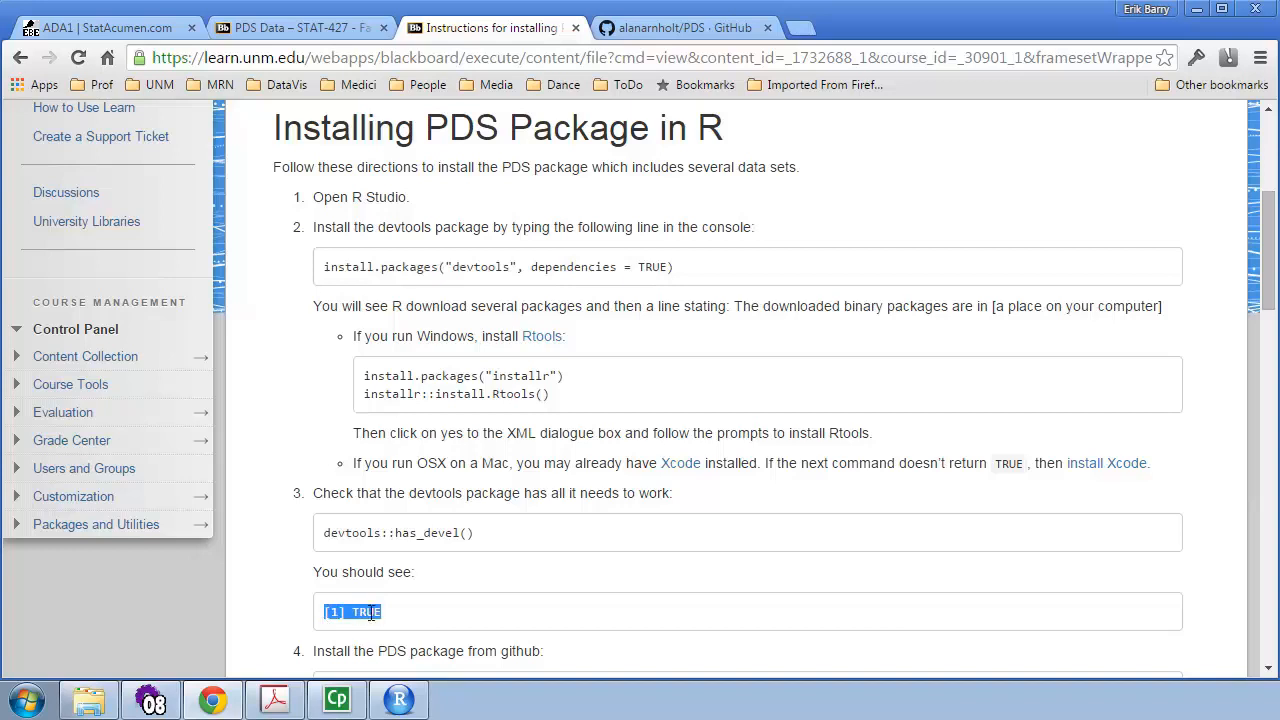
{"action": "mouse_move", "coordinate": [694, 480]}
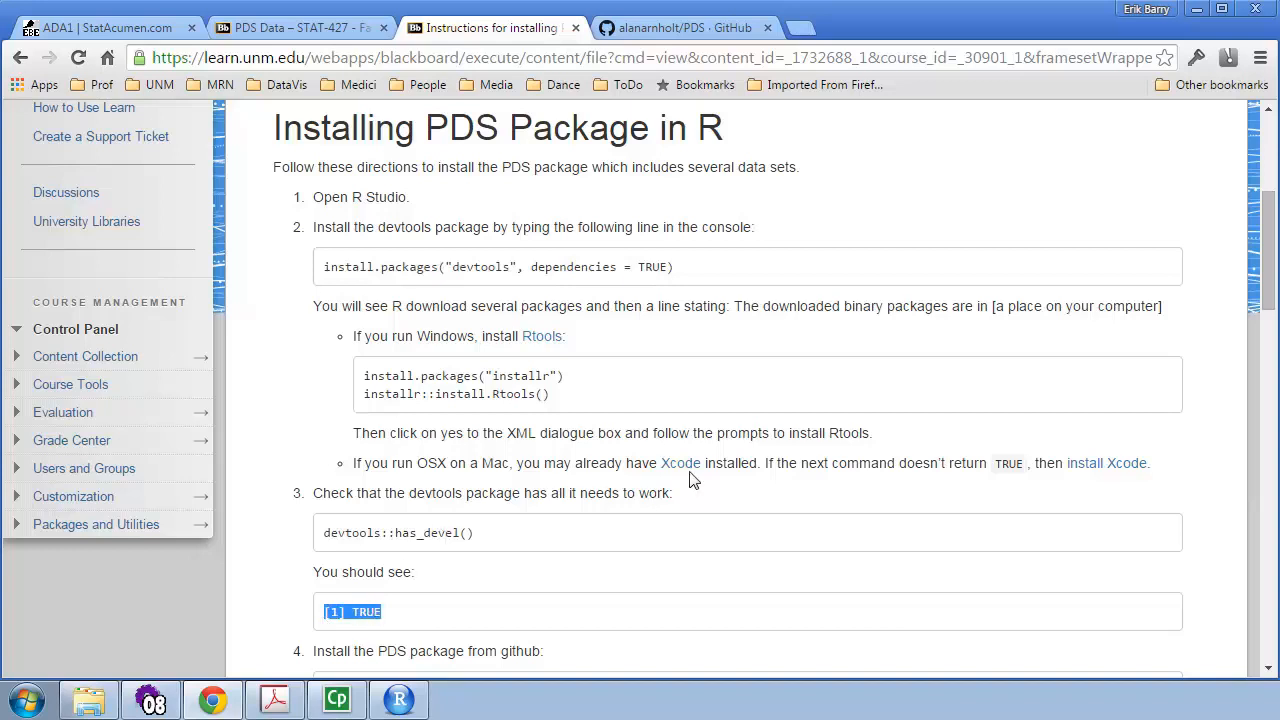
{"action": "mouse_move", "coordinate": [676, 468]}
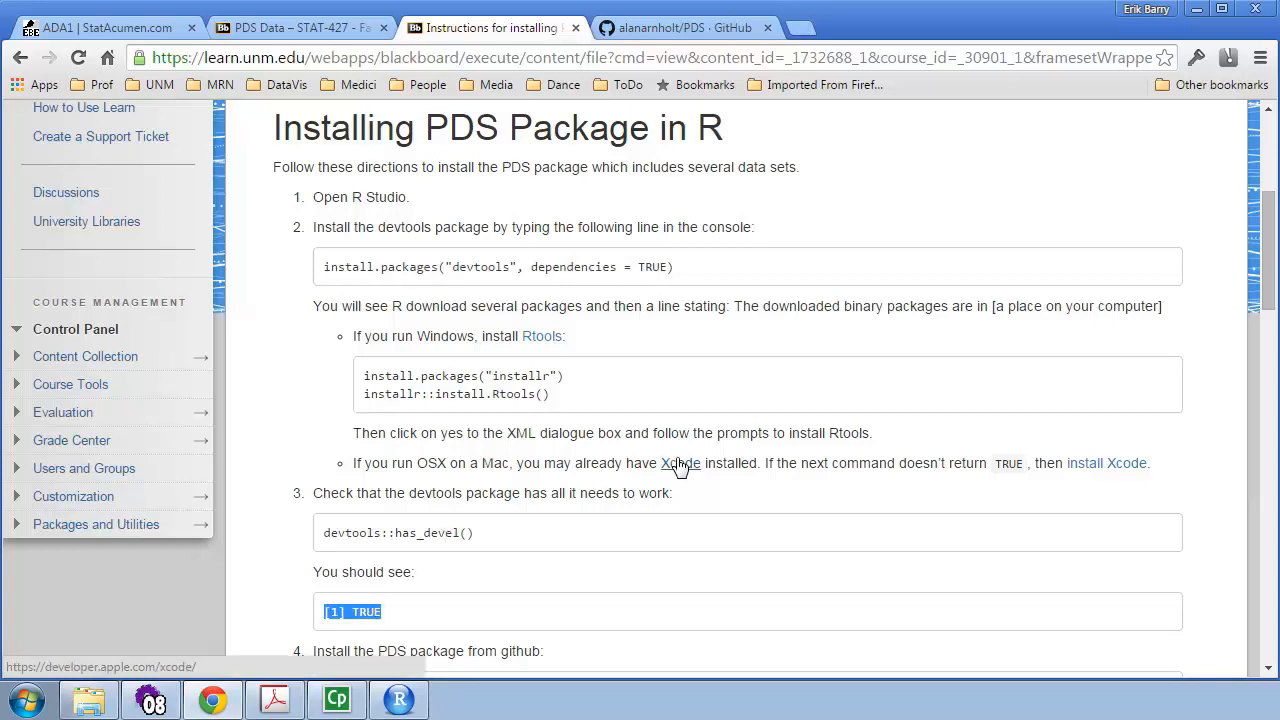
{"action": "mouse_move", "coordinate": [448, 602]}
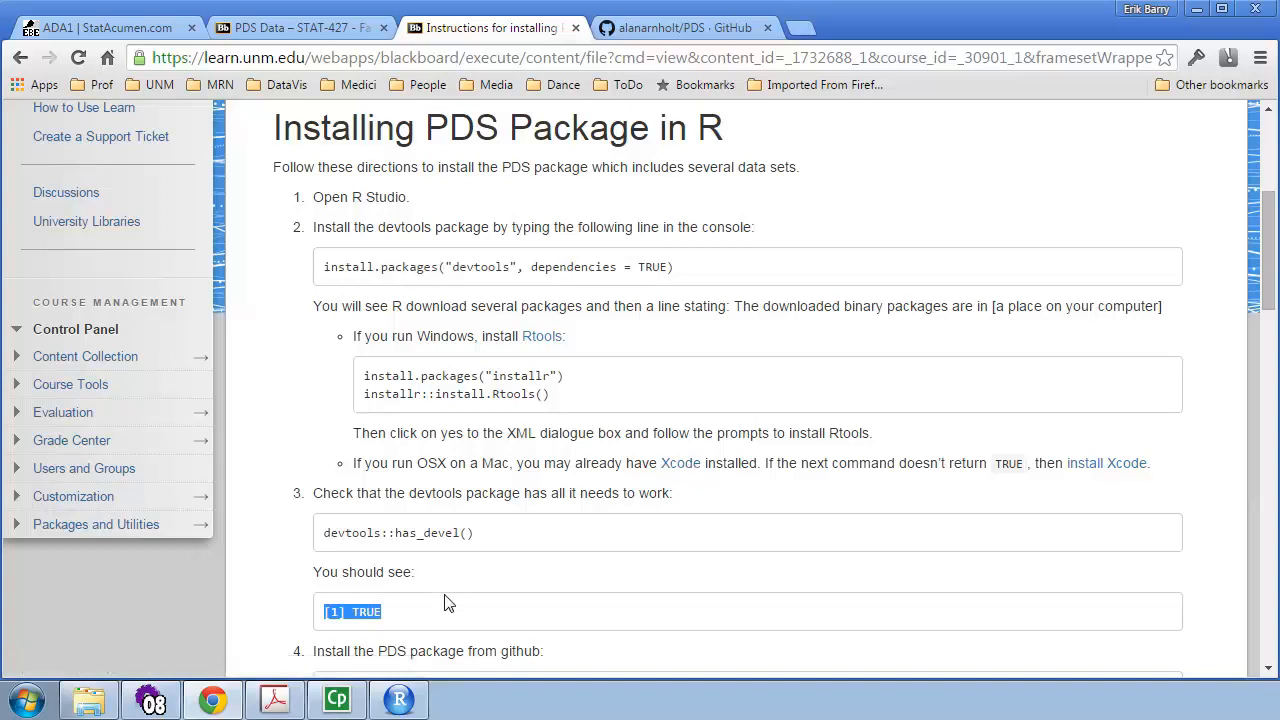
{"action": "scroll", "scroll_direction": "down", "scroll_amount": 3}
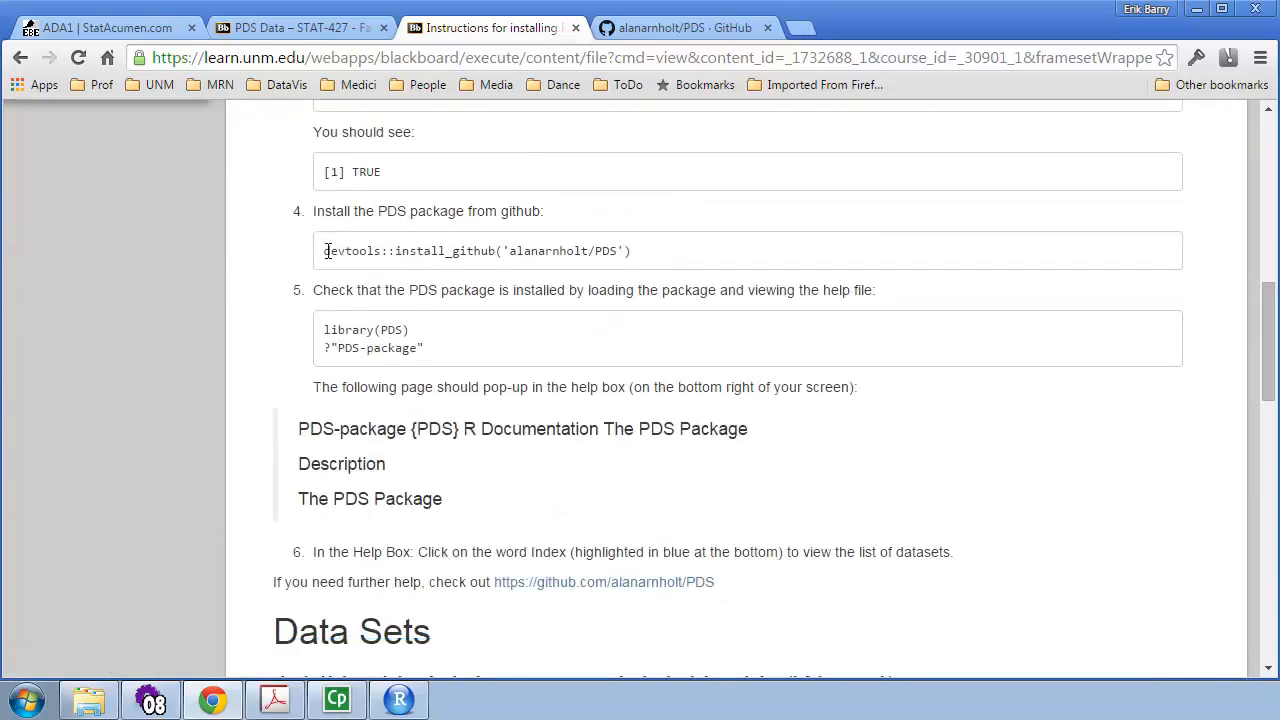
{"action": "left_click_drag", "start_coordinate": [324, 252], "coordinate": [632, 252]}
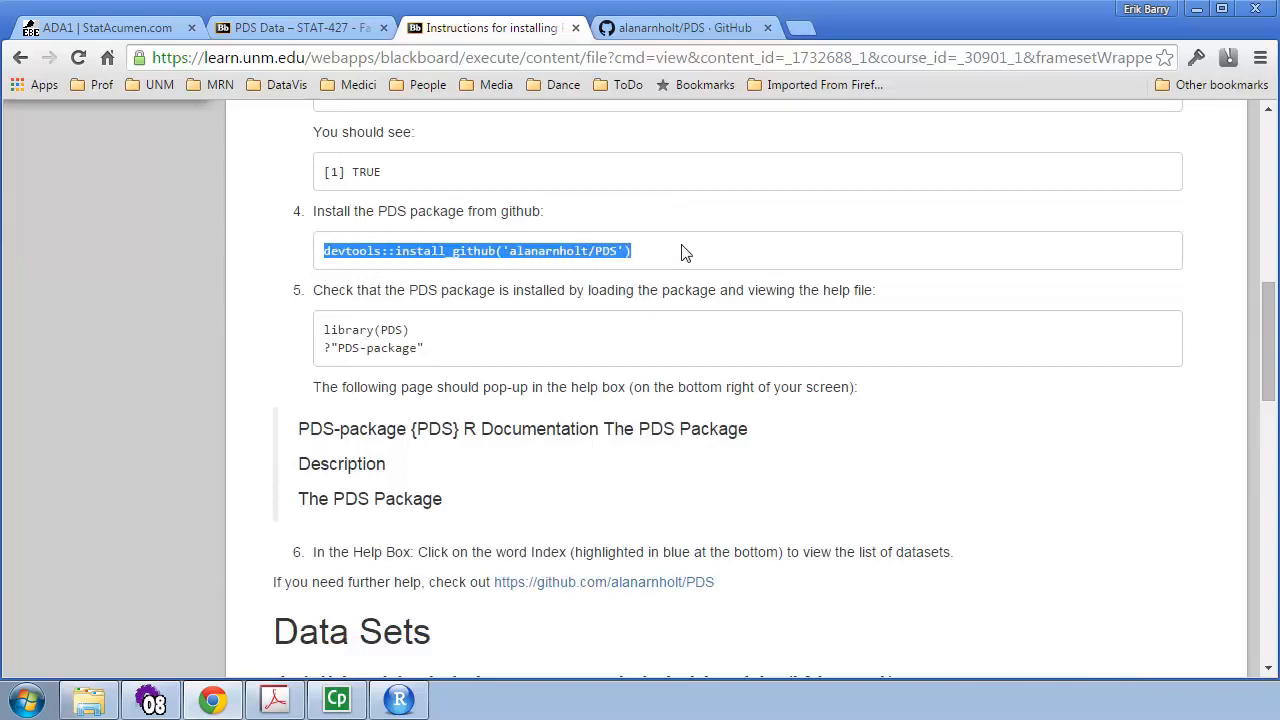
{"action": "mouse_move", "coordinate": [648, 256]}
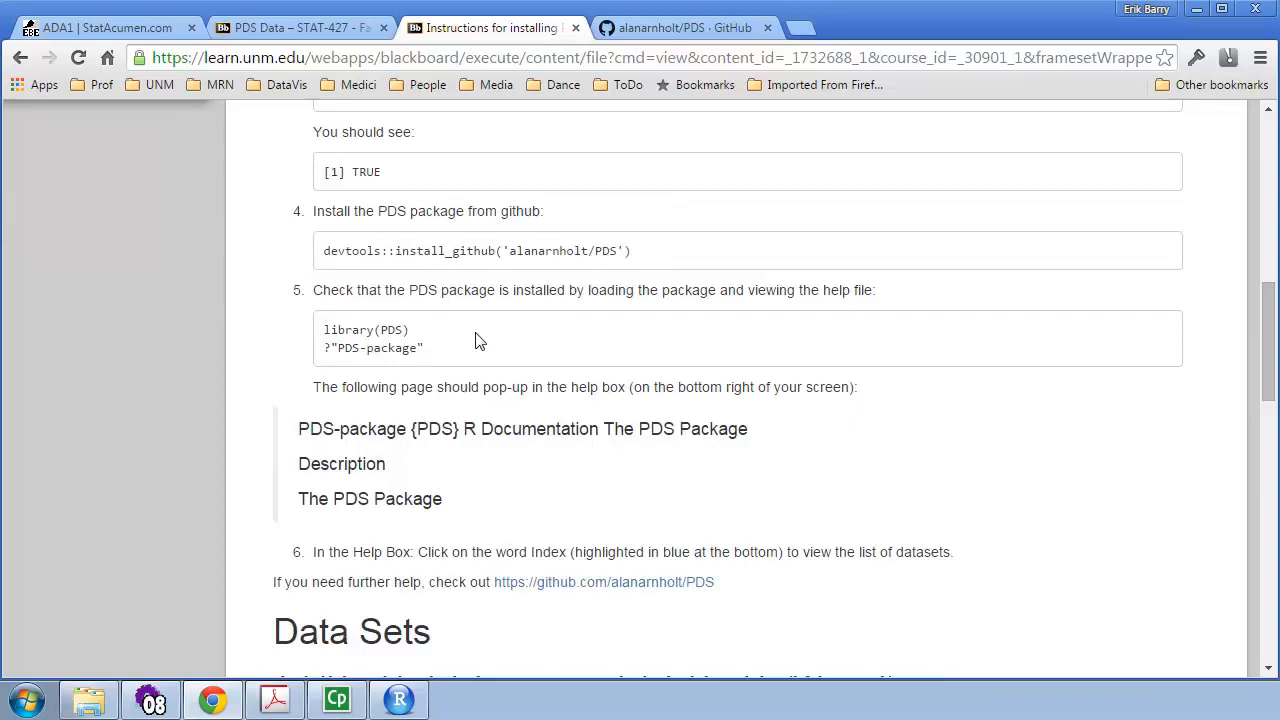
{"action": "left_click_drag", "start_coordinate": [330, 330], "coordinate": [424, 348]}
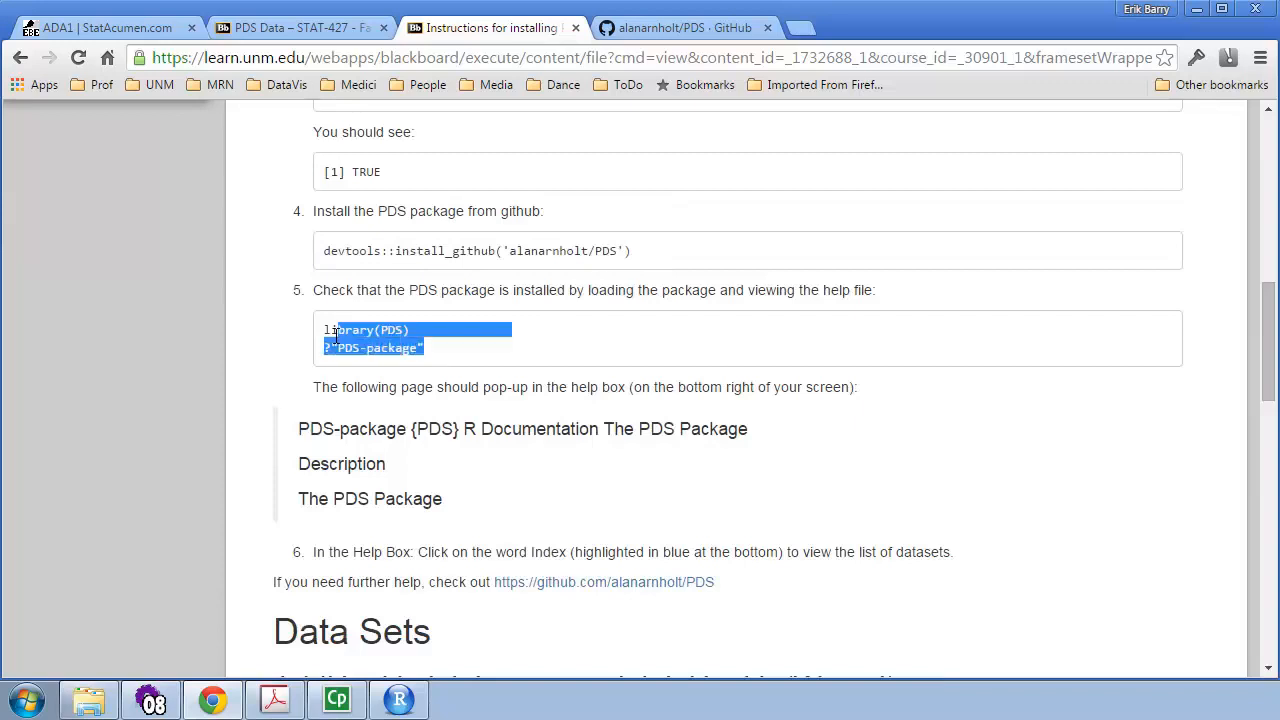
{"action": "left_click", "coordinate": [340, 344]}
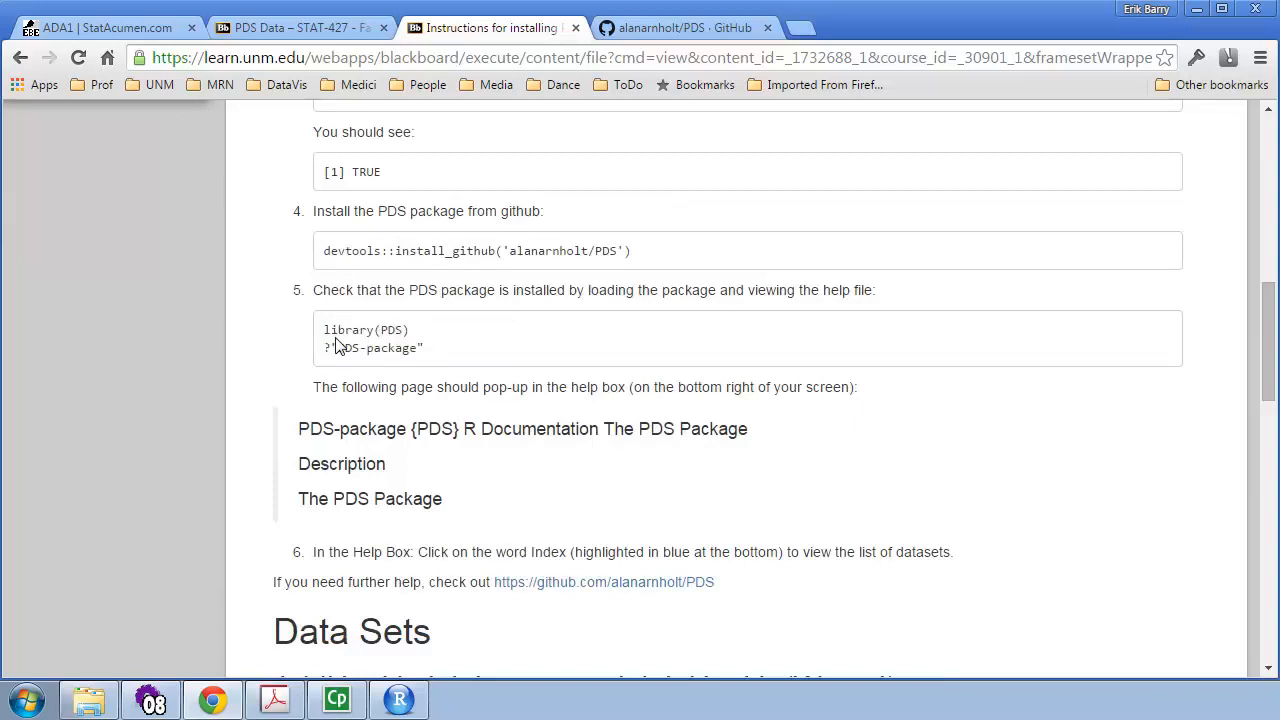
{"action": "double_click", "coordinate": [364, 330]}
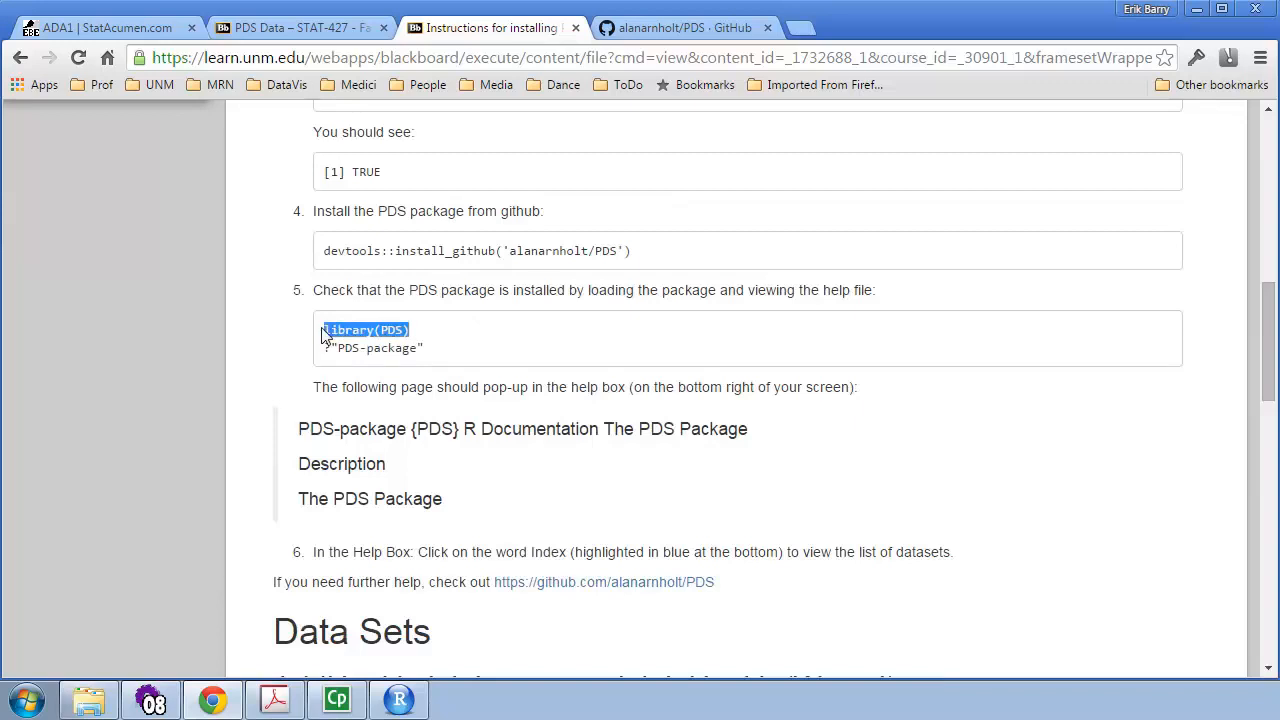
{"action": "mouse_move", "coordinate": [400, 700]}
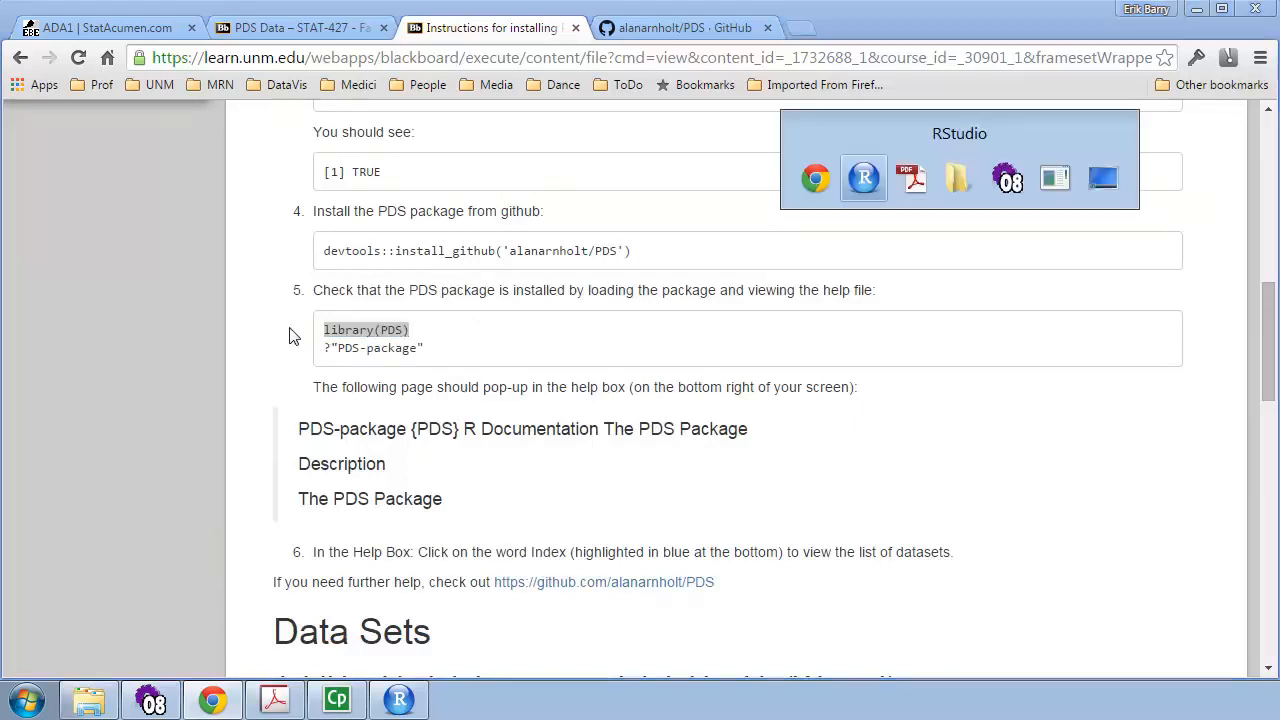
- Clear the RStudio console with Ctrl+L and enter library(PDS) at the prompt
{"action": "left_click", "coordinate": [864, 178]}
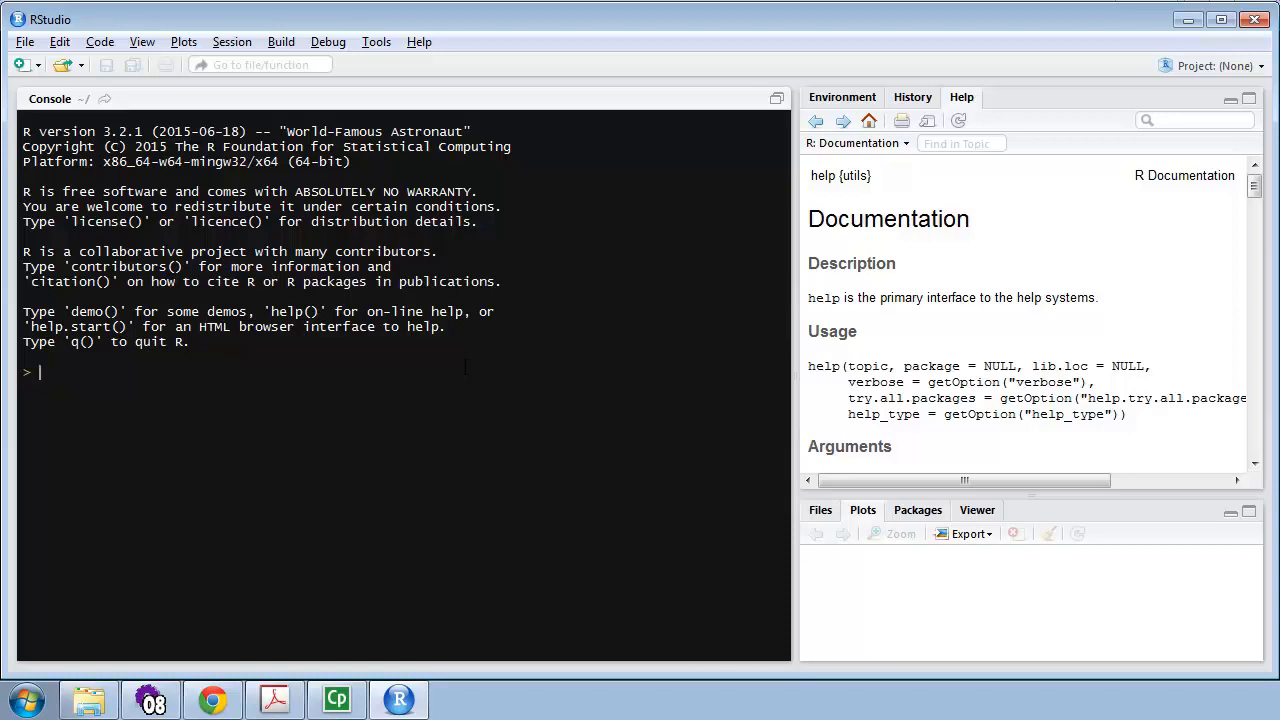
{"action": "key", "text": "Ctrl+L"}
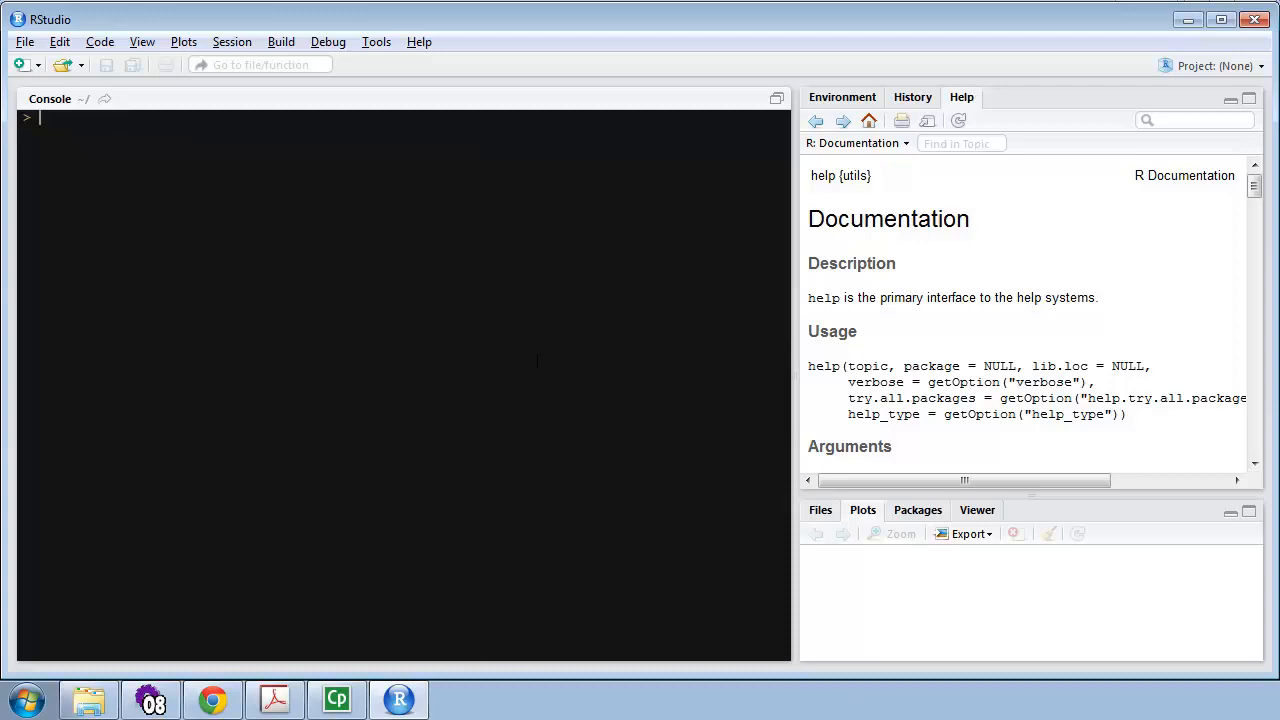
{"action": "mouse_move", "coordinate": [990, 510]}
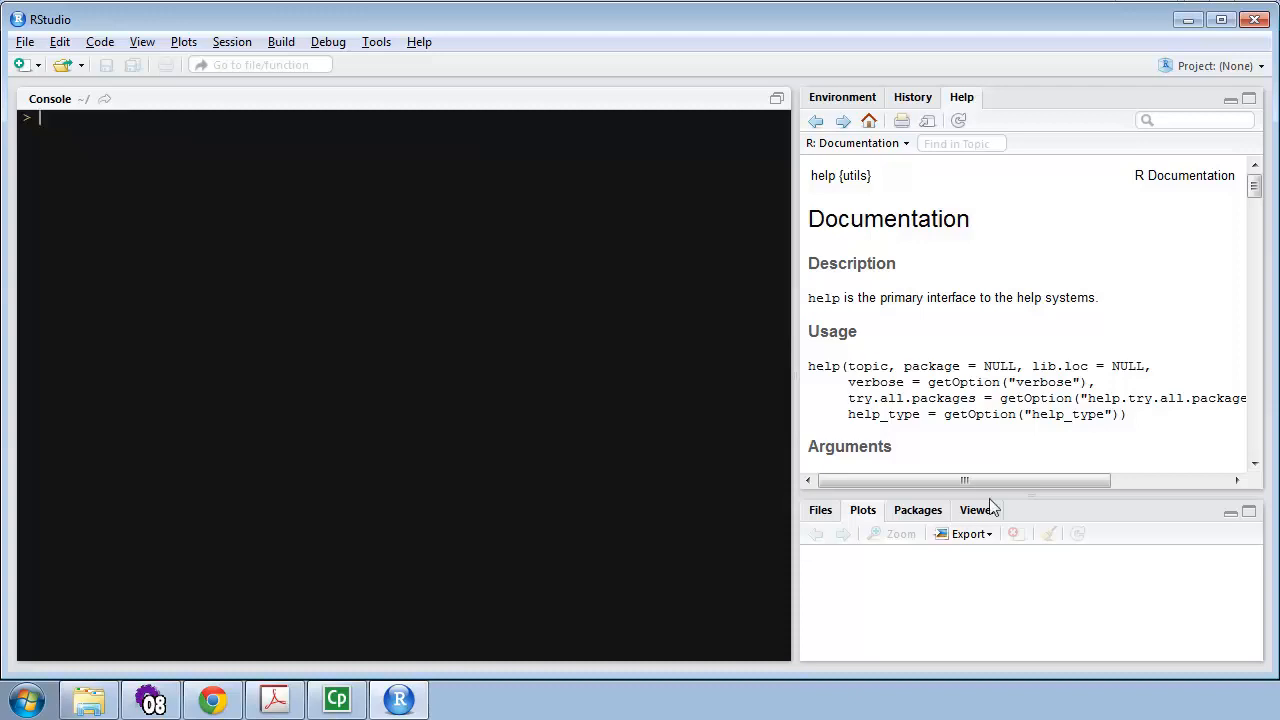
{"action": "type", "text": "library(PDS)"}
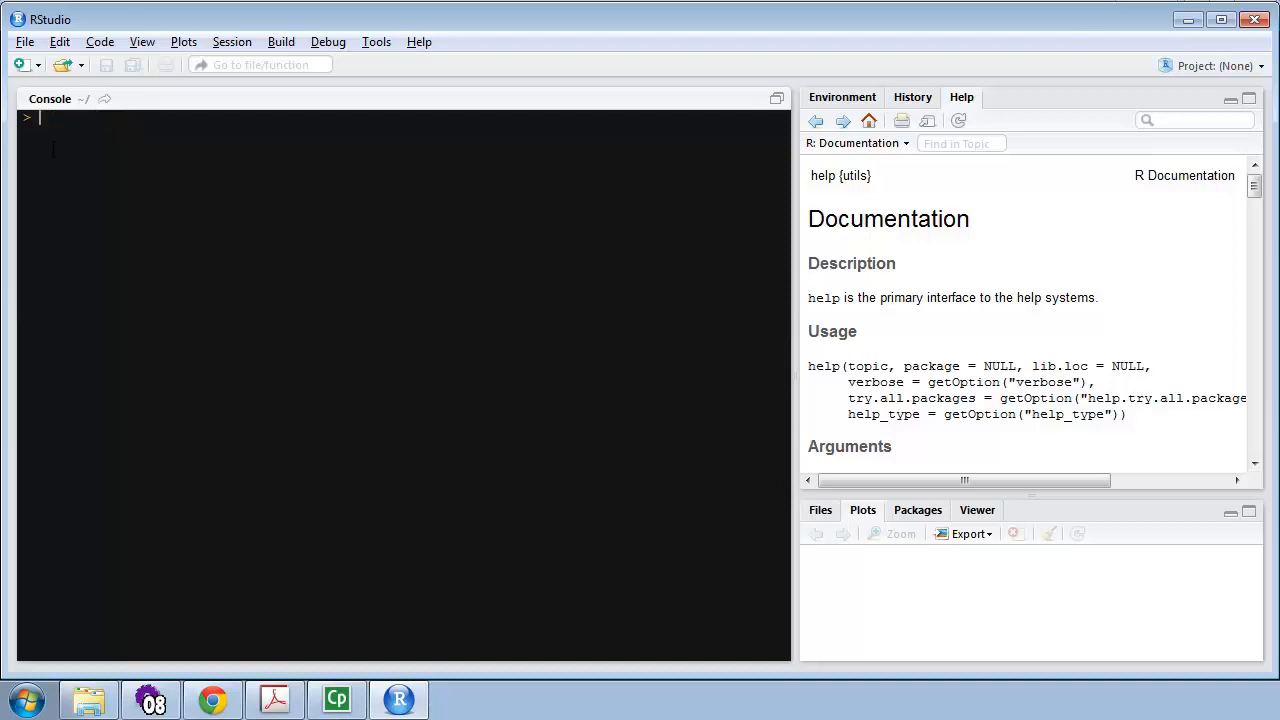
{"action": "type", "text": "library(PDS)"}
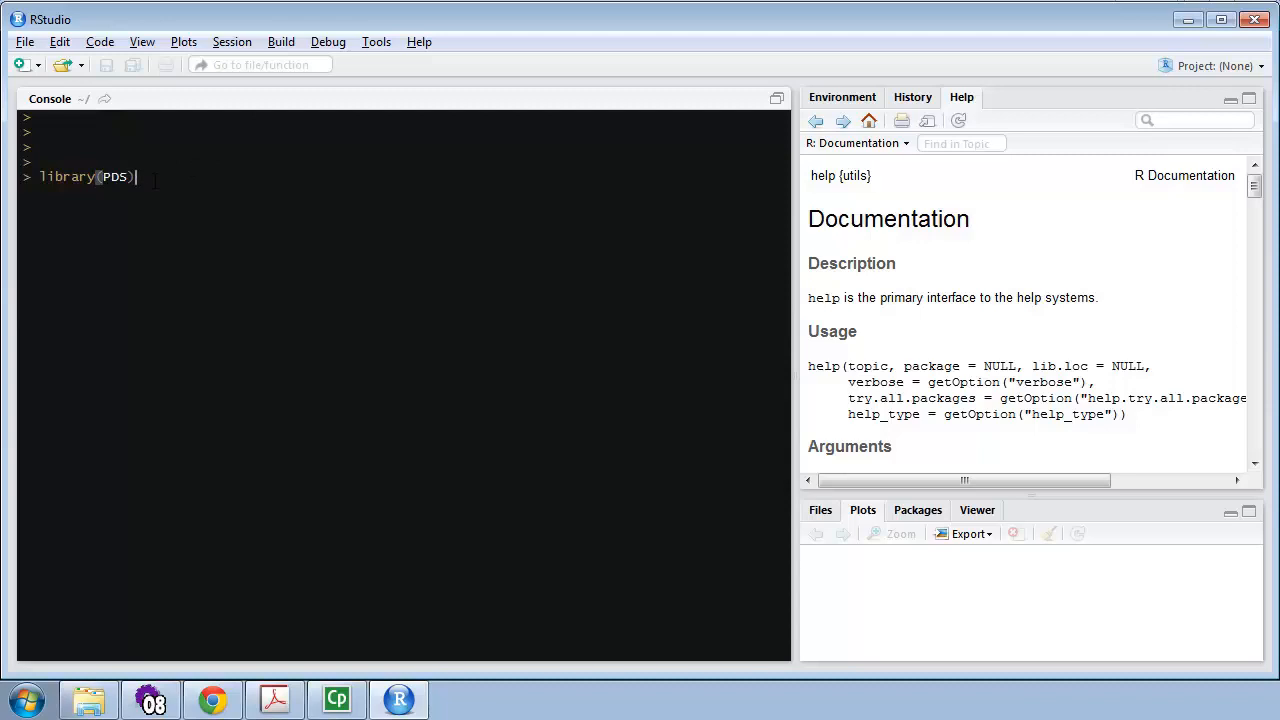
{"action": "double_click", "coordinate": [64, 176]}
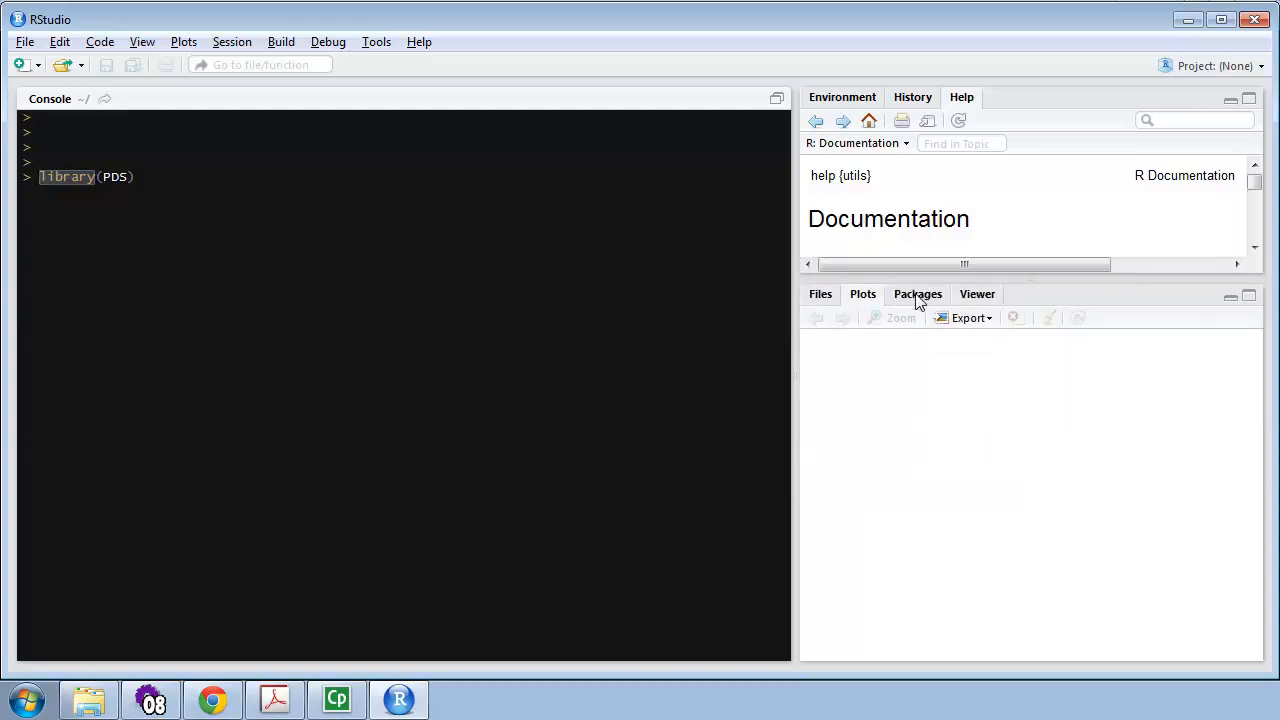
- Find PDS in the Packages list and tick it to load the package
{"action": "left_click", "coordinate": [916, 292]}
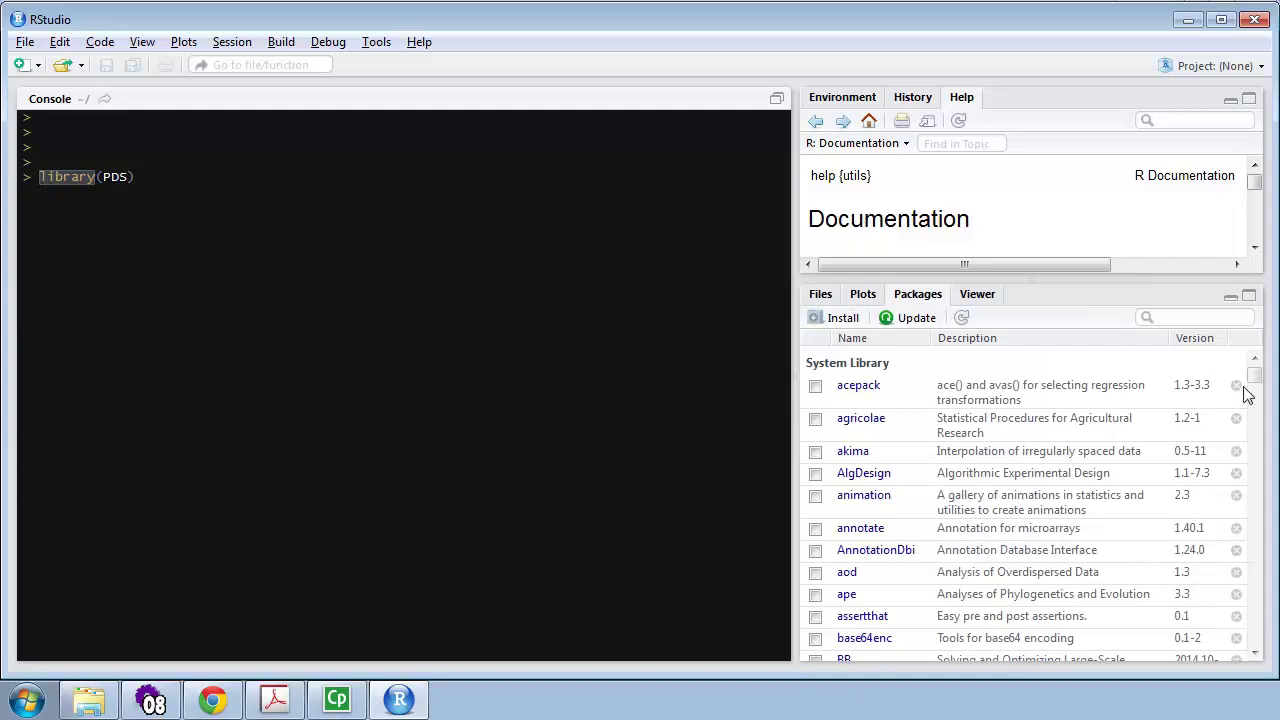
{"action": "scroll", "scroll_direction": "down", "scroll_amount": 3}
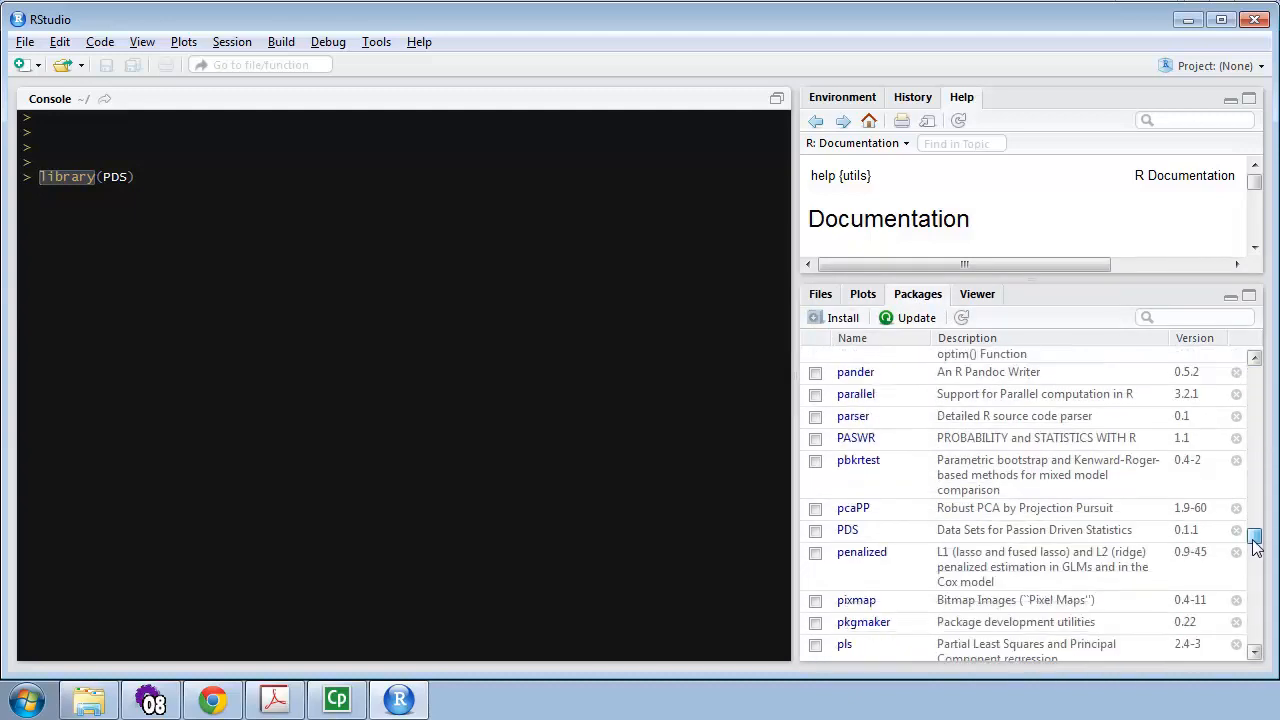
{"action": "scroll", "scroll_direction": "down", "scroll_amount": 3}
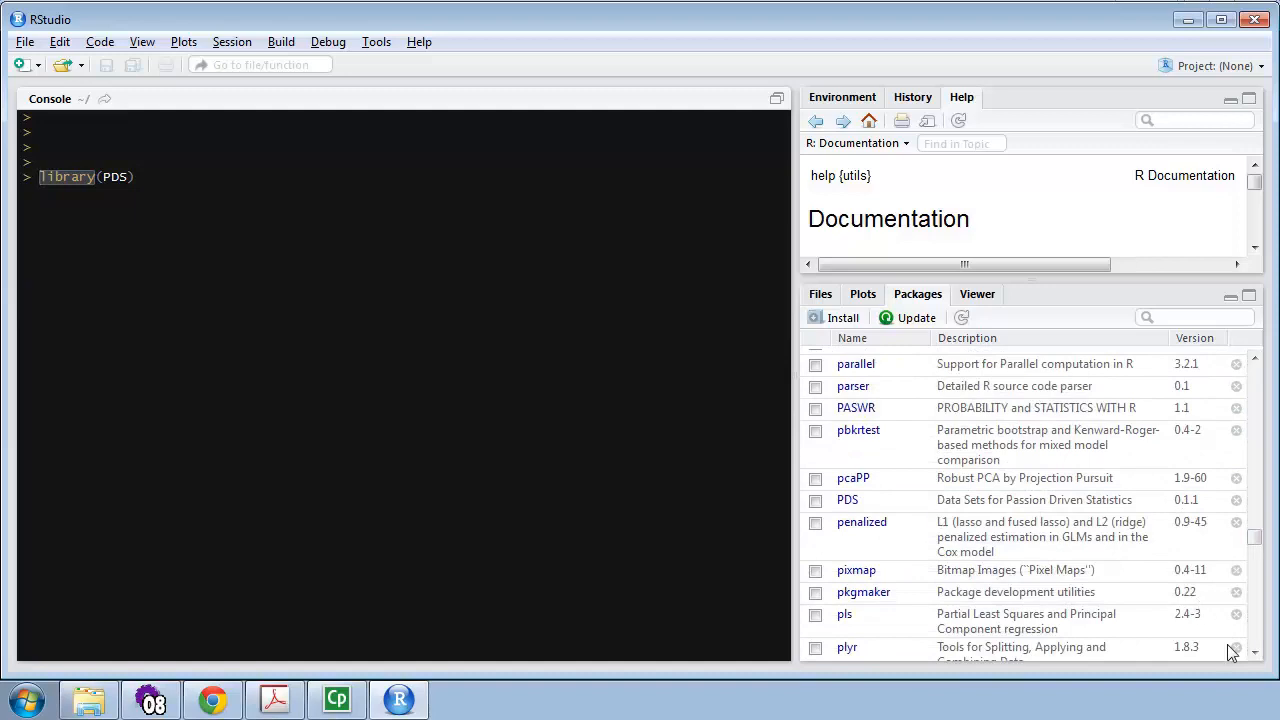
{"action": "scroll", "scroll_direction": "down", "scroll_amount": 3}
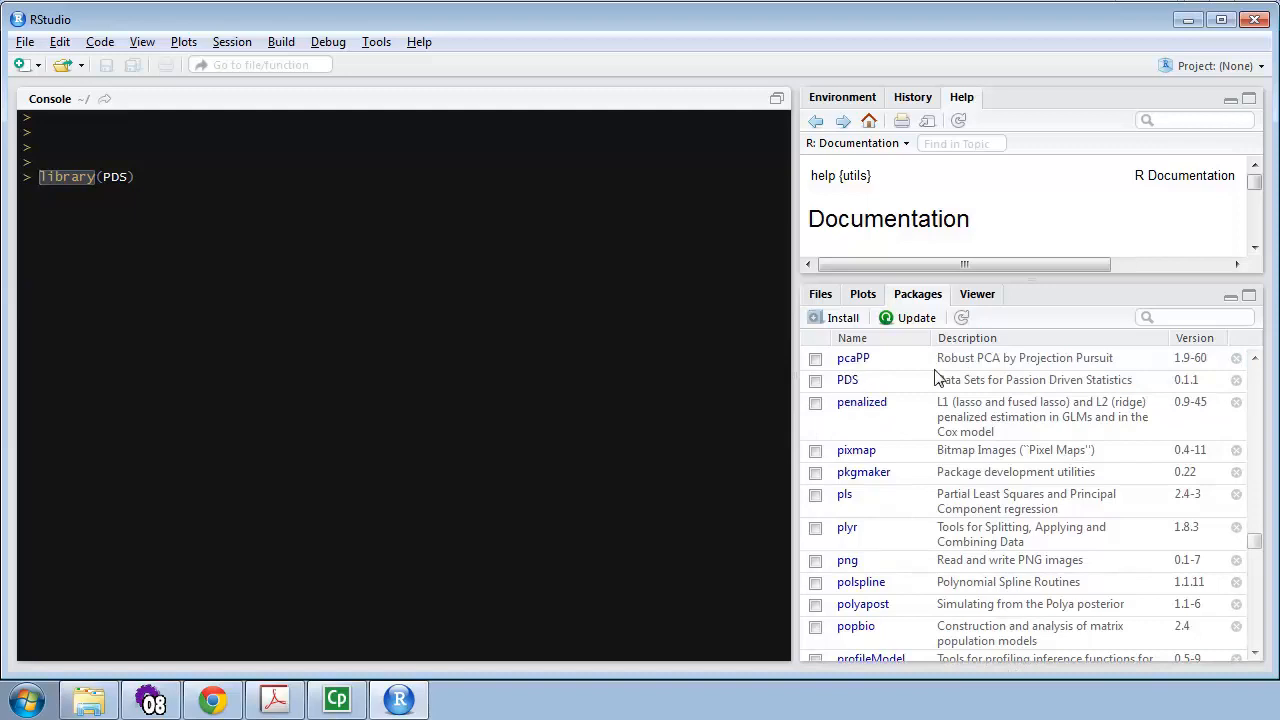
{"action": "mouse_move", "coordinate": [1140, 384]}
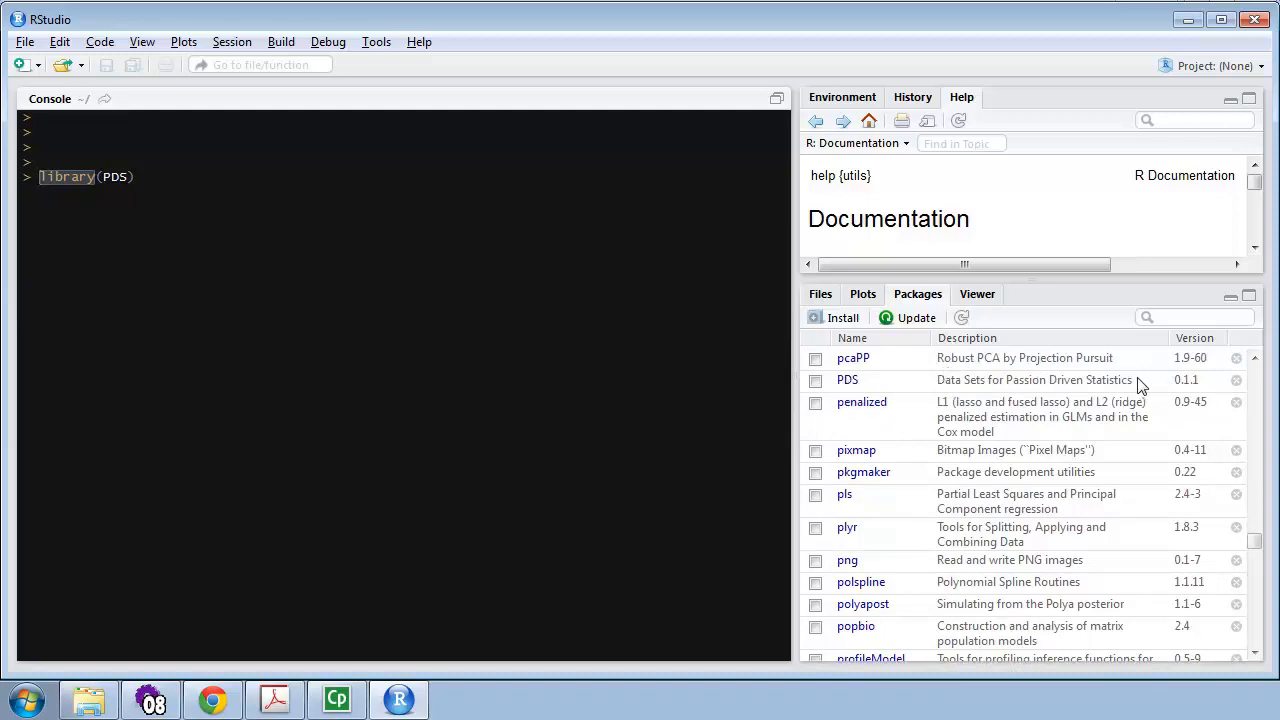
{"action": "mouse_move", "coordinate": [888, 394]}
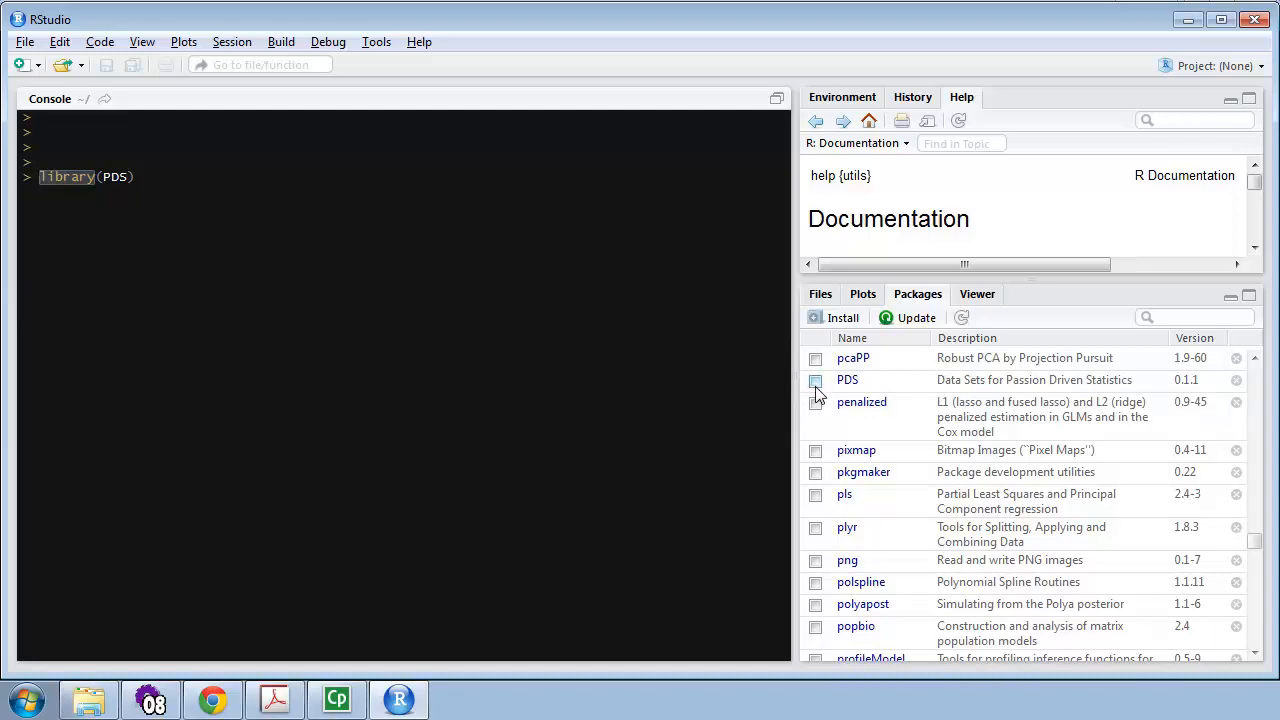
{"action": "mouse_move", "coordinate": [816, 394]}
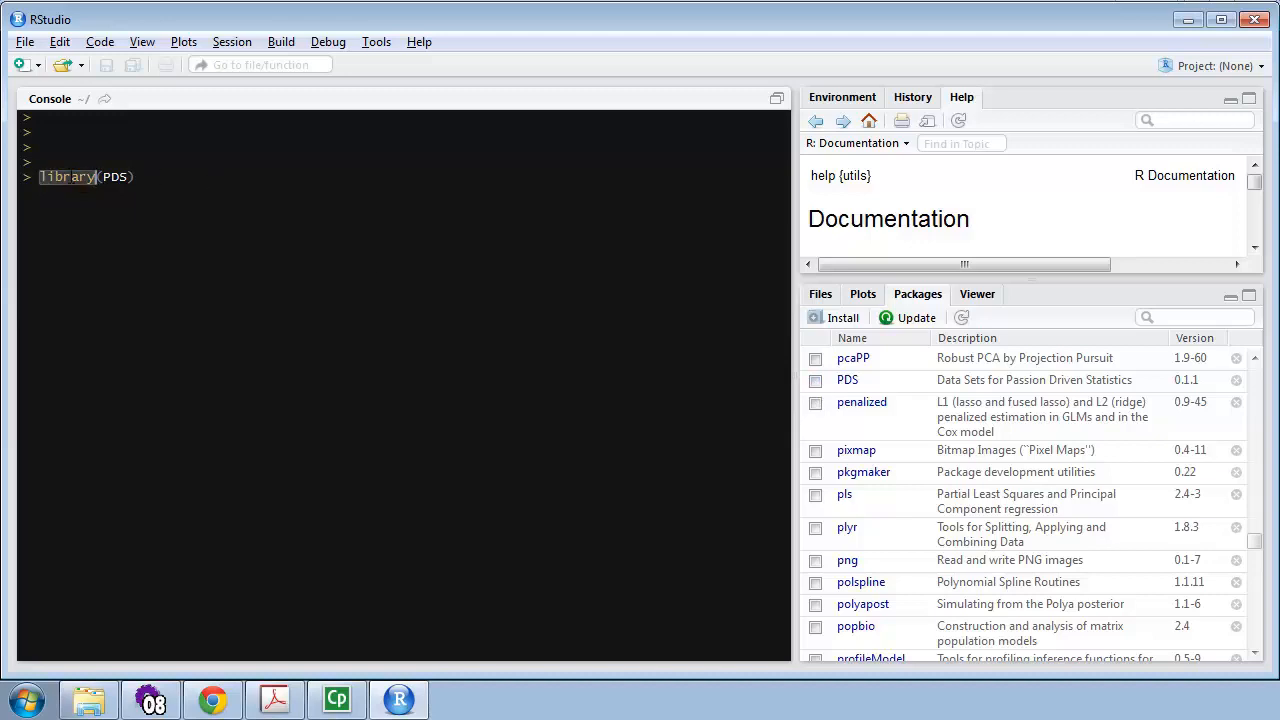
{"action": "mouse_move", "coordinate": [58, 188]}
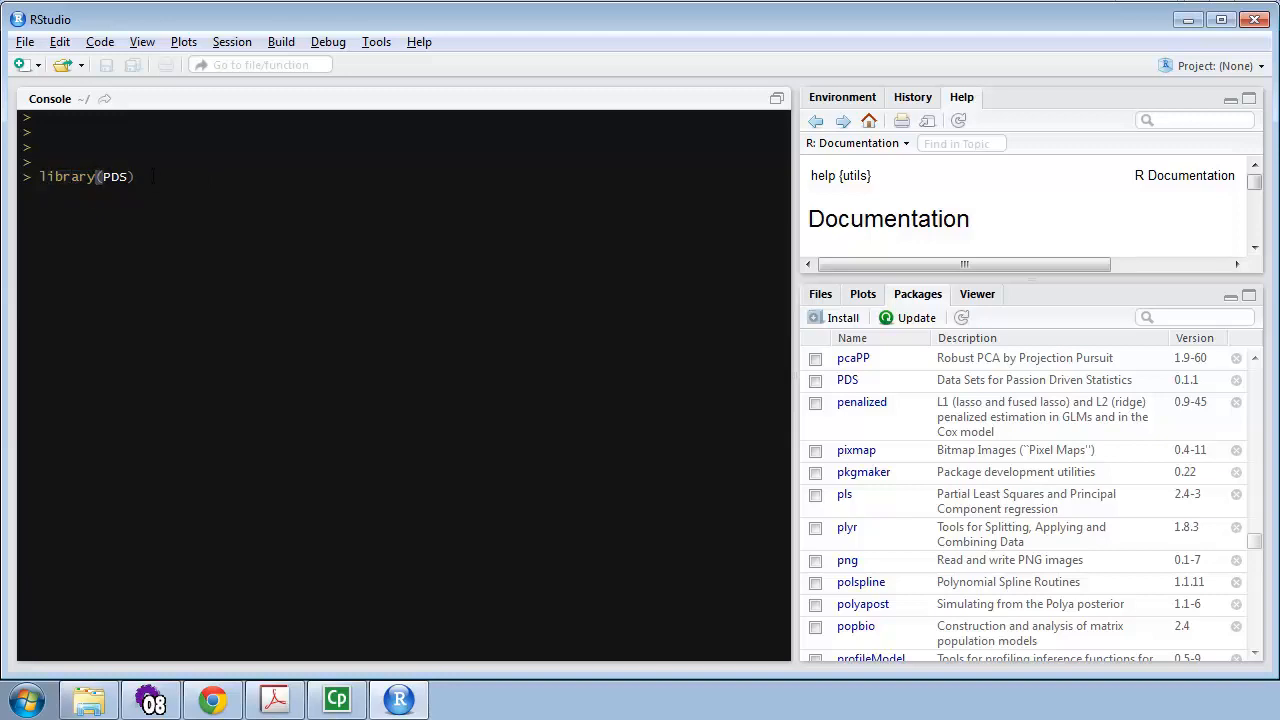
{"action": "mouse_move", "coordinate": [830, 400]}
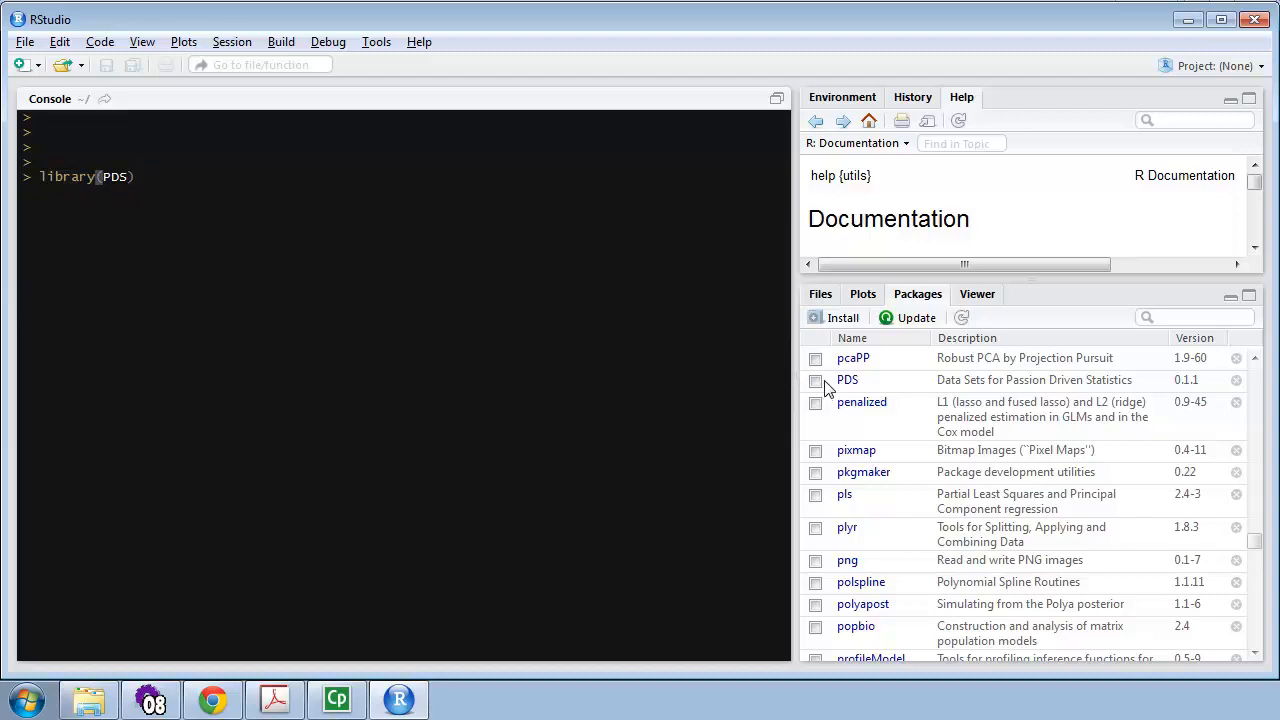
{"action": "left_click", "coordinate": [816, 380]}
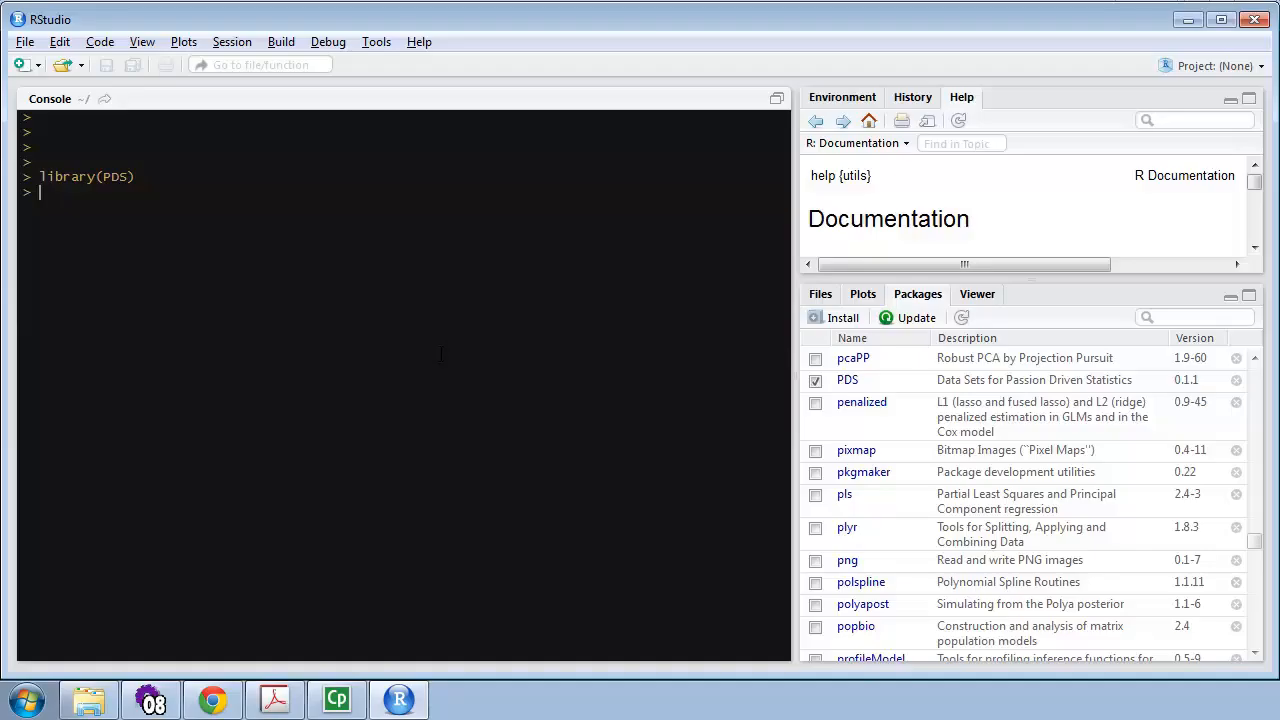
- Run ?"PDS-package" and follow its Index link to the list of PDS datasets
{"action": "type", "text": "?\"PDS-package\""}
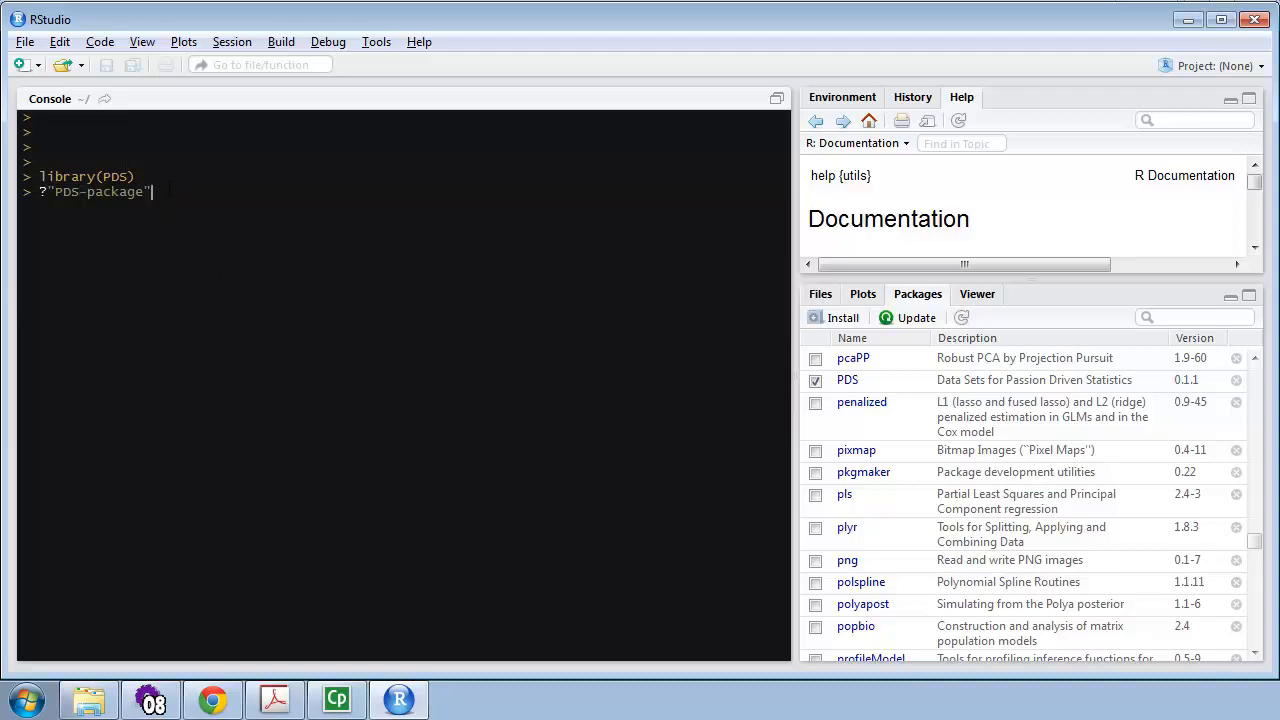
{"action": "mouse_move", "coordinate": [976, 110]}
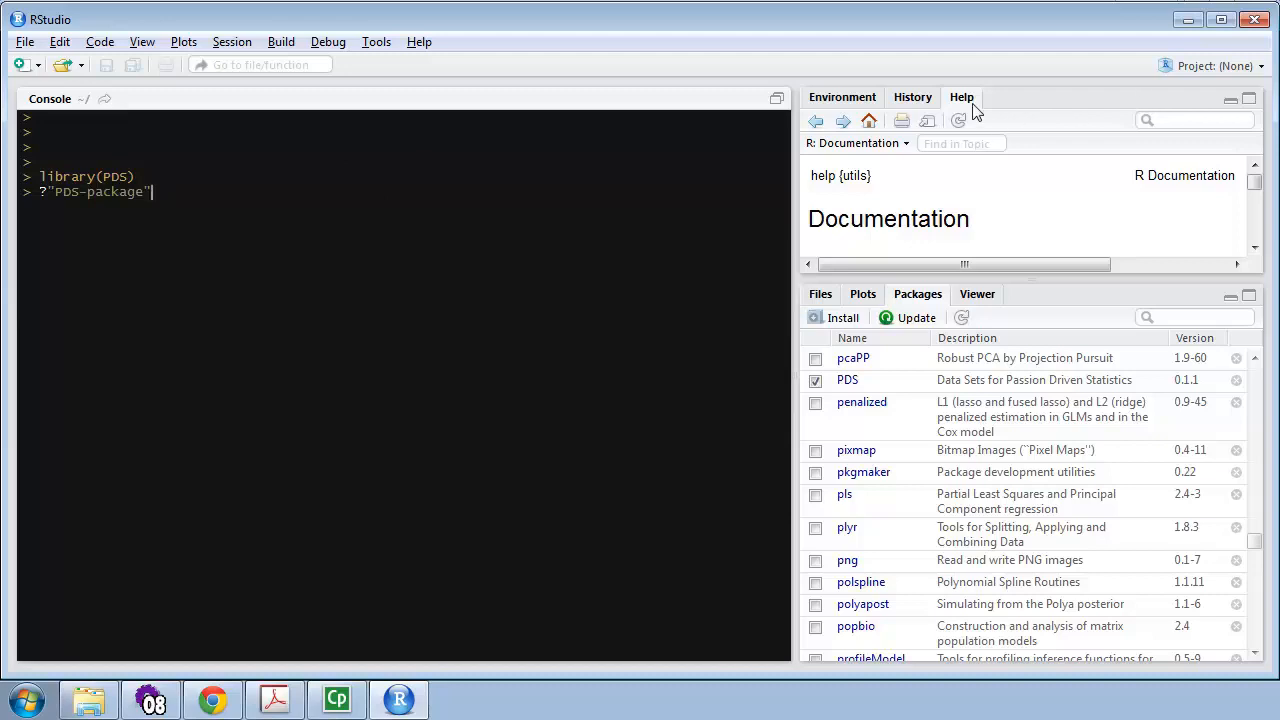
{"action": "mouse_move", "coordinate": [1024, 308]}
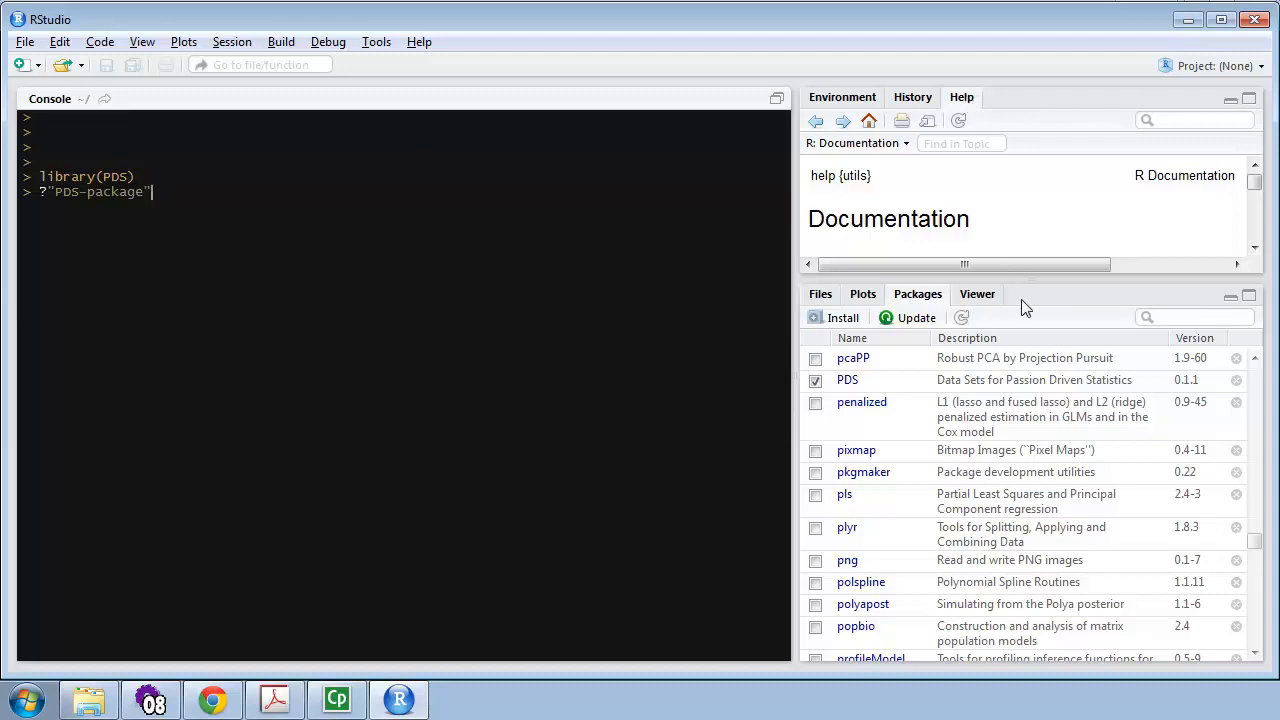
{"action": "mouse_move", "coordinate": [966, 96]}
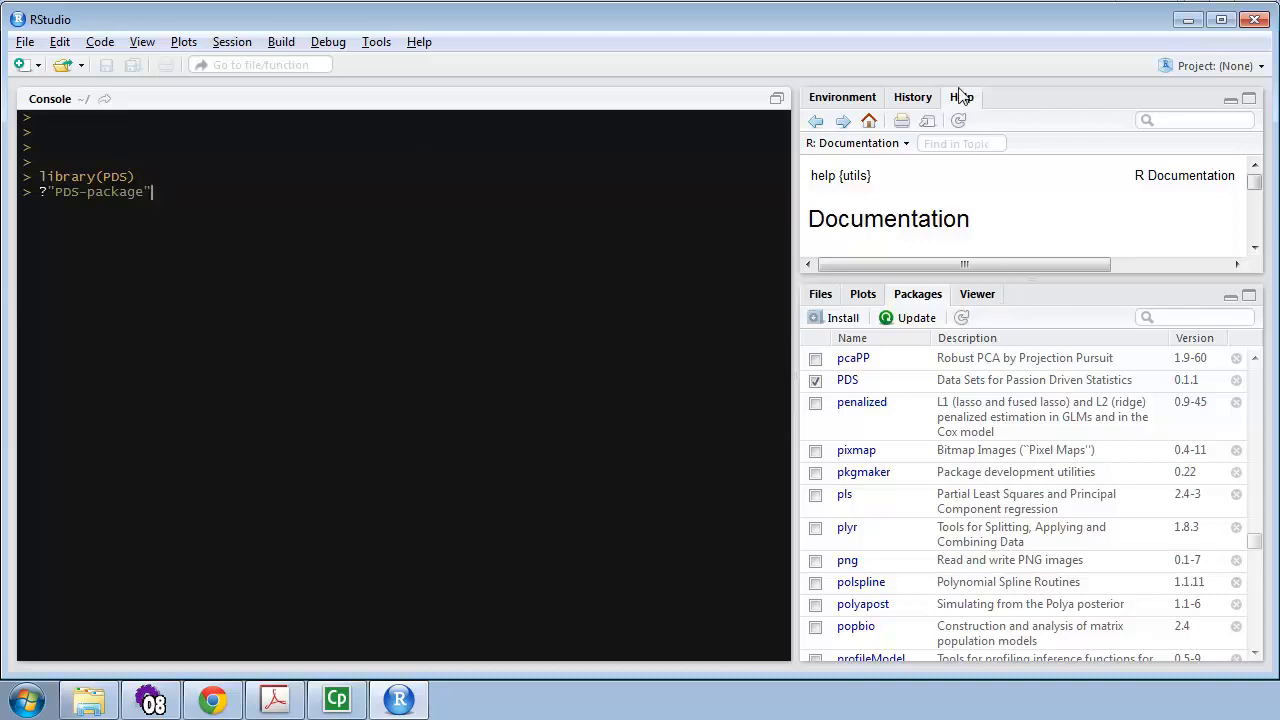
{"action": "left_click", "coordinate": [862, 292]}
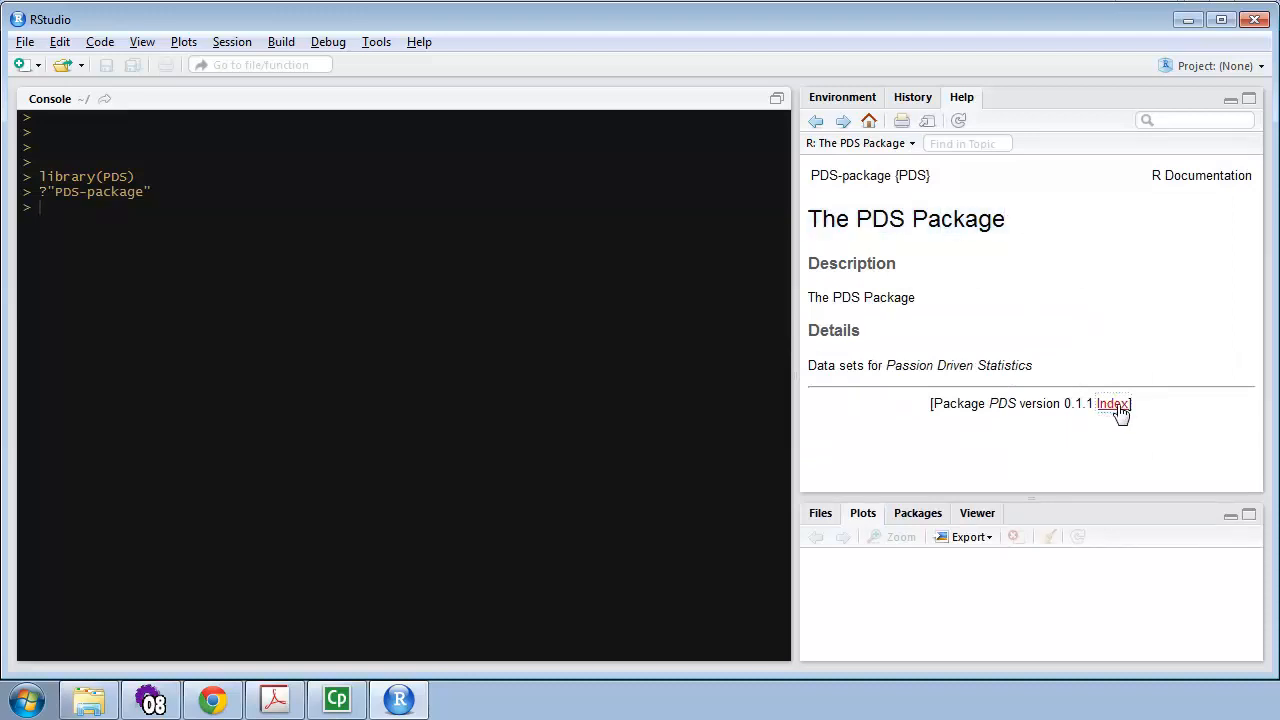
{"action": "left_click", "coordinate": [1114, 404]}
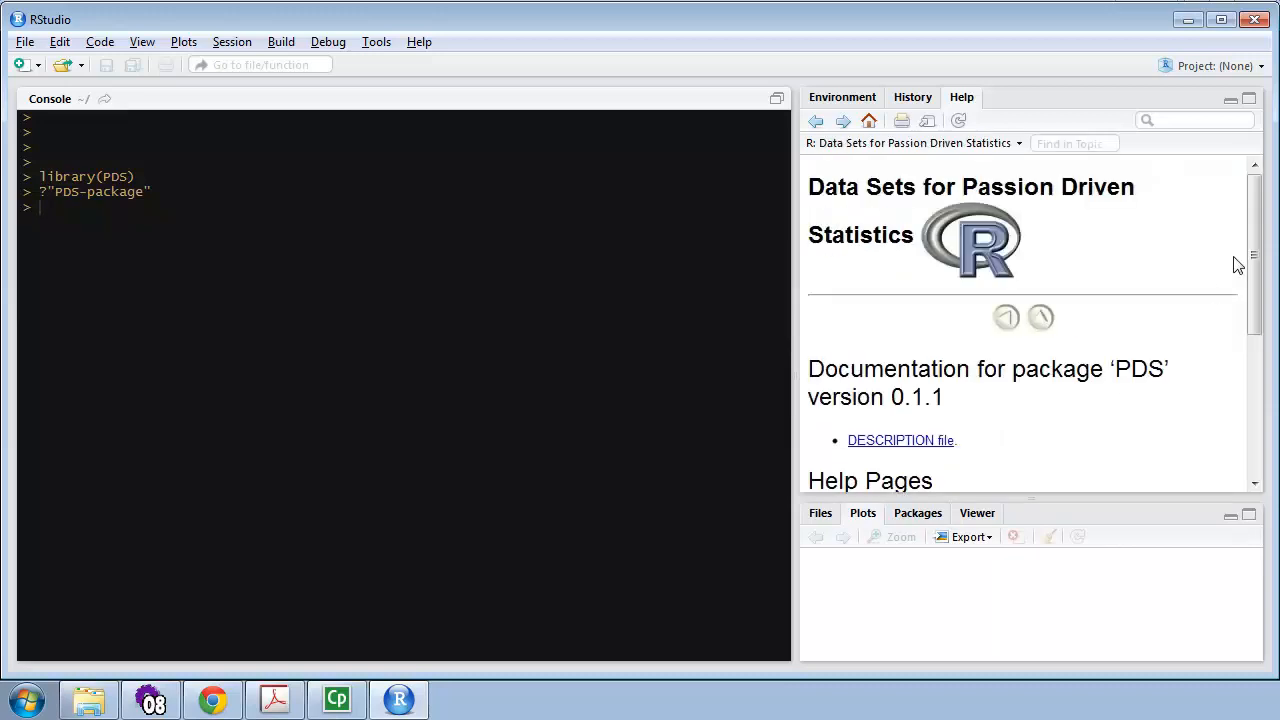
{"action": "scroll", "scroll_direction": "down", "scroll_amount": 3}
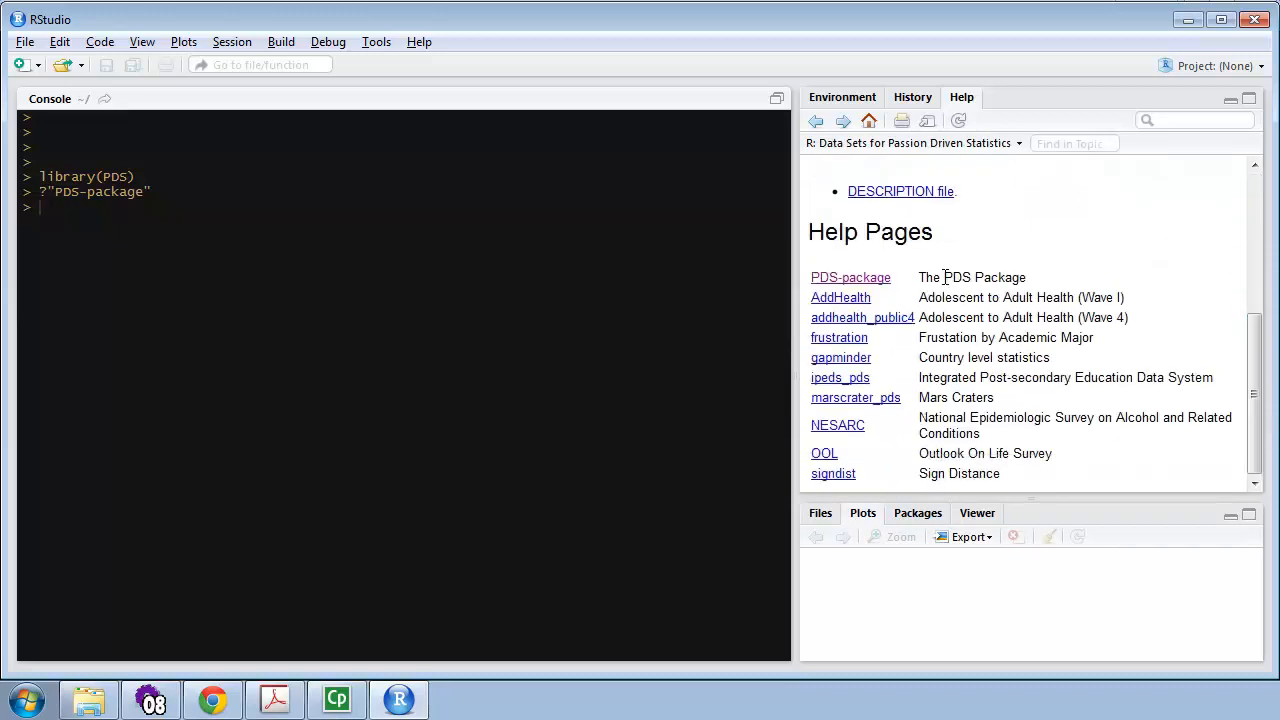
{"action": "mouse_move", "coordinate": [844, 330]}
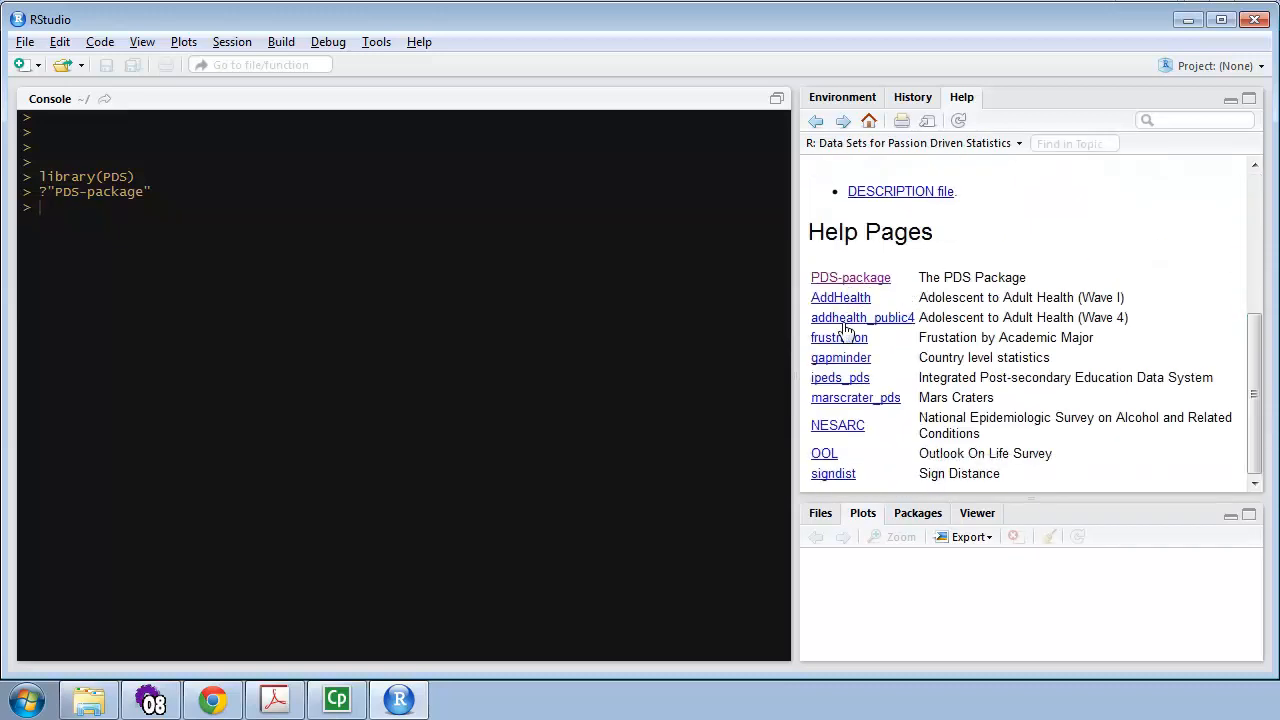
{"action": "mouse_move", "coordinate": [832, 490]}
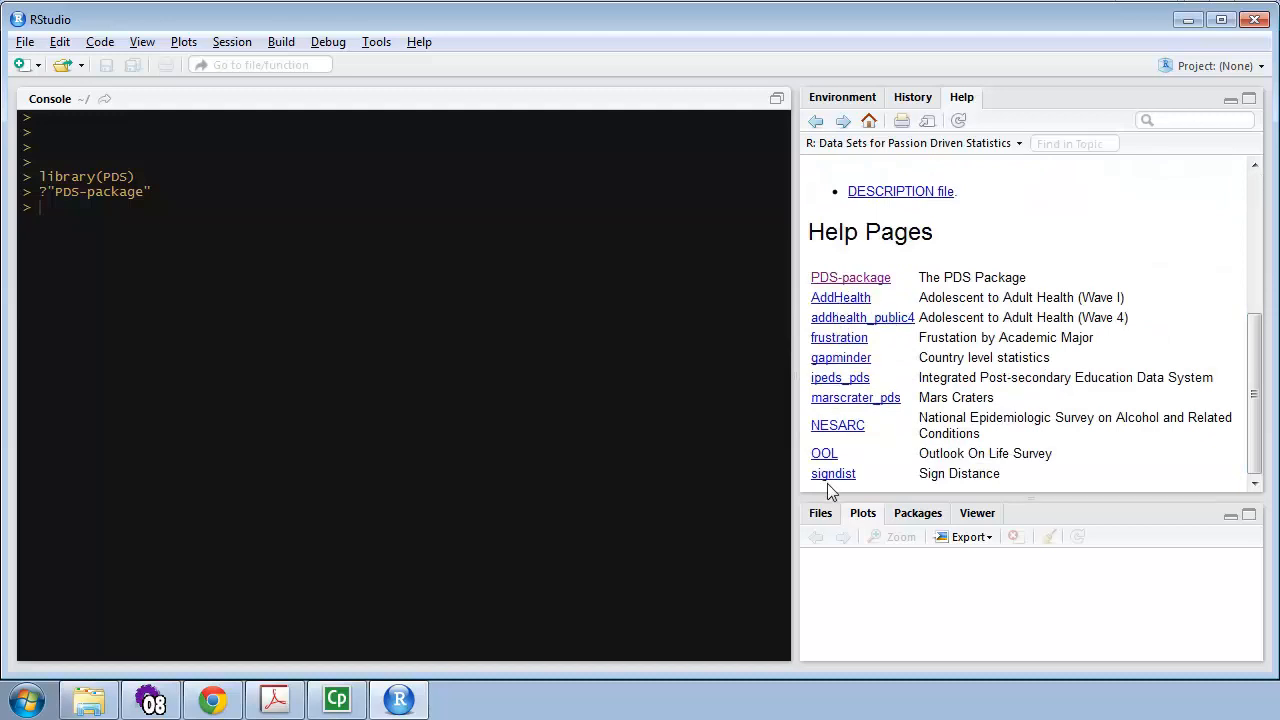
{"action": "mouse_move", "coordinate": [832, 462]}
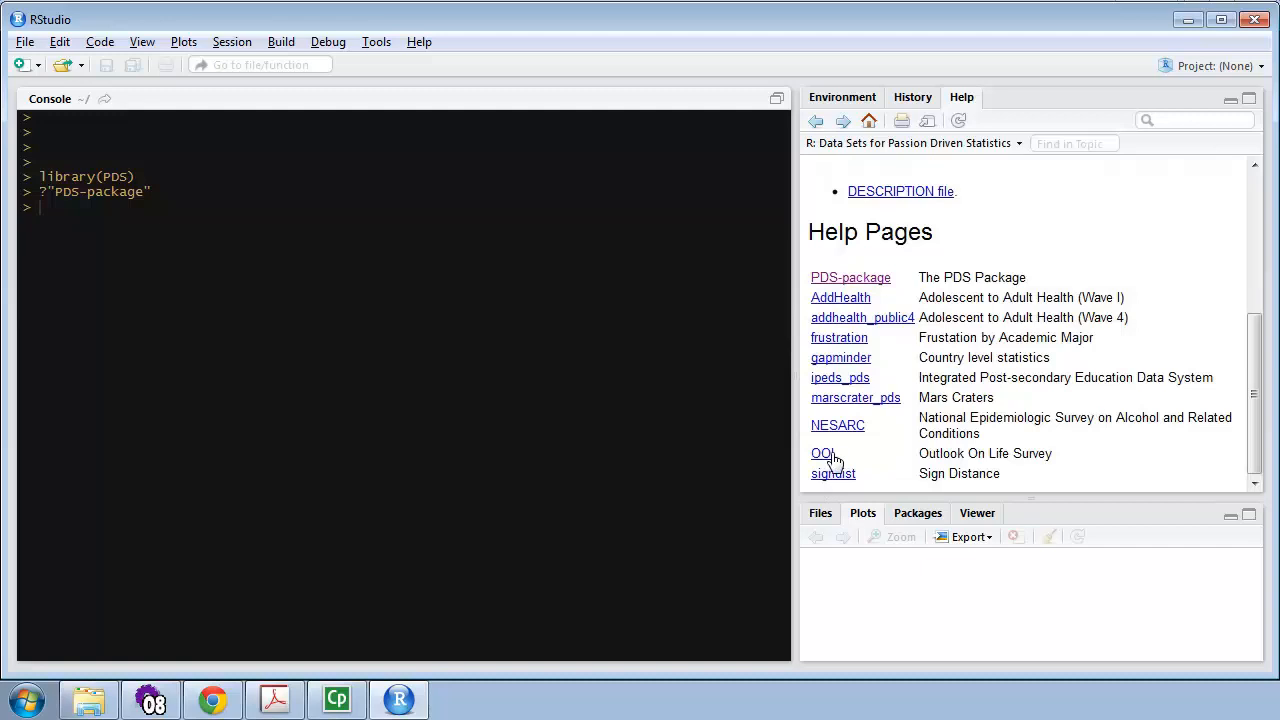
- View the OOL help page and highlight its format: 2294 observations on 436 variables
{"action": "left_click", "coordinate": [820, 452]}
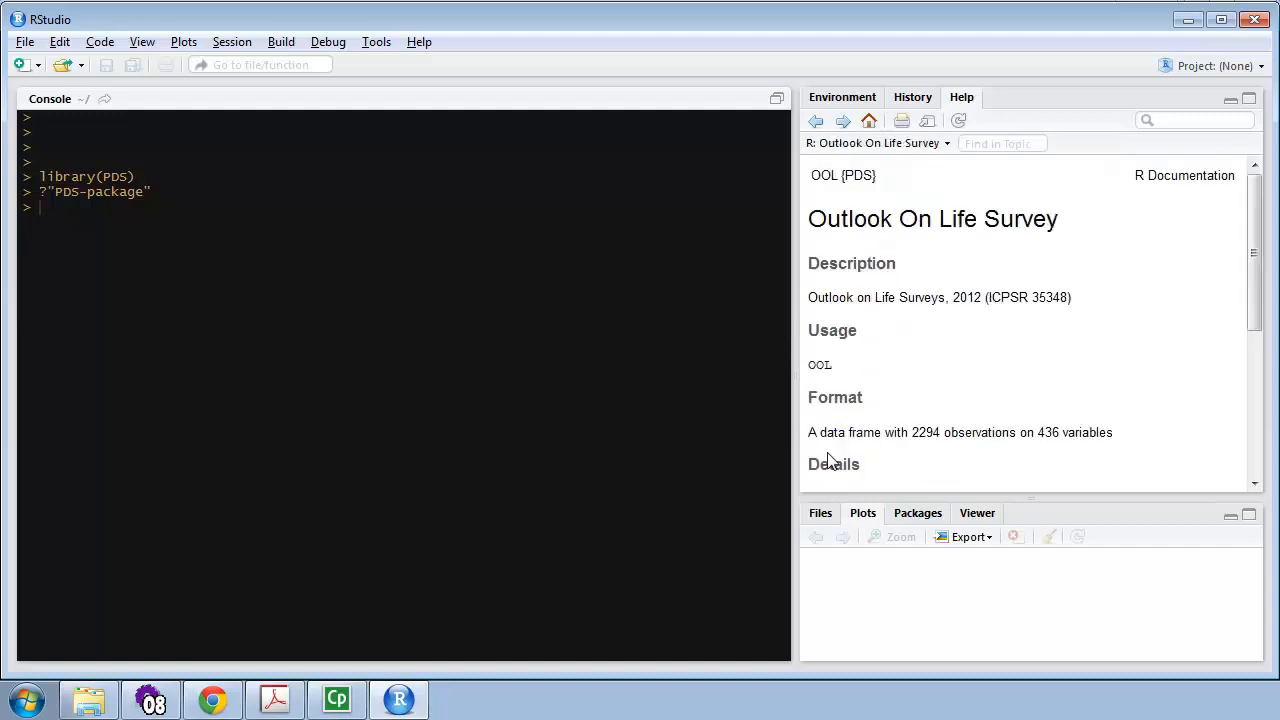
{"action": "mouse_move", "coordinate": [932, 296]}
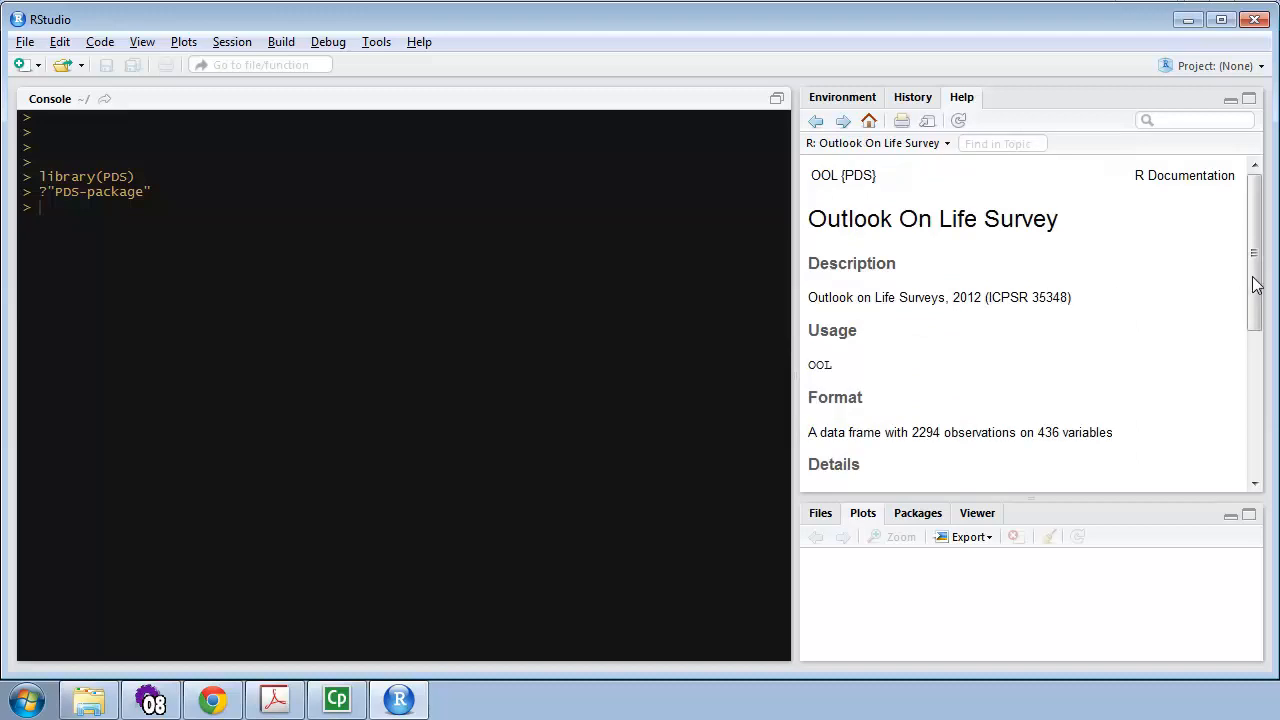
{"action": "scroll", "scroll_direction": "down", "scroll_amount": 3}
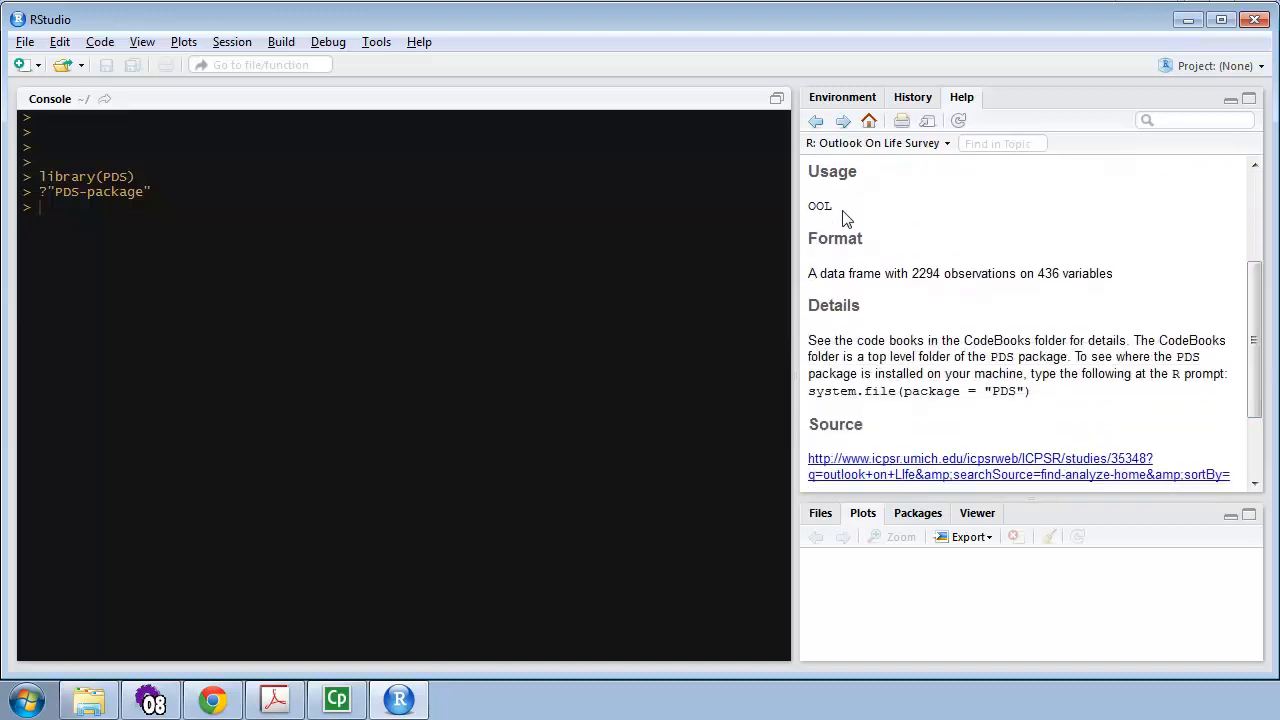
{"action": "double_click", "coordinate": [820, 206]}
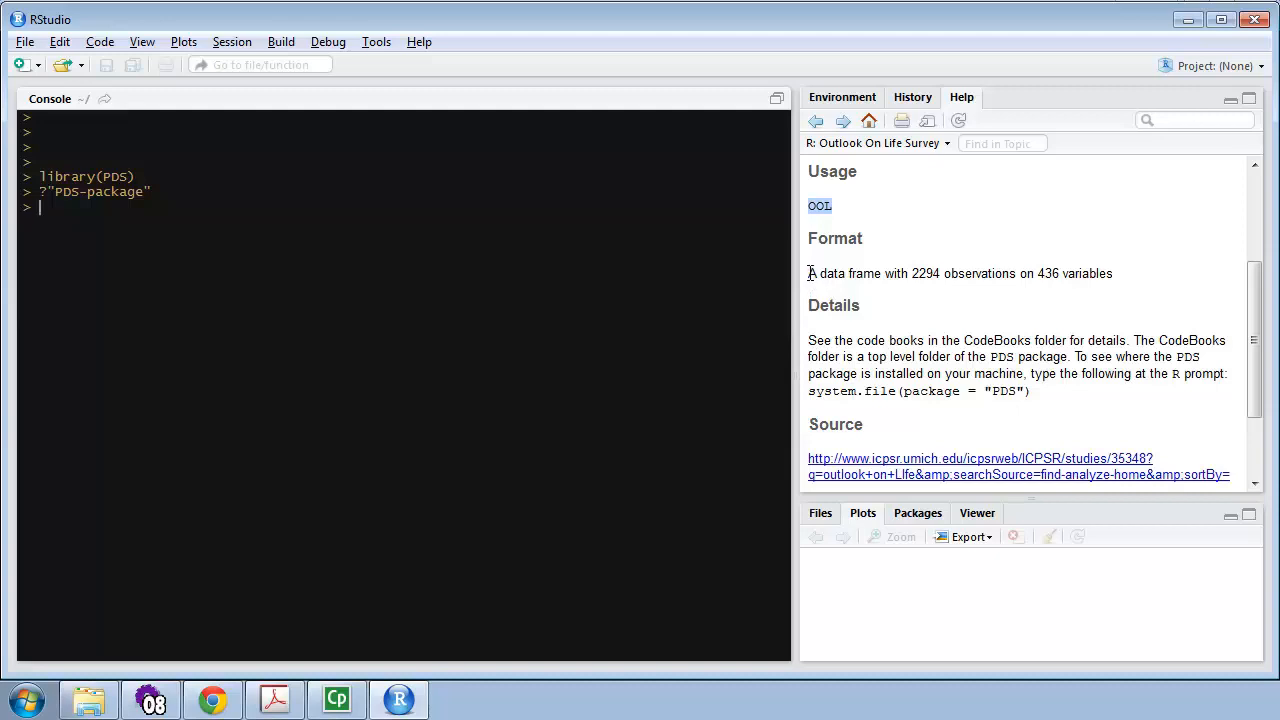
{"action": "left_click_drag", "start_coordinate": [808, 272], "coordinate": [1112, 272]}
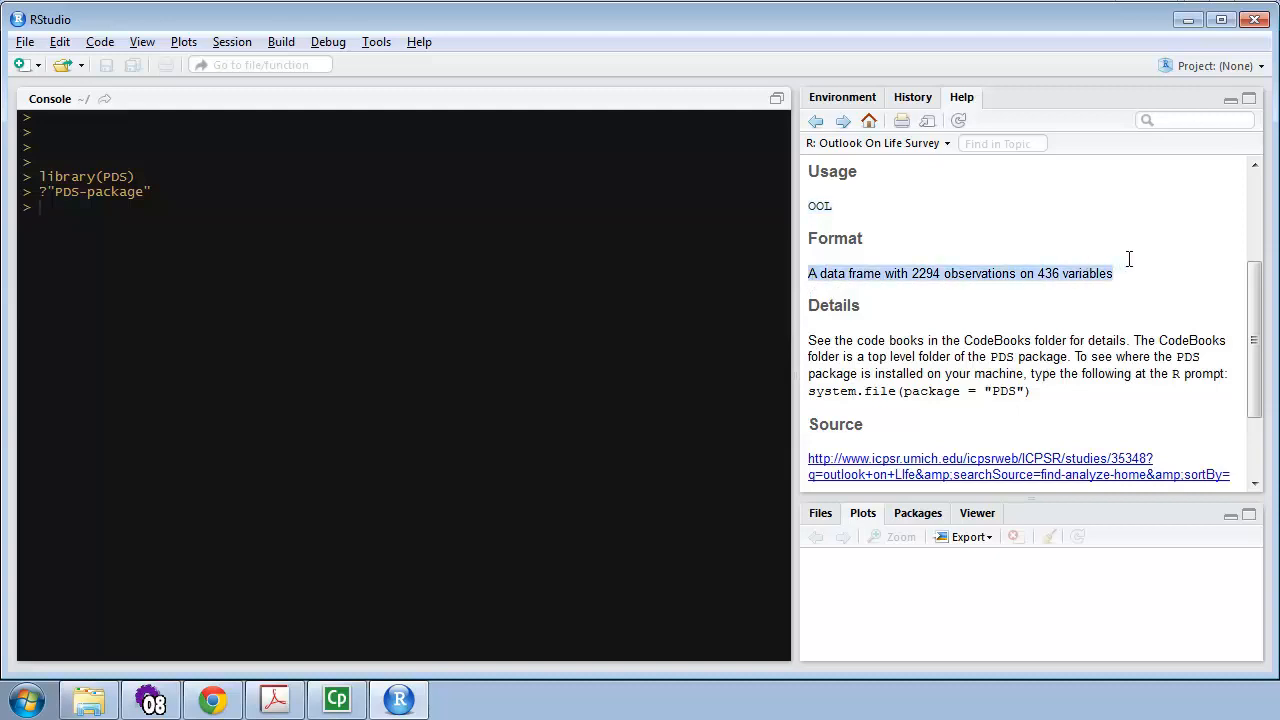
{"action": "double_click", "coordinate": [936, 272]}
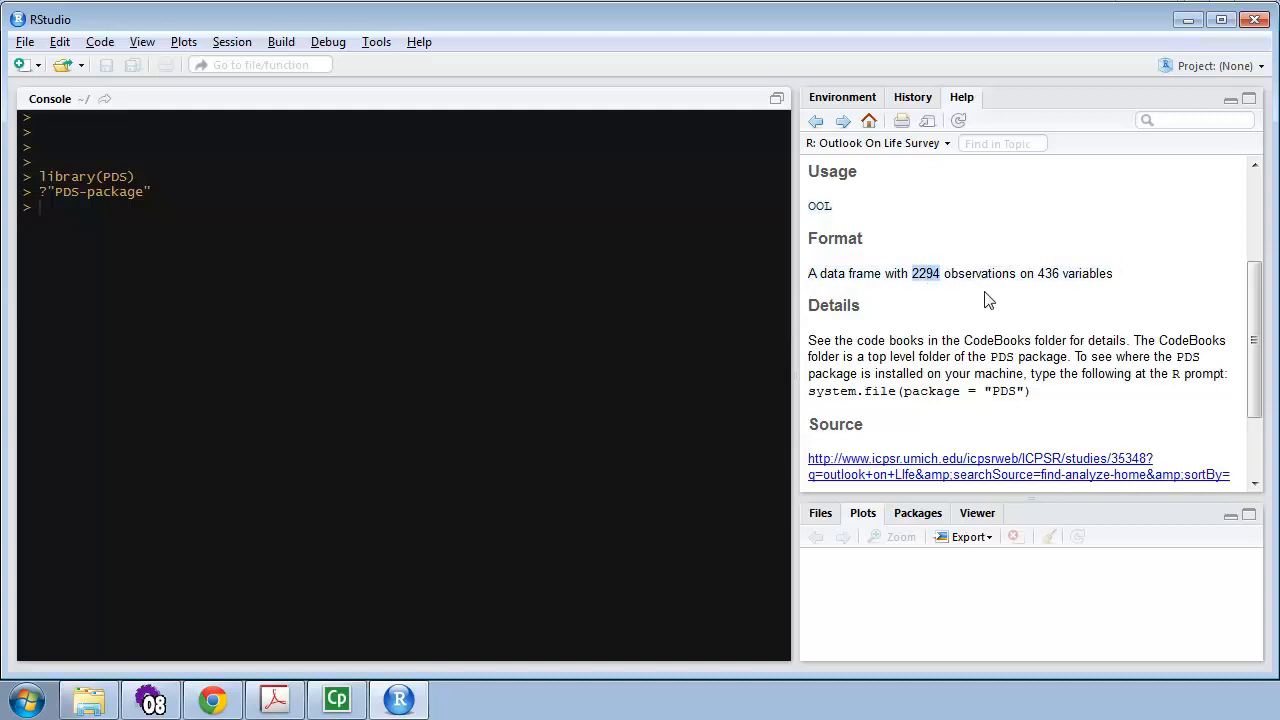
{"action": "double_click", "coordinate": [1048, 272]}
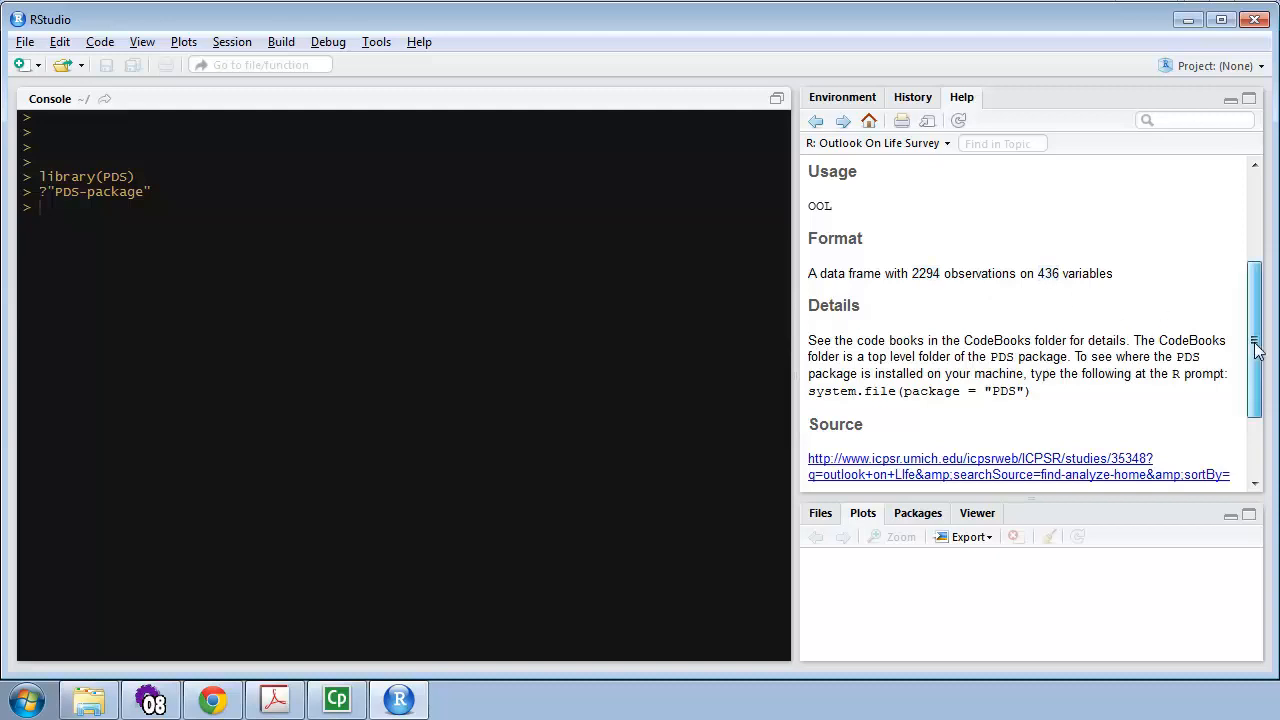
{"action": "scroll", "scroll_direction": "down", "scroll_amount": 3}
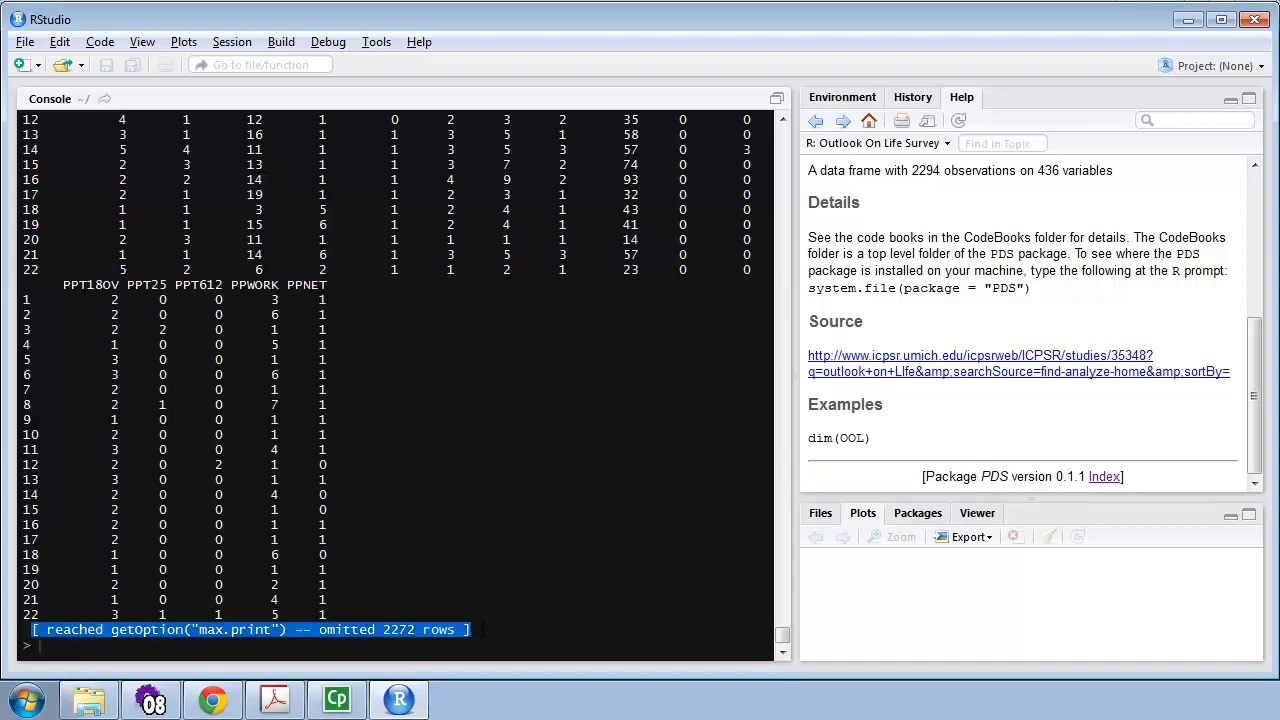
- Highlight the omitted-rows note and scroll the printed OOL output through the W1_D and W1_E columns
{"action": "double_click", "coordinate": [398, 628]}
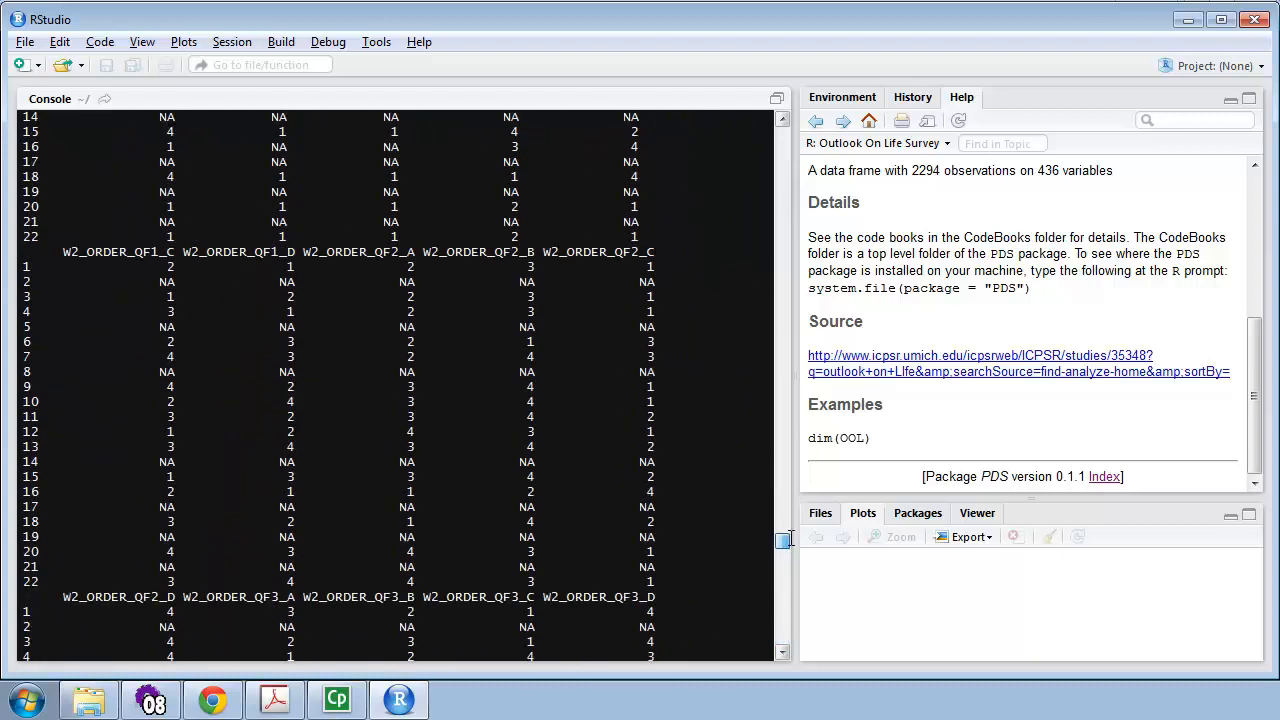
{"action": "scroll", "scroll_direction": "down", "scroll_amount": 3}
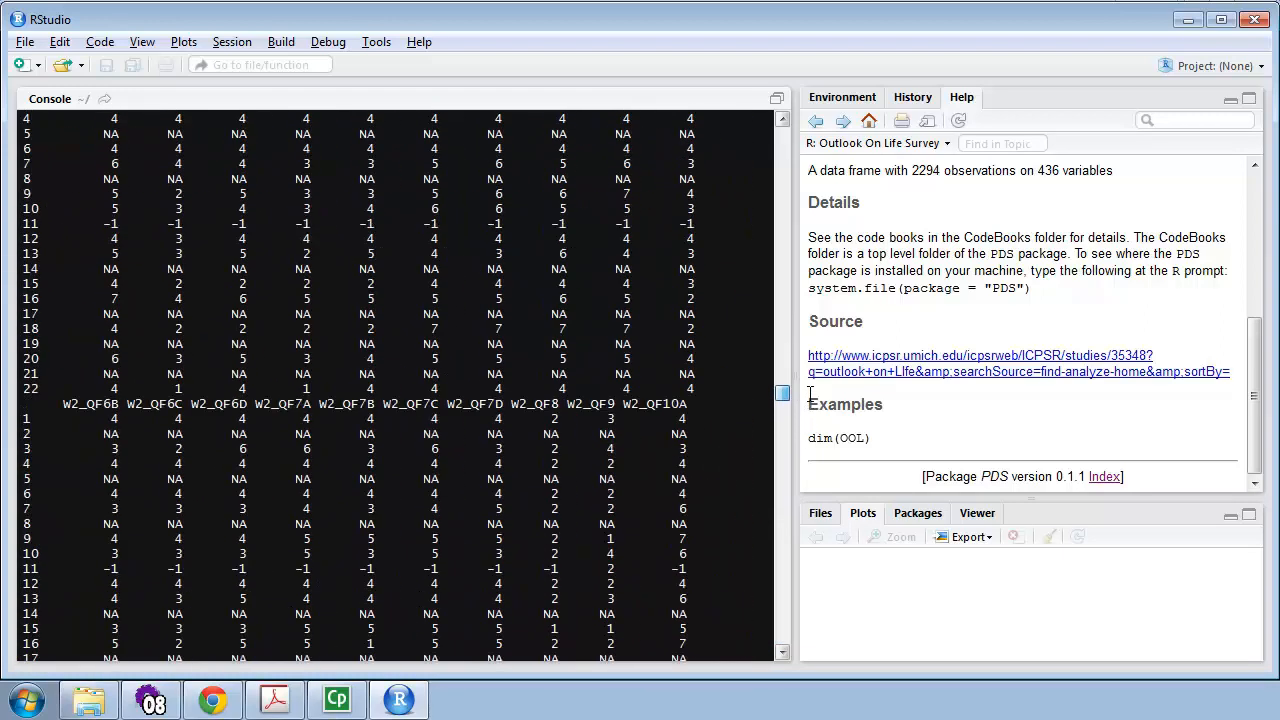
{"action": "scroll", "scroll_direction": "down", "scroll_amount": 3}
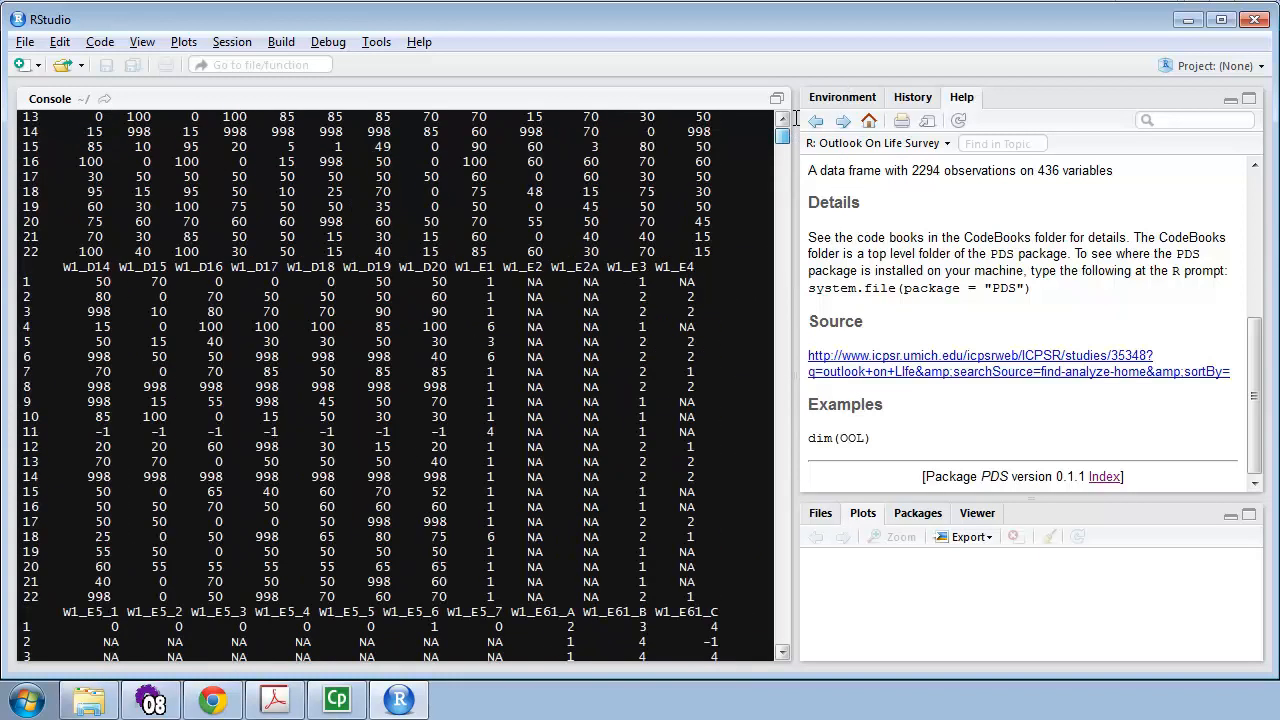
{"action": "mouse_move", "coordinate": [976, 338]}
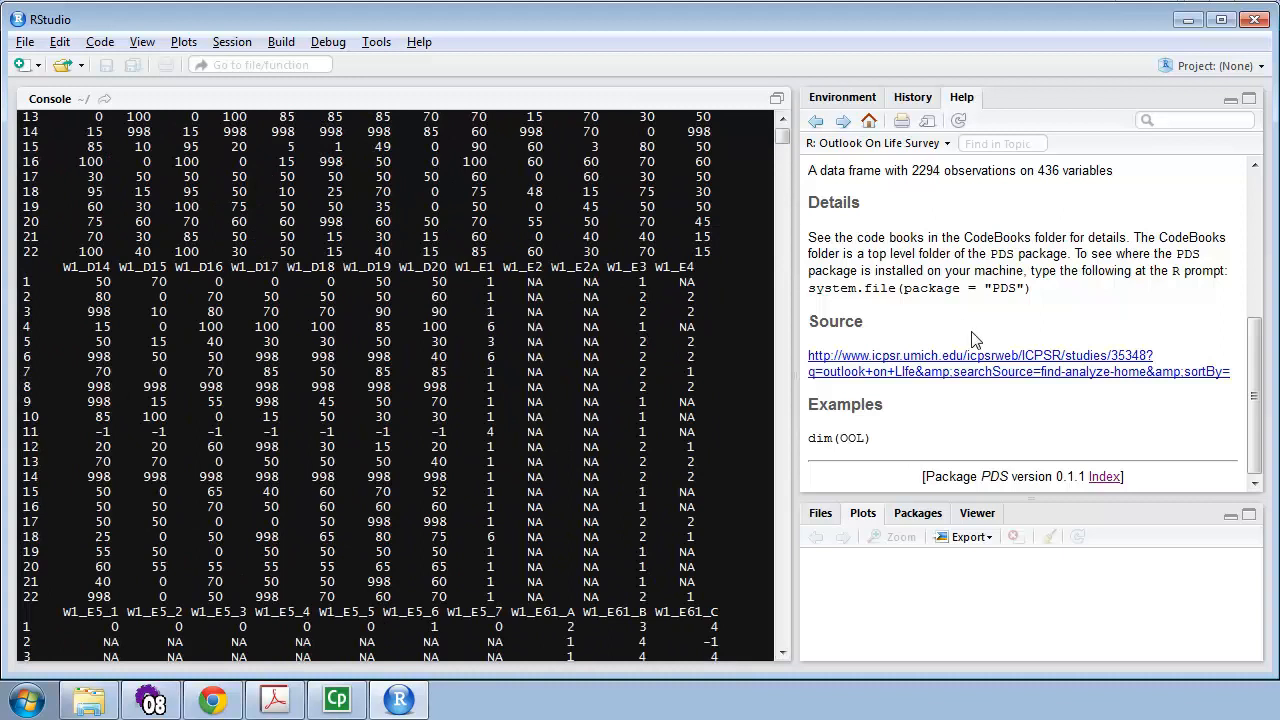
{"action": "mouse_move", "coordinate": [984, 386]}
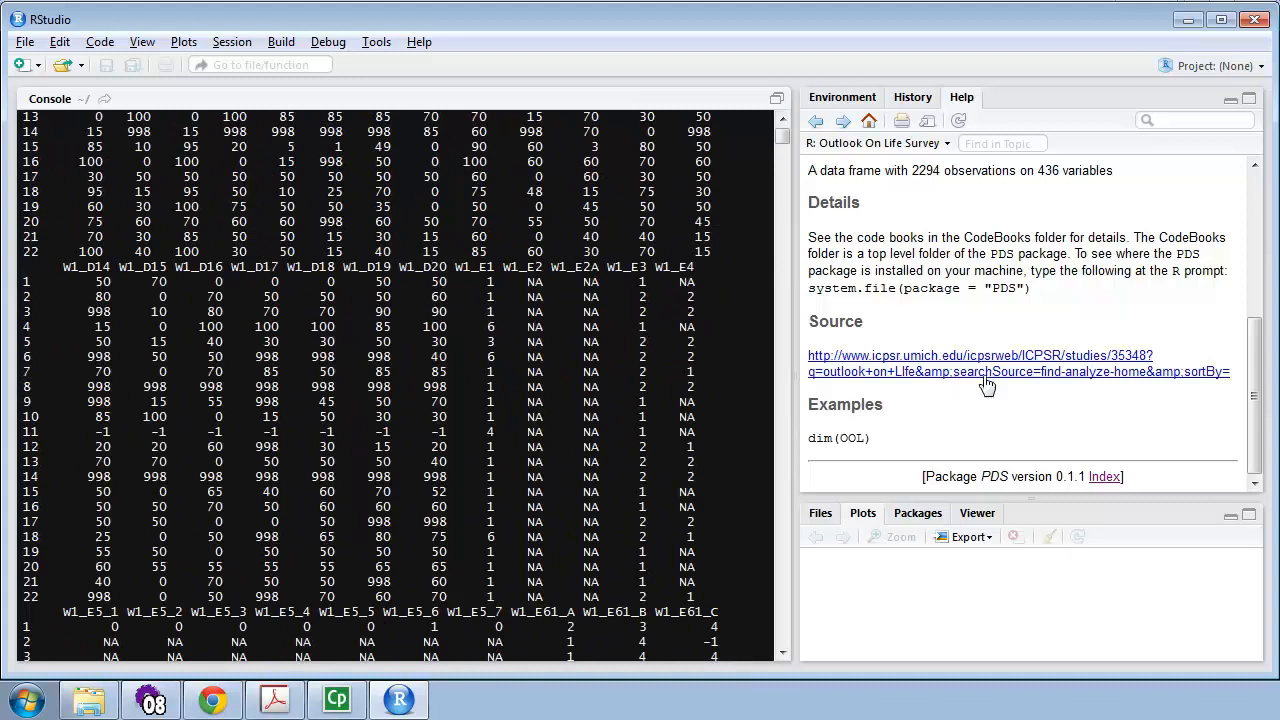
{"action": "mouse_move", "coordinate": [996, 372]}
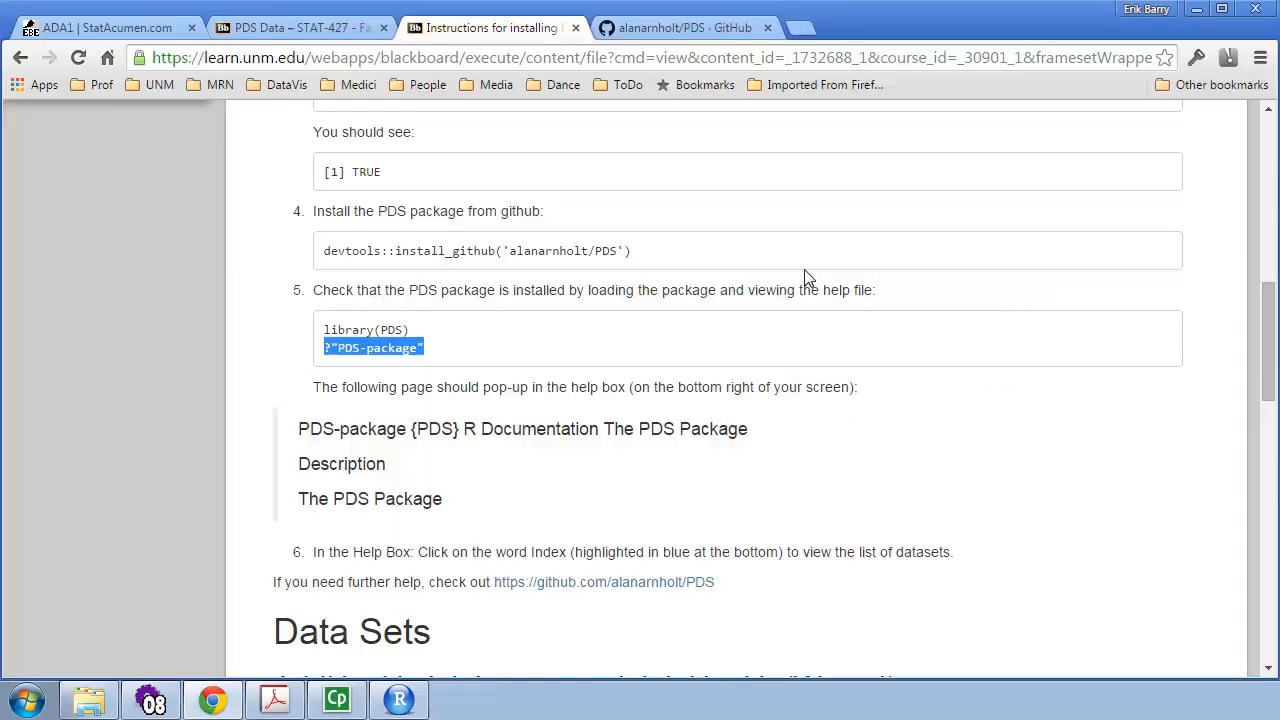
- Scroll the Blackboard instructions to Data Sets and highlight the AddHealth Wave I description
{"action": "scroll", "scroll_direction": "down", "scroll_amount": 3}
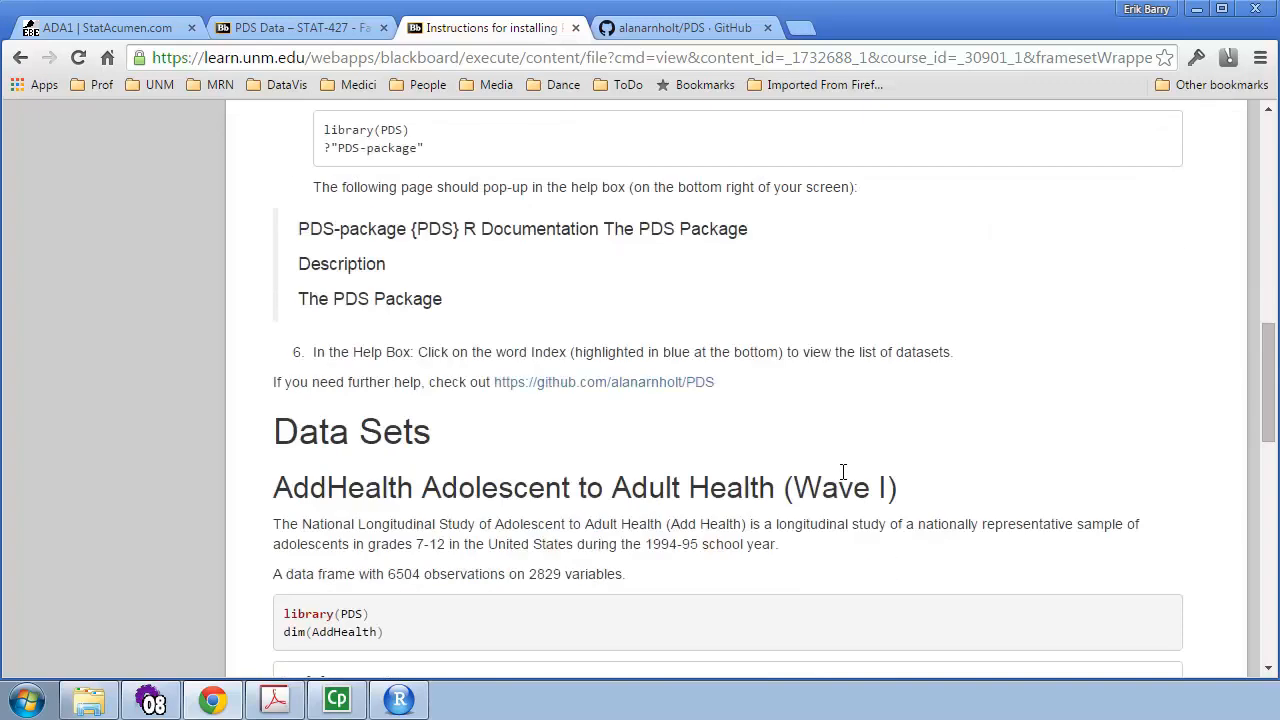
{"action": "scroll", "scroll_direction": "down", "scroll_amount": 3}
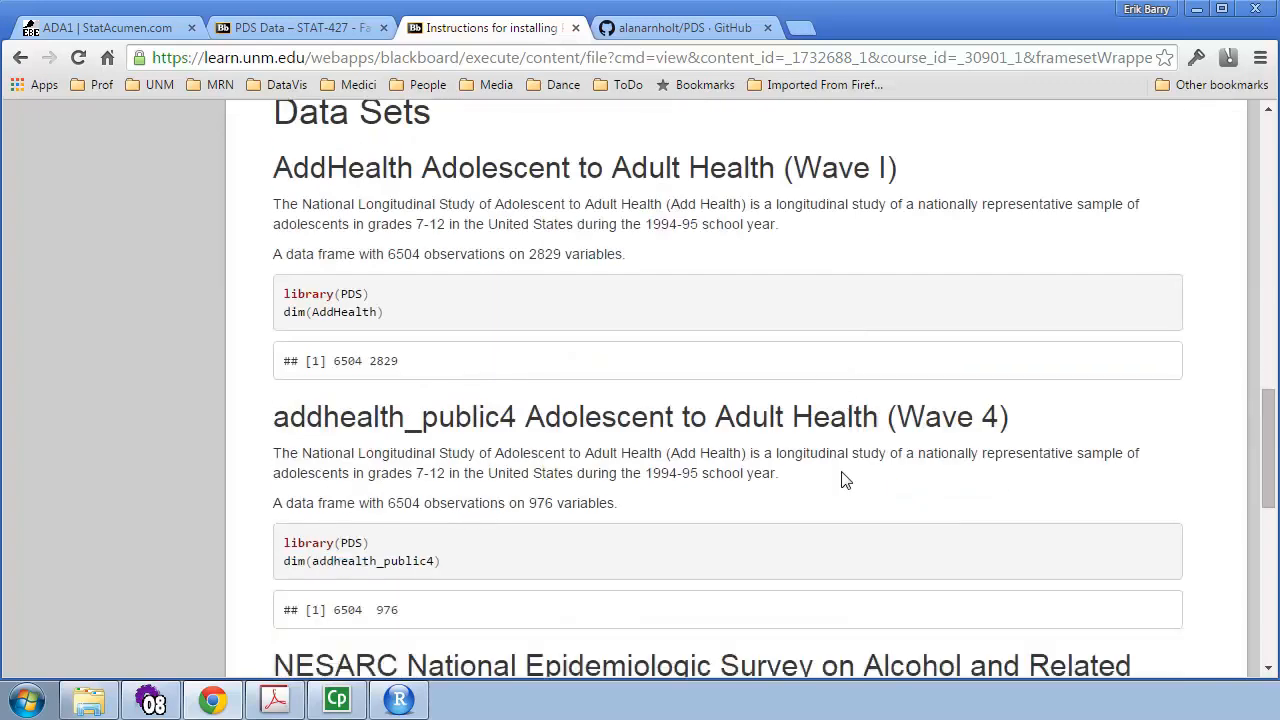
{"action": "mouse_move", "coordinate": [272, 204]}
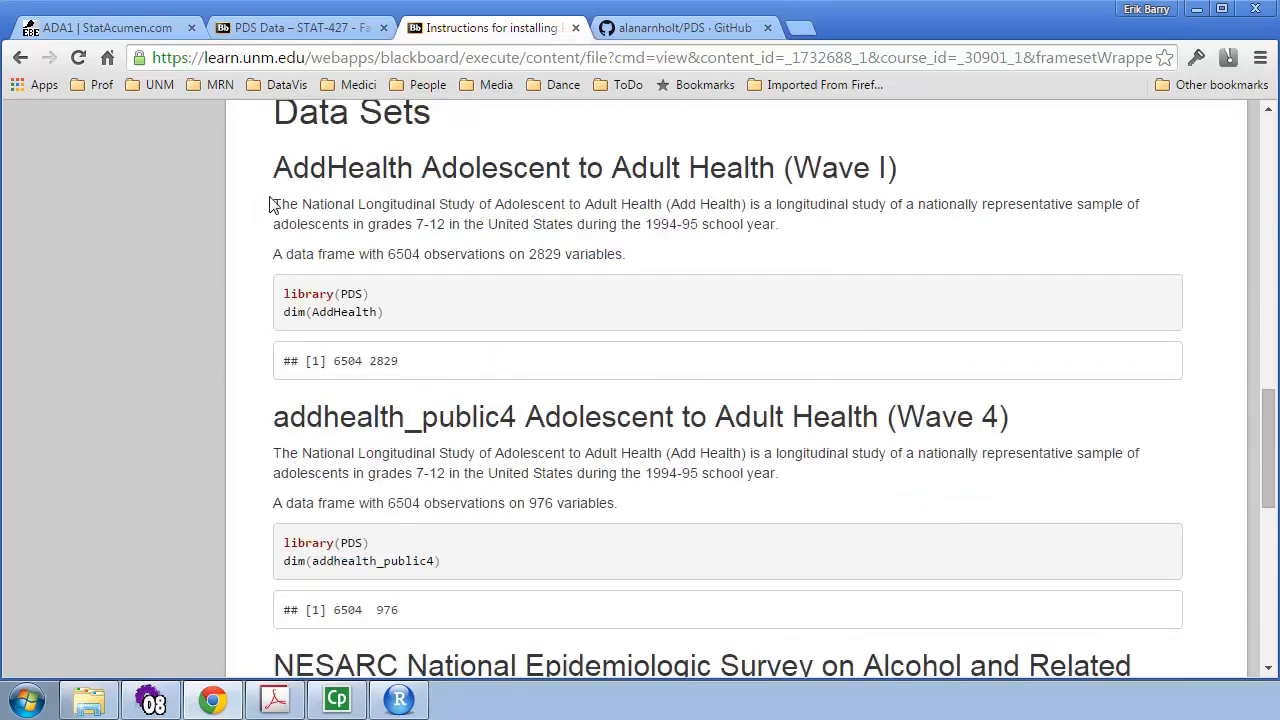
{"action": "left_click_drag", "start_coordinate": [272, 204], "coordinate": [776, 224]}
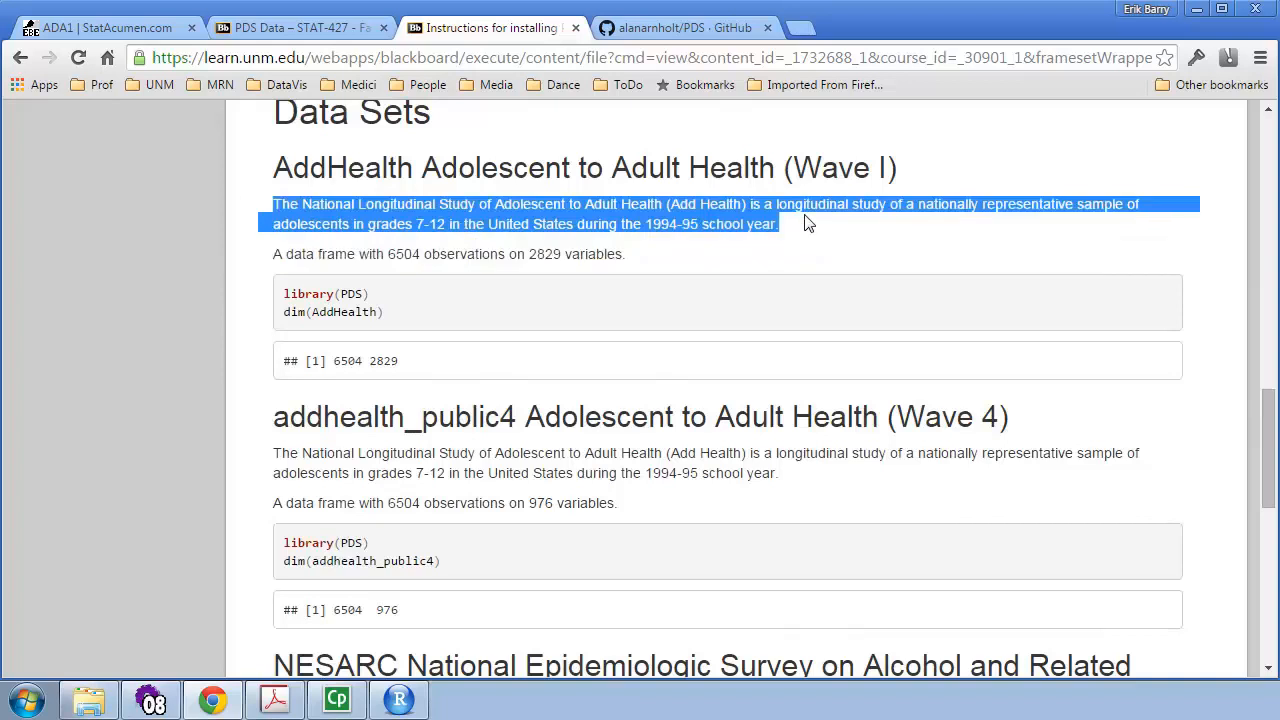
{"action": "mouse_move", "coordinate": [400, 312]}
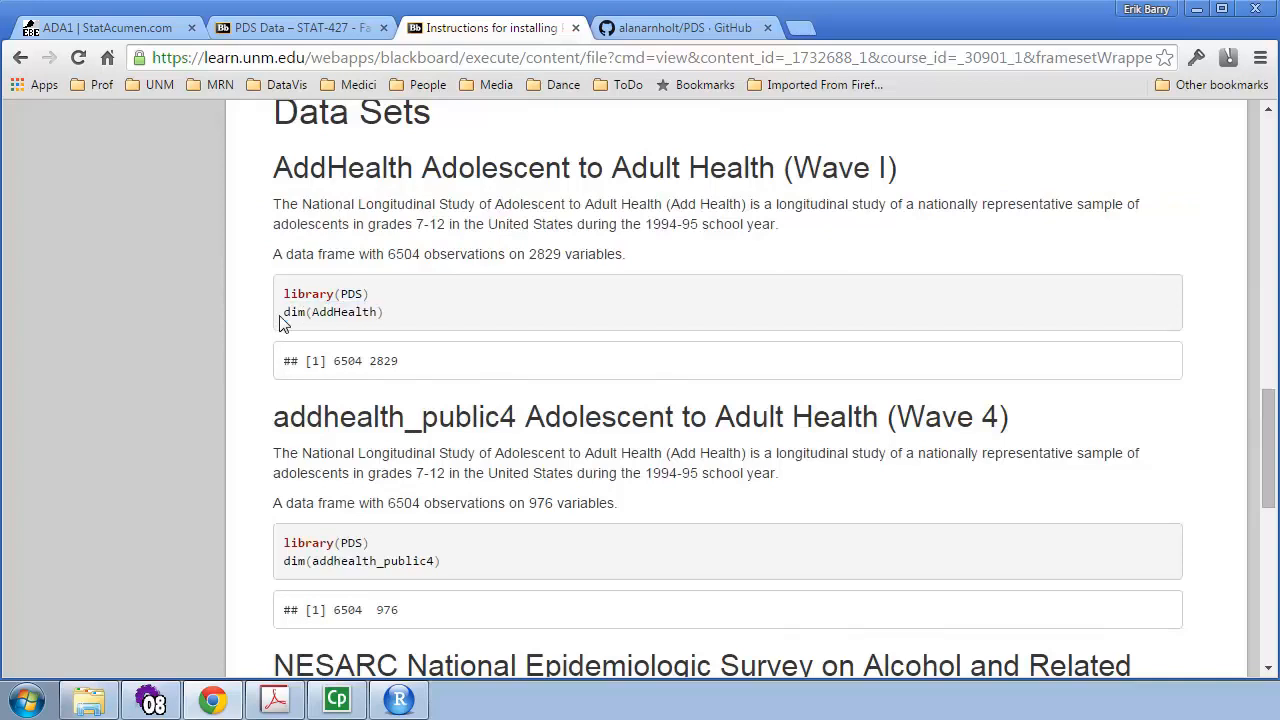
{"action": "left_click", "coordinate": [1148, 56]}
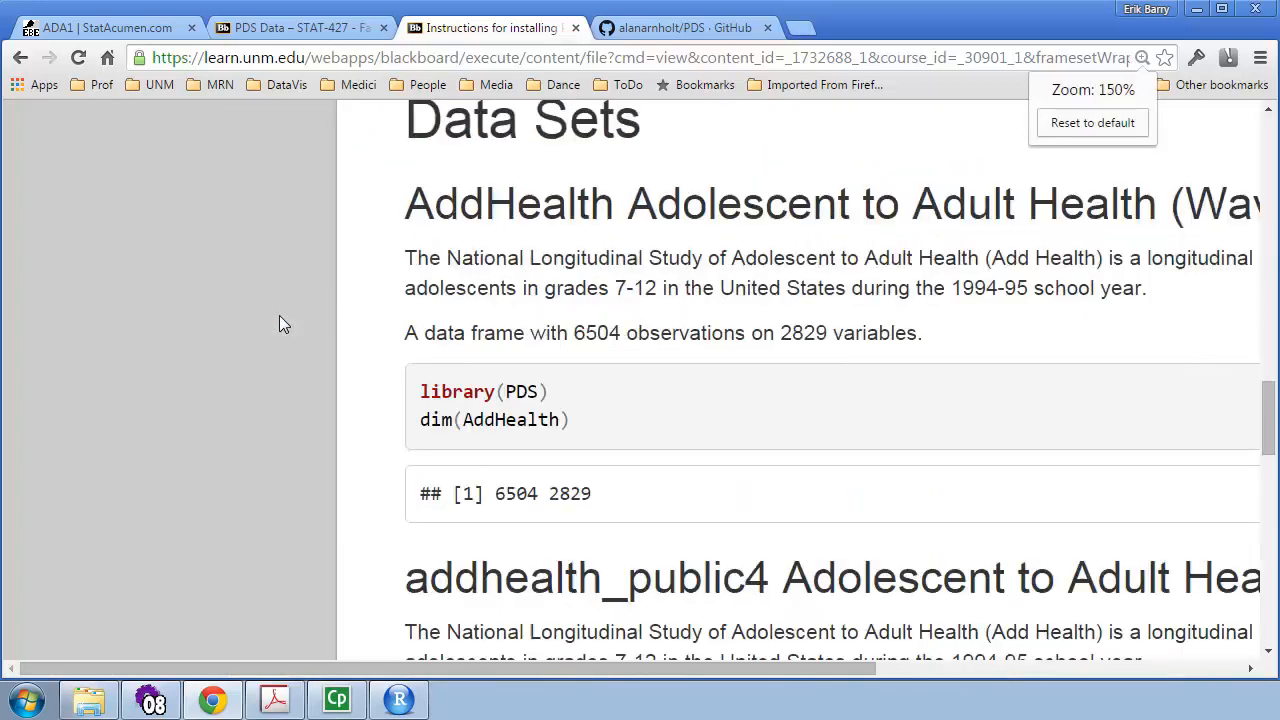
{"action": "left_click_drag", "start_coordinate": [420, 390], "coordinate": [564, 420]}
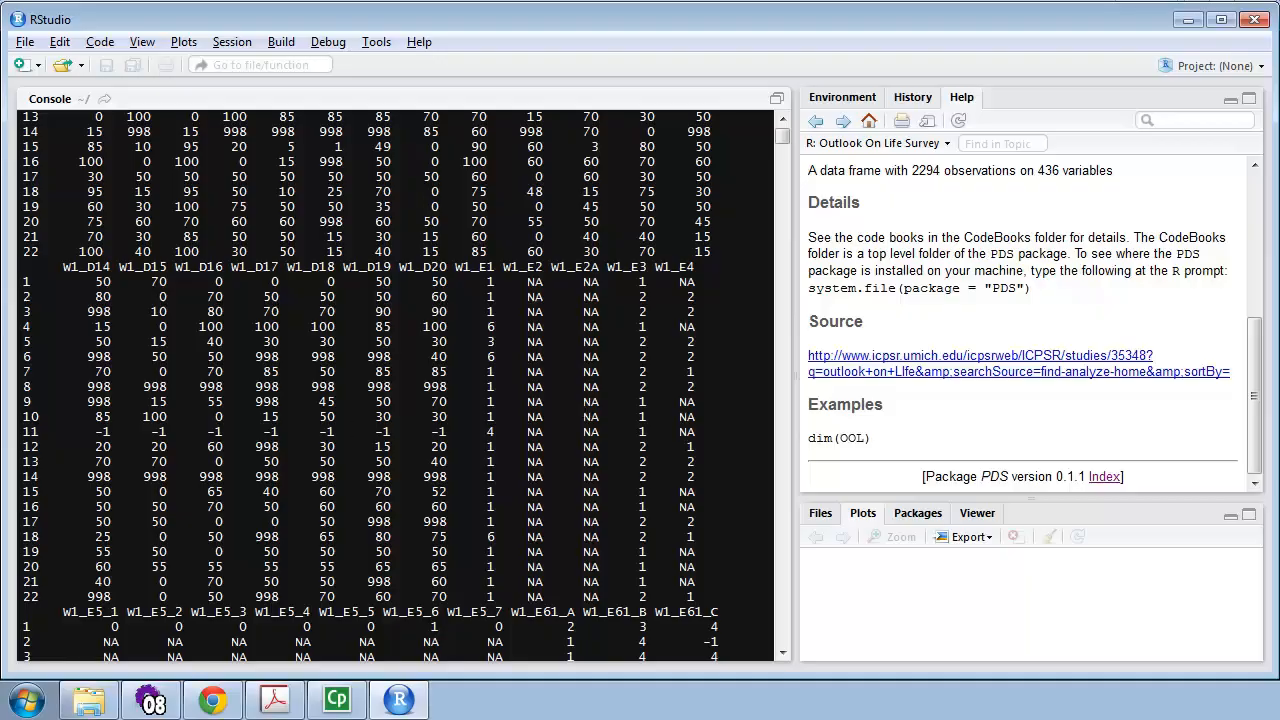
- Clear the console and run dim(AddHealth), returning 6504 observations and 2829 variables
{"action": "key", "text": "ctrl+l"}
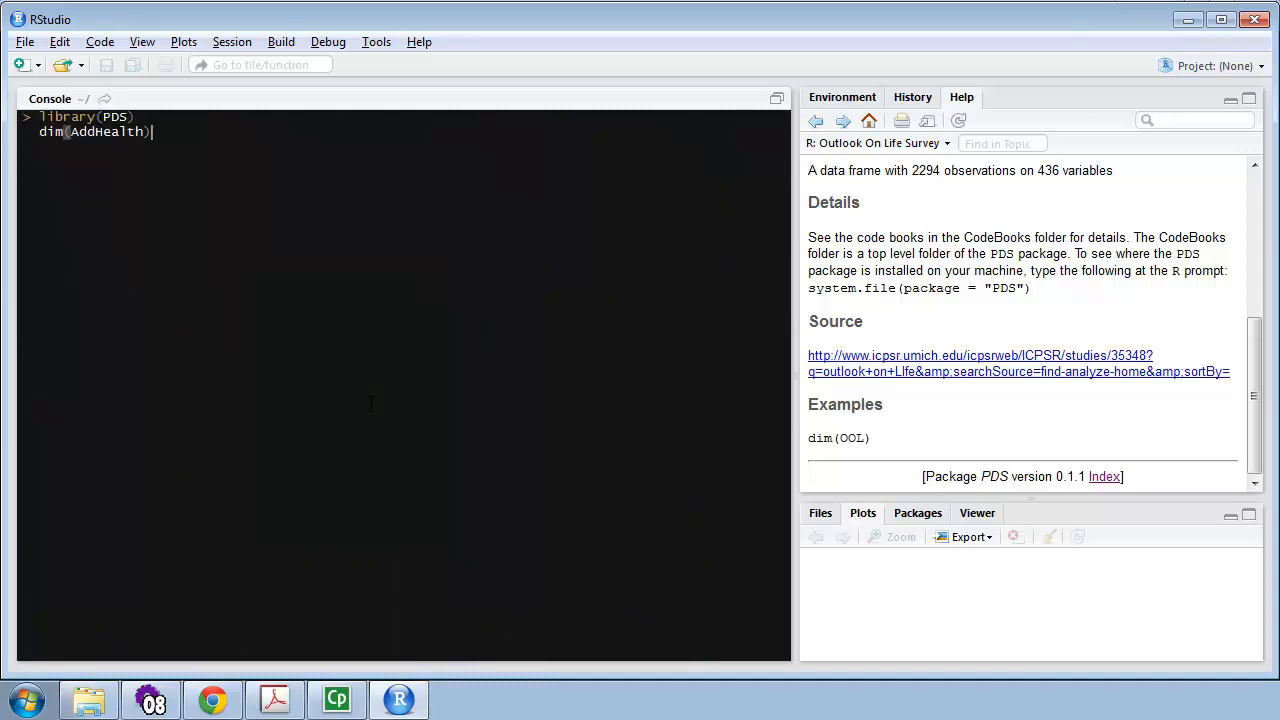
{"action": "mouse_move", "coordinate": [308, 274]}
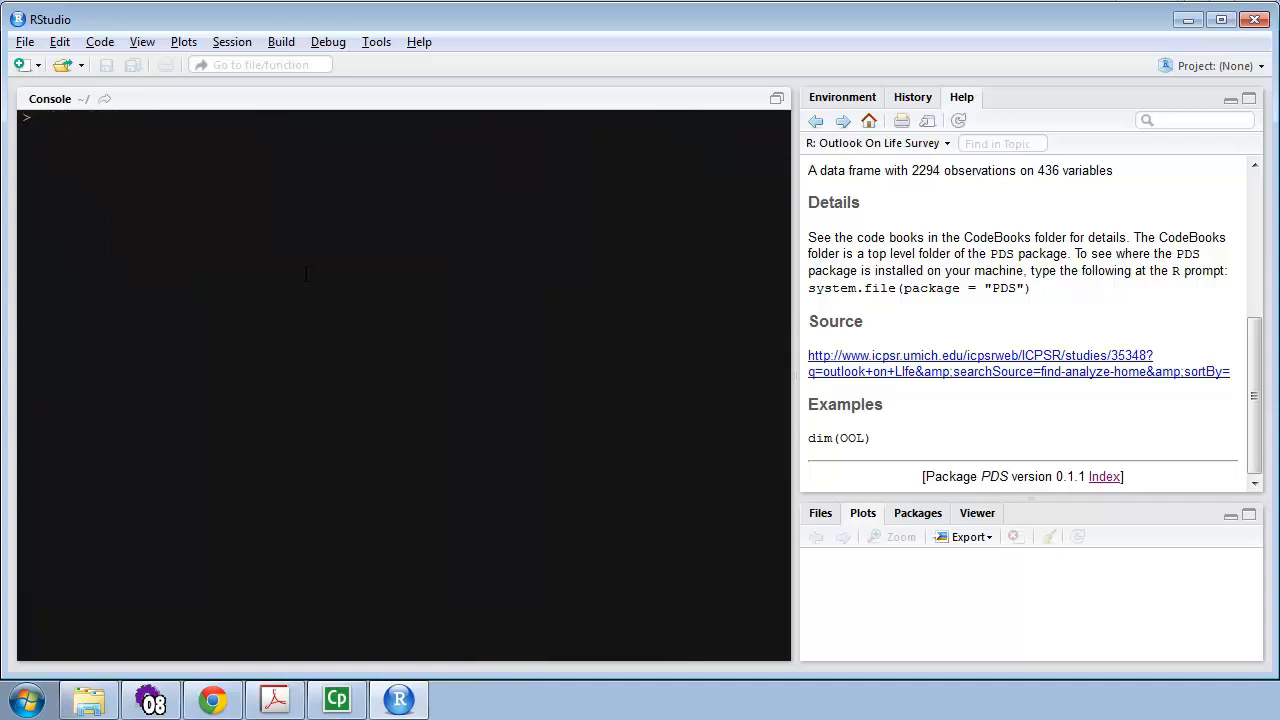
{"action": "type", "text": "OOL"}
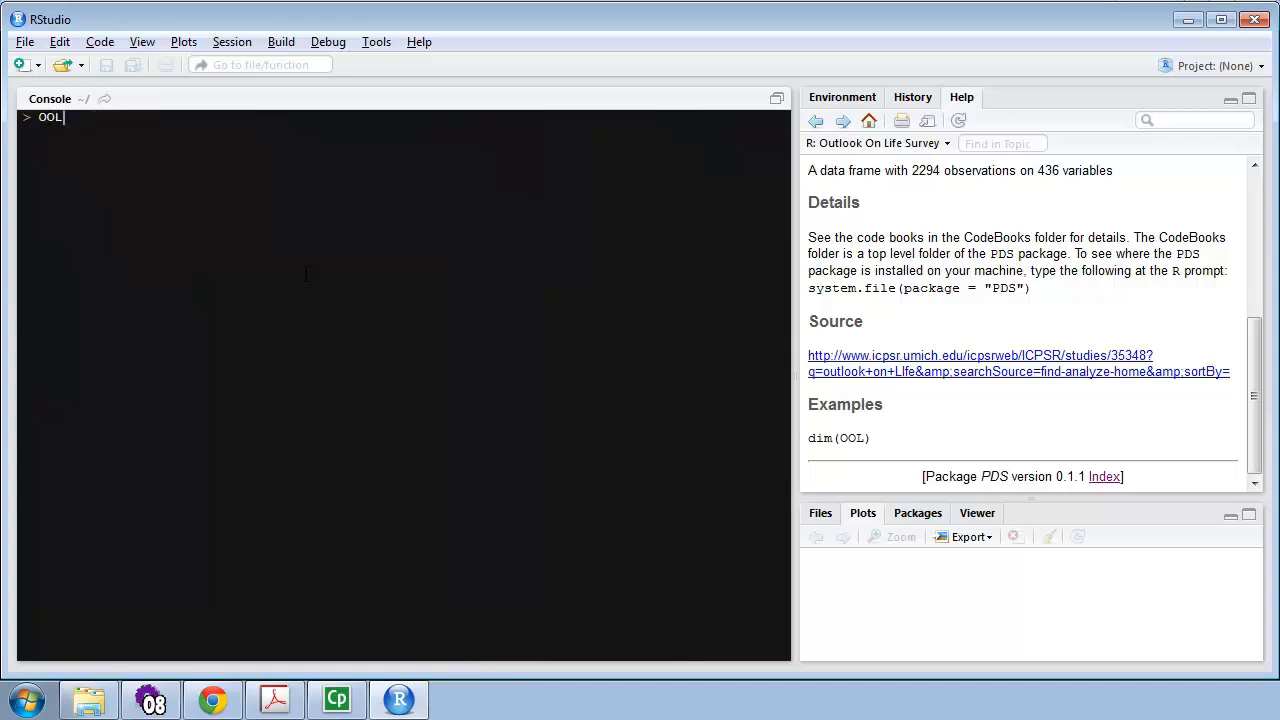
{"action": "type", "text": "dim(AddHealth)"}
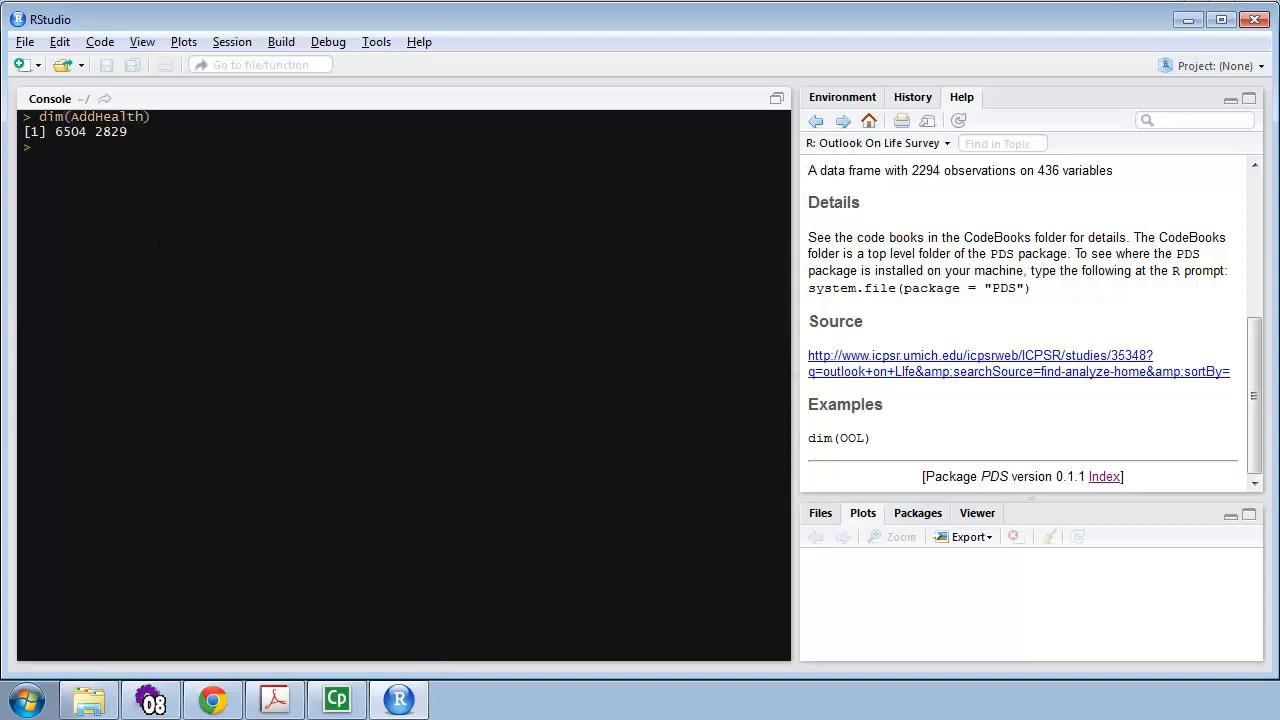
{"action": "double_click", "coordinate": [72, 136]}
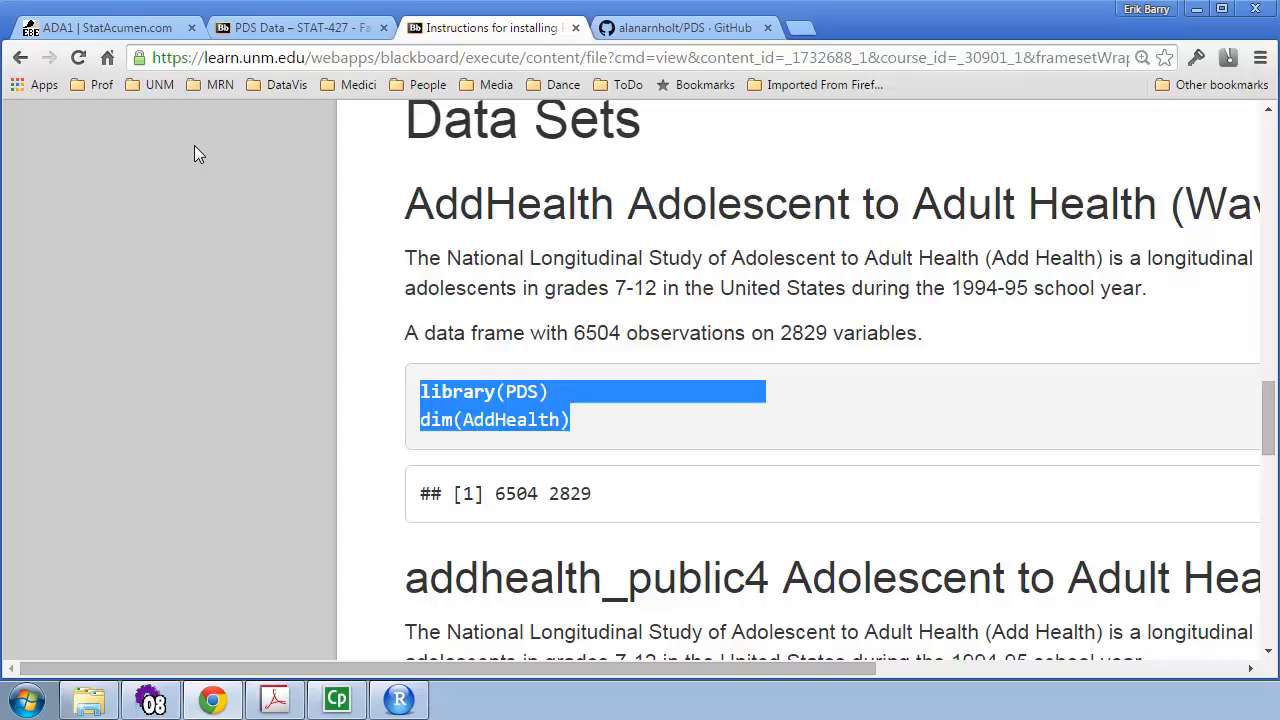
- Reset the page zoom, scroll to the Outlook On Life Survey entry and select the dim(OOL) example
{"action": "left_click", "coordinate": [1148, 56]}
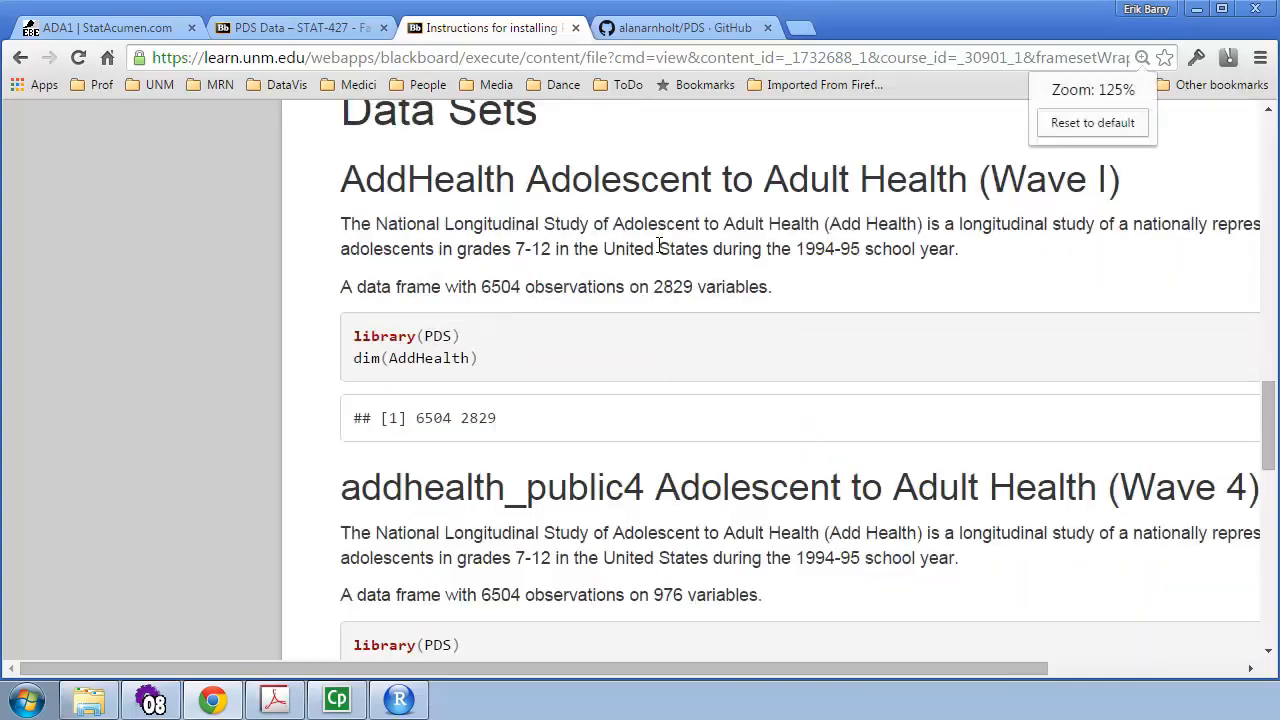
{"action": "scroll", "scroll_direction": "down", "scroll_amount": 3}
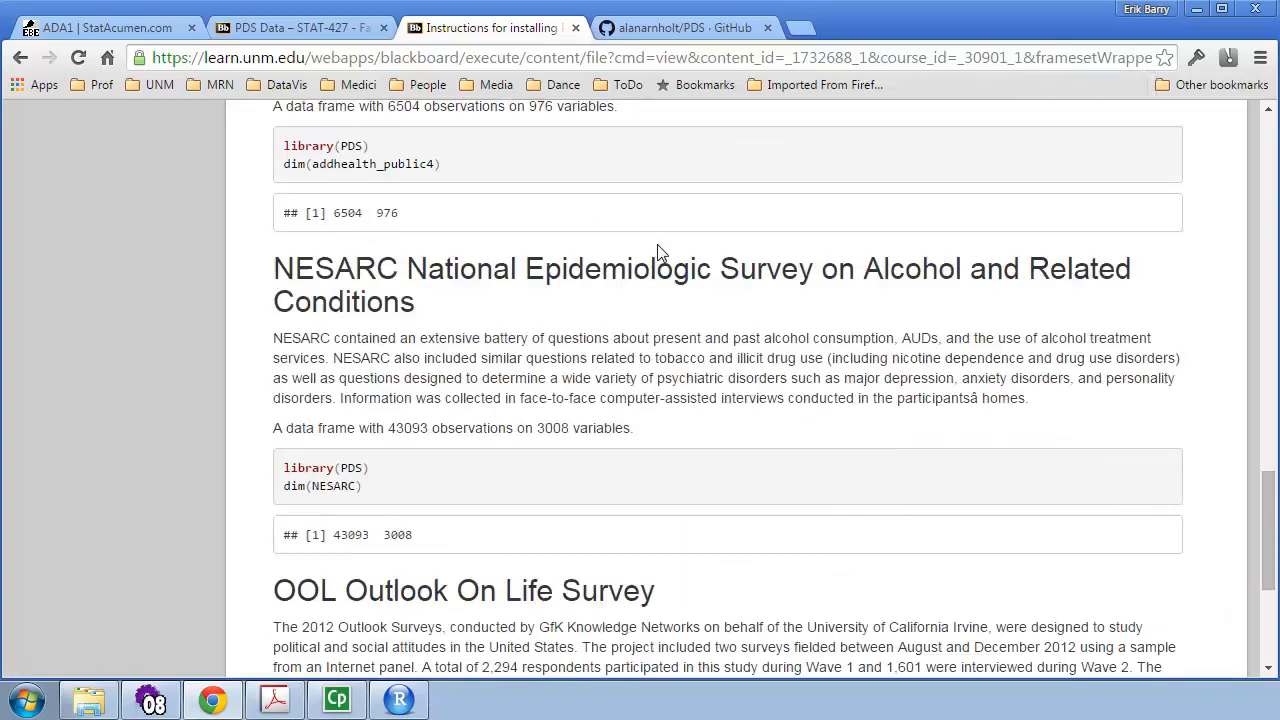
{"action": "scroll", "scroll_direction": "down", "scroll_amount": 3}
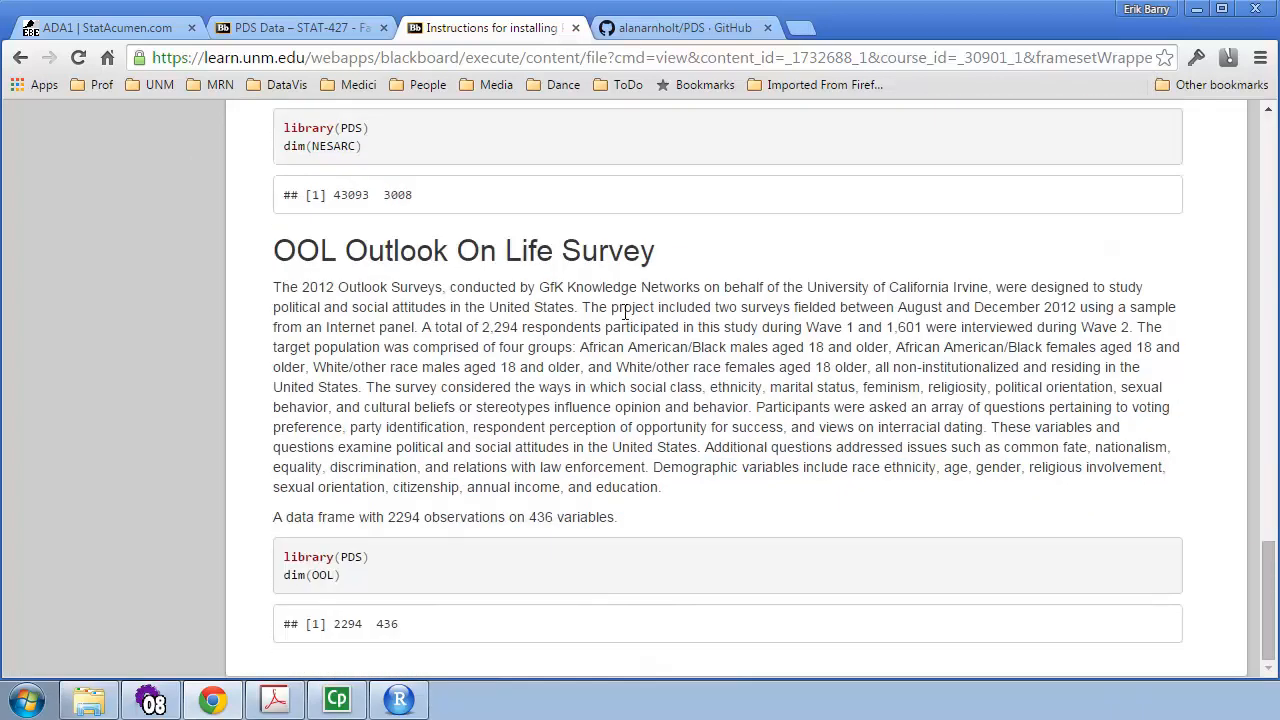
{"action": "double_click", "coordinate": [312, 574]}
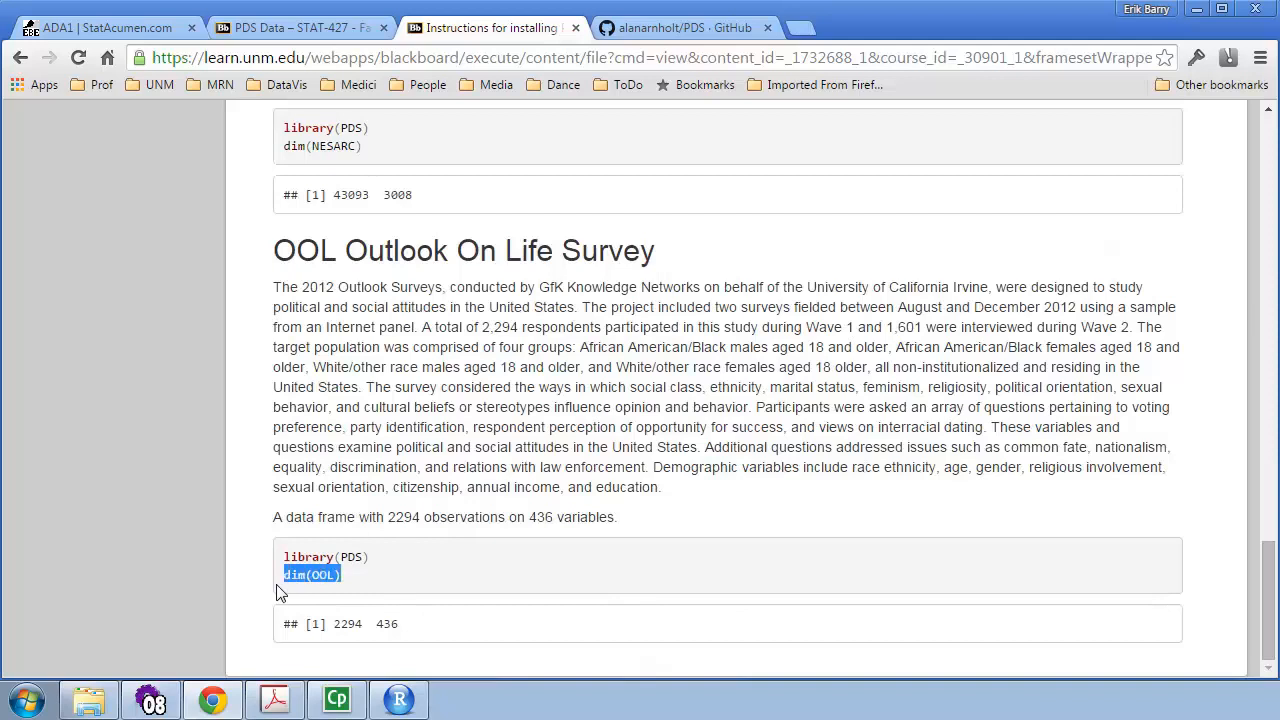
{"action": "mouse_move", "coordinate": [628, 374]}
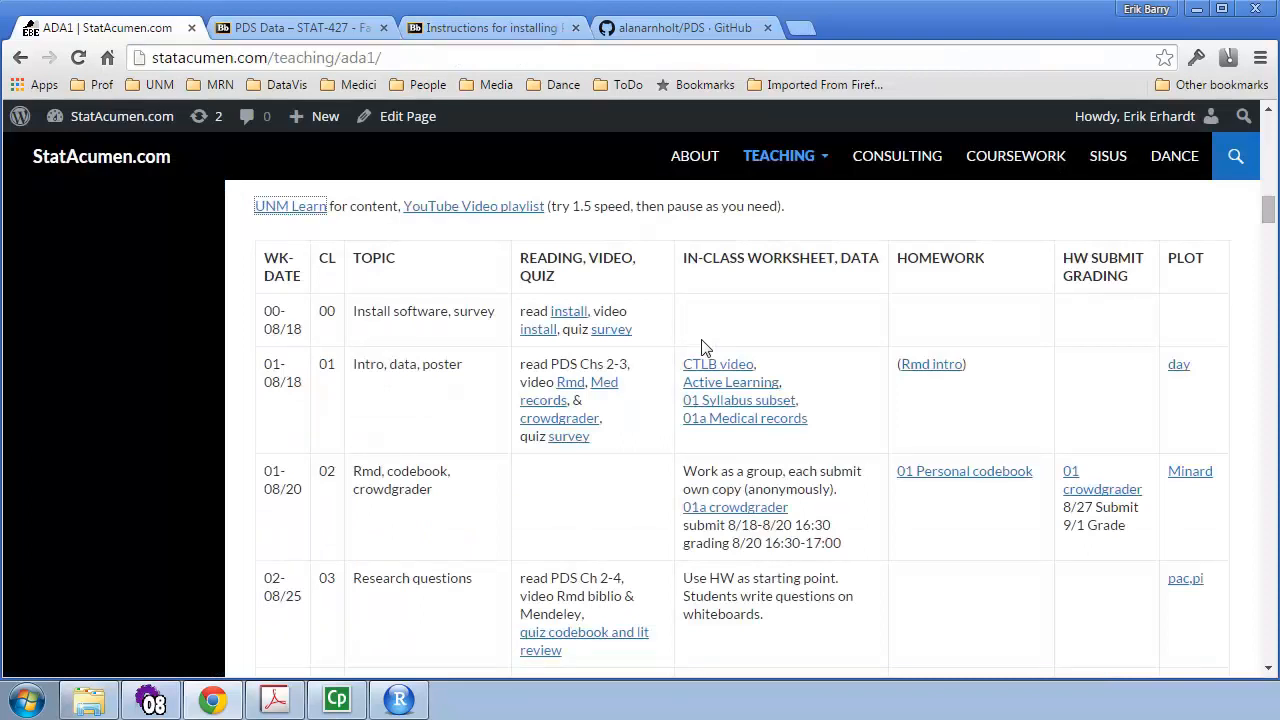
- Return to the PDS Data course page listing the installation instructions and codebook zips
{"action": "left_click", "coordinate": [290, 28]}
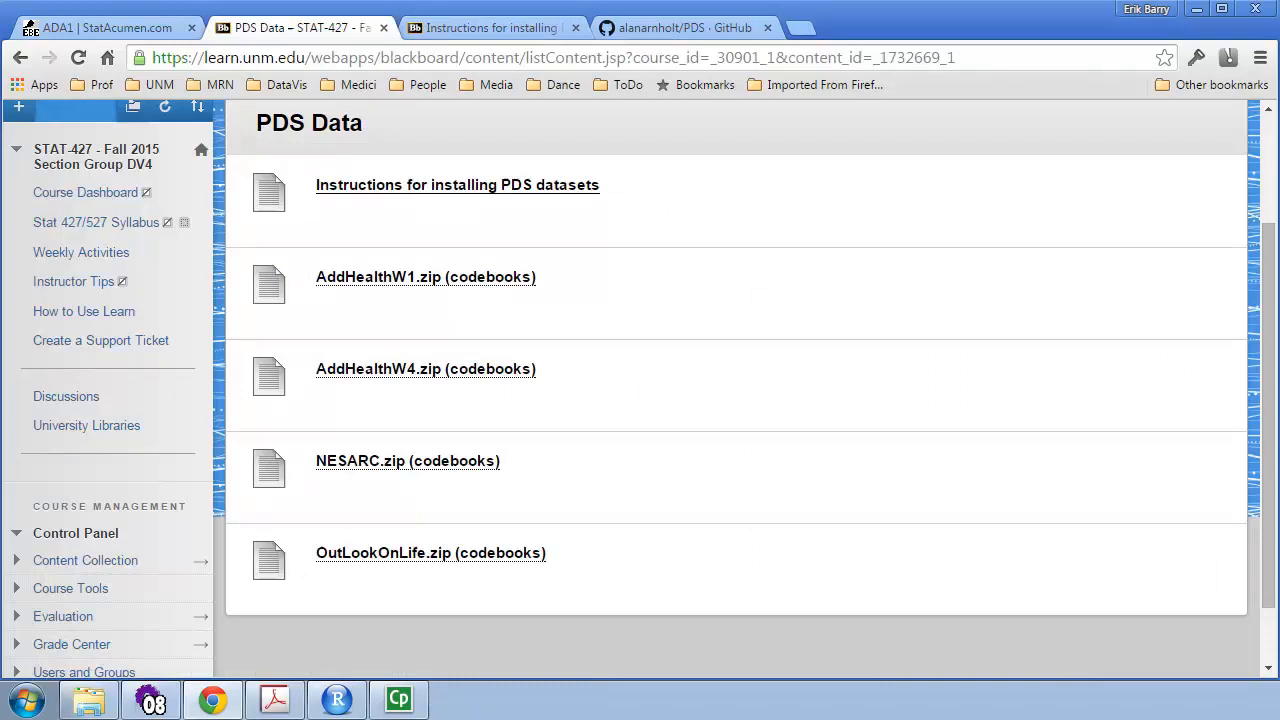
{"action": "mouse_move", "coordinate": [664, 156]}
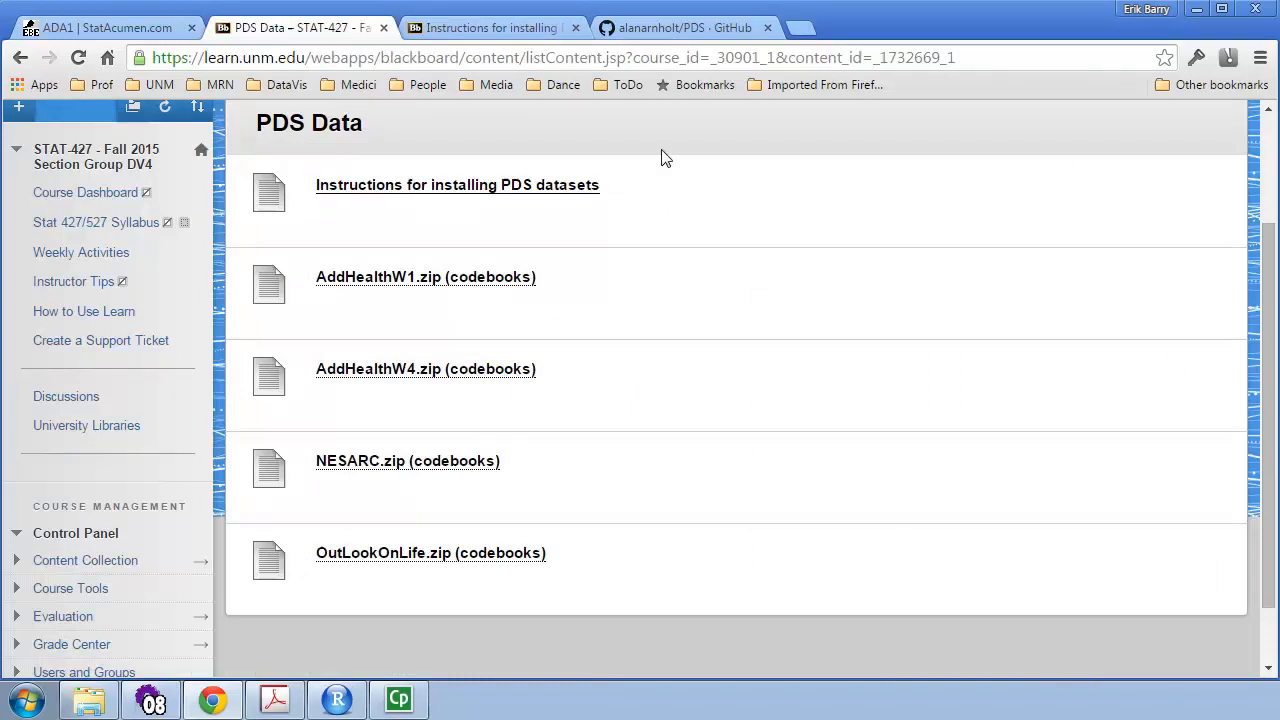
{"action": "mouse_move", "coordinate": [390, 132]}
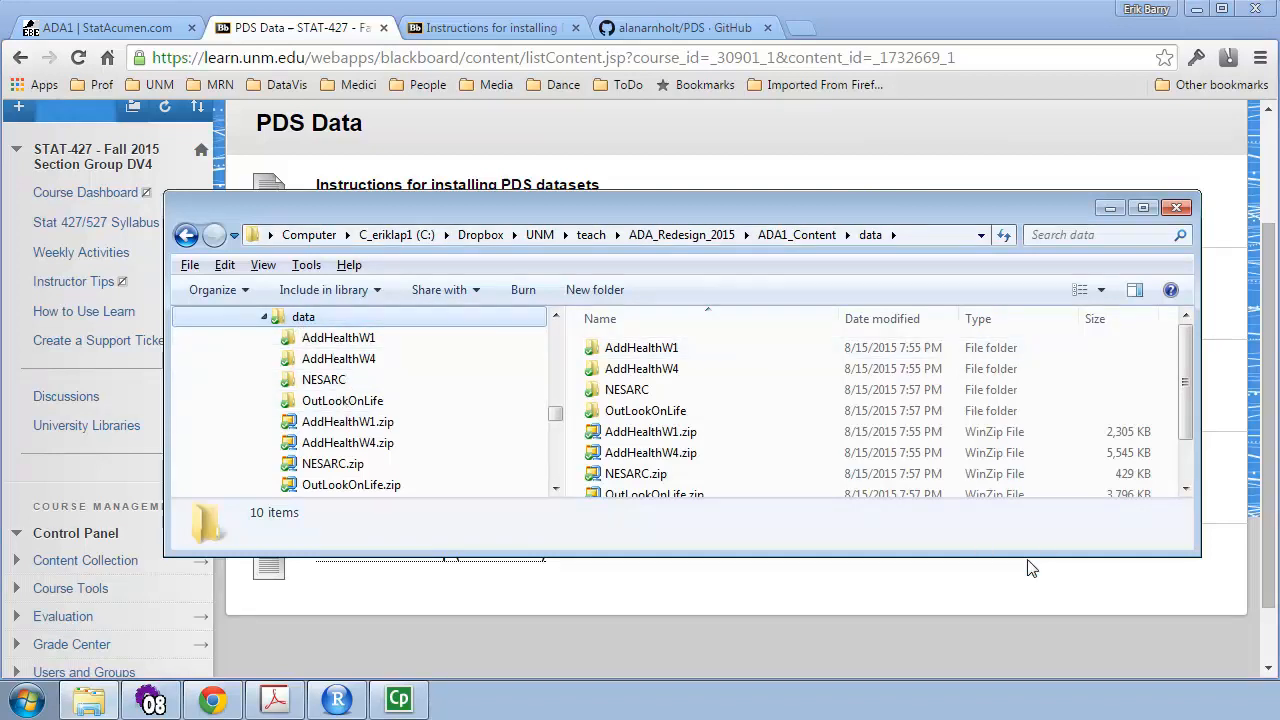
- Select the zipped dataset archives in the data folder, then enter the AddHealthW1 folder of codebook PDFs
{"action": "scroll", "scroll_direction": "down", "scroll_amount": 3}
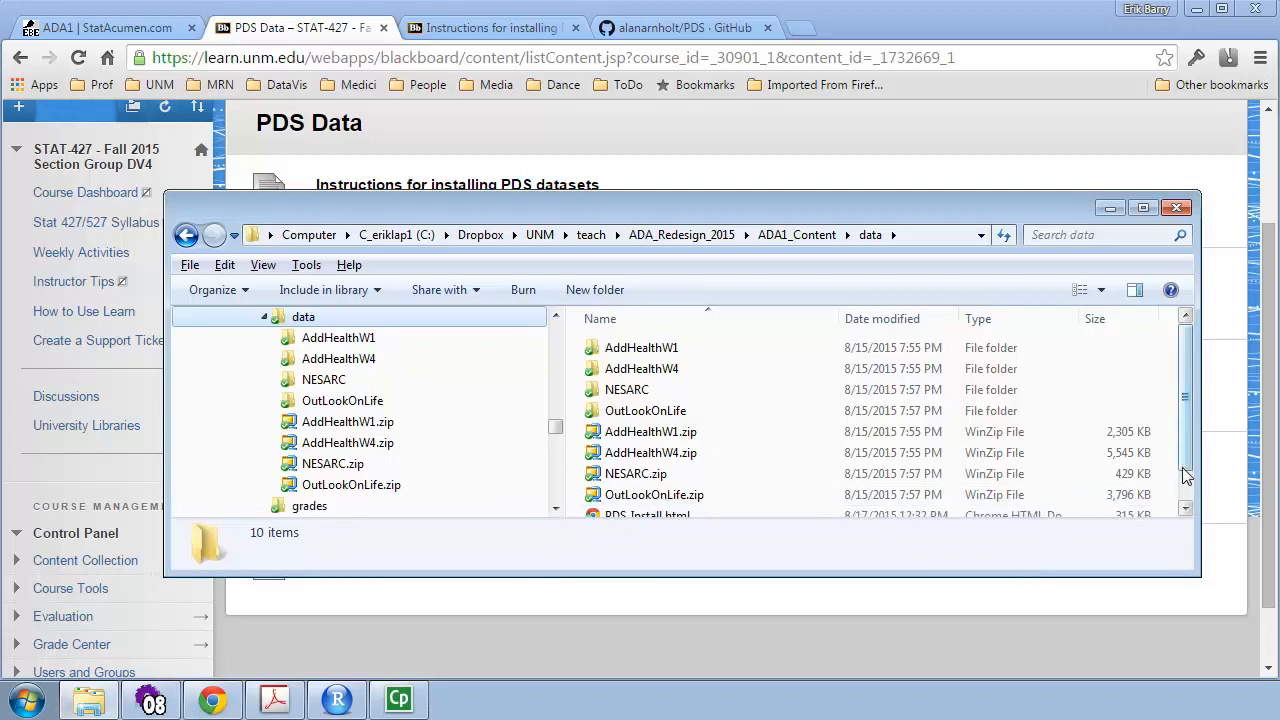
{"action": "scroll", "scroll_direction": "down", "scroll_amount": 3}
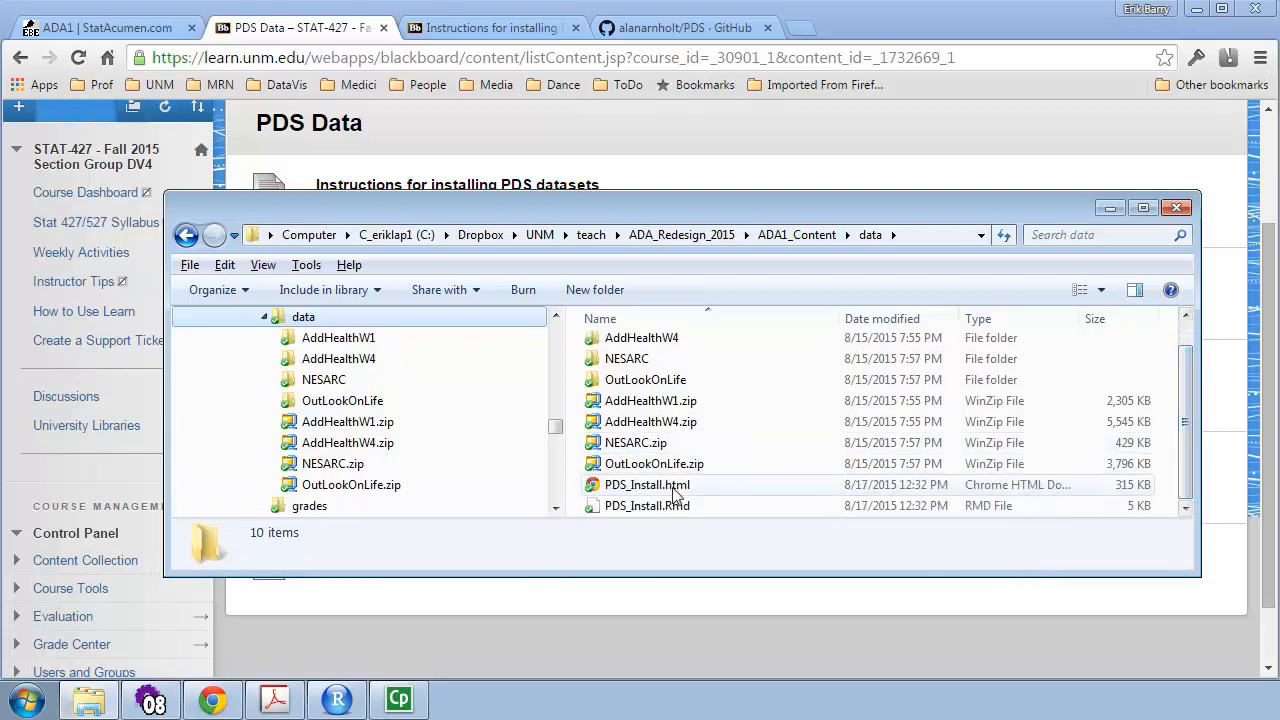
{"action": "left_click", "coordinate": [654, 464]}
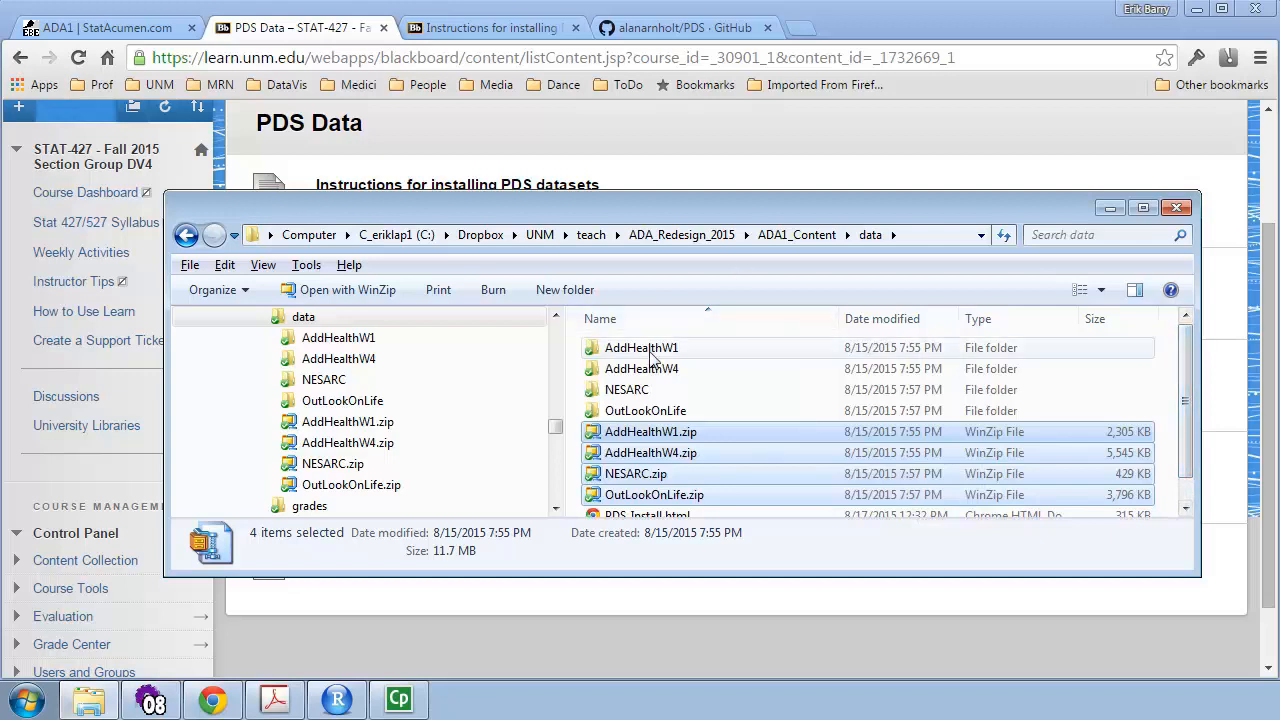
{"action": "mouse_move", "coordinate": [692, 364]}
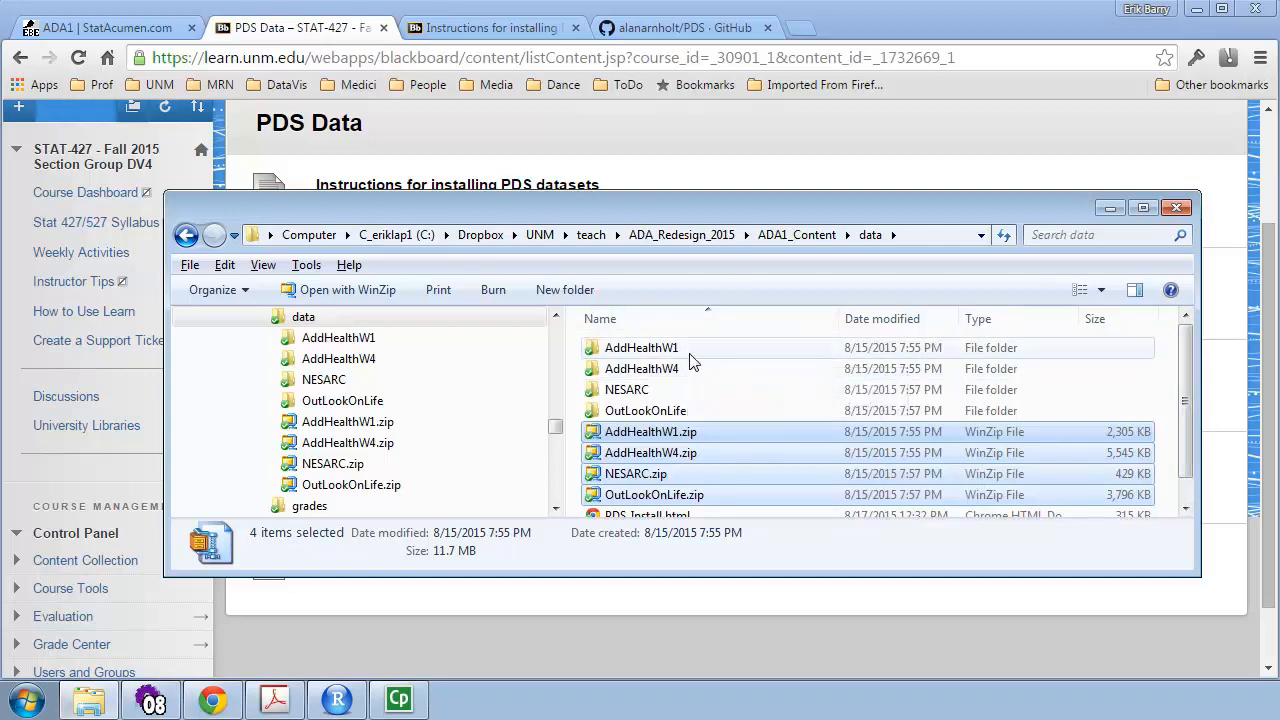
{"action": "left_click", "coordinate": [640, 348]}
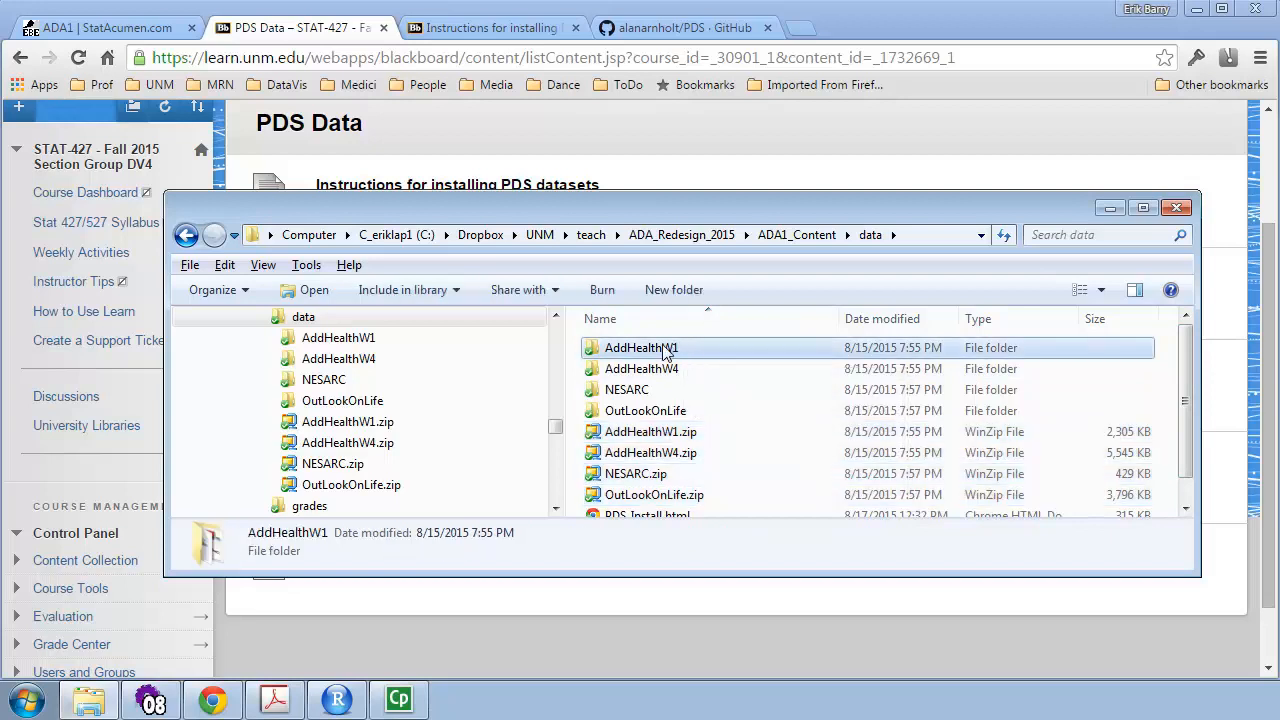
{"action": "double_click", "coordinate": [640, 348]}
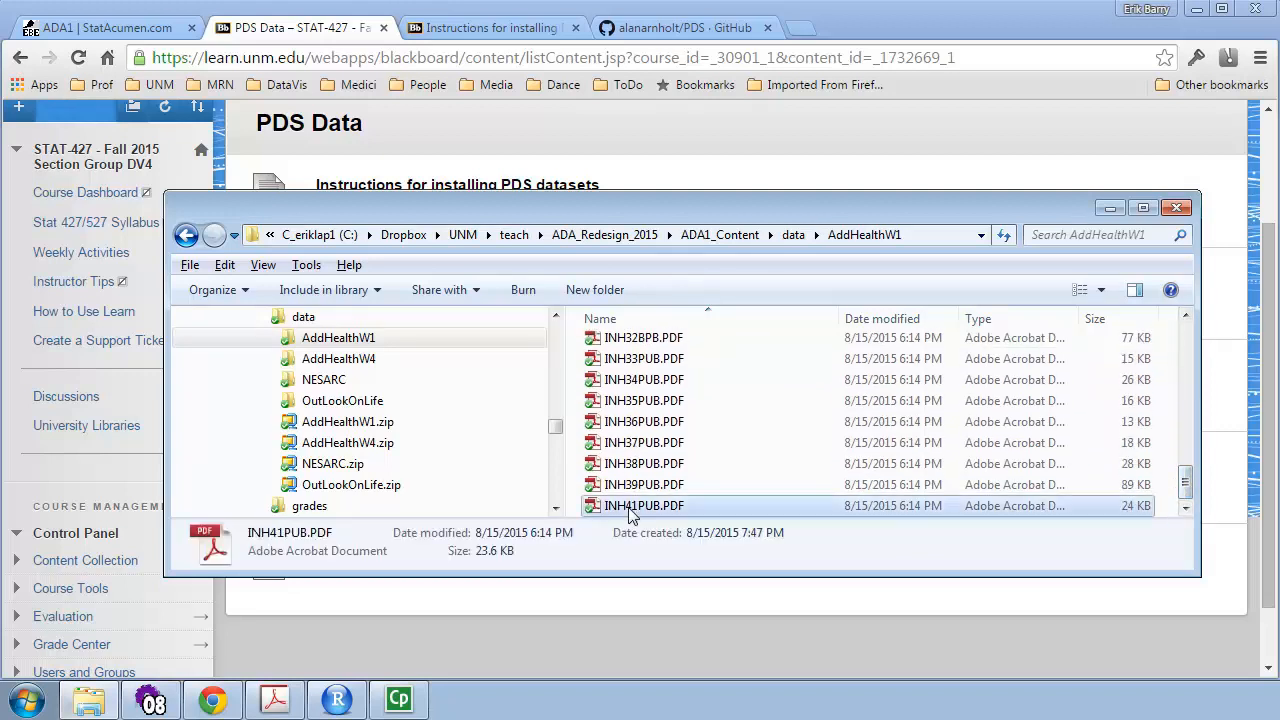
{"action": "left_click", "coordinate": [644, 504]}
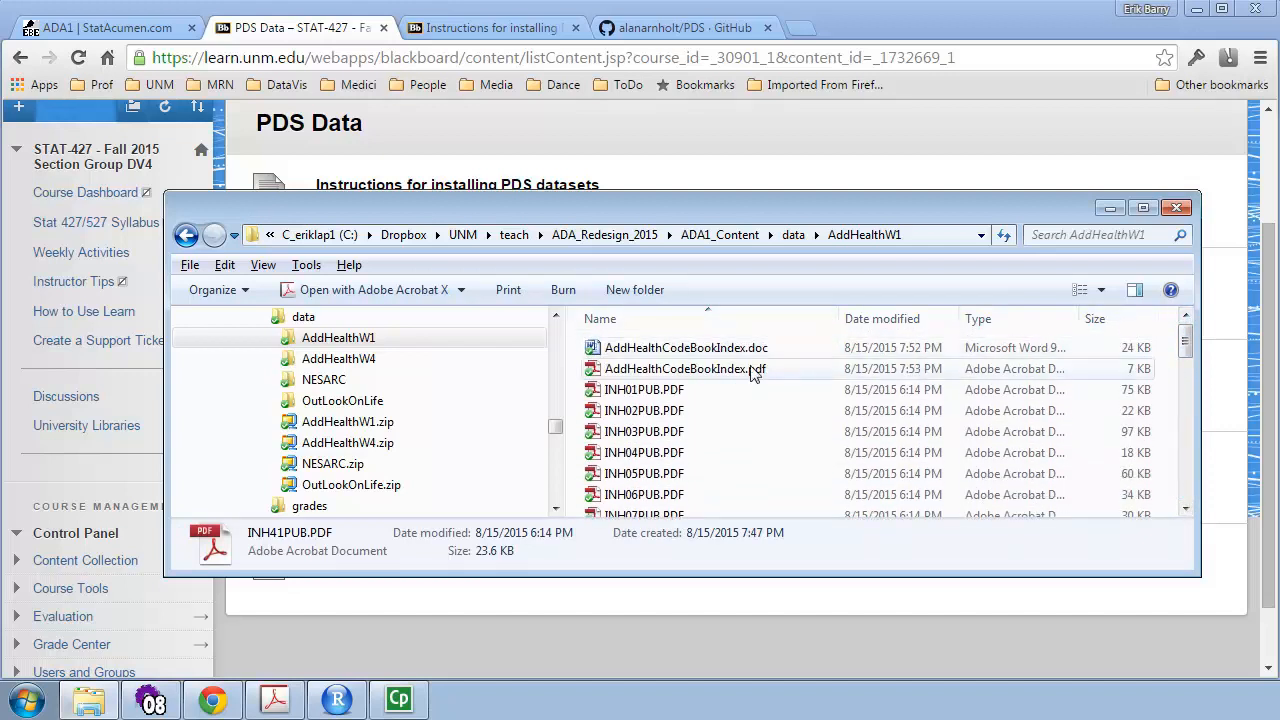
- Open AddHealthCodeBookIndex.pdf in Acrobat and browse its section list around Section 22
{"action": "double_click", "coordinate": [680, 368]}
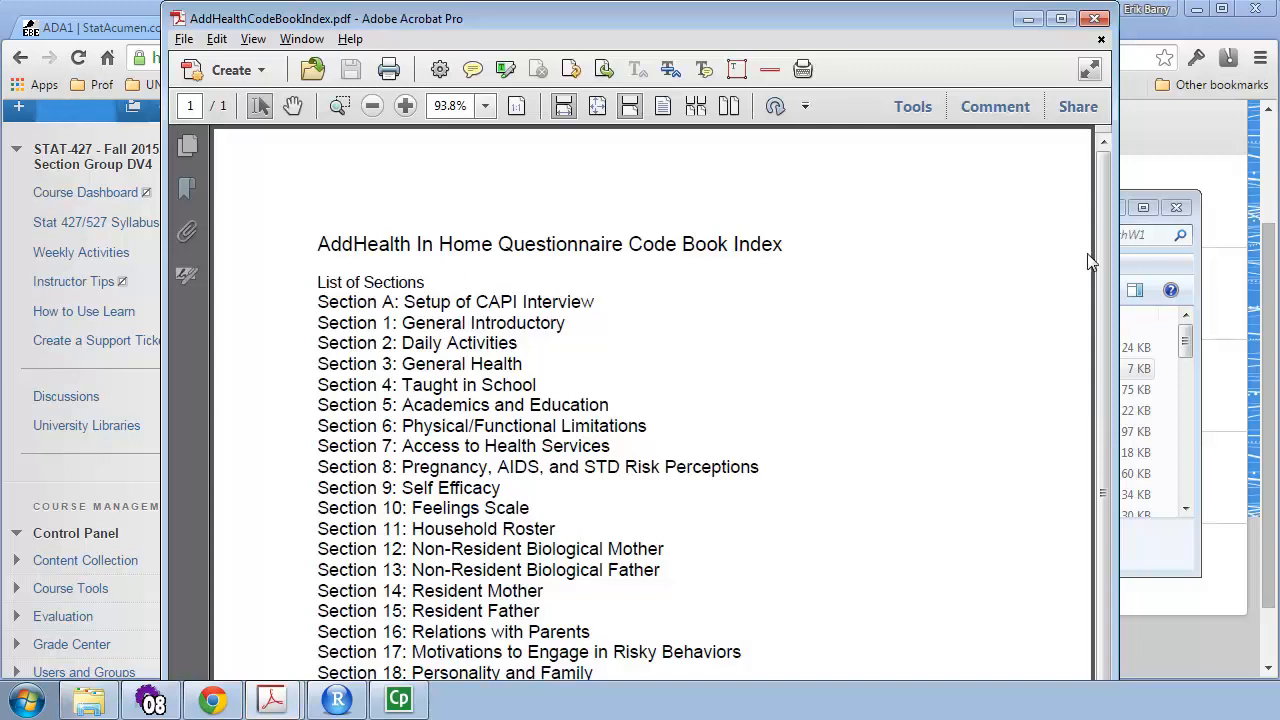
{"action": "scroll", "scroll_direction": "down", "scroll_amount": 3}
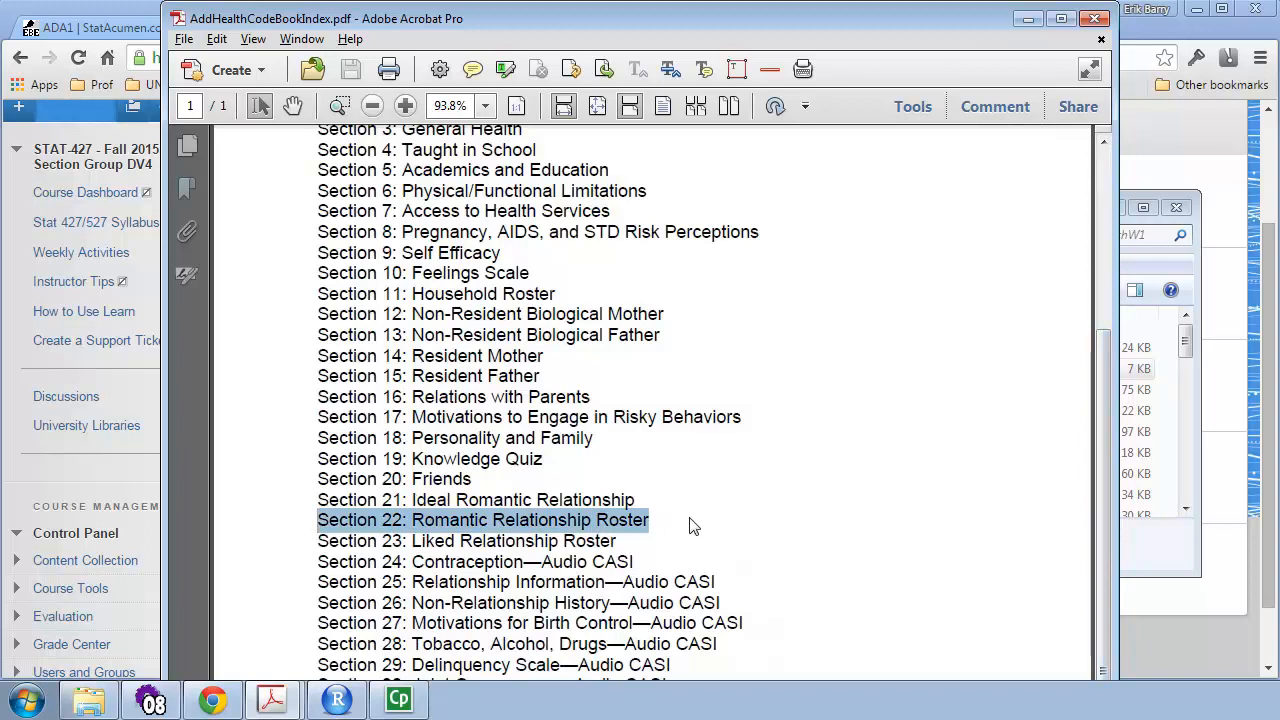
{"action": "mouse_move", "coordinate": [642, 524]}
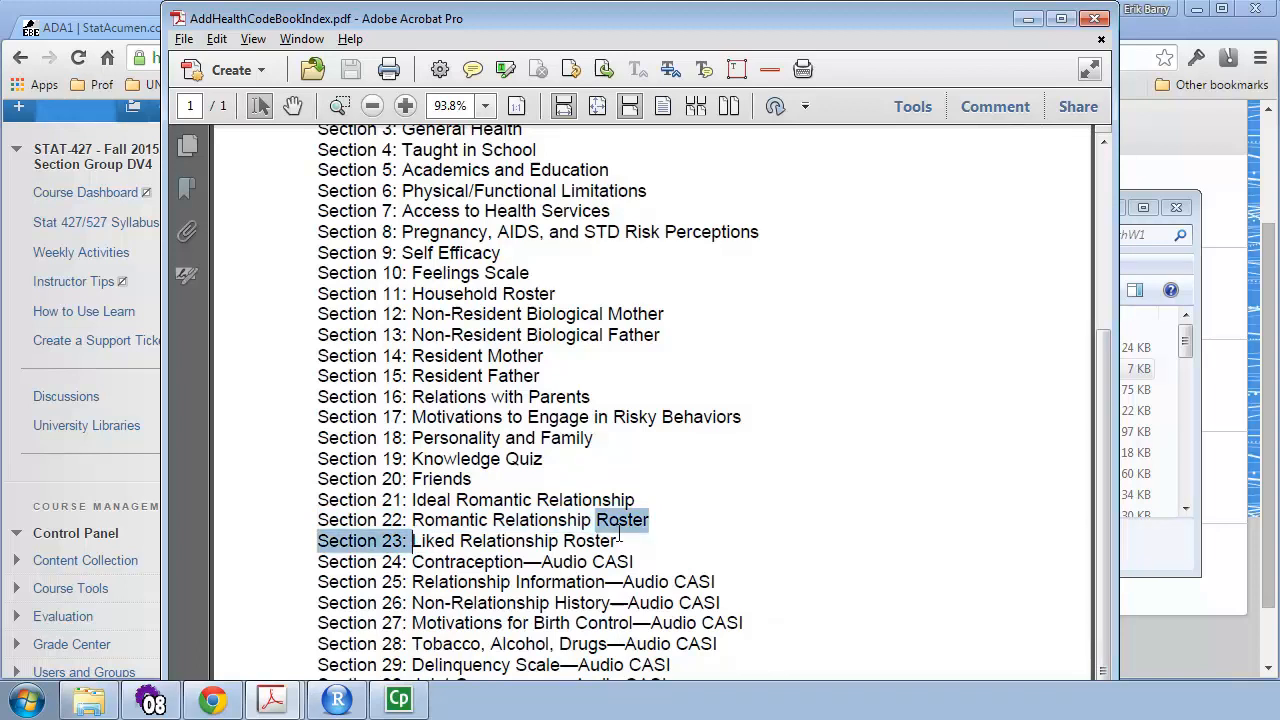
{"action": "left_click", "coordinate": [1004, 254]}
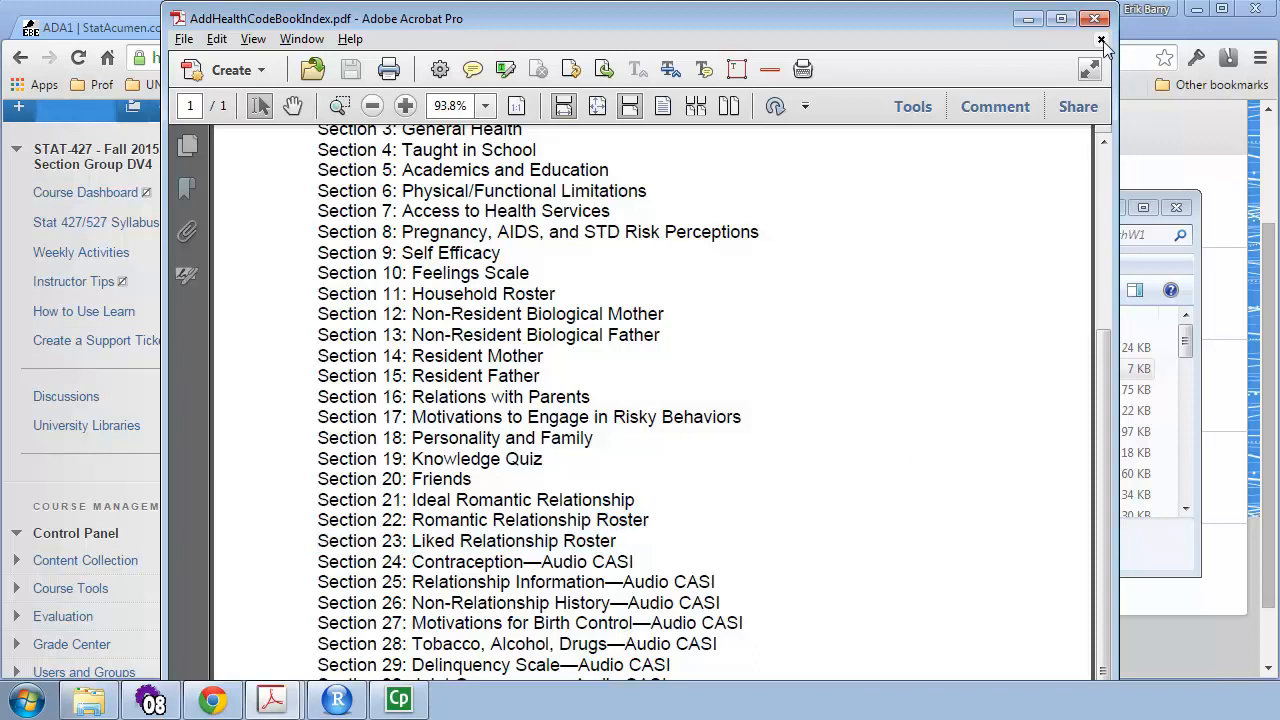
- Close the code book index, leaving the AddHealthW1 folder of section PDFs showing
{"action": "triple_click", "coordinate": [484, 520]}
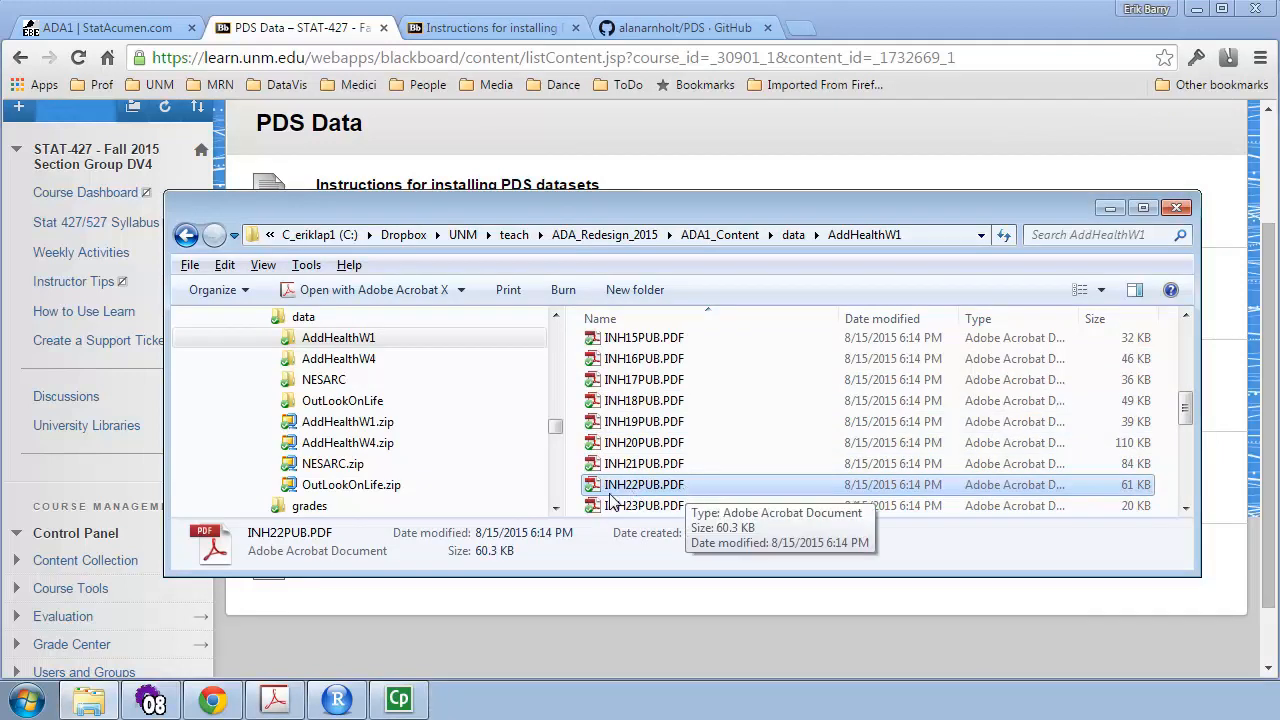
{"action": "mouse_move", "coordinate": [632, 490]}
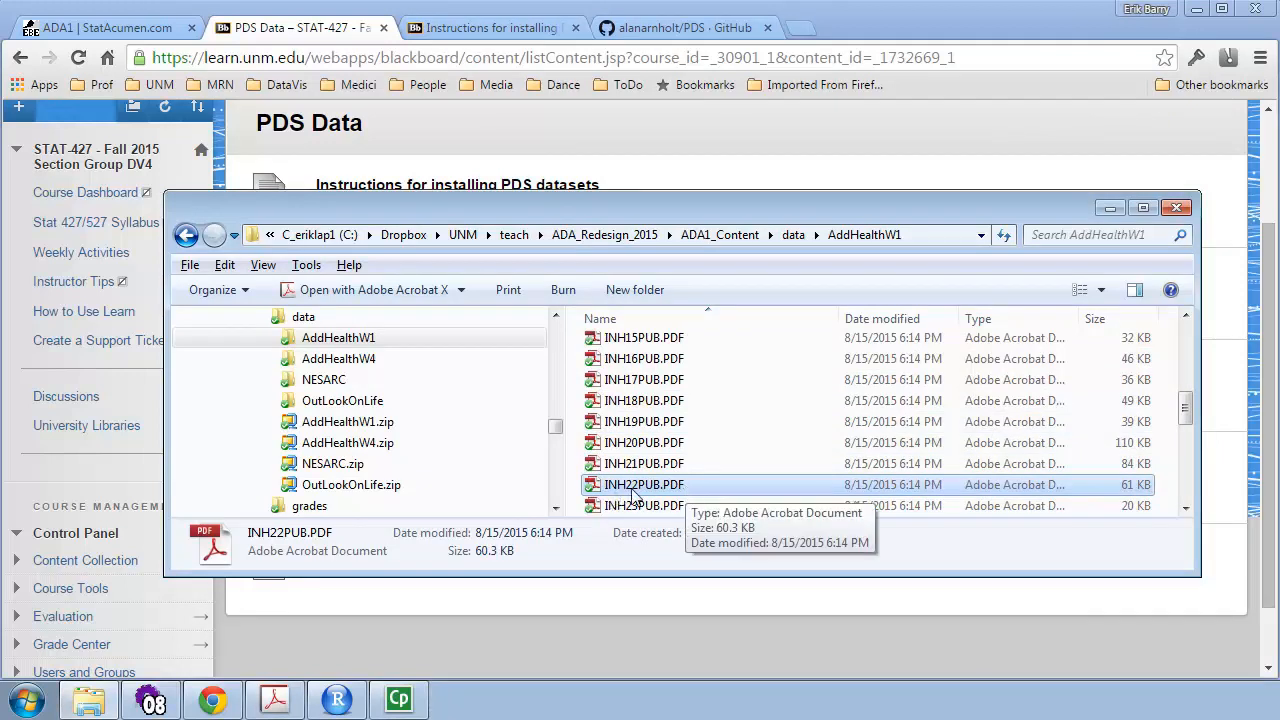
- Open INH22PUB.PDF, the Section 22 codebook, zoom in and page down through its variables
{"action": "double_click", "coordinate": [640, 484]}
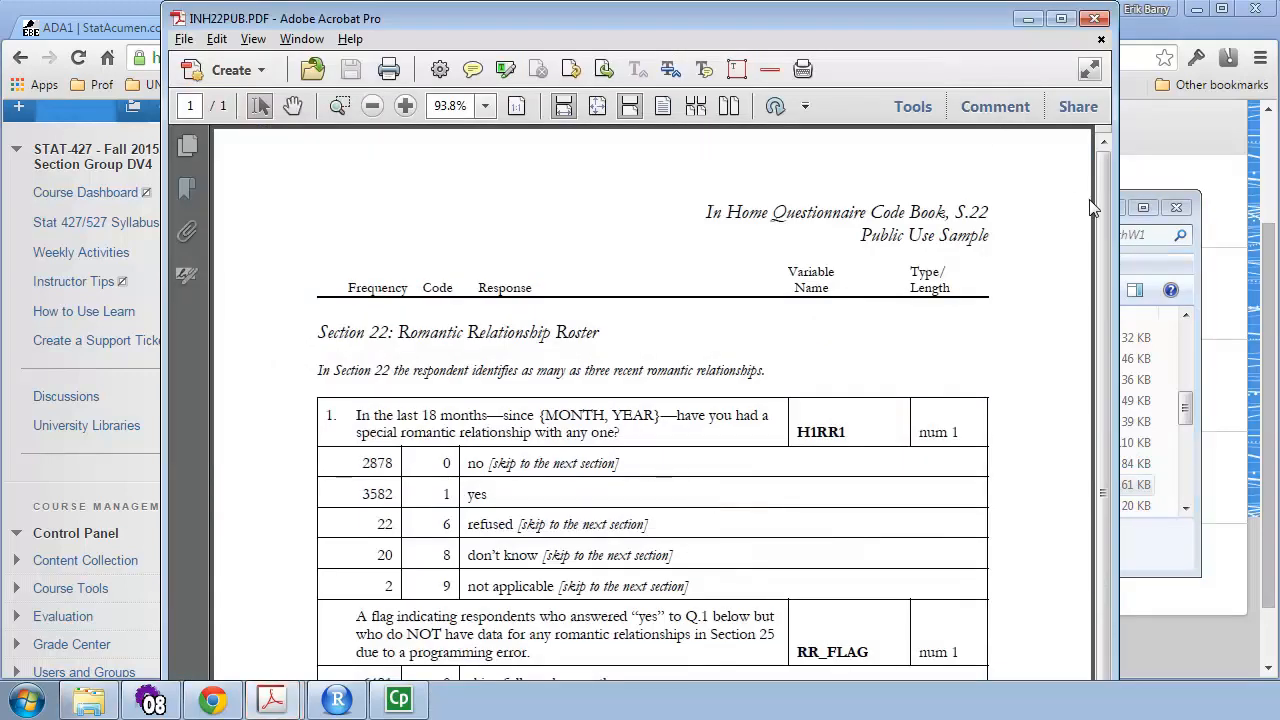
{"action": "scroll", "scroll_direction": "down", "scroll_amount": 3}
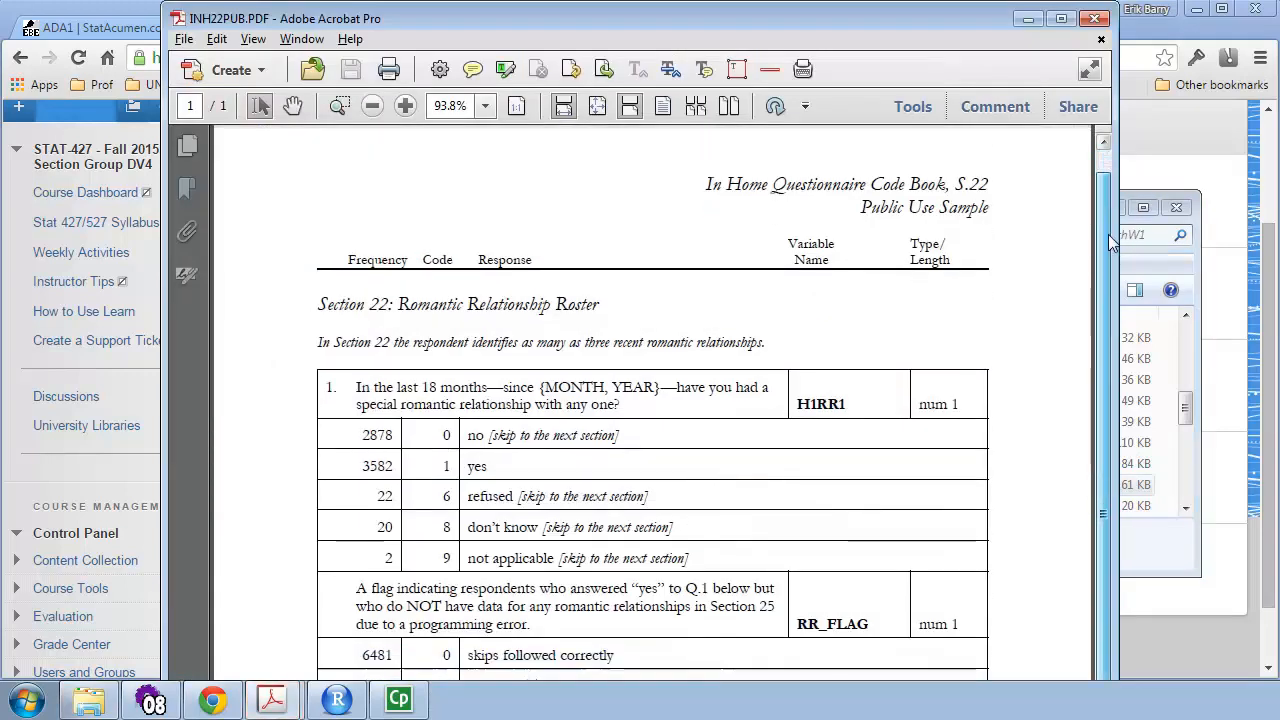
{"action": "scroll", "scroll_direction": "down", "scroll_amount": 3}
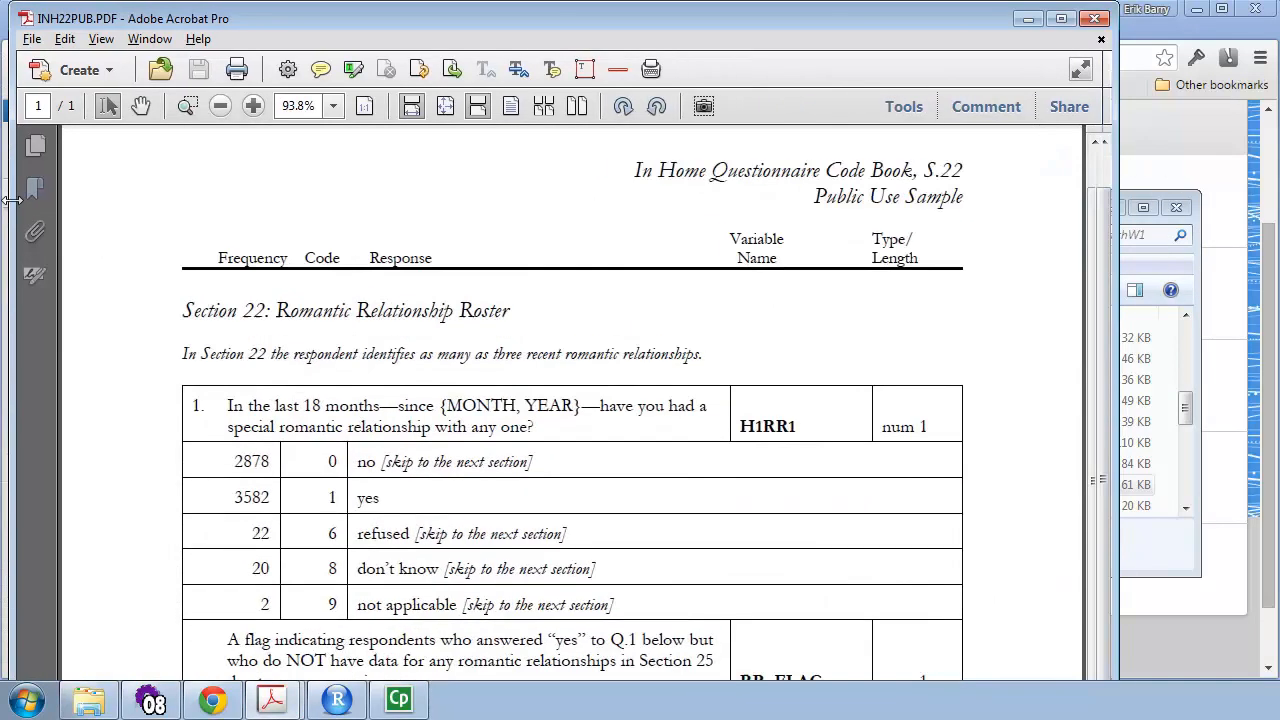
{"action": "left_click", "coordinate": [252, 106]}
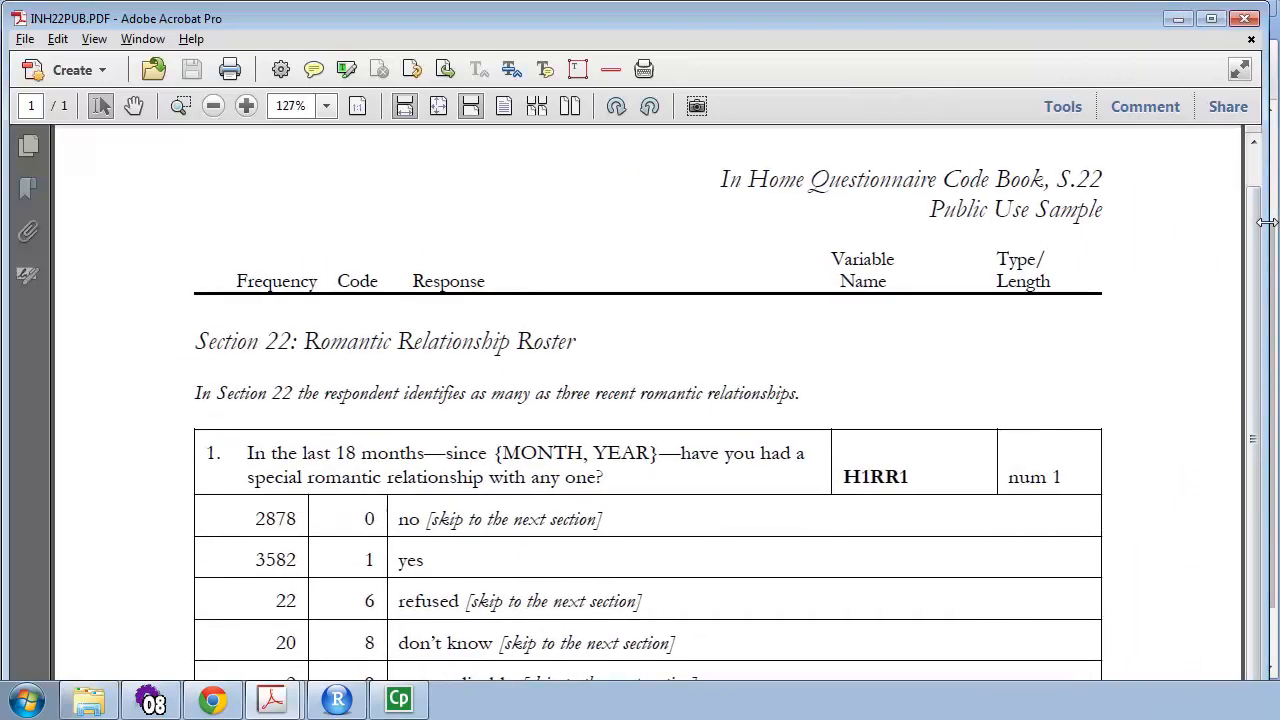
{"action": "scroll", "scroll_direction": "down", "scroll_amount": 3}
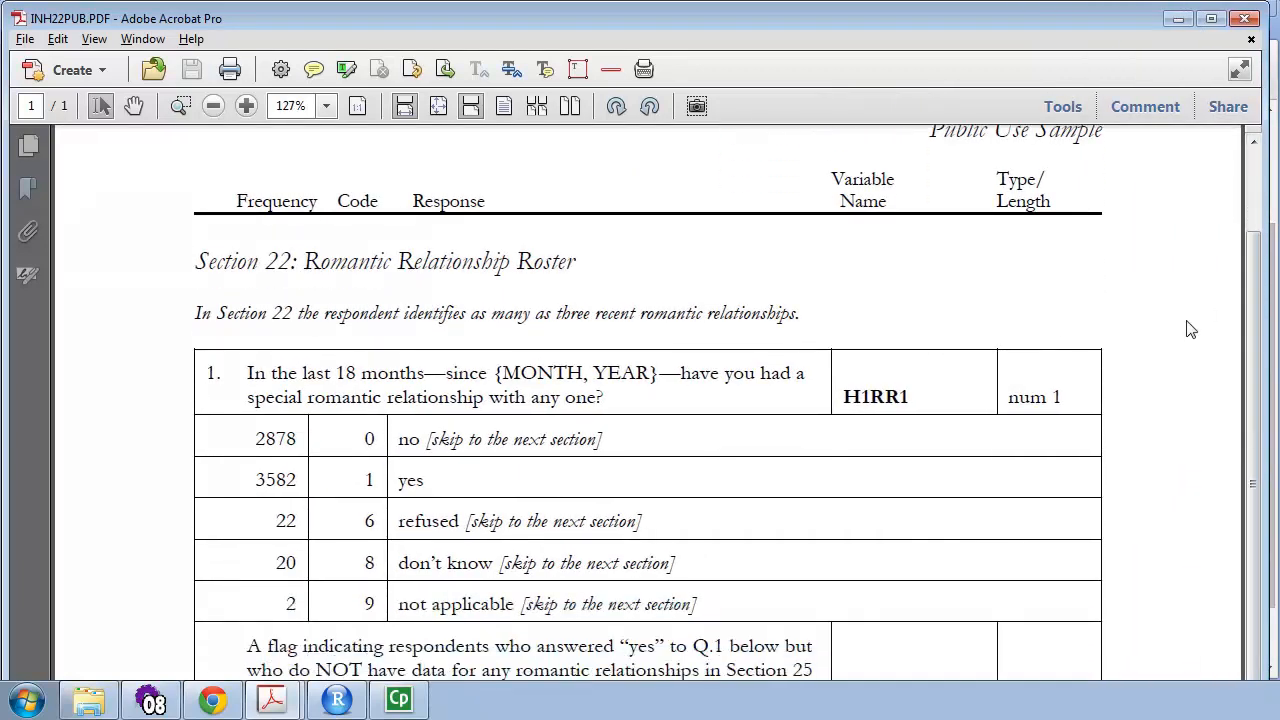
{"action": "scroll", "scroll_direction": "down", "scroll_amount": 3}
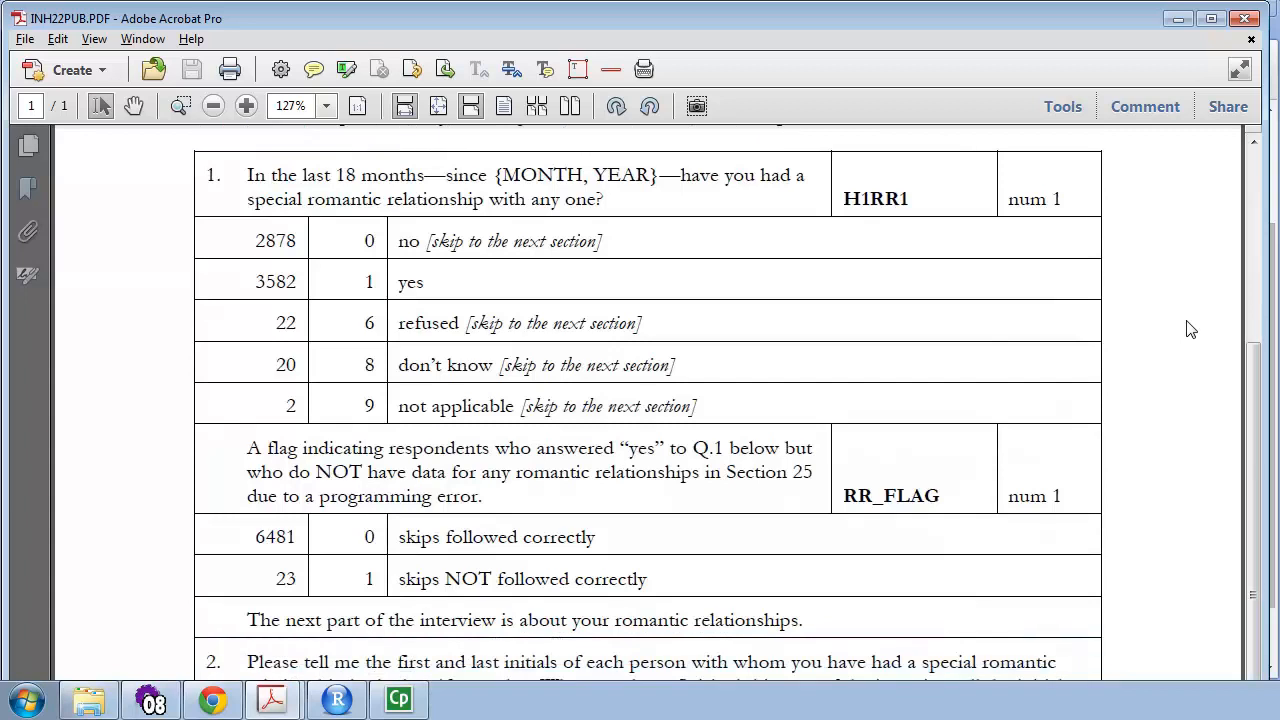
{"action": "scroll", "scroll_direction": "down", "scroll_amount": 3}
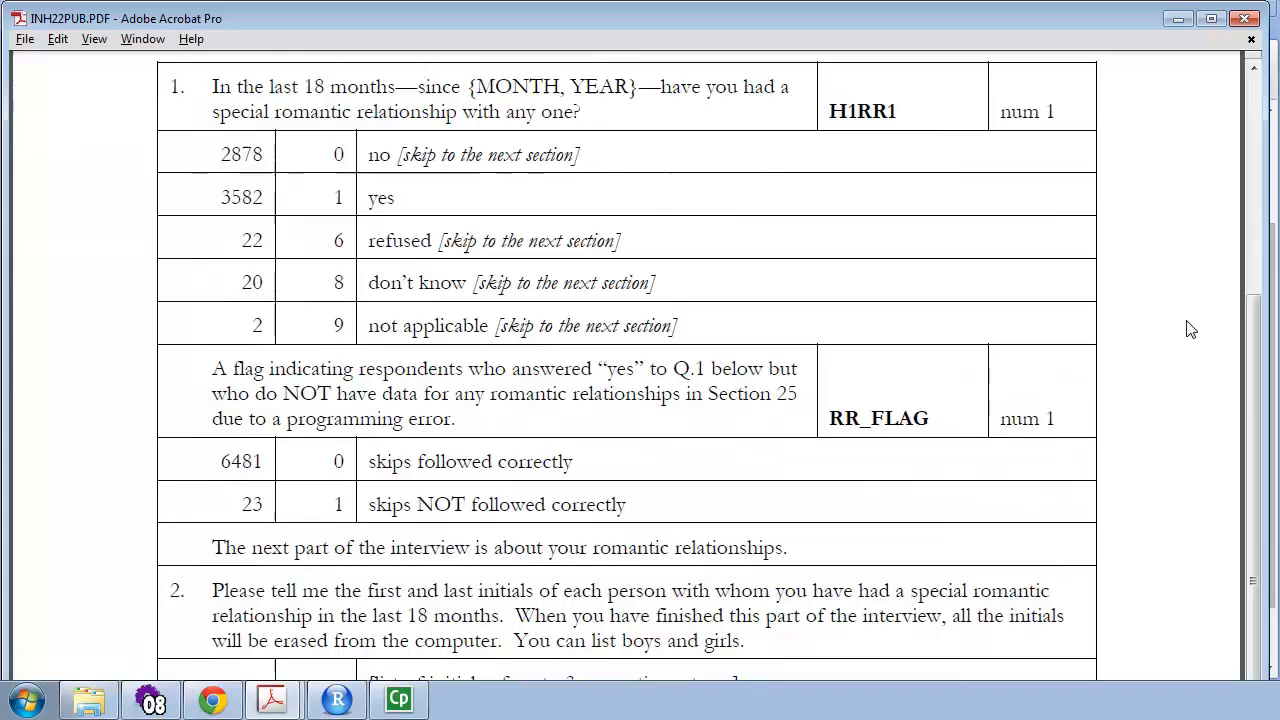
{"action": "scroll", "scroll_direction": "down", "scroll_amount": 3}
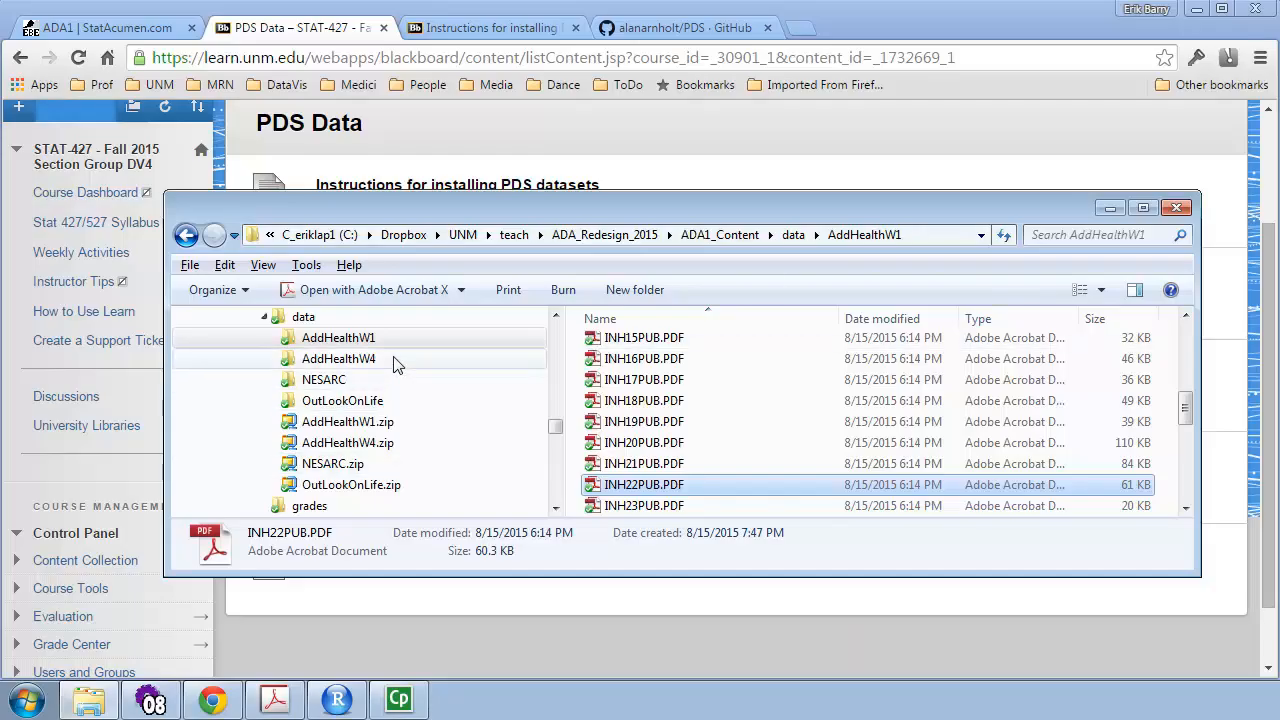
- Enter the AddHealthW4 folder and select addhealth_w4_in-home_codebook.pdf
{"action": "double_click", "coordinate": [338, 358]}
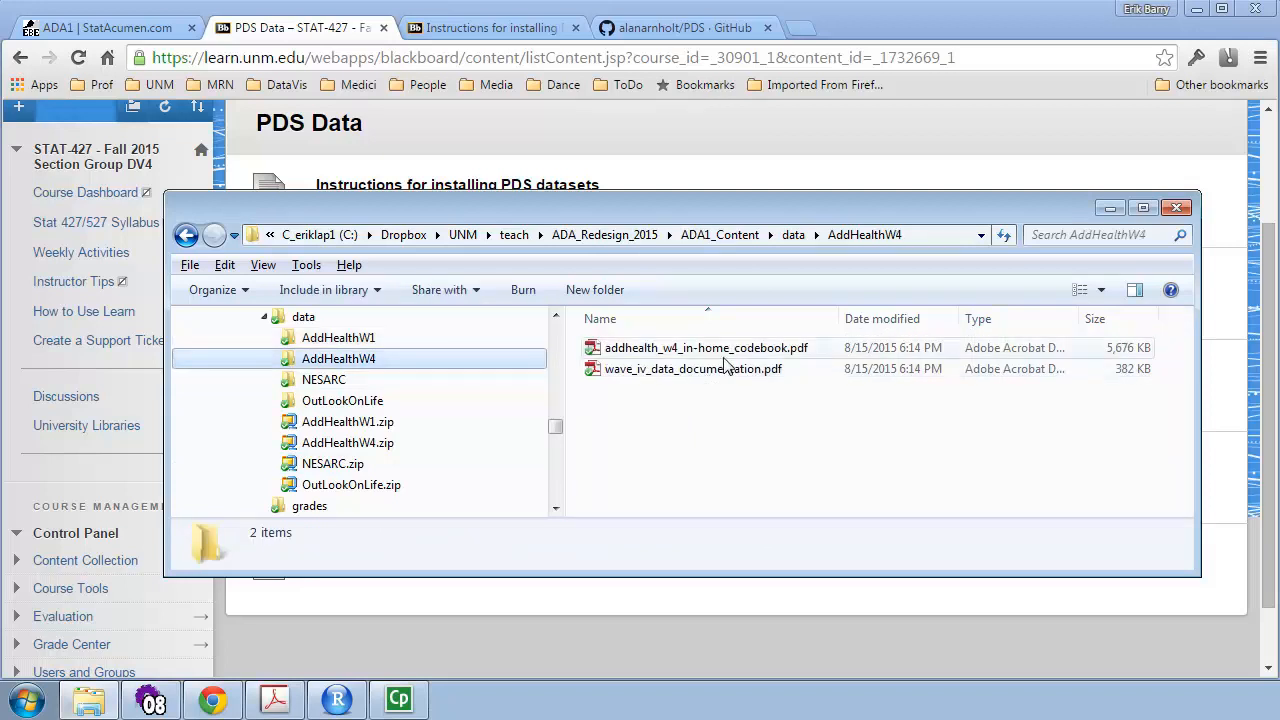
{"action": "left_click", "coordinate": [706, 348]}
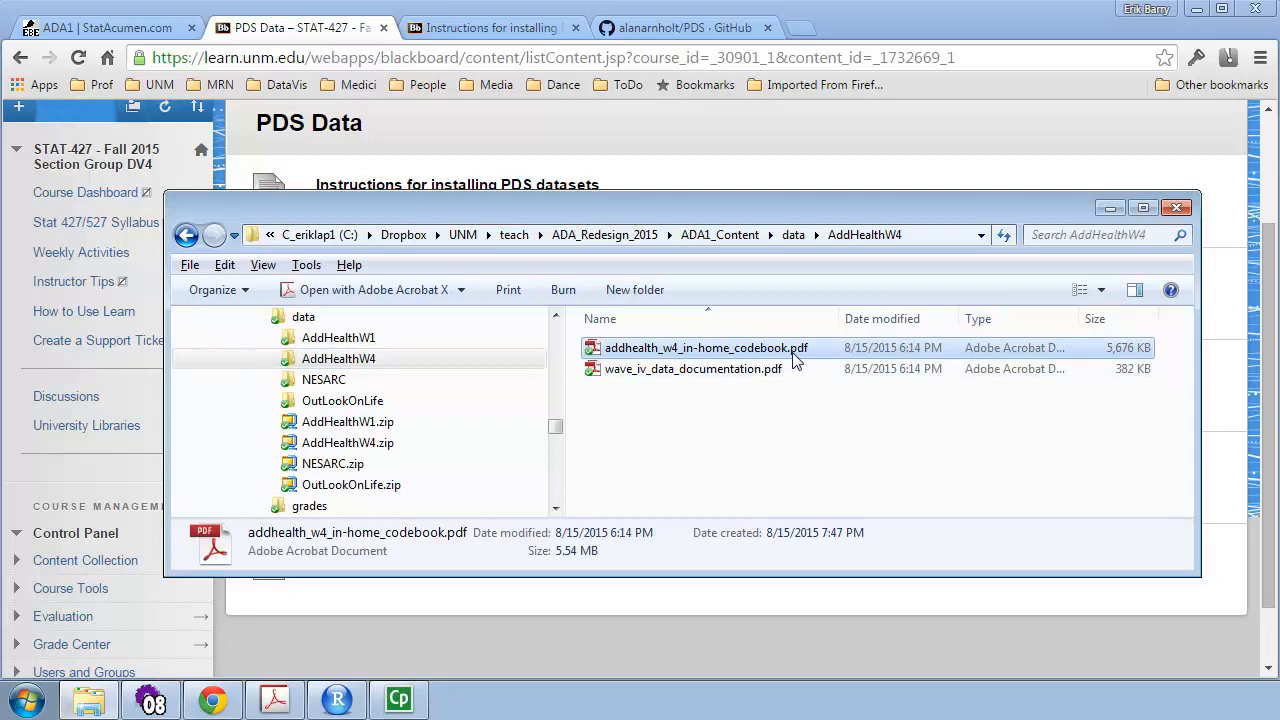
- Open the Wave 4 in-home codebook in Acrobat and browse its contents around the Section 4 title
{"action": "double_click", "coordinate": [704, 348]}
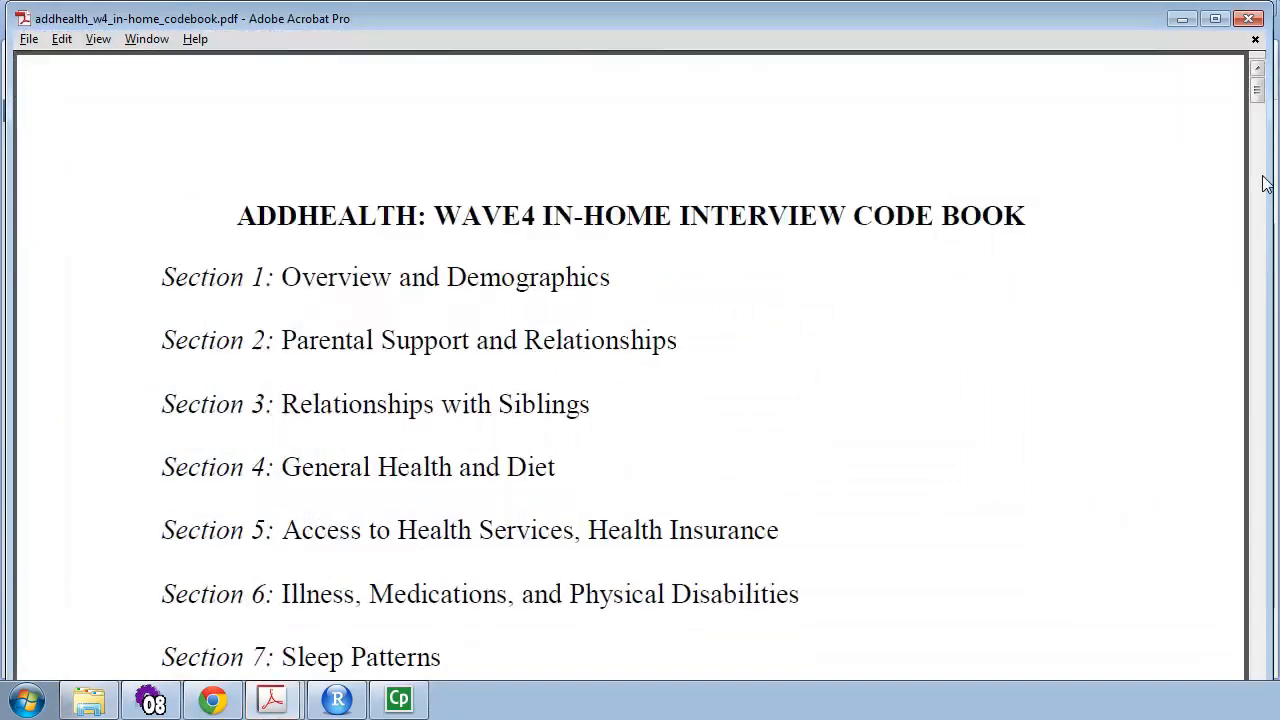
{"action": "scroll", "scroll_direction": "down", "scroll_amount": 3}
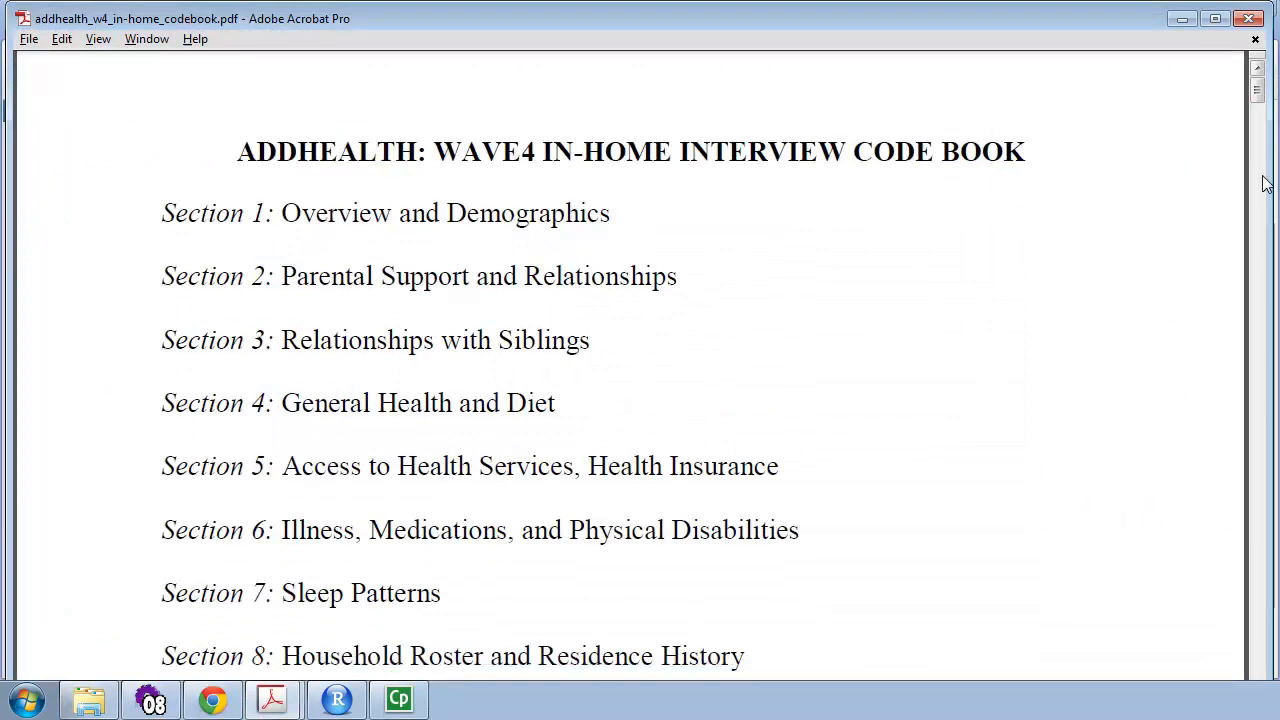
{"action": "scroll", "scroll_direction": "down", "scroll_amount": 3}
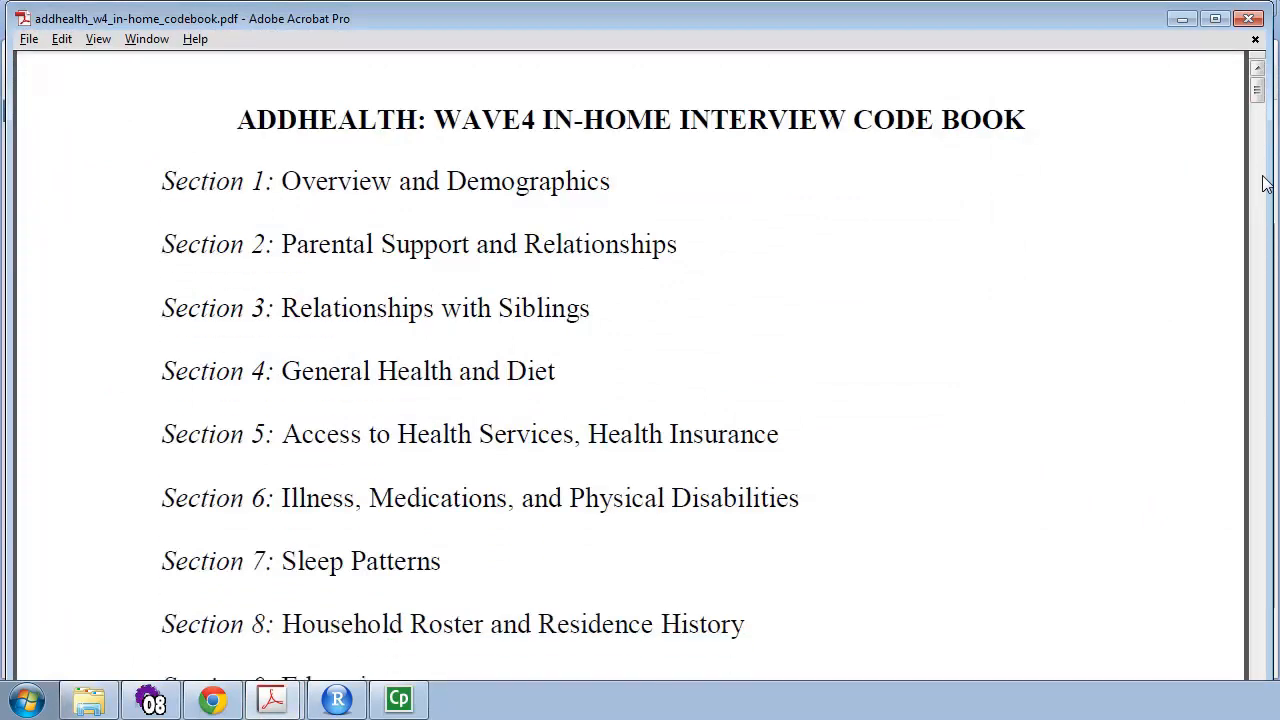
{"action": "scroll", "scroll_direction": "down", "scroll_amount": 3}
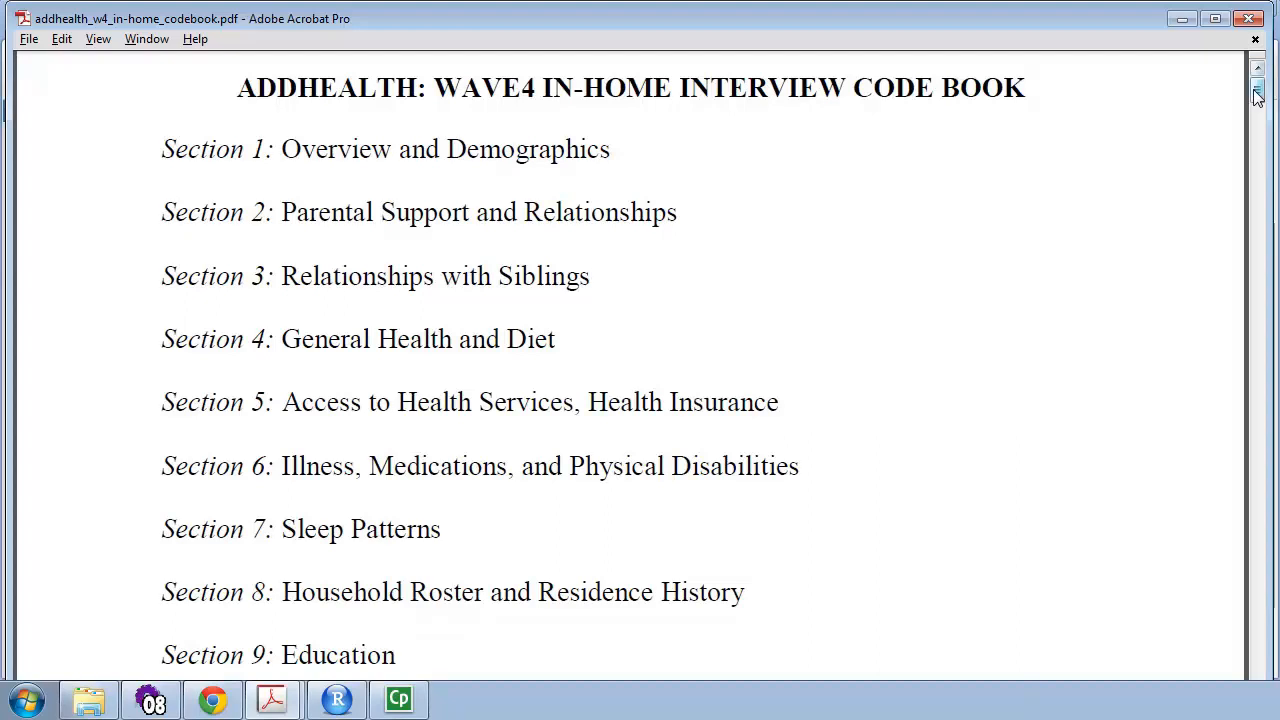
{"action": "mouse_move", "coordinate": [708, 336]}
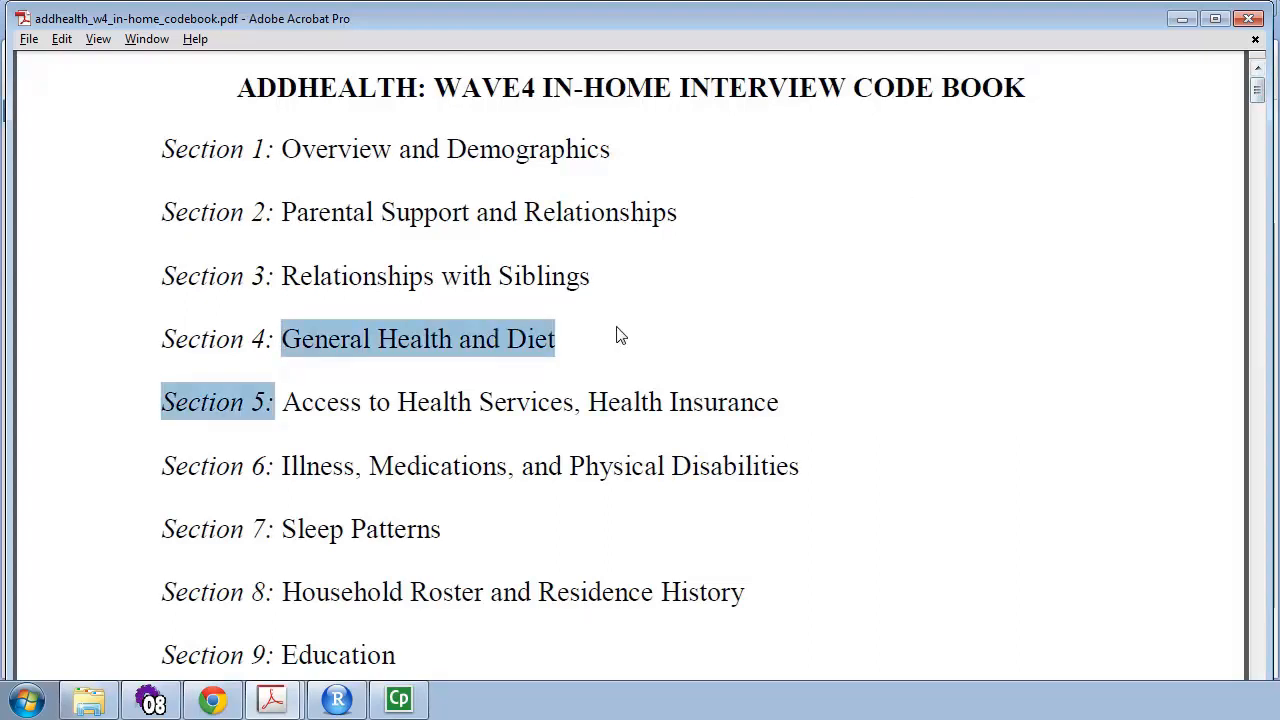
{"action": "left_click", "coordinate": [592, 466]}
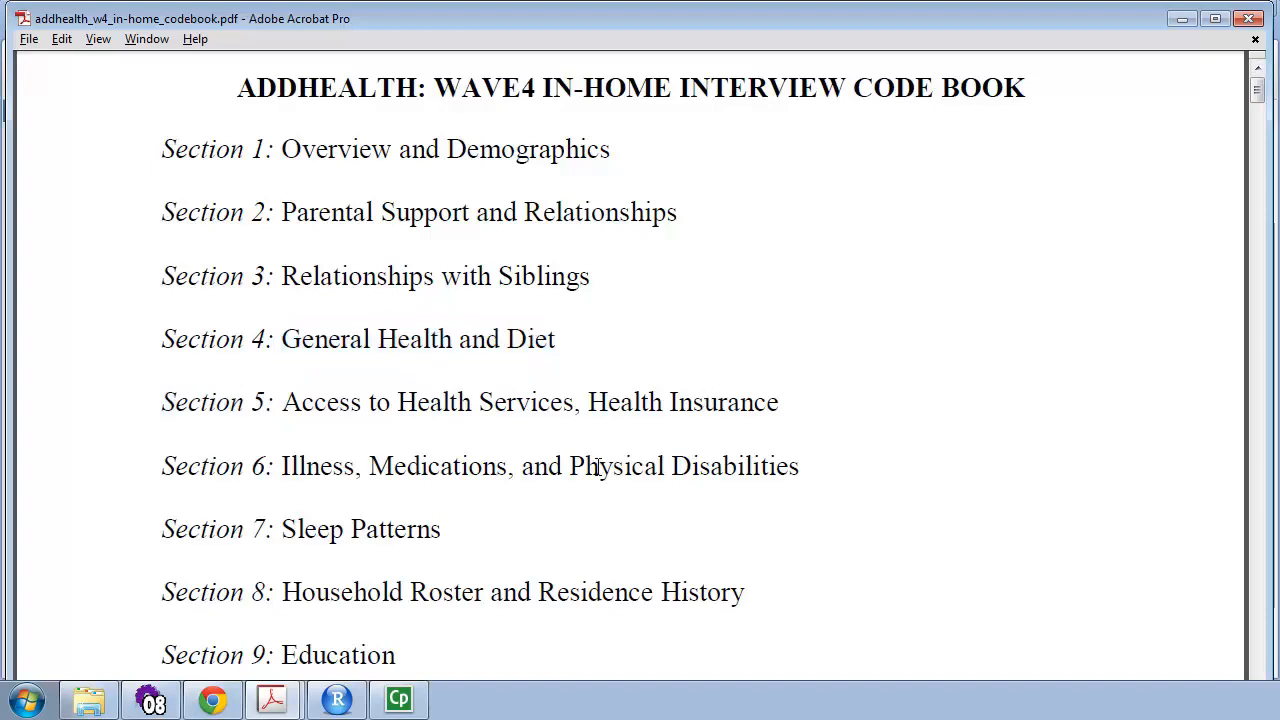
{"action": "double_click", "coordinate": [318, 466]}
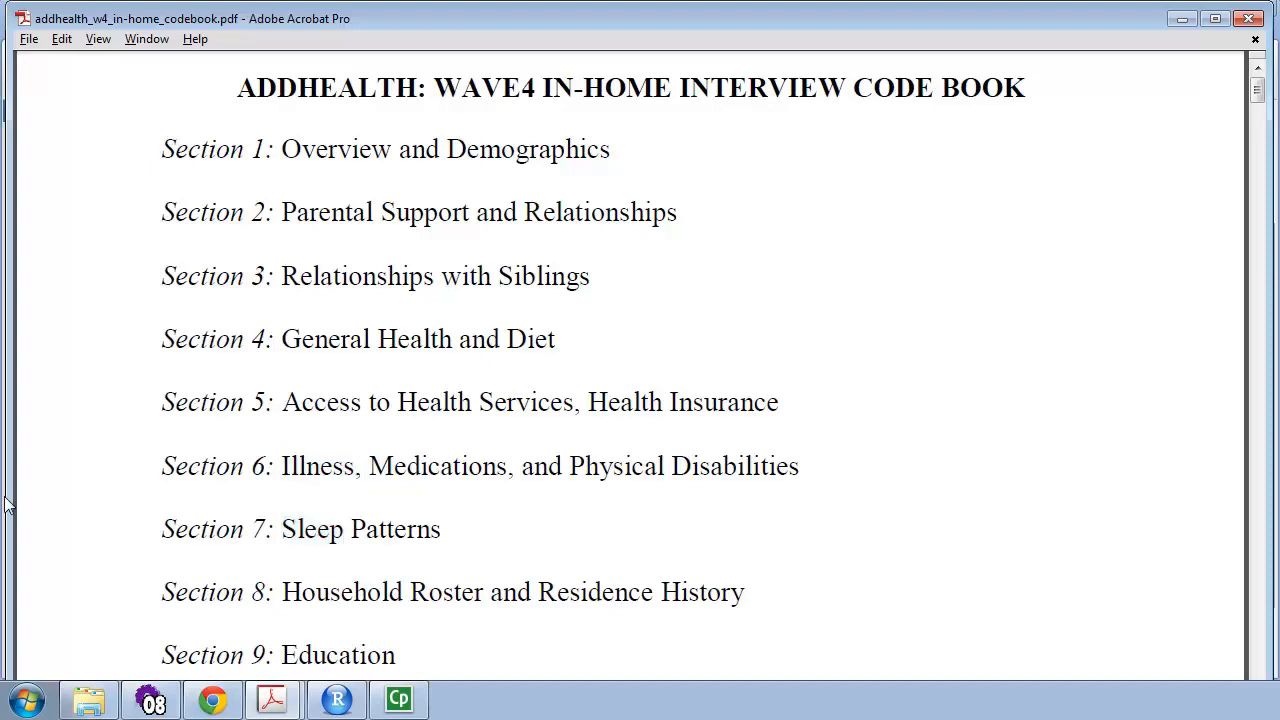
- Continue down the section list, highlighting Spirituality in Section 13 and Sections 16a through 17
{"action": "scroll", "scroll_direction": "down", "scroll_amount": 3}
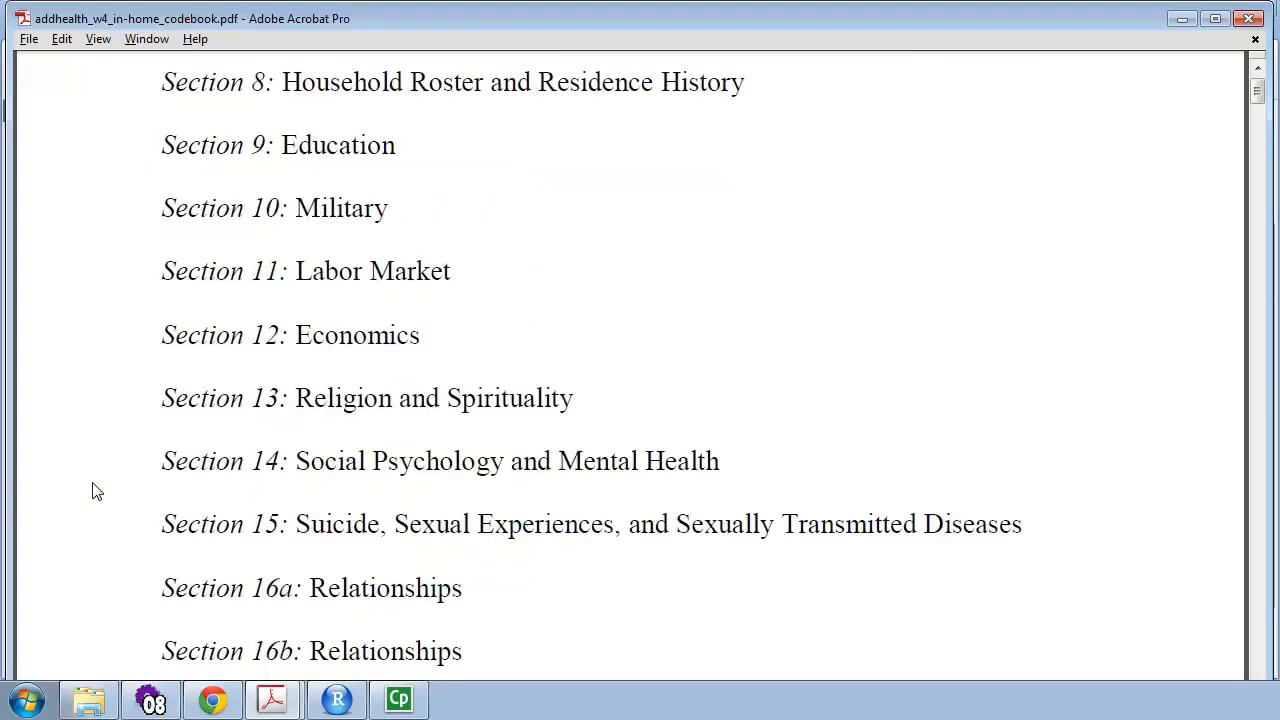
{"action": "scroll", "scroll_direction": "down", "scroll_amount": 3}
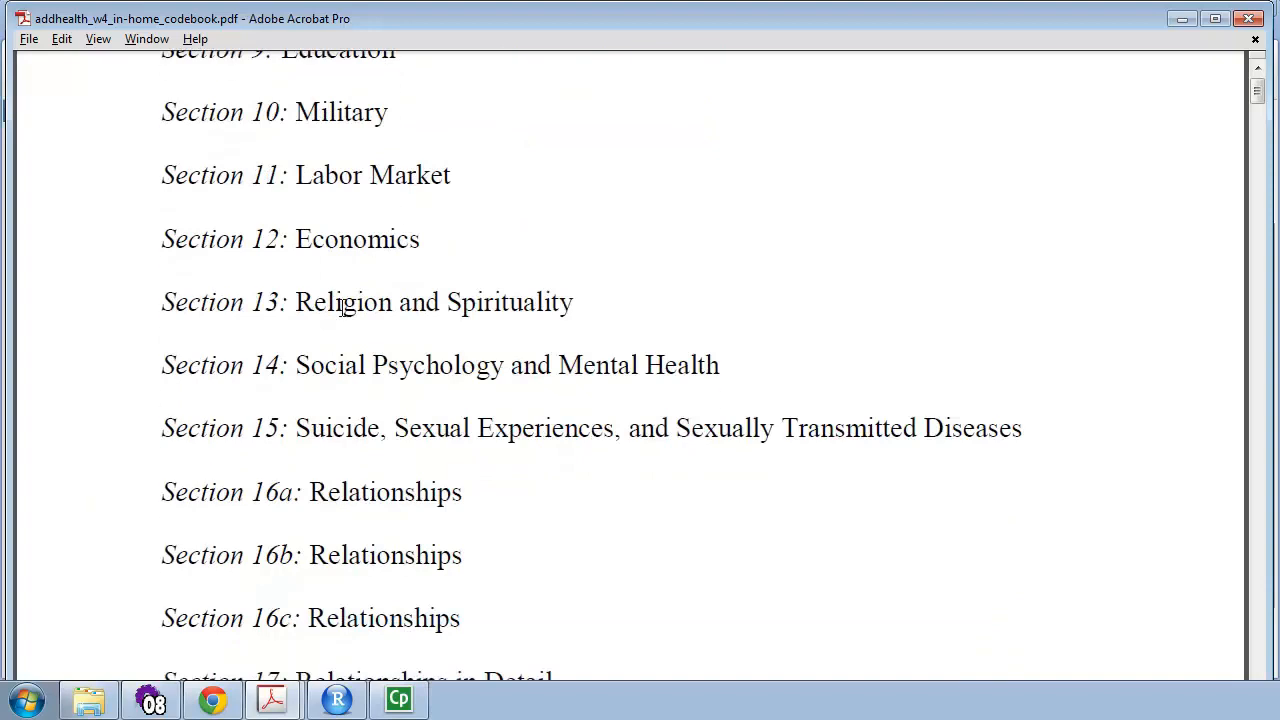
{"action": "double_click", "coordinate": [508, 302]}
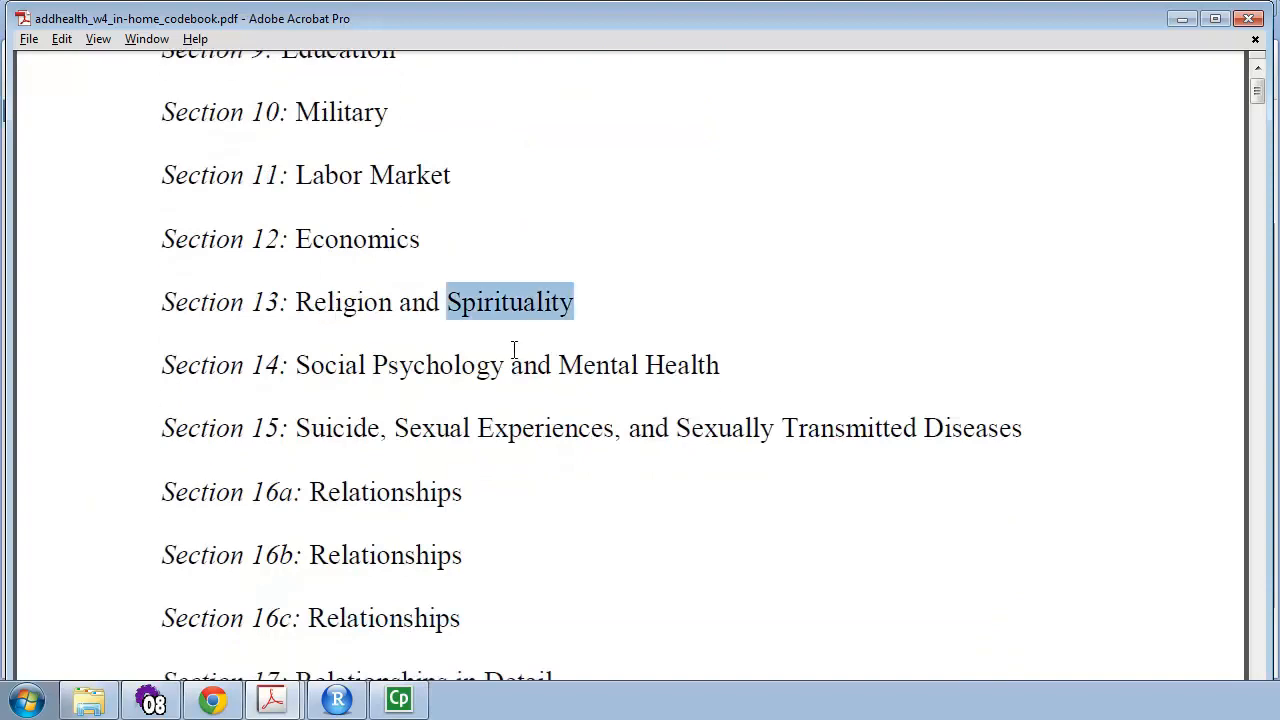
{"action": "mouse_move", "coordinate": [268, 452]}
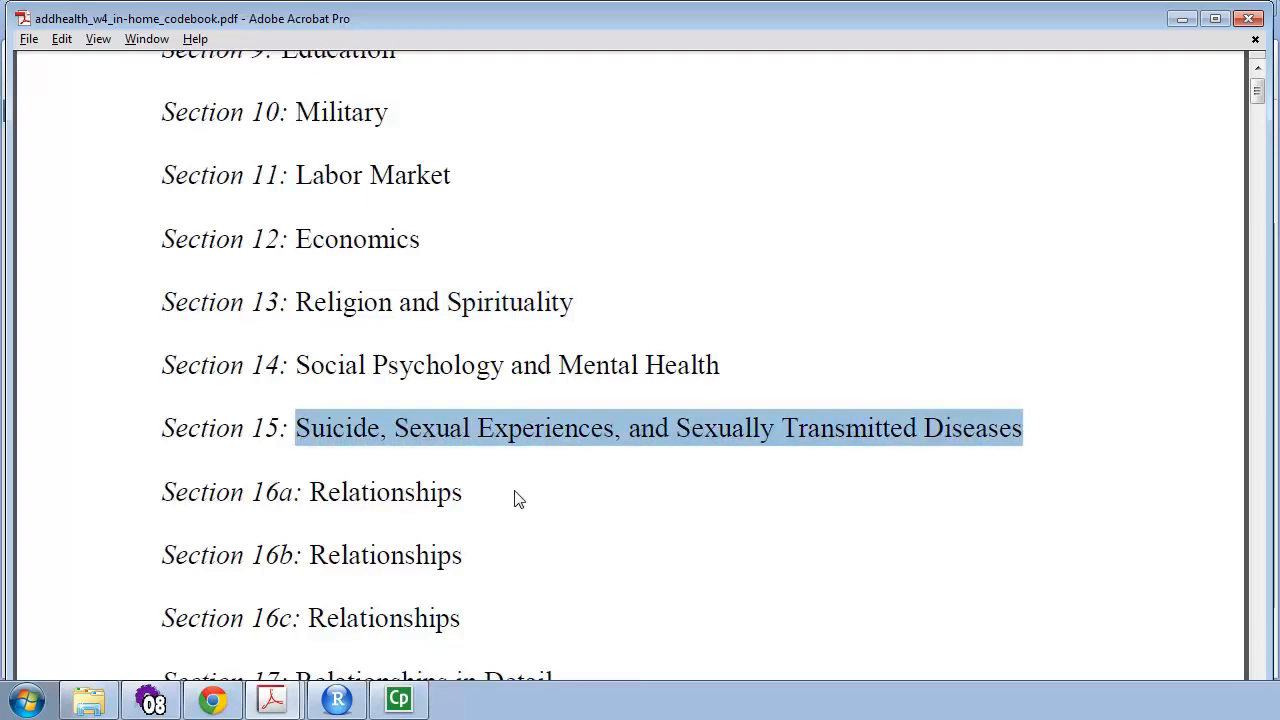
{"action": "left_click", "coordinate": [816, 408]}
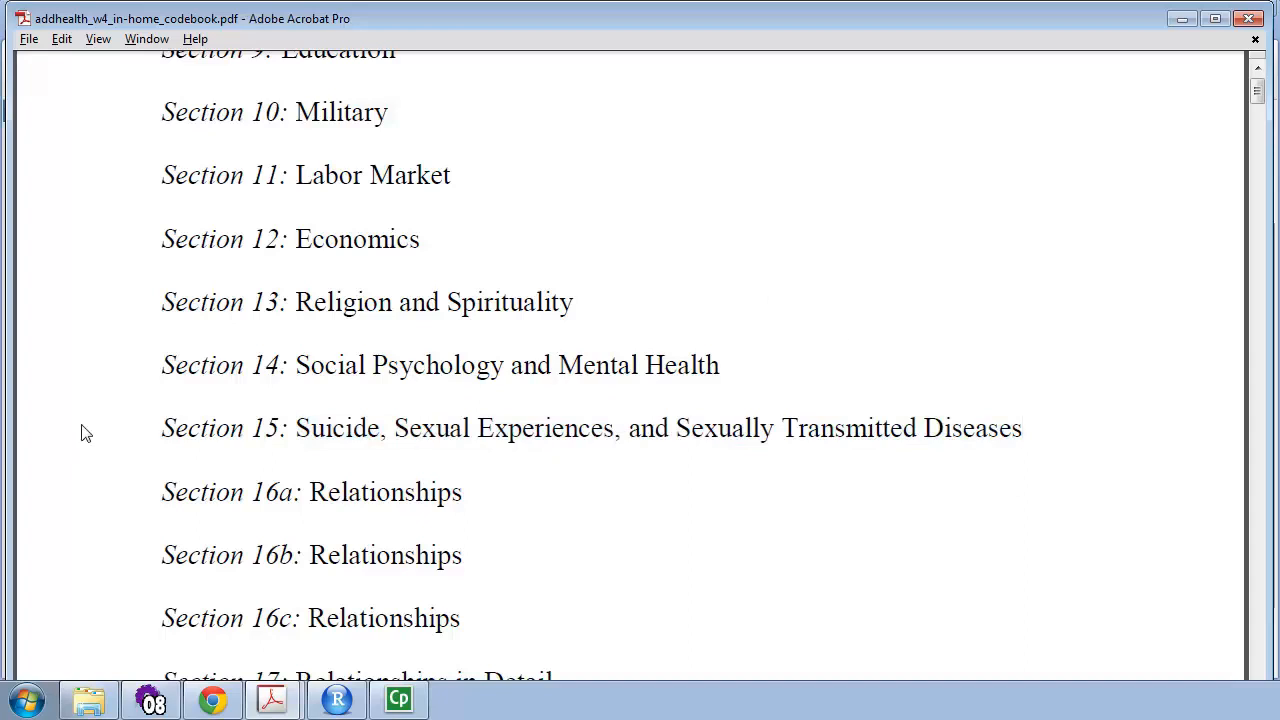
{"action": "scroll", "scroll_direction": "down", "scroll_amount": 3}
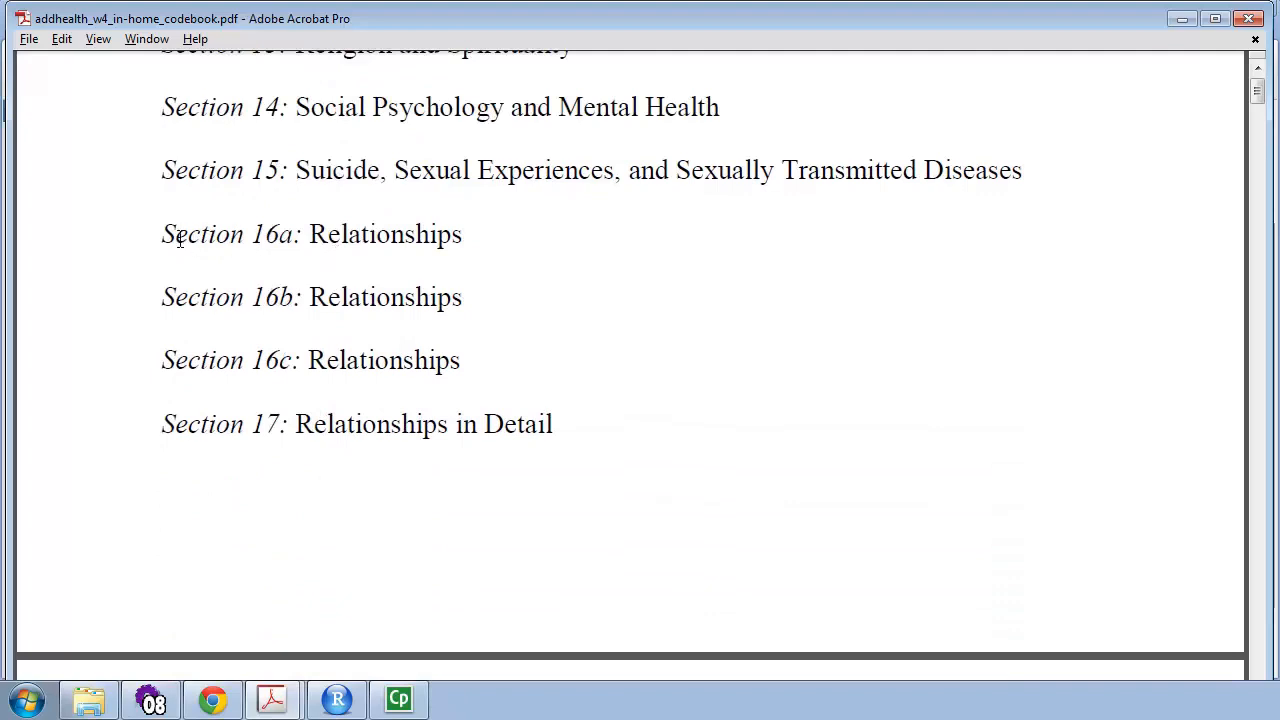
{"action": "left_click_drag", "start_coordinate": [160, 234], "coordinate": [554, 424]}
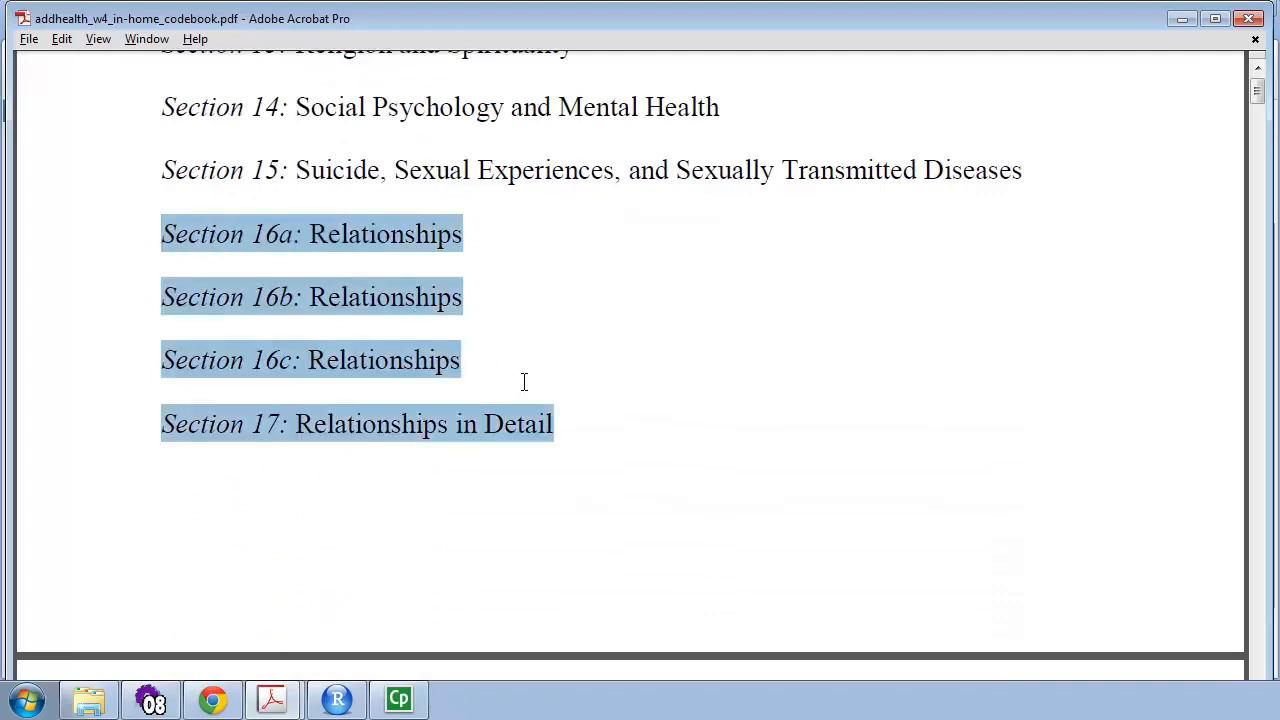
{"action": "left_click", "coordinate": [68, 372]}
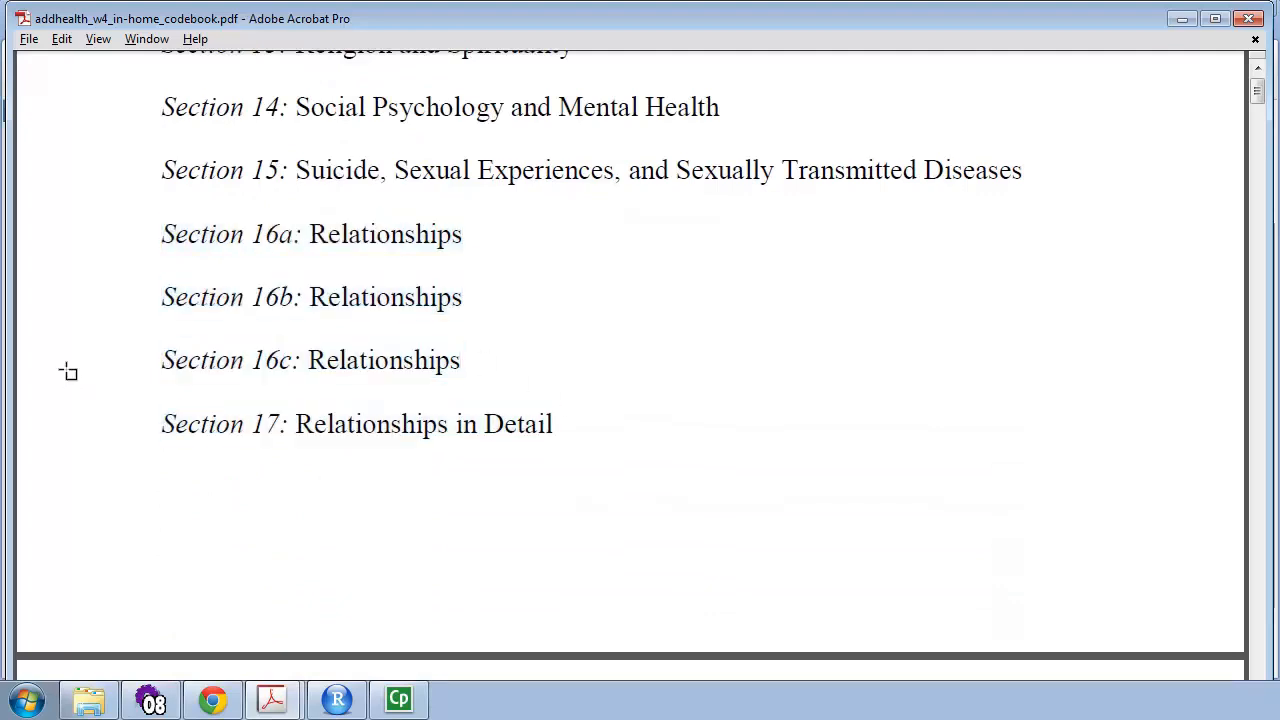
- Browse the Wave IV codebook down to Section 6, then return to the StatAcumen ADA1 course page in Chrome
{"action": "scroll", "scroll_direction": "down", "scroll_amount": 3}
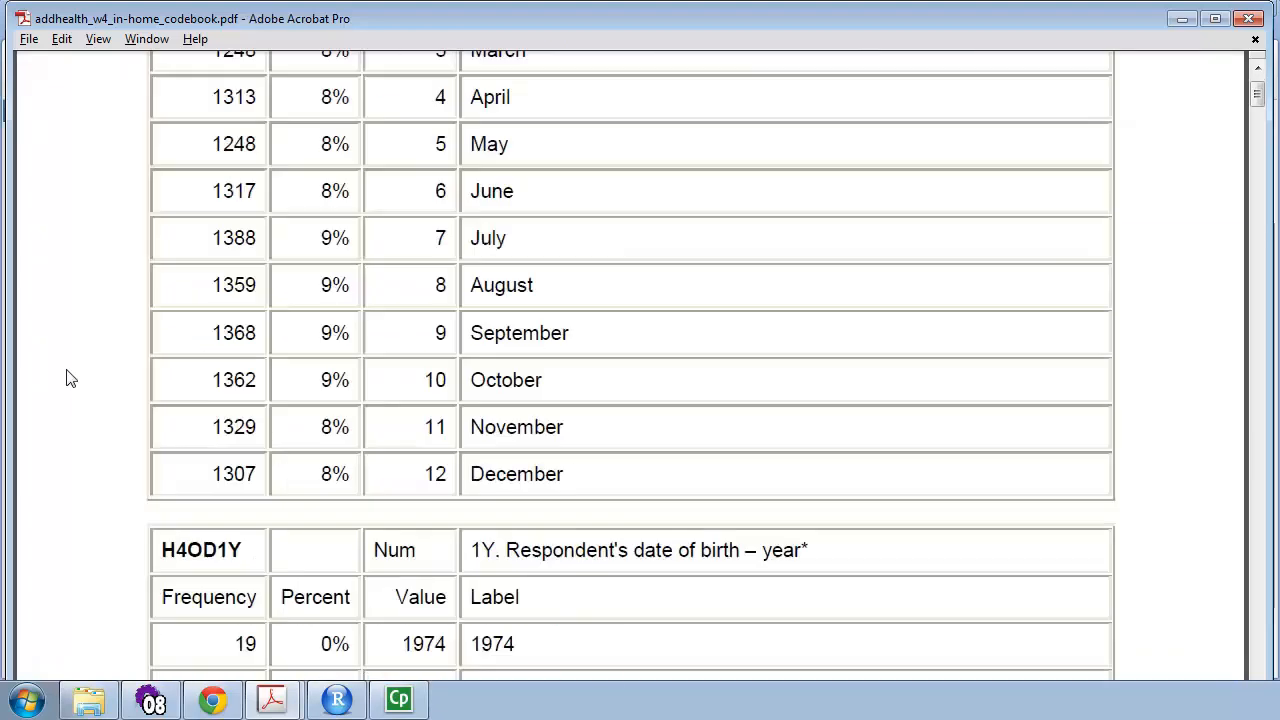
{"action": "scroll", "scroll_direction": "down", "scroll_amount": 3}
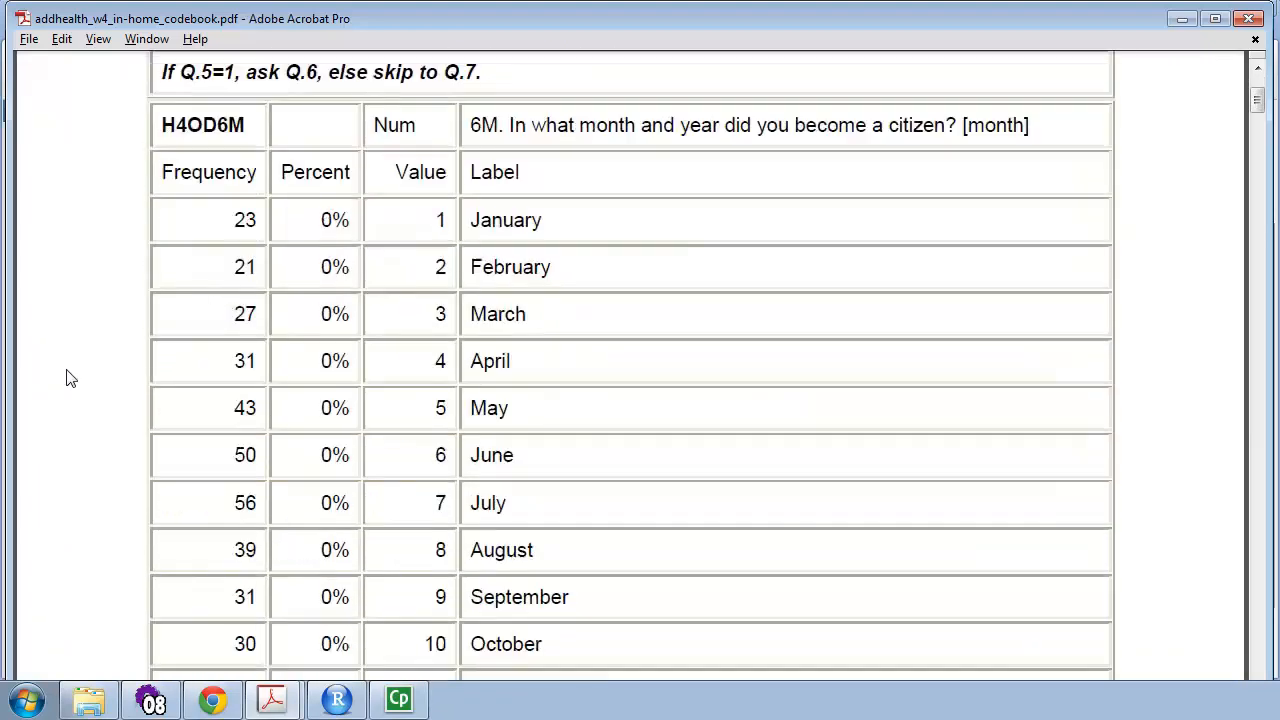
{"action": "scroll", "scroll_direction": "down", "scroll_amount": 3}
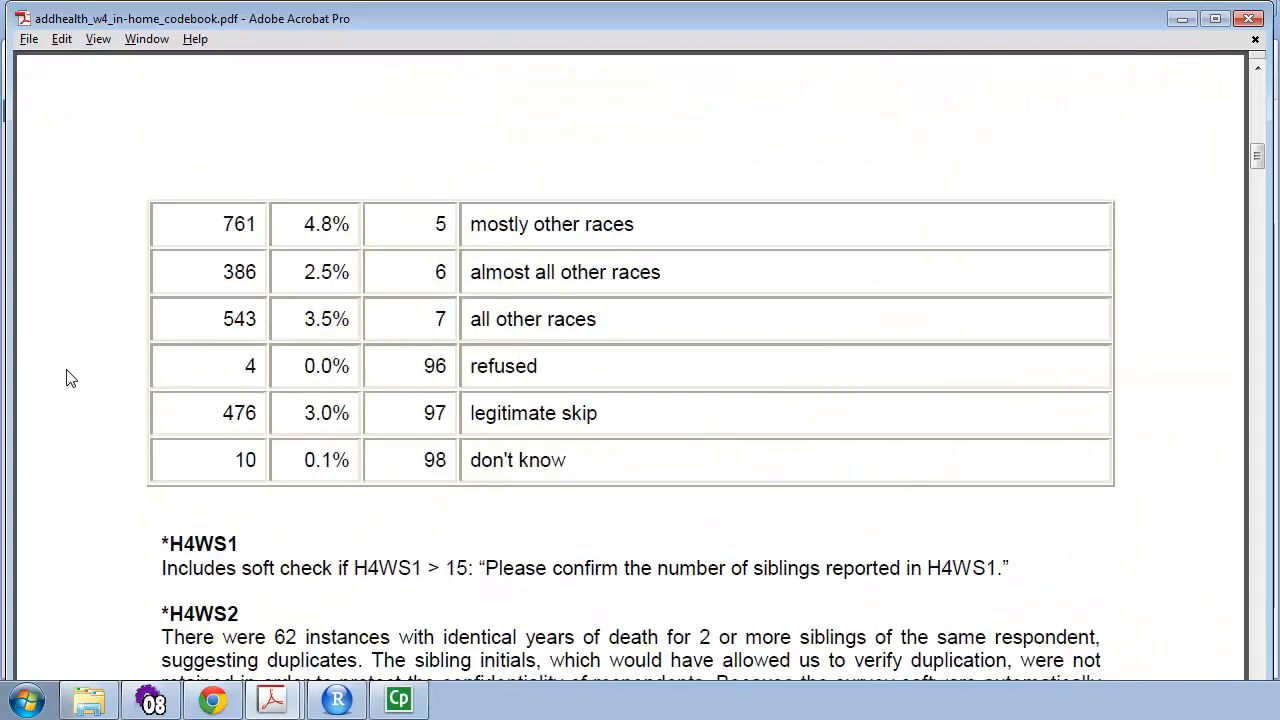
{"action": "scroll", "scroll_direction": "down", "scroll_amount": 3}
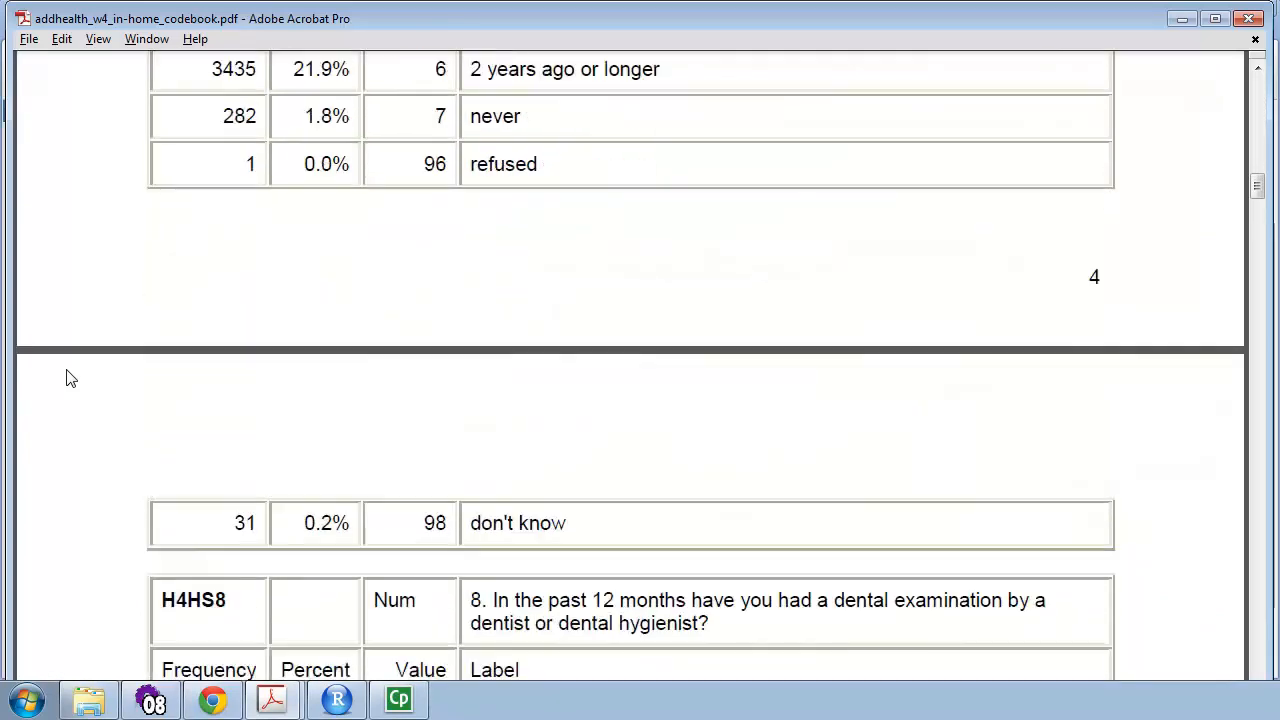
{"action": "scroll", "scroll_direction": "down", "scroll_amount": 3}
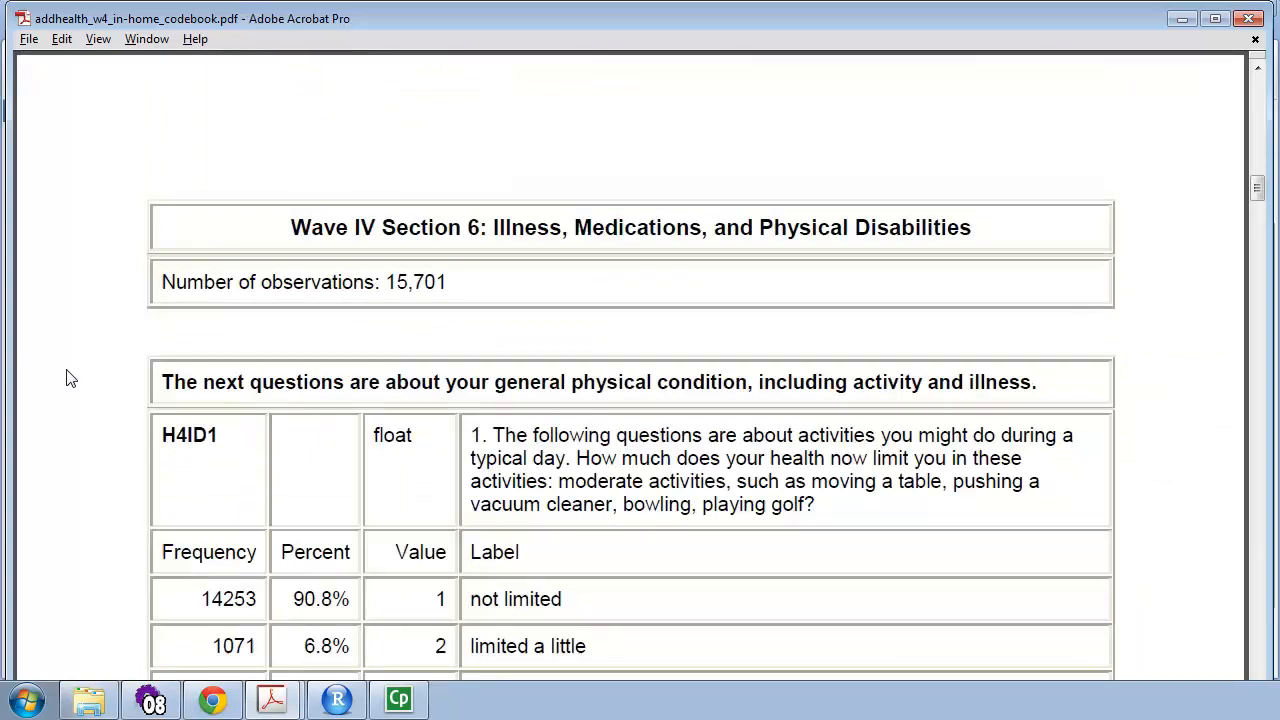
{"action": "scroll", "scroll_direction": "down", "scroll_amount": 3}
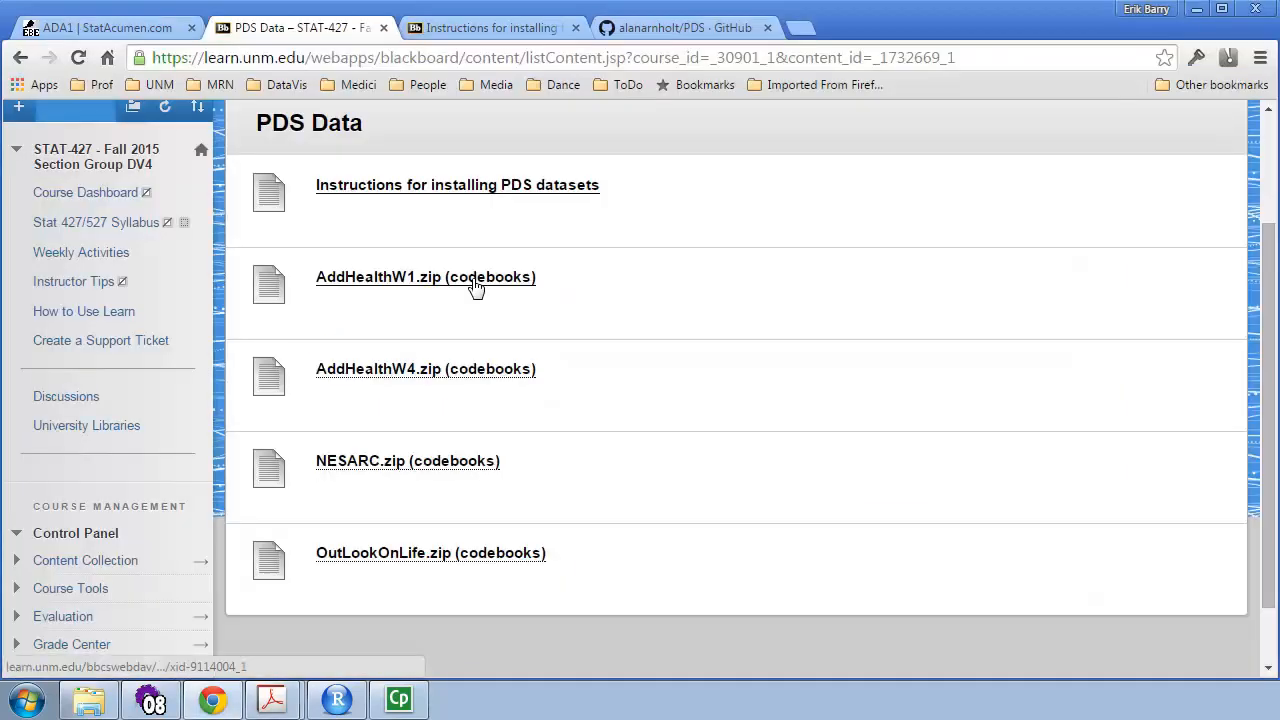
{"action": "left_click", "coordinate": [96, 24]}
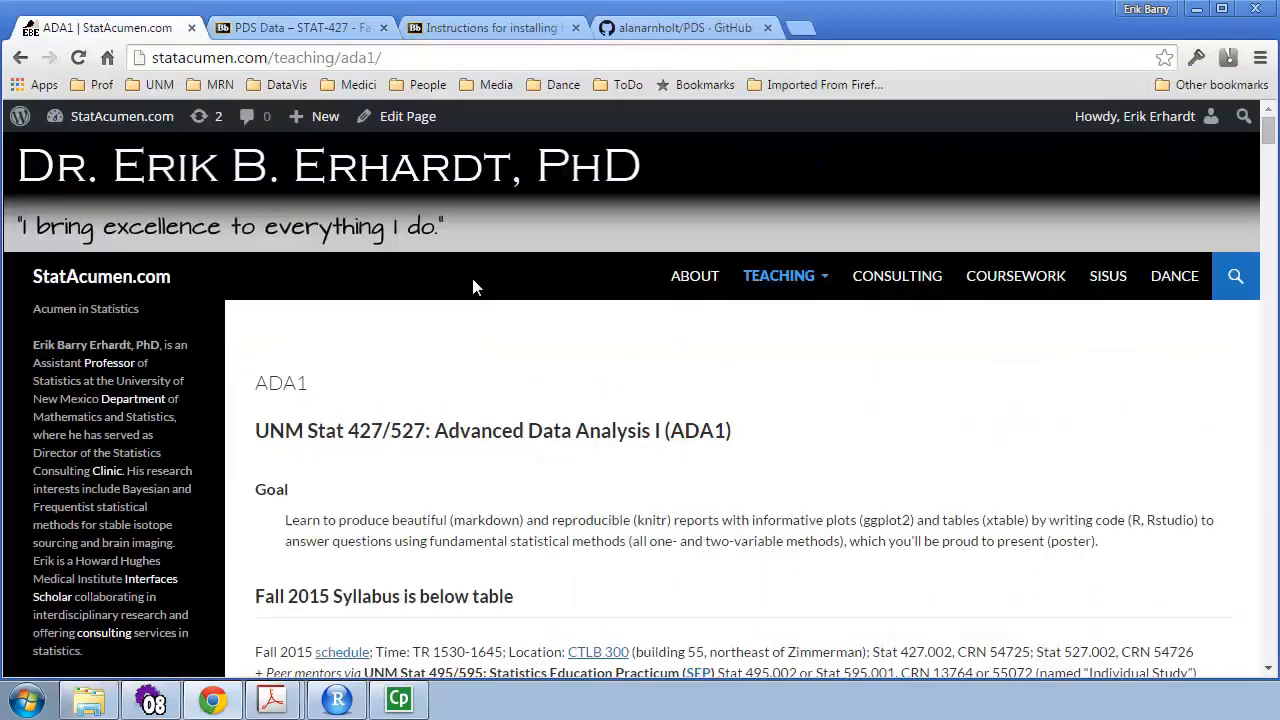